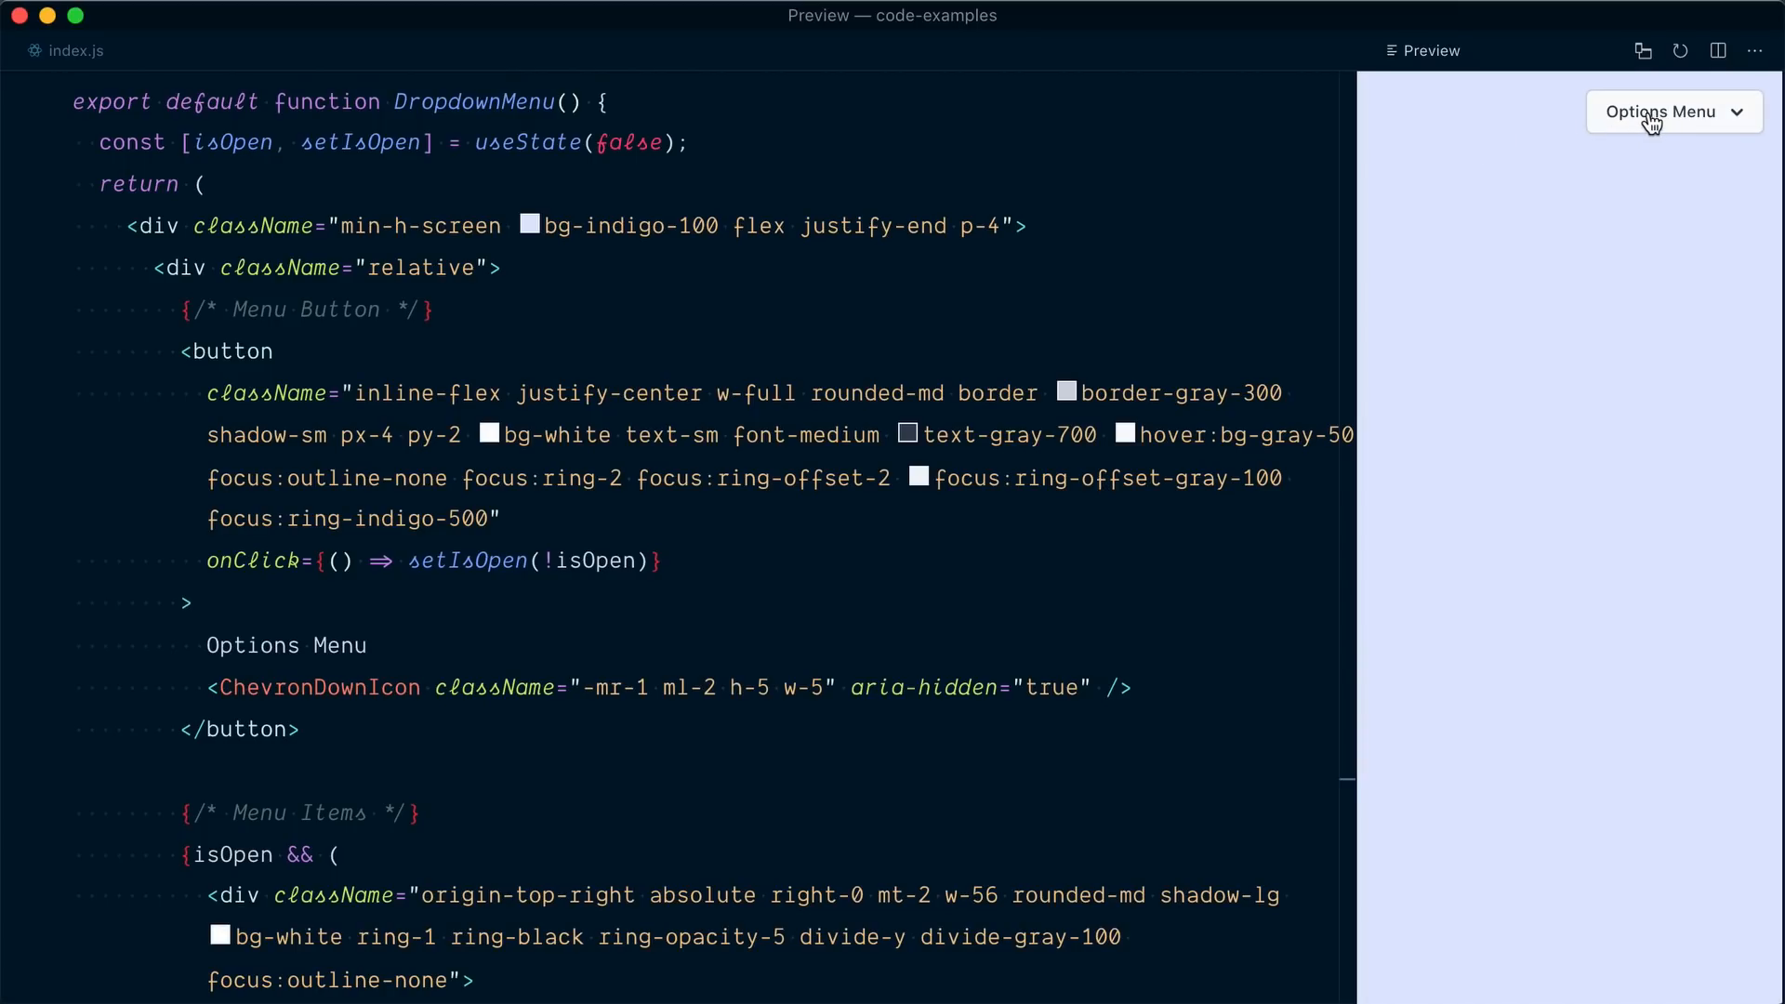
Open the Options Menu in the preview so Edit through Delete appear.
click(1672, 111)
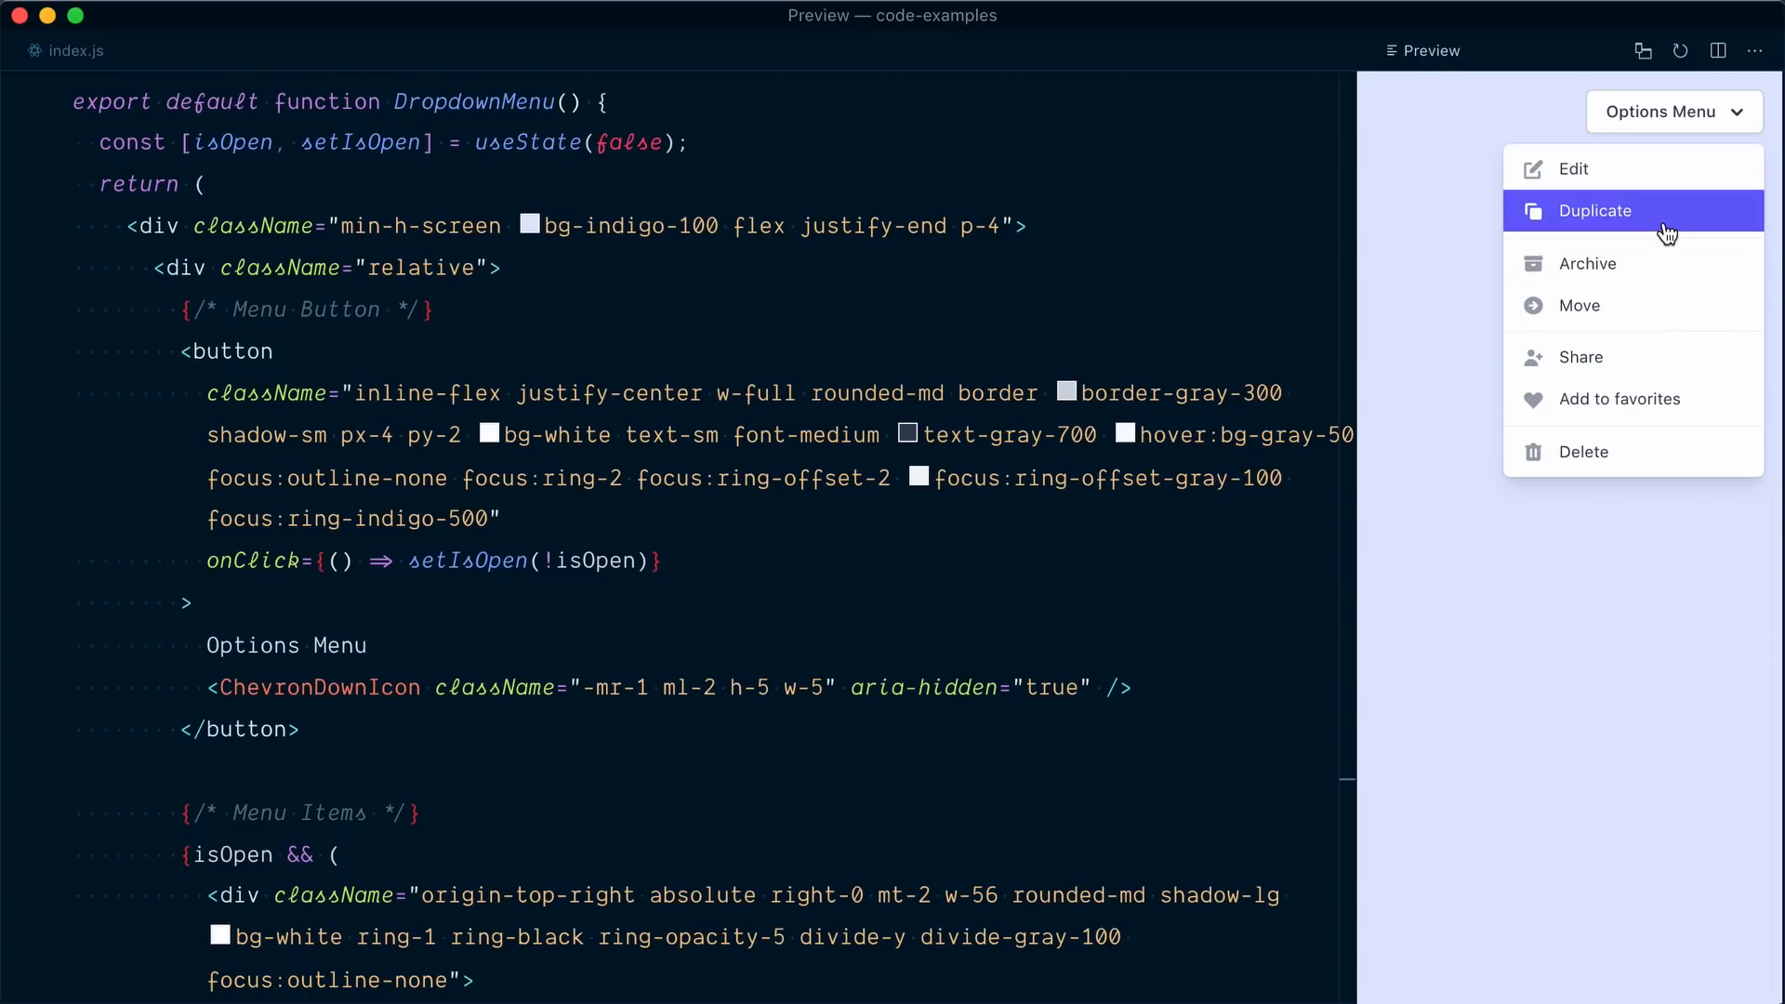
mouse_move(1618, 112)
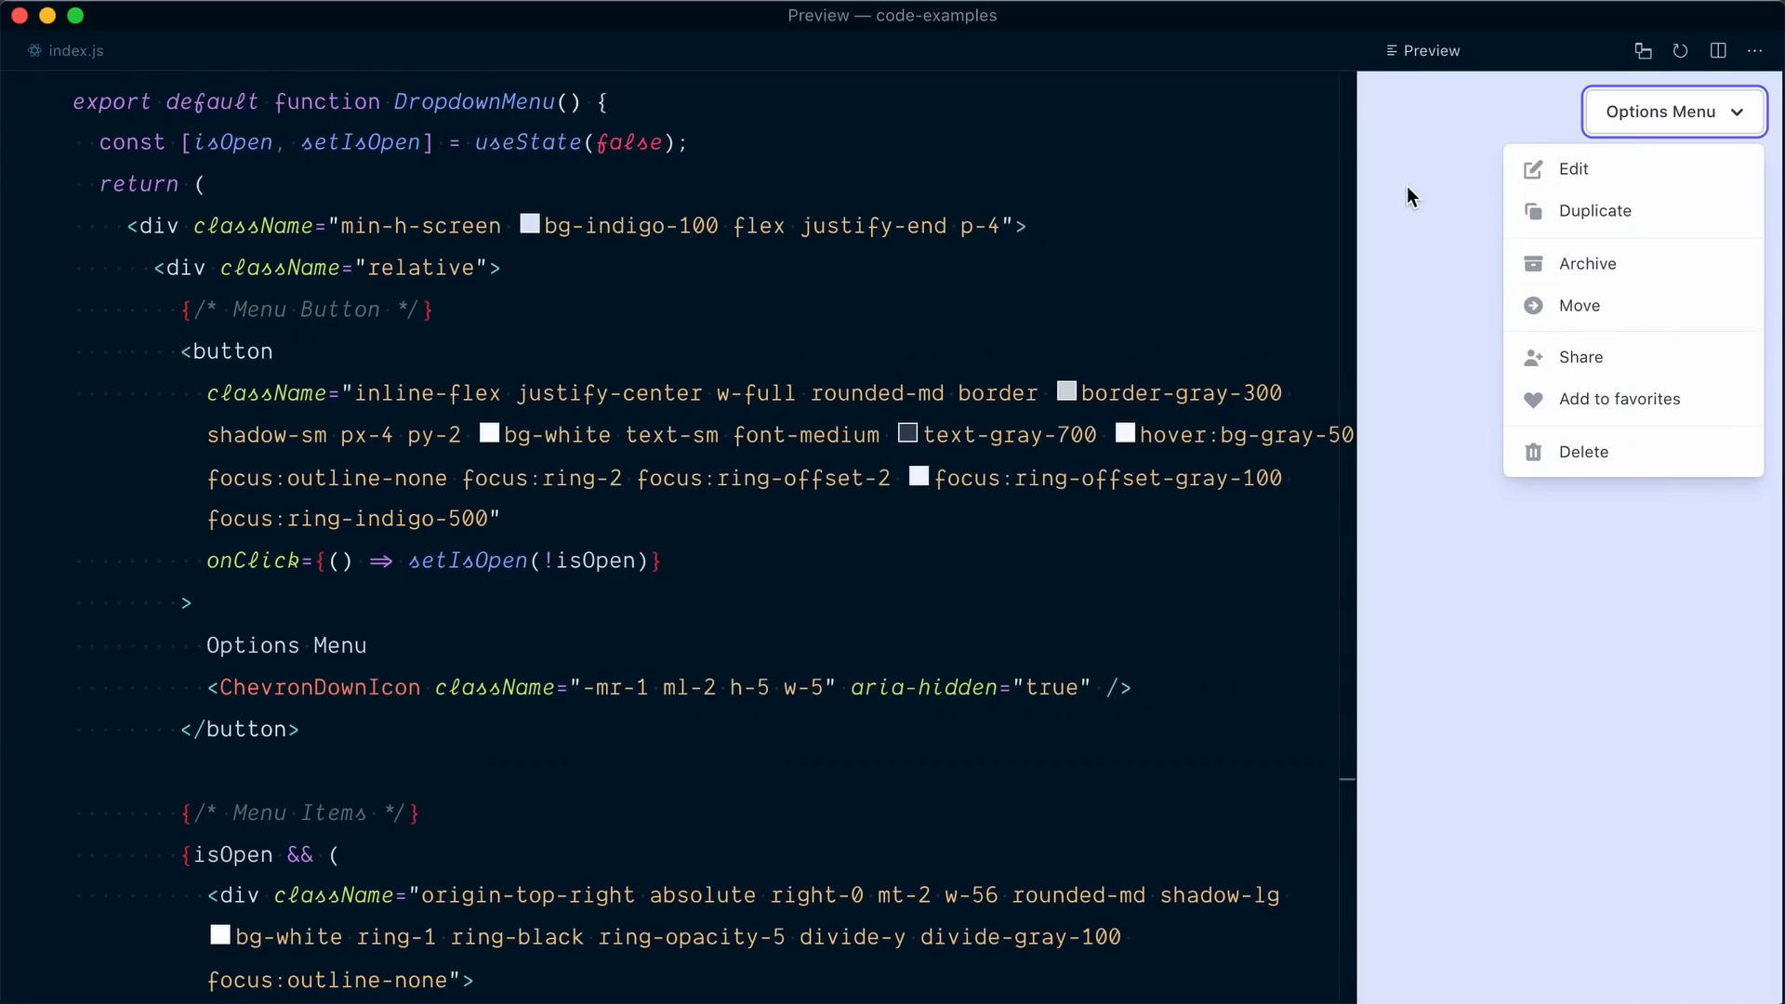
mouse_move(1443, 163)
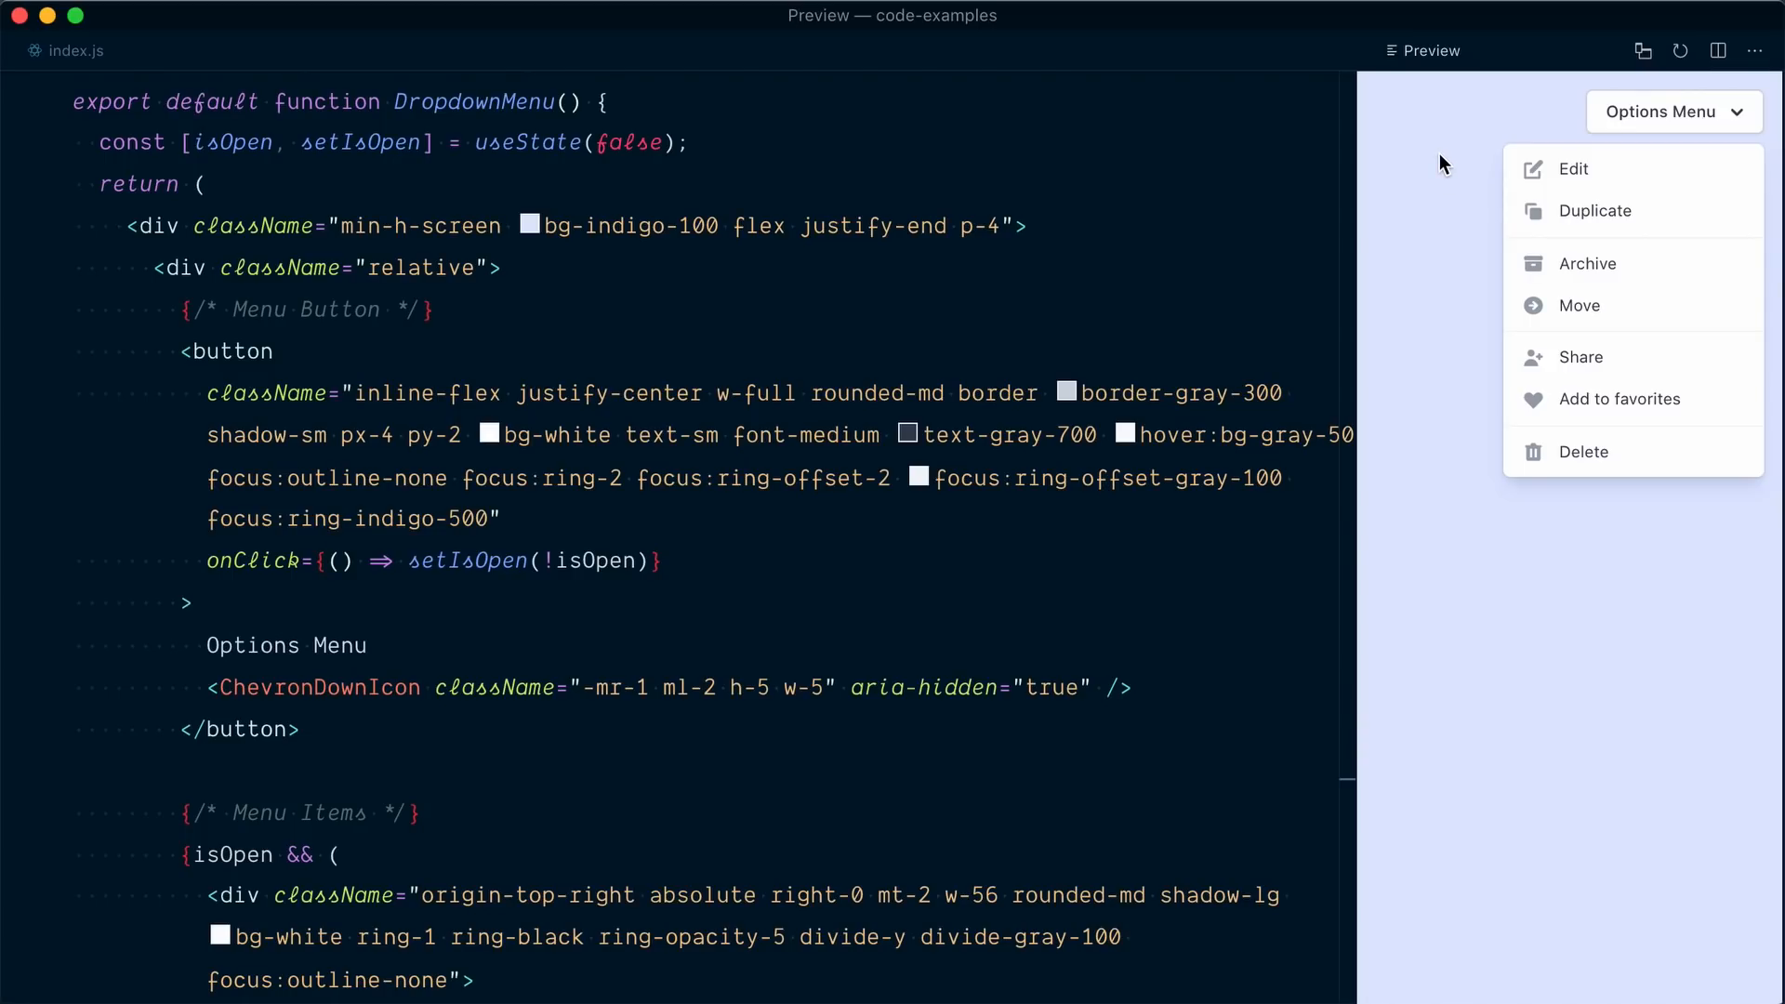
mouse_move(1443, 247)
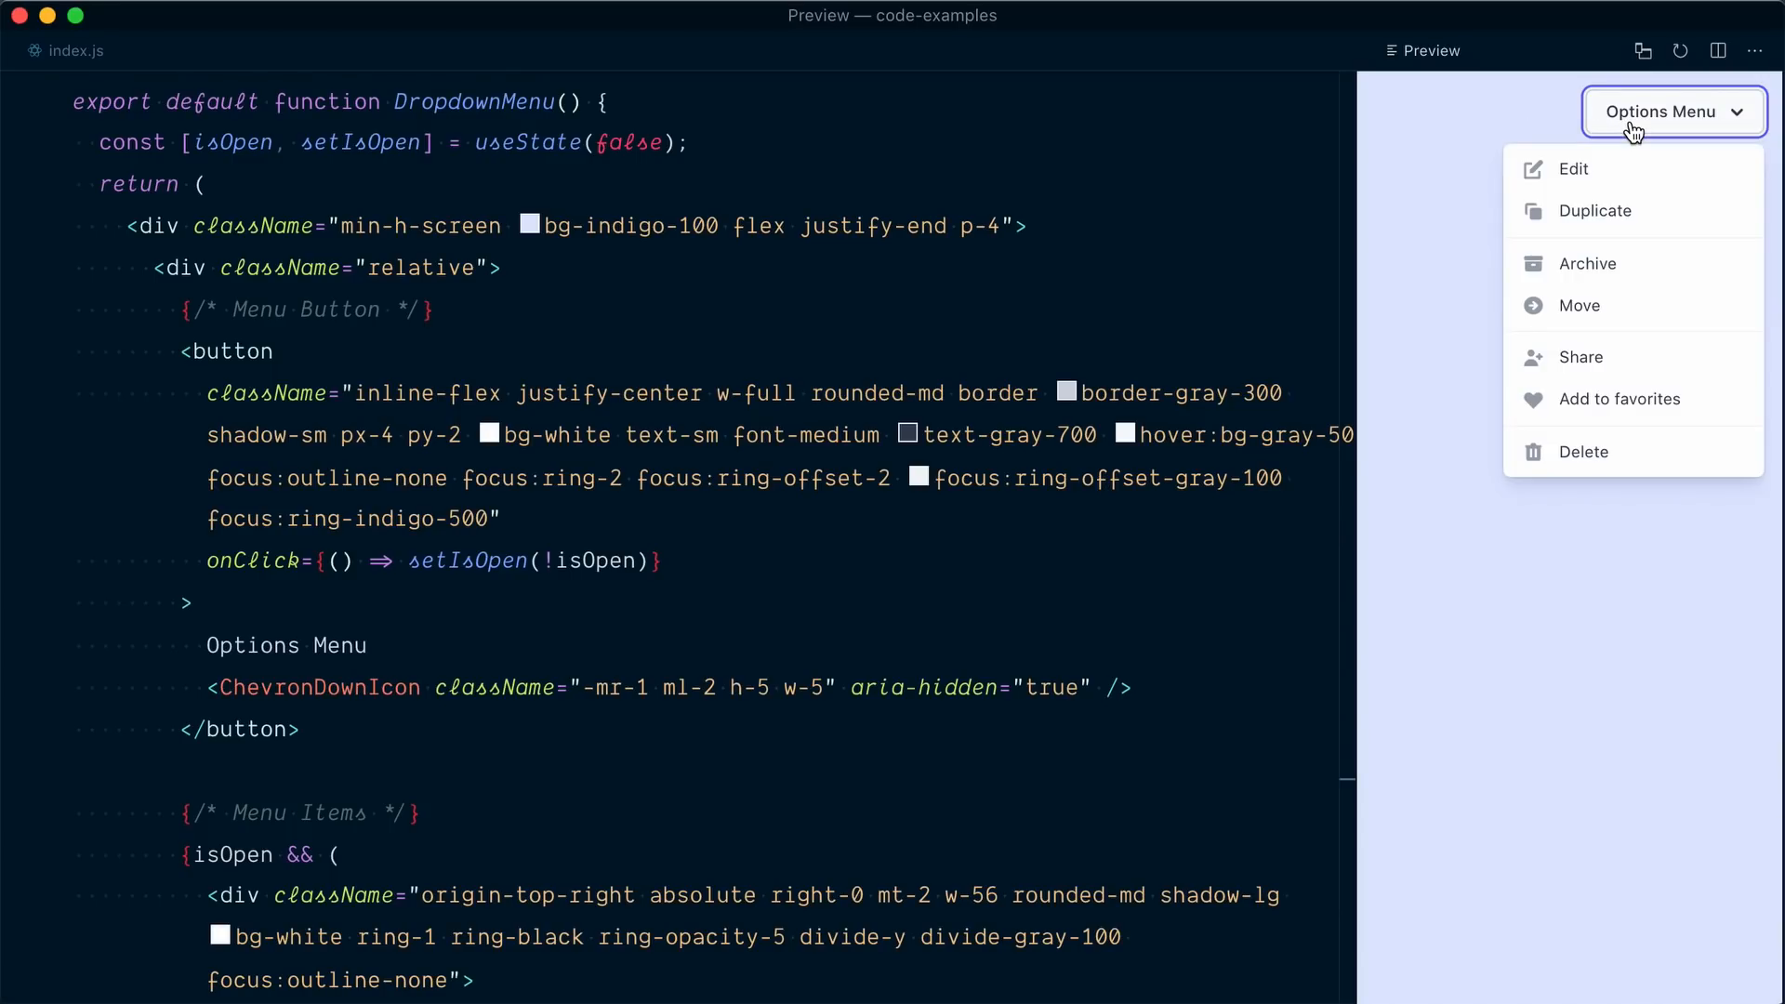
scroll(down, 3)
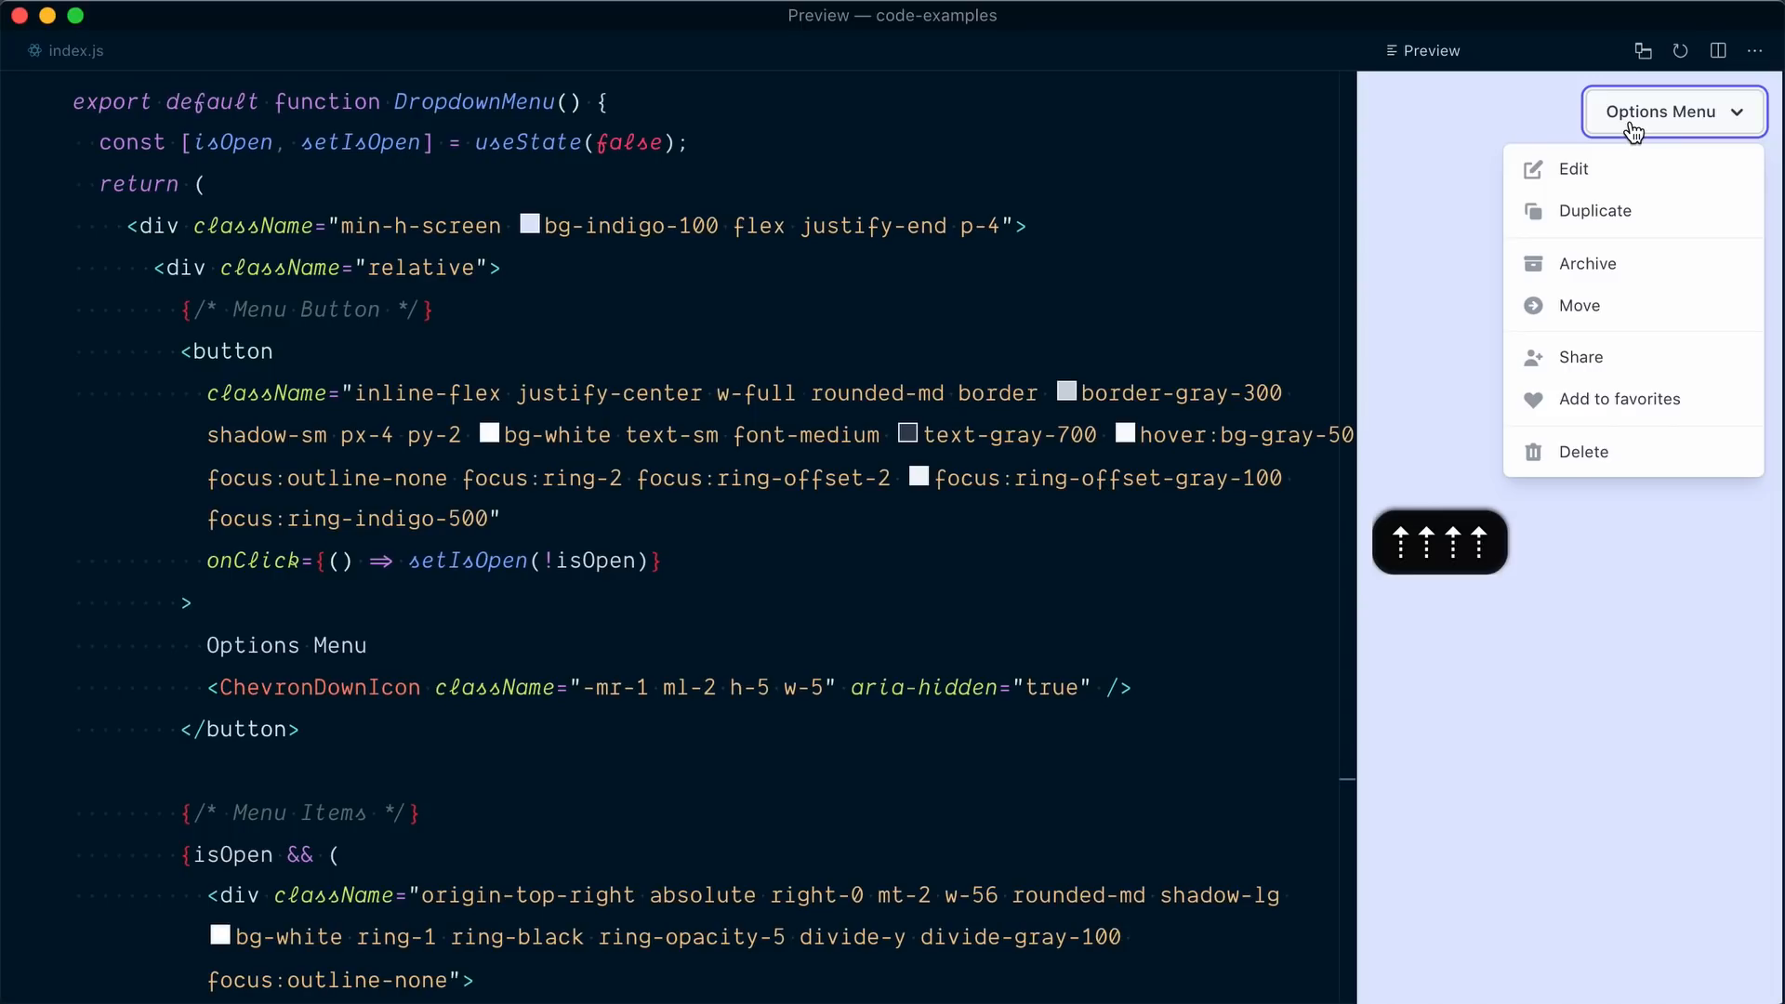
mouse_move(1651, 329)
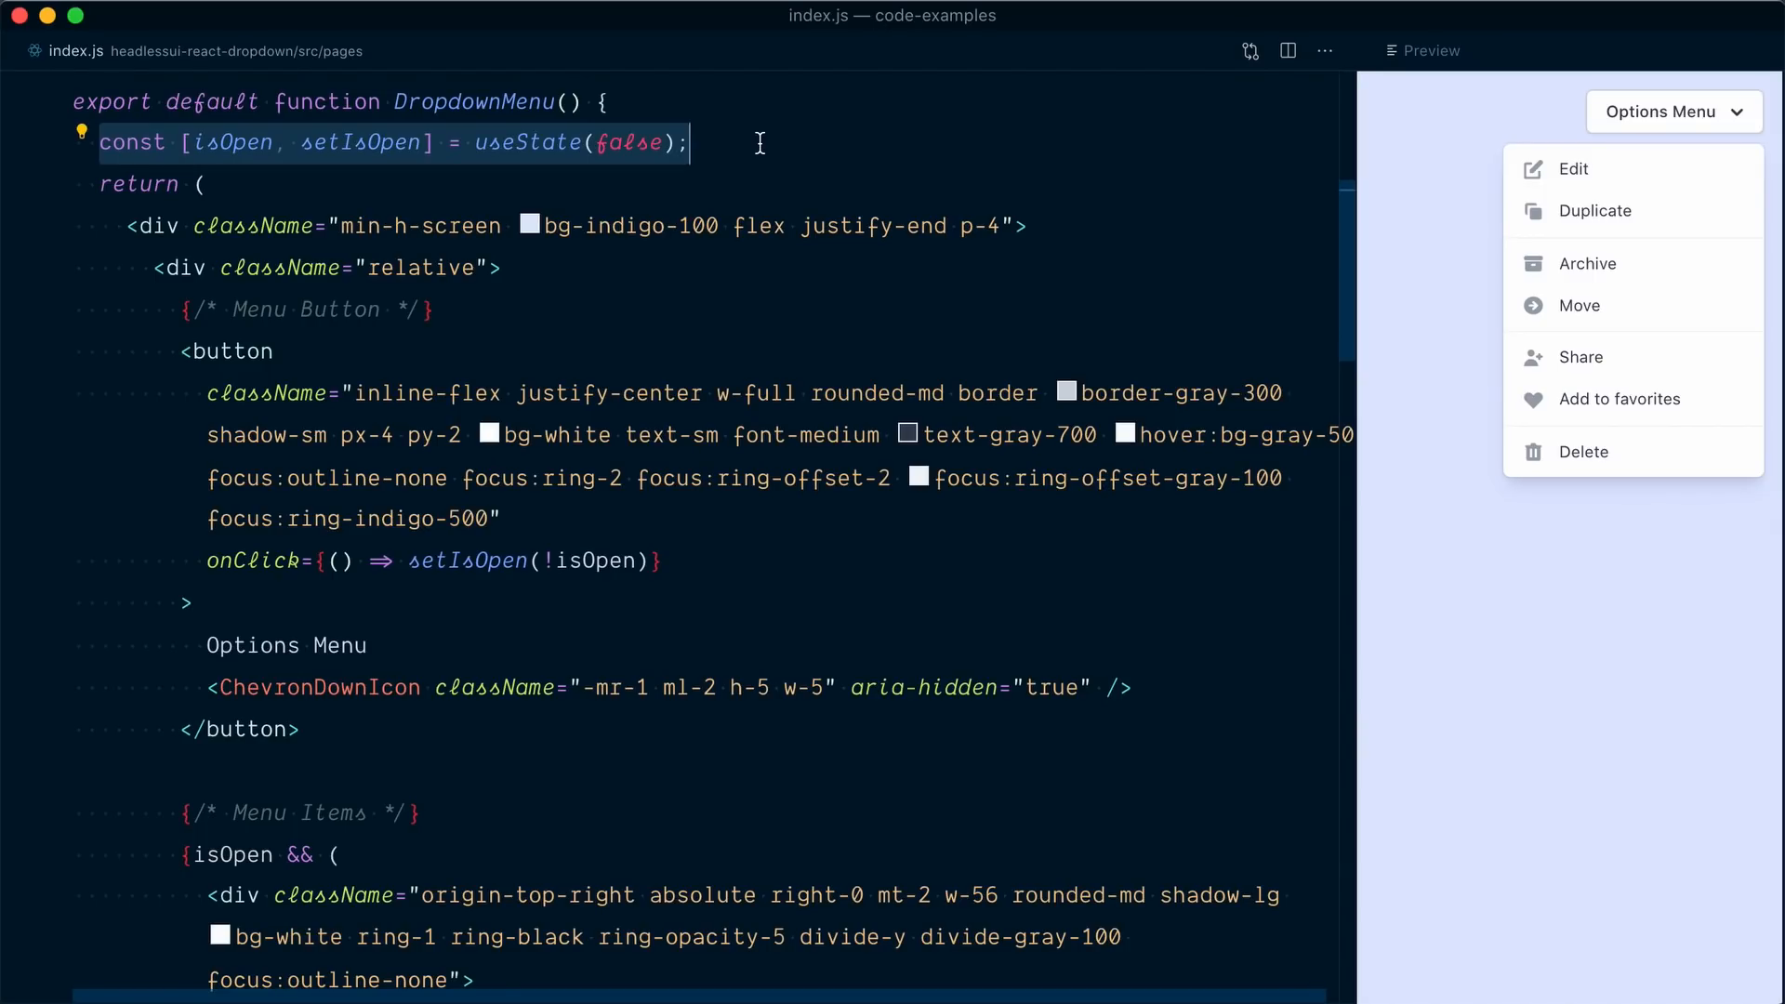
mouse_move(510, 141)
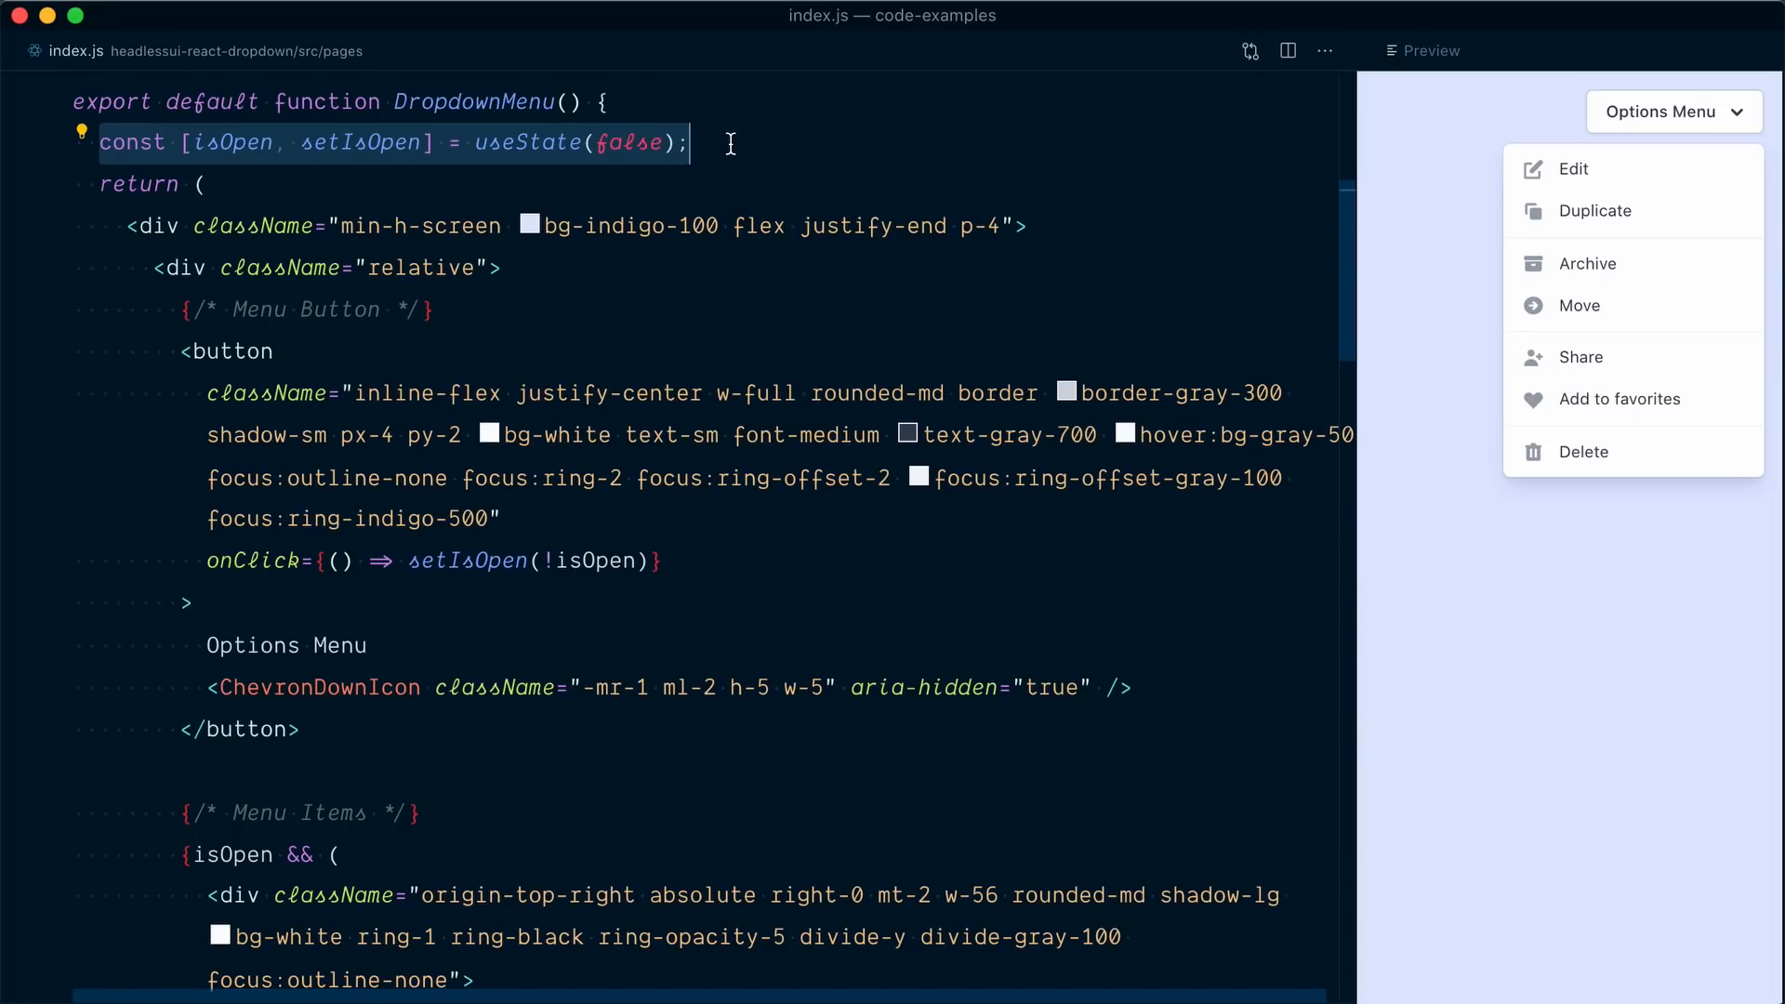
scroll(down, 3)
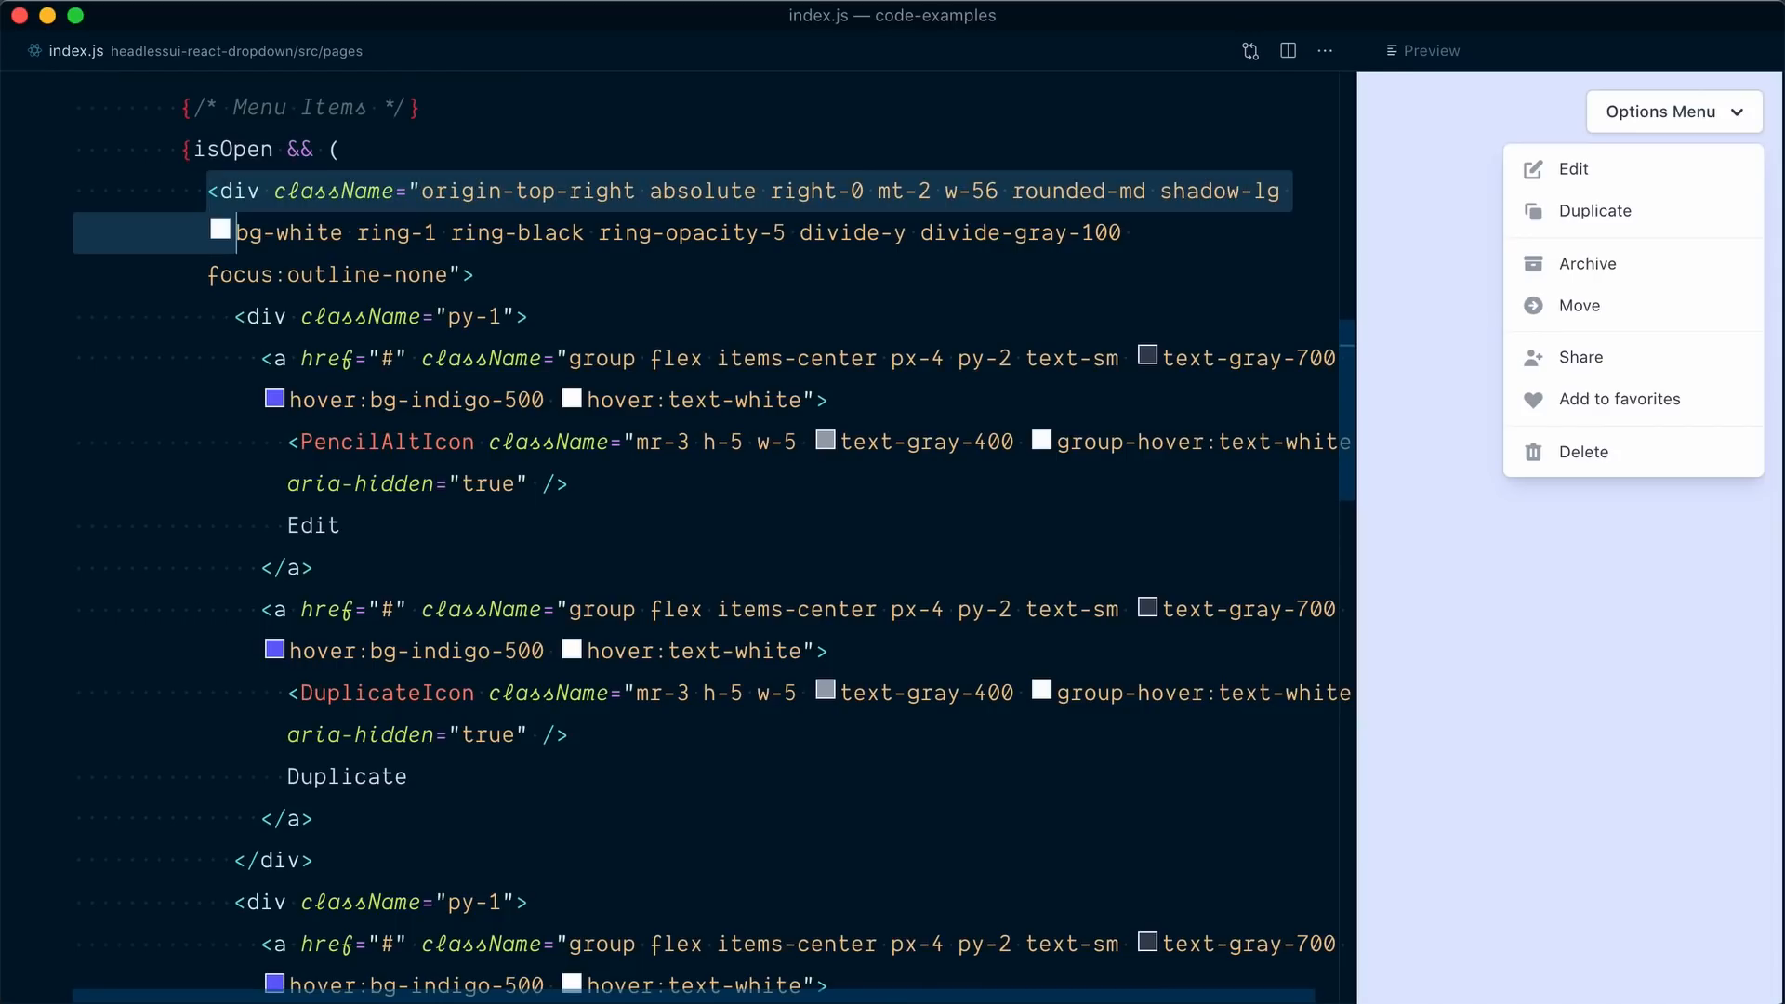
drag(229, 233, 316, 567)
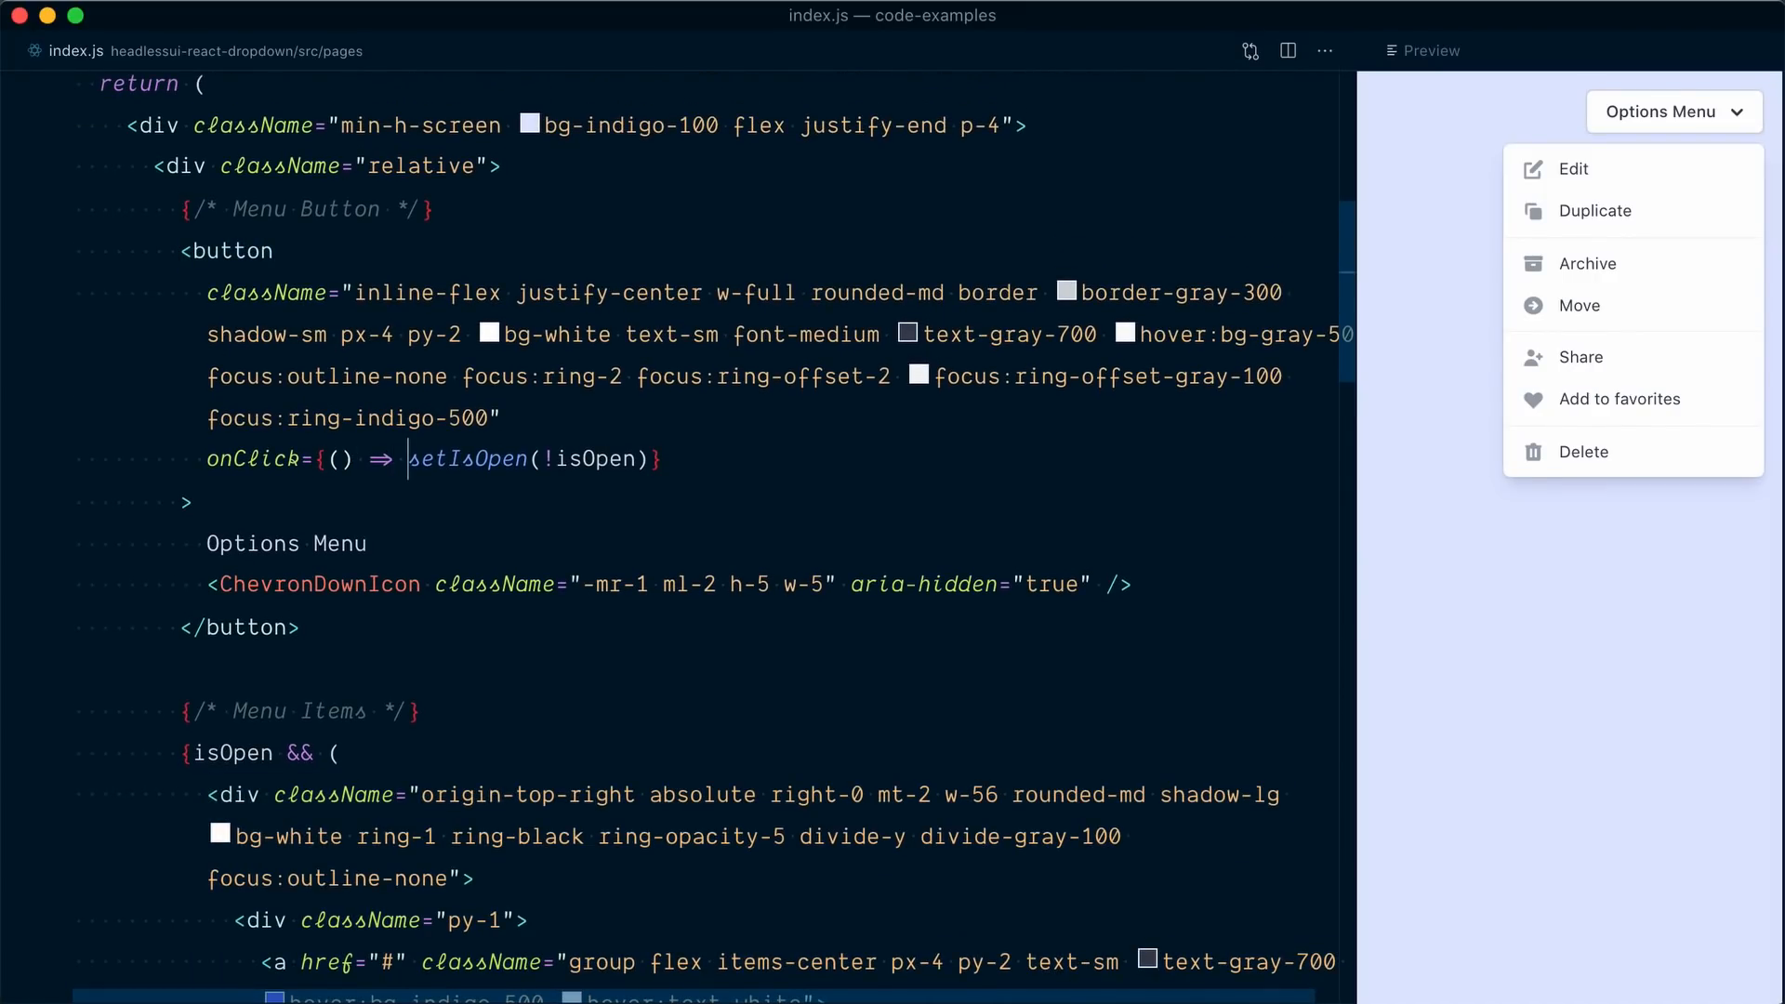
double_click(465, 458)
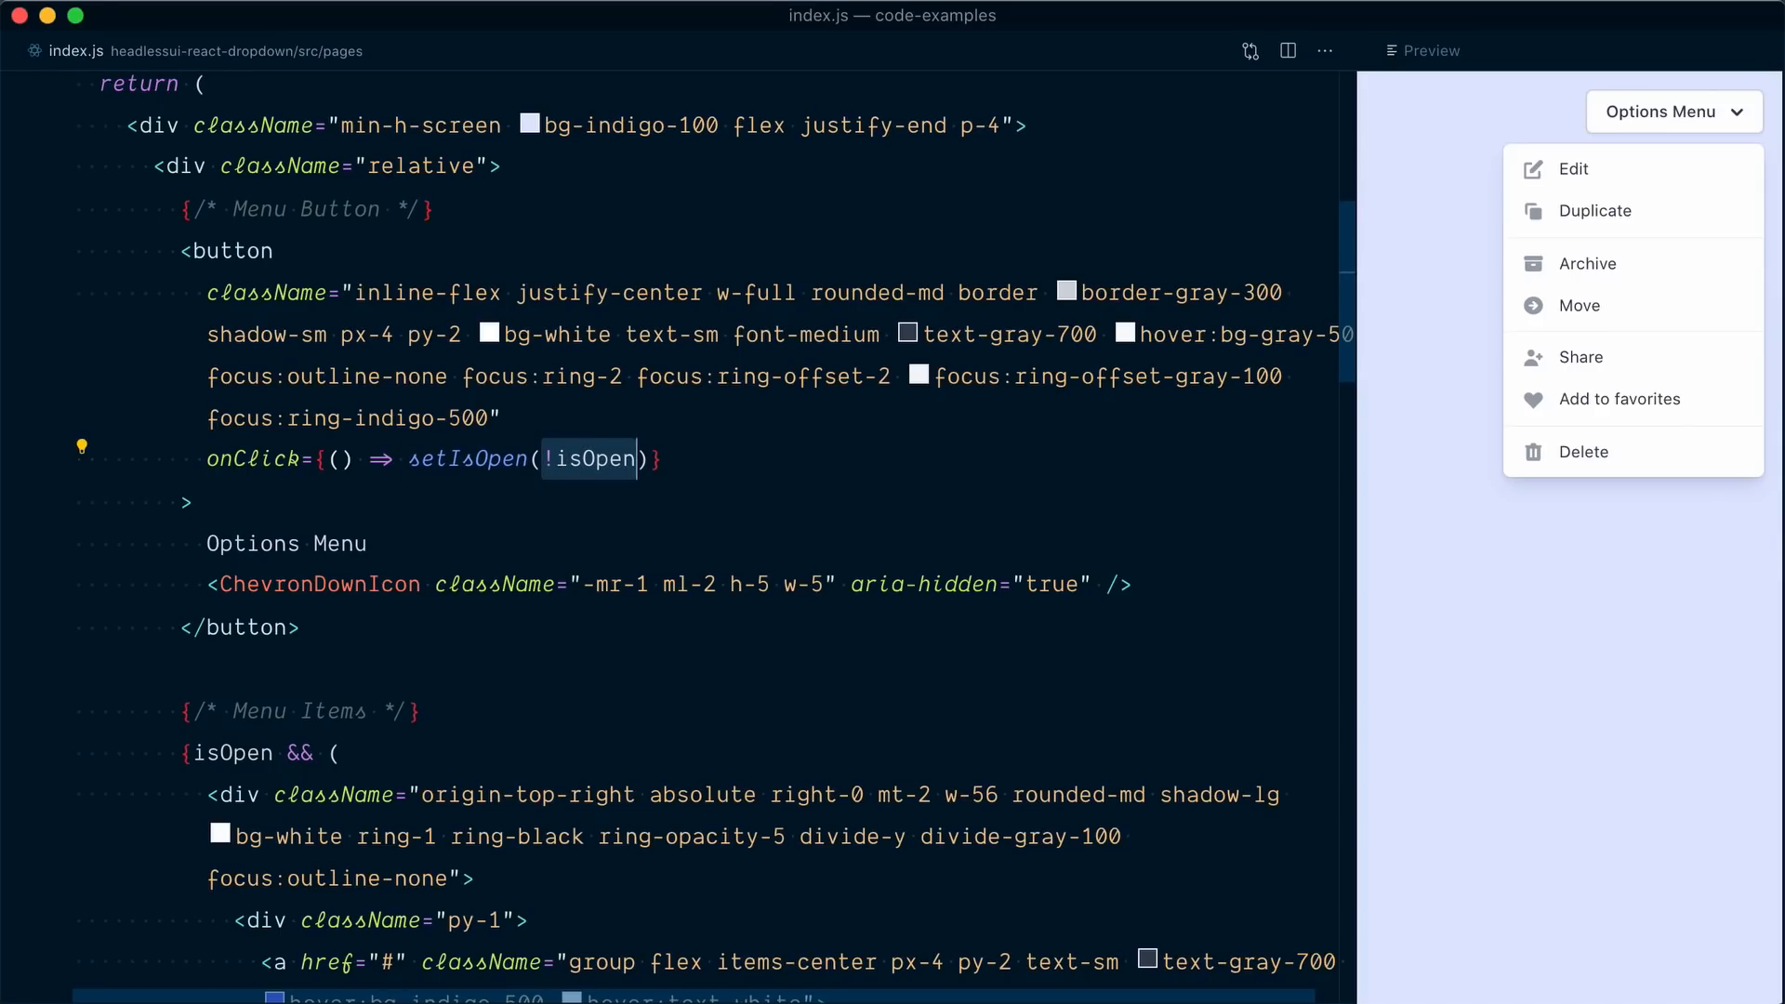
triple_click(434, 460)
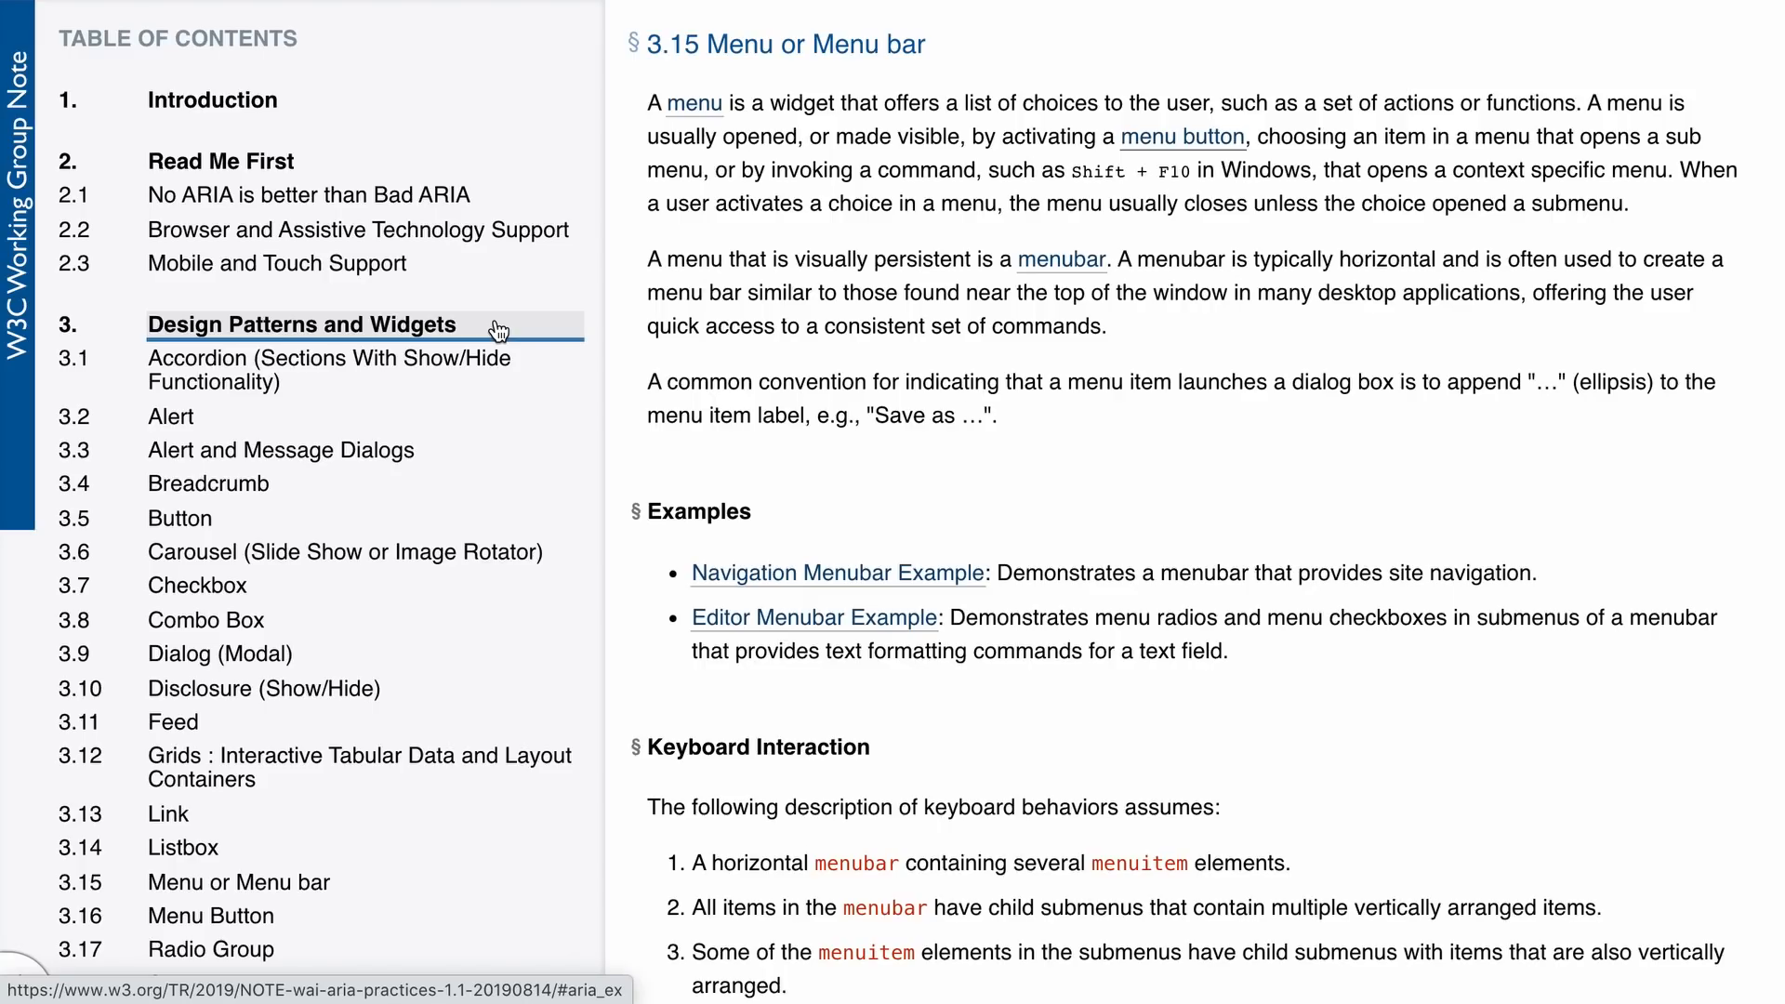
mouse_move(365, 881)
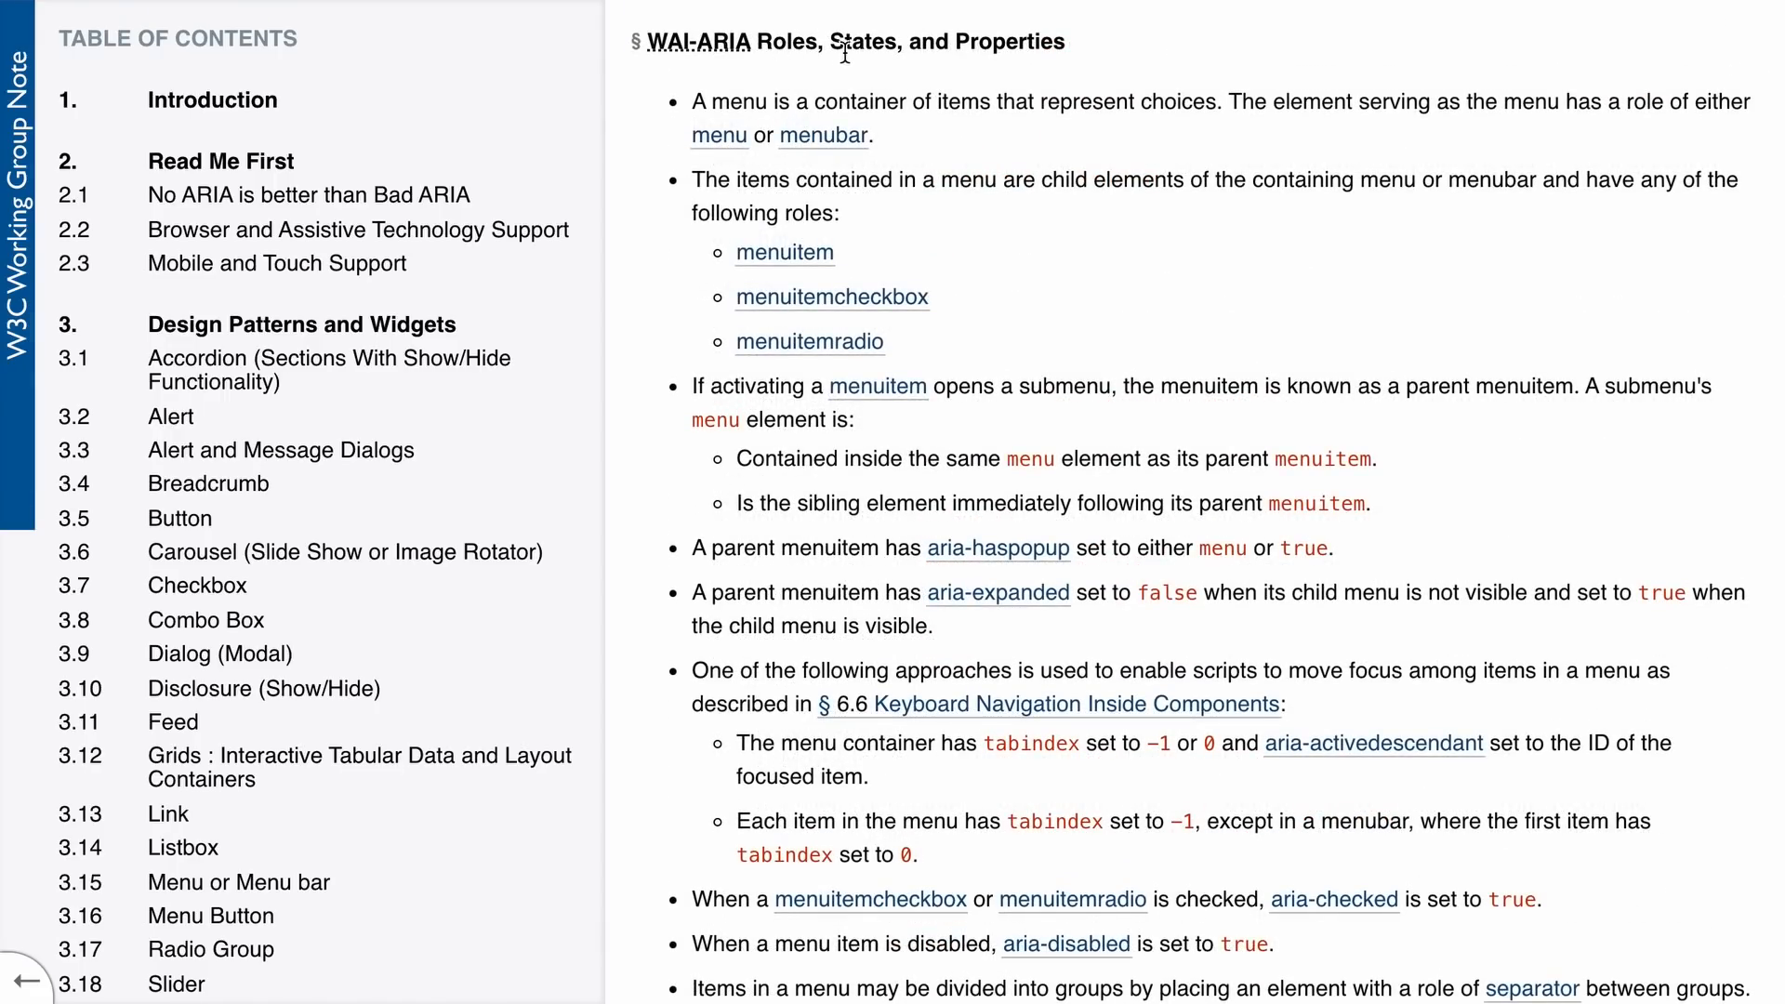
mouse_move(1133, 59)
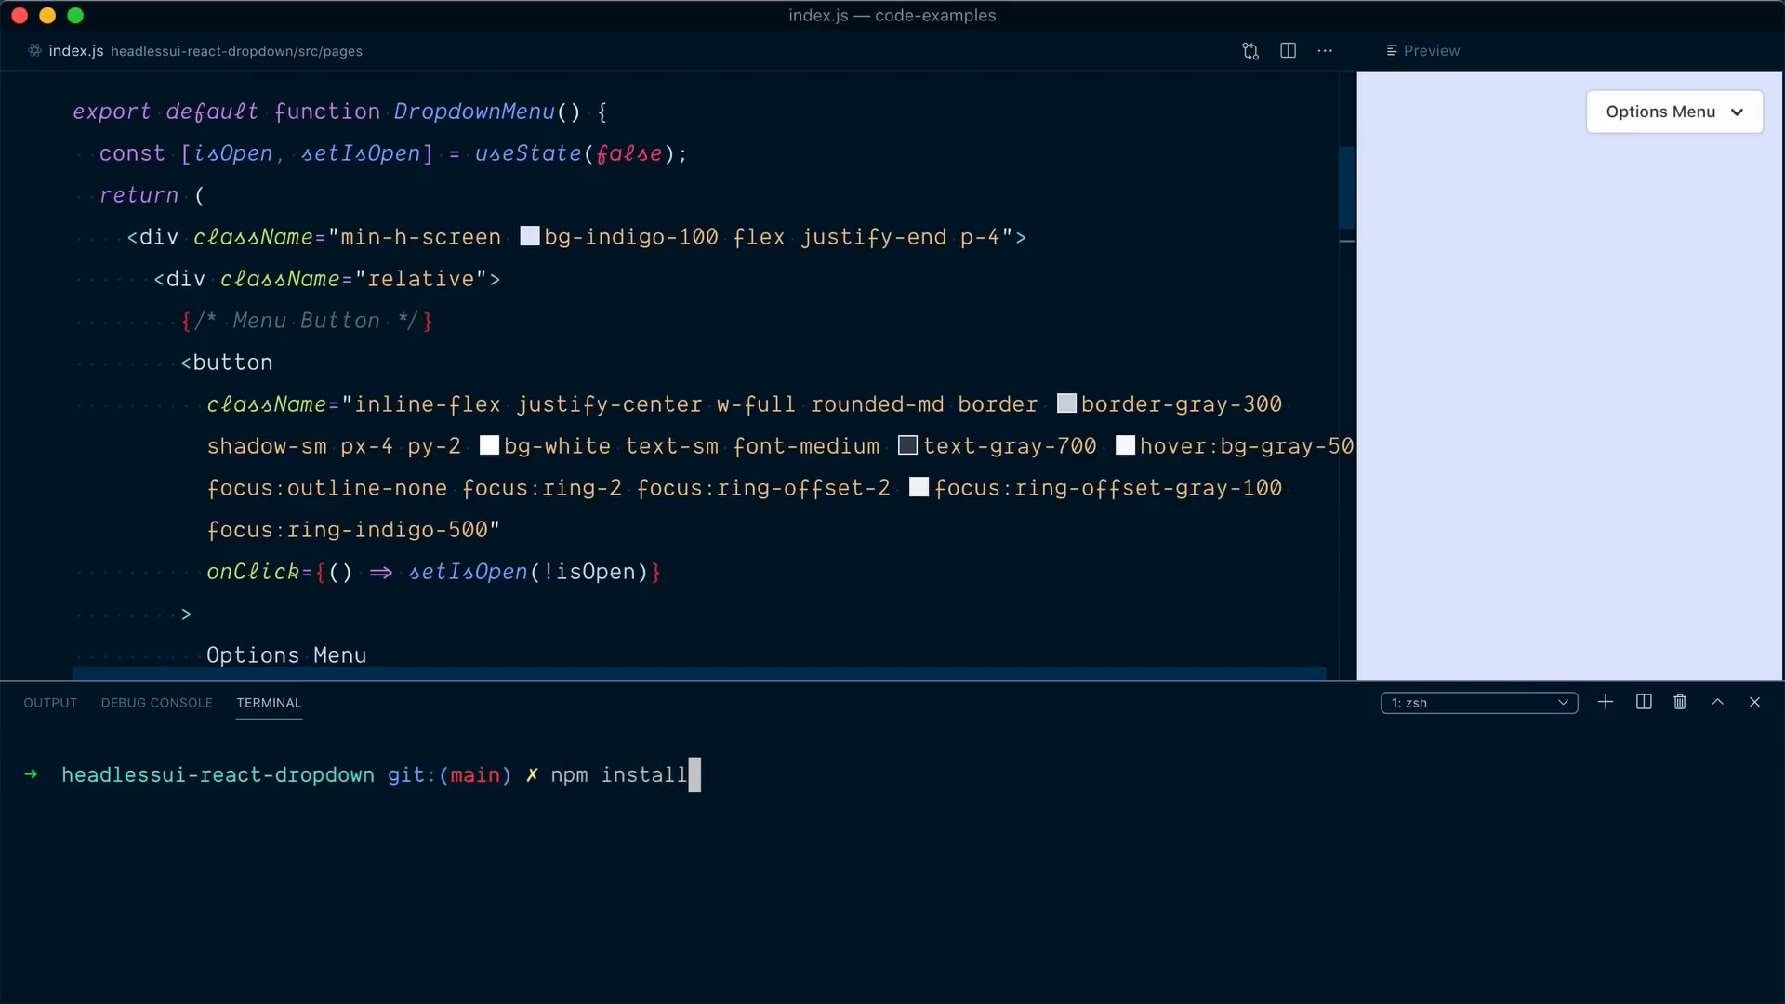
text(@headlessui)
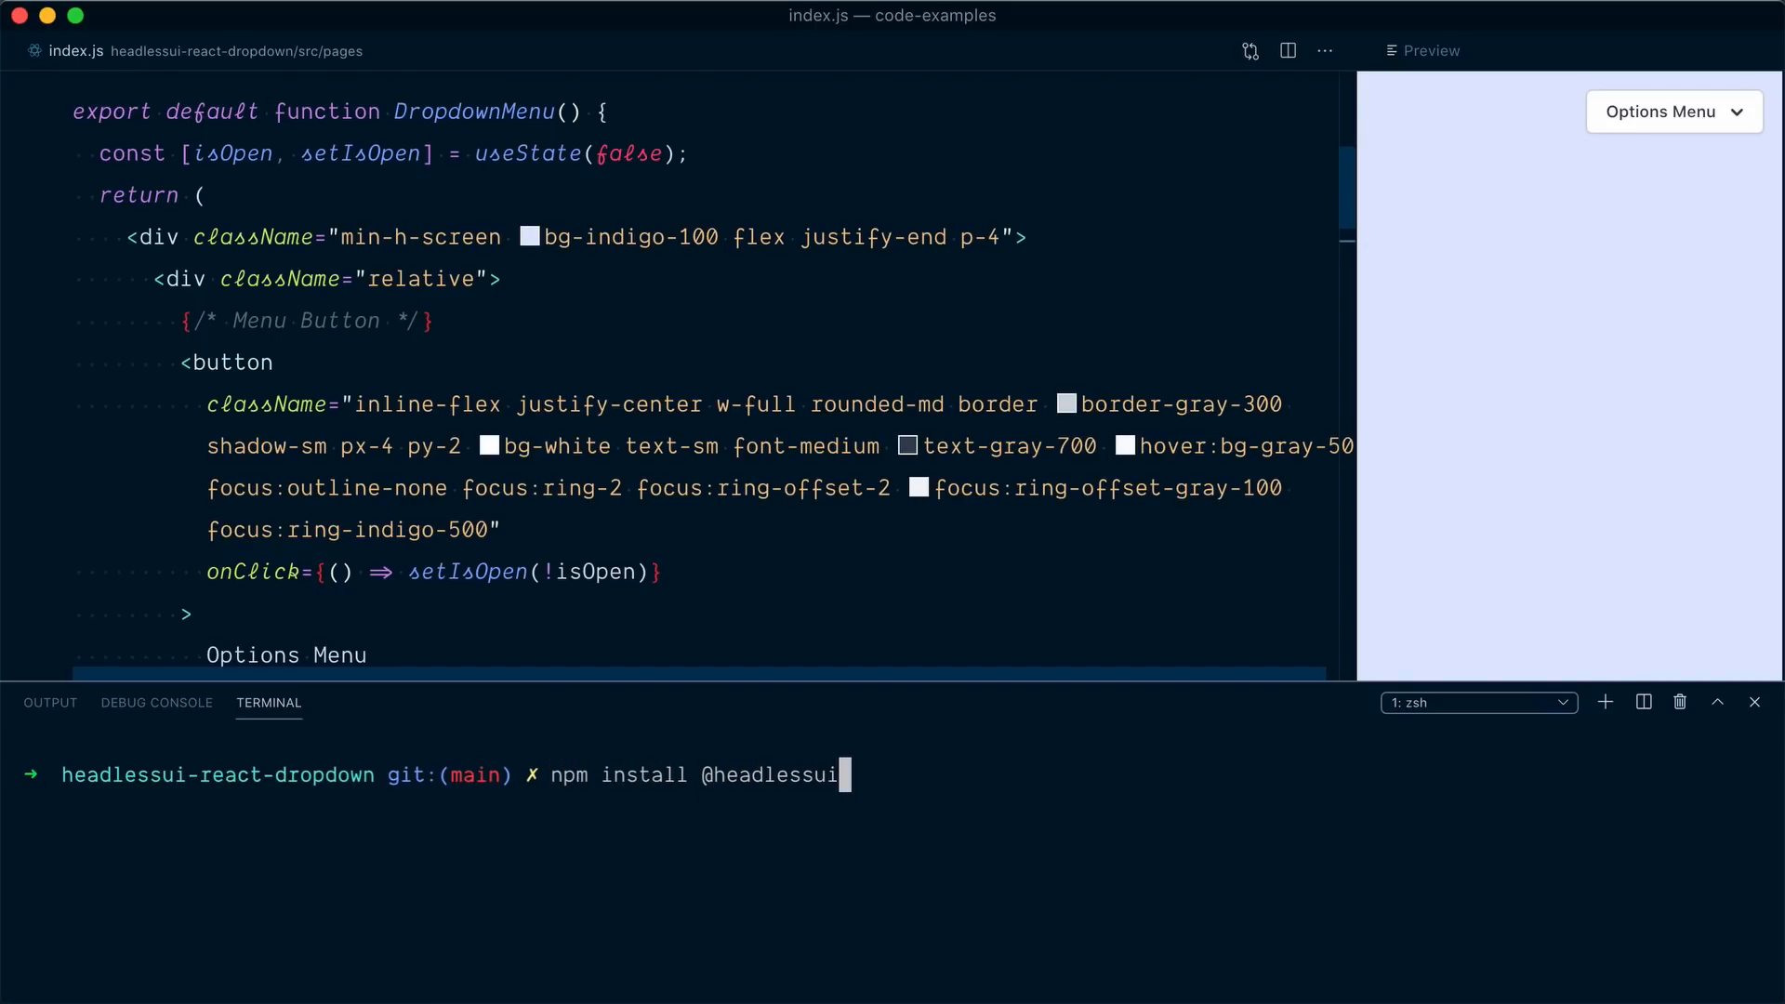
text(/rea)
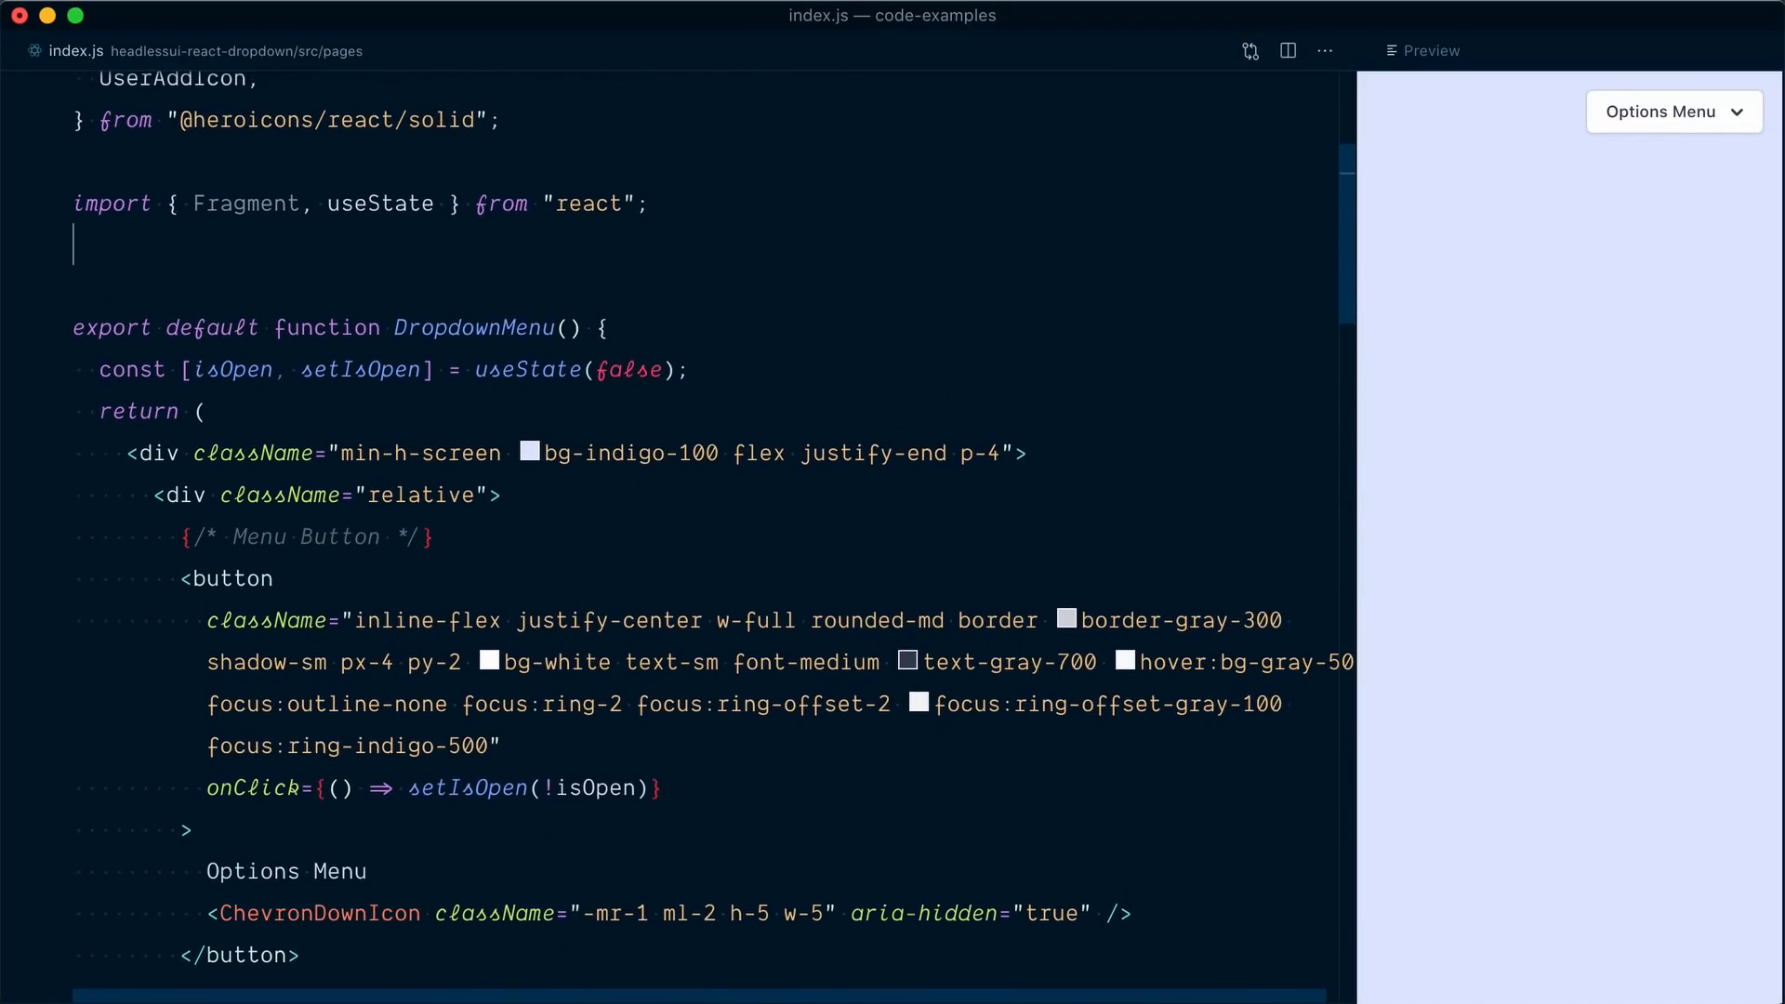
text(import { Menu } from)
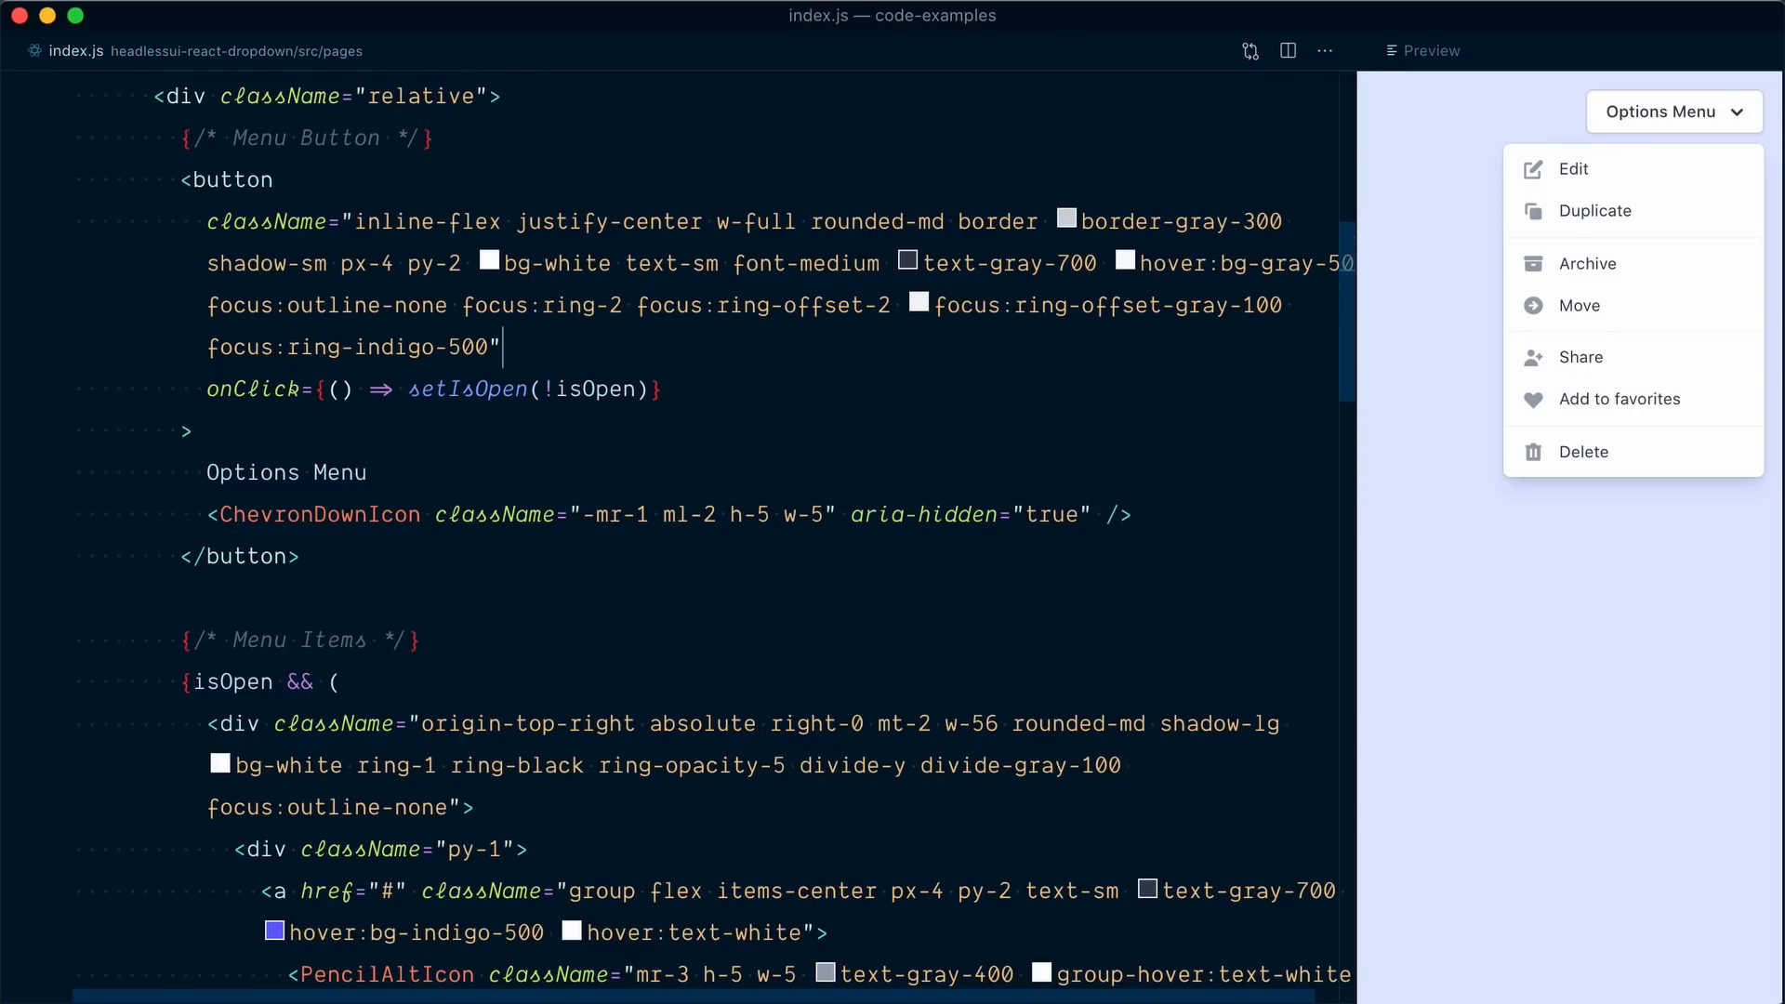
Delete the onClick handler, isOpen wrapper and useState import, then check the preview.
double_click(252, 388)
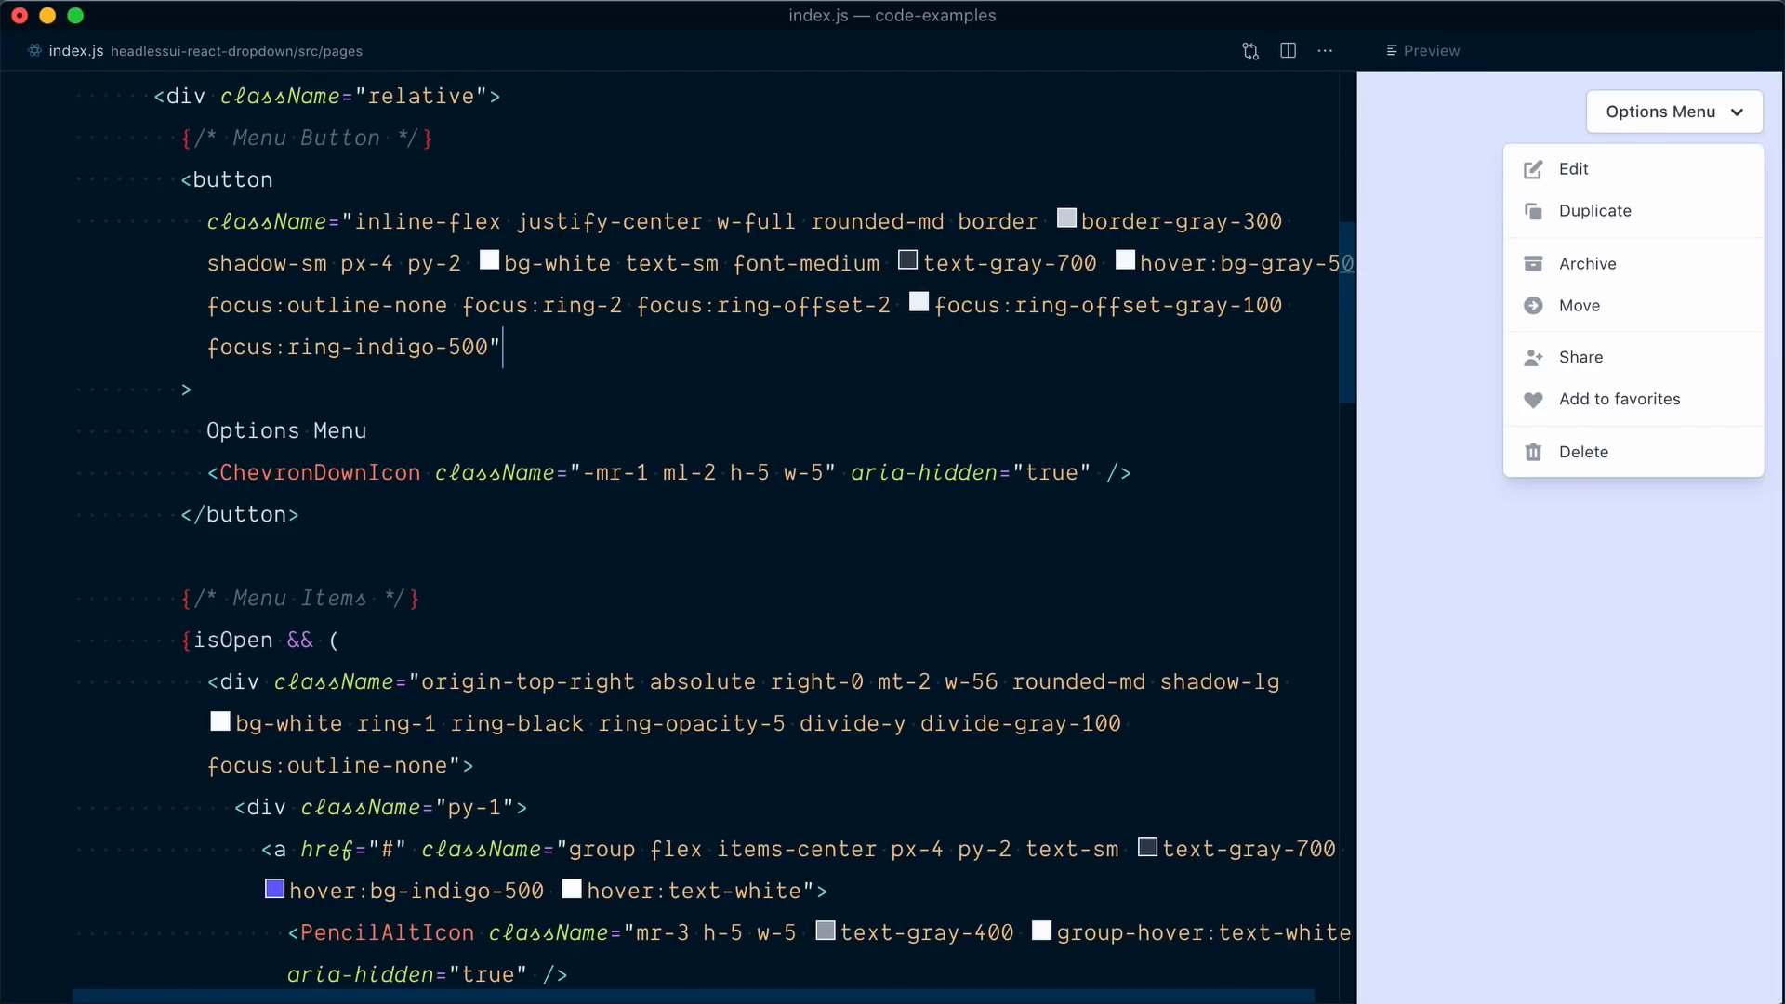
scroll(down, 3)
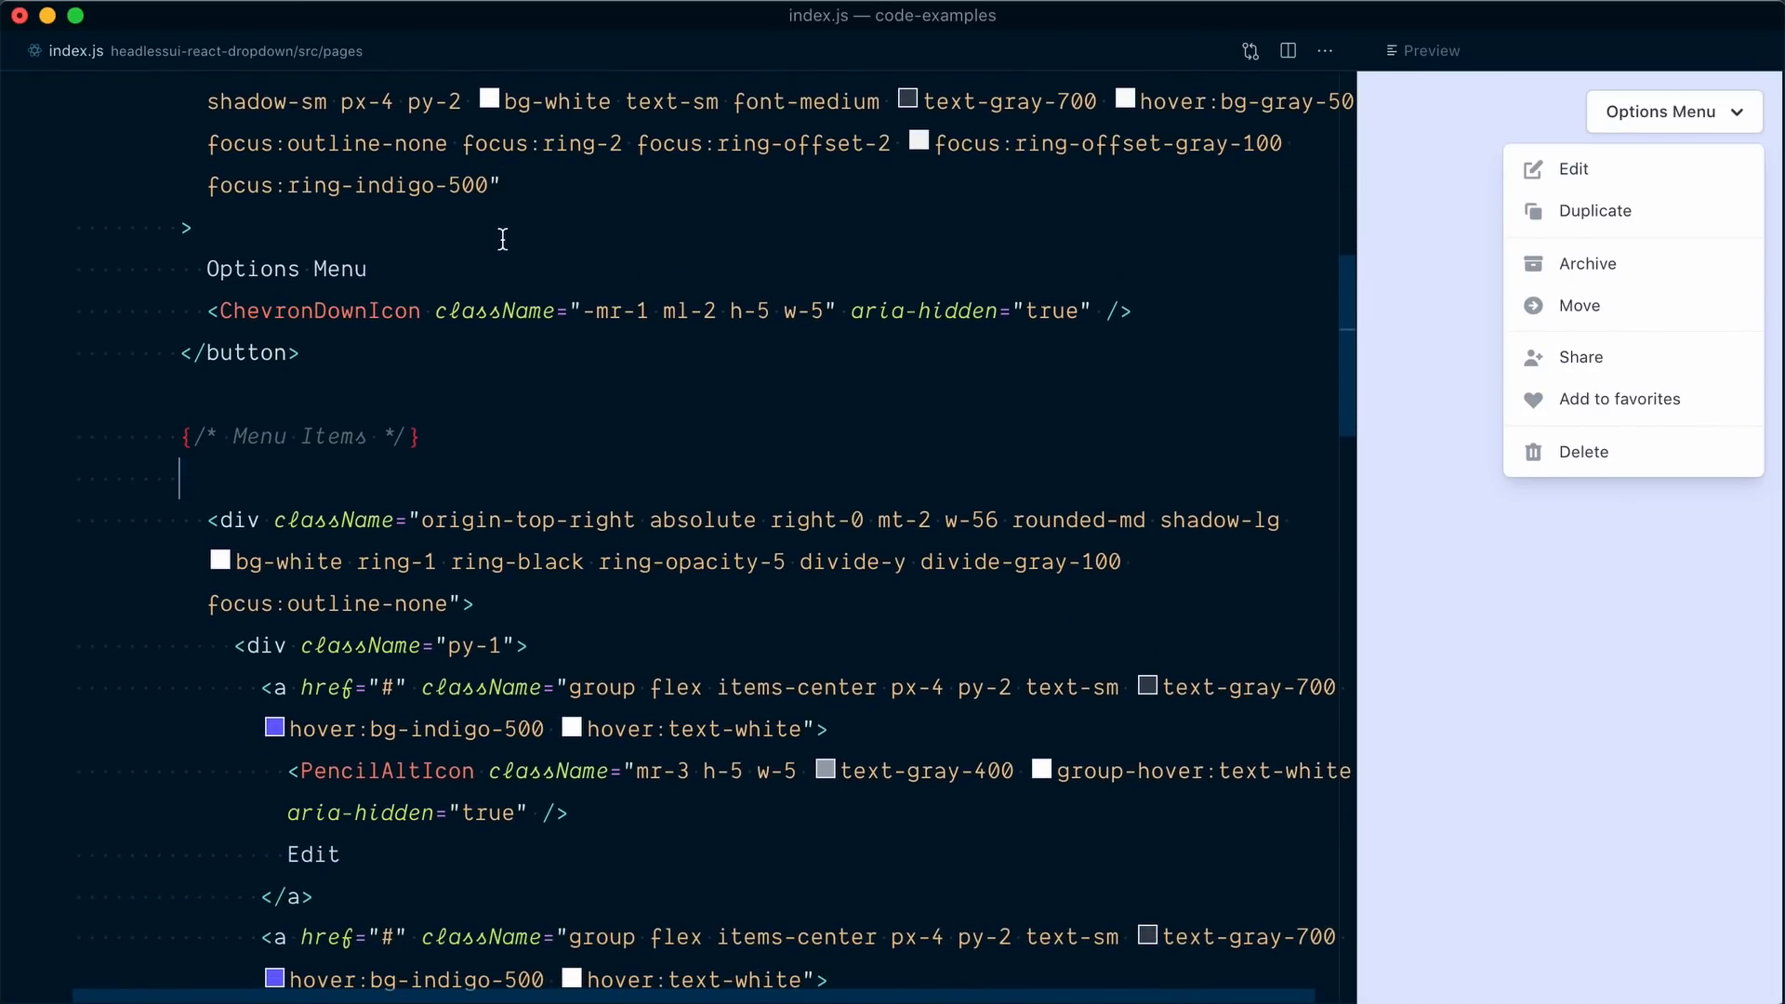
scroll(down, 3)
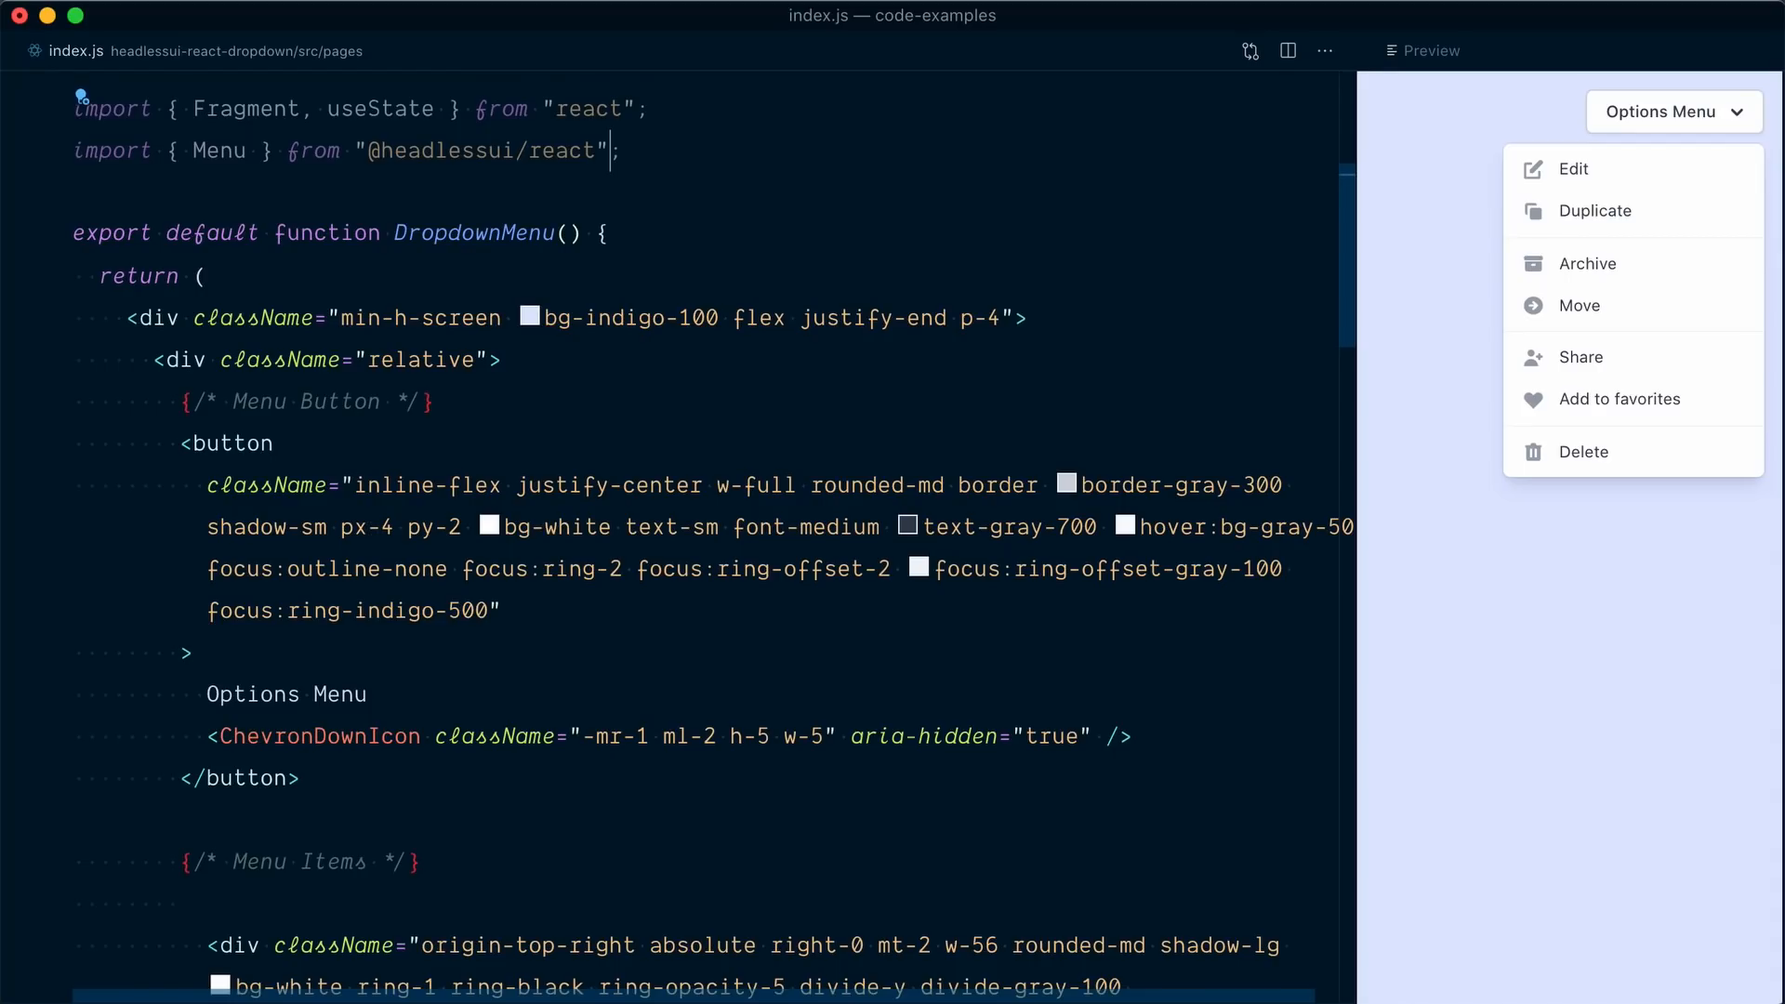
double_click(383, 107)
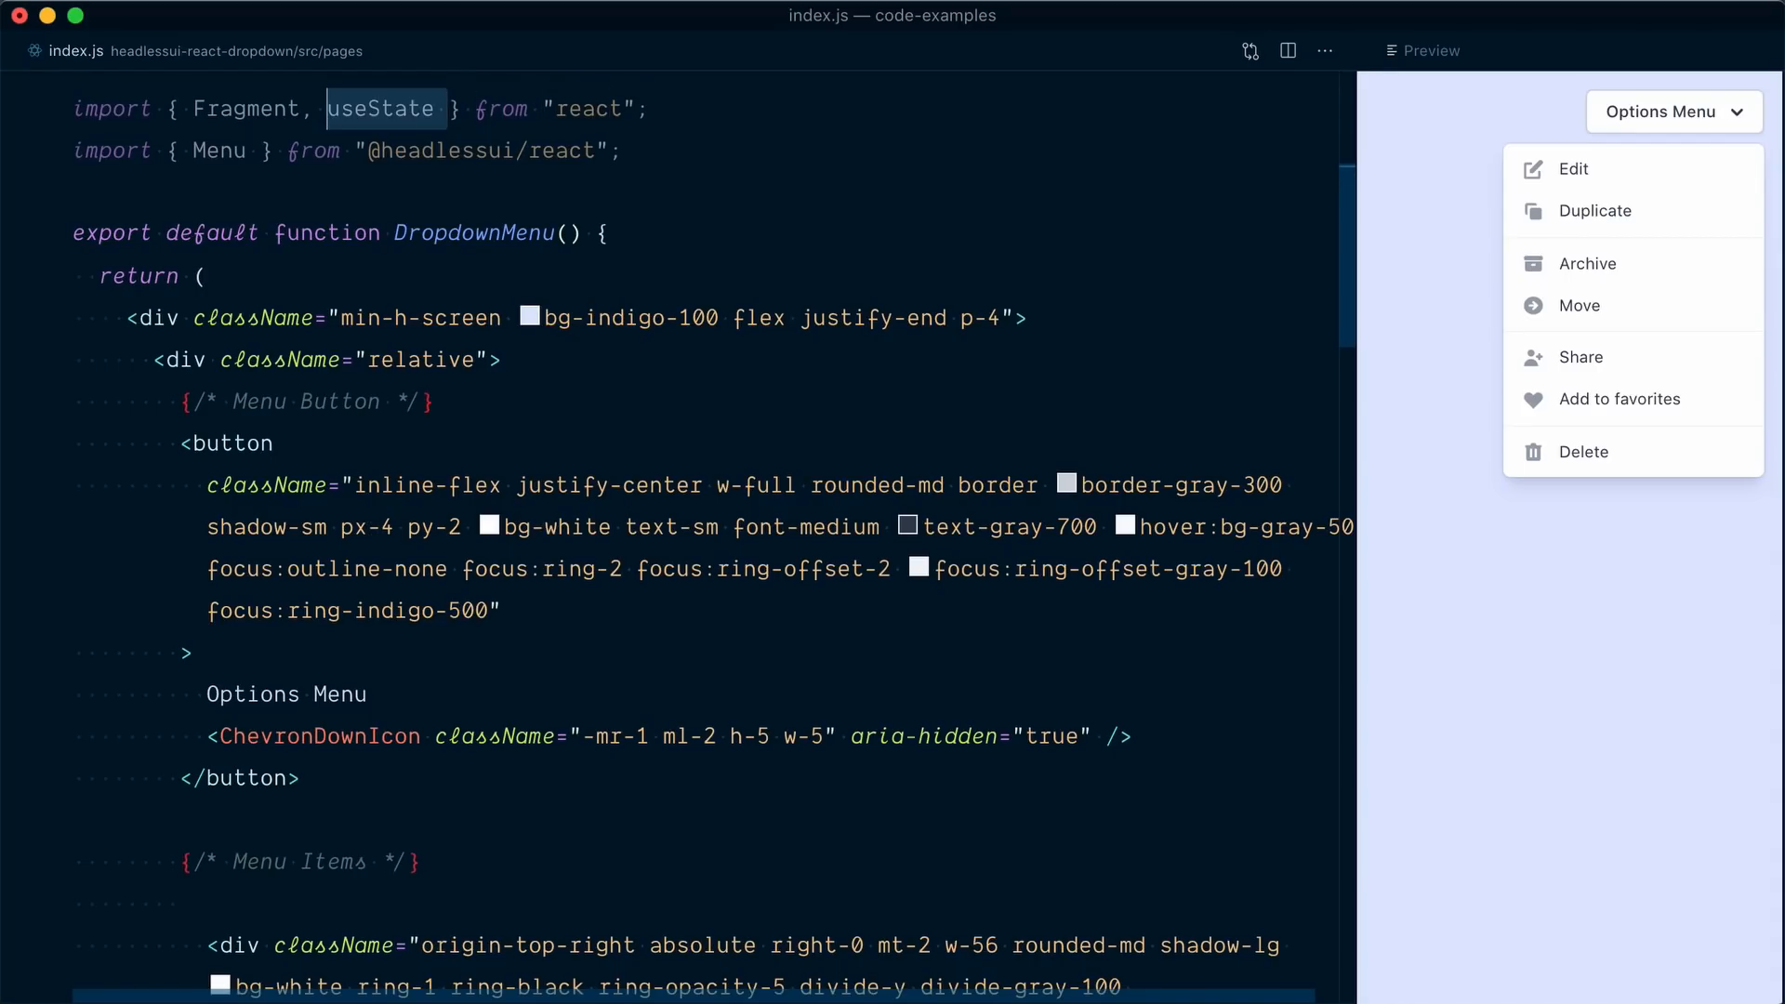
click(1420, 50)
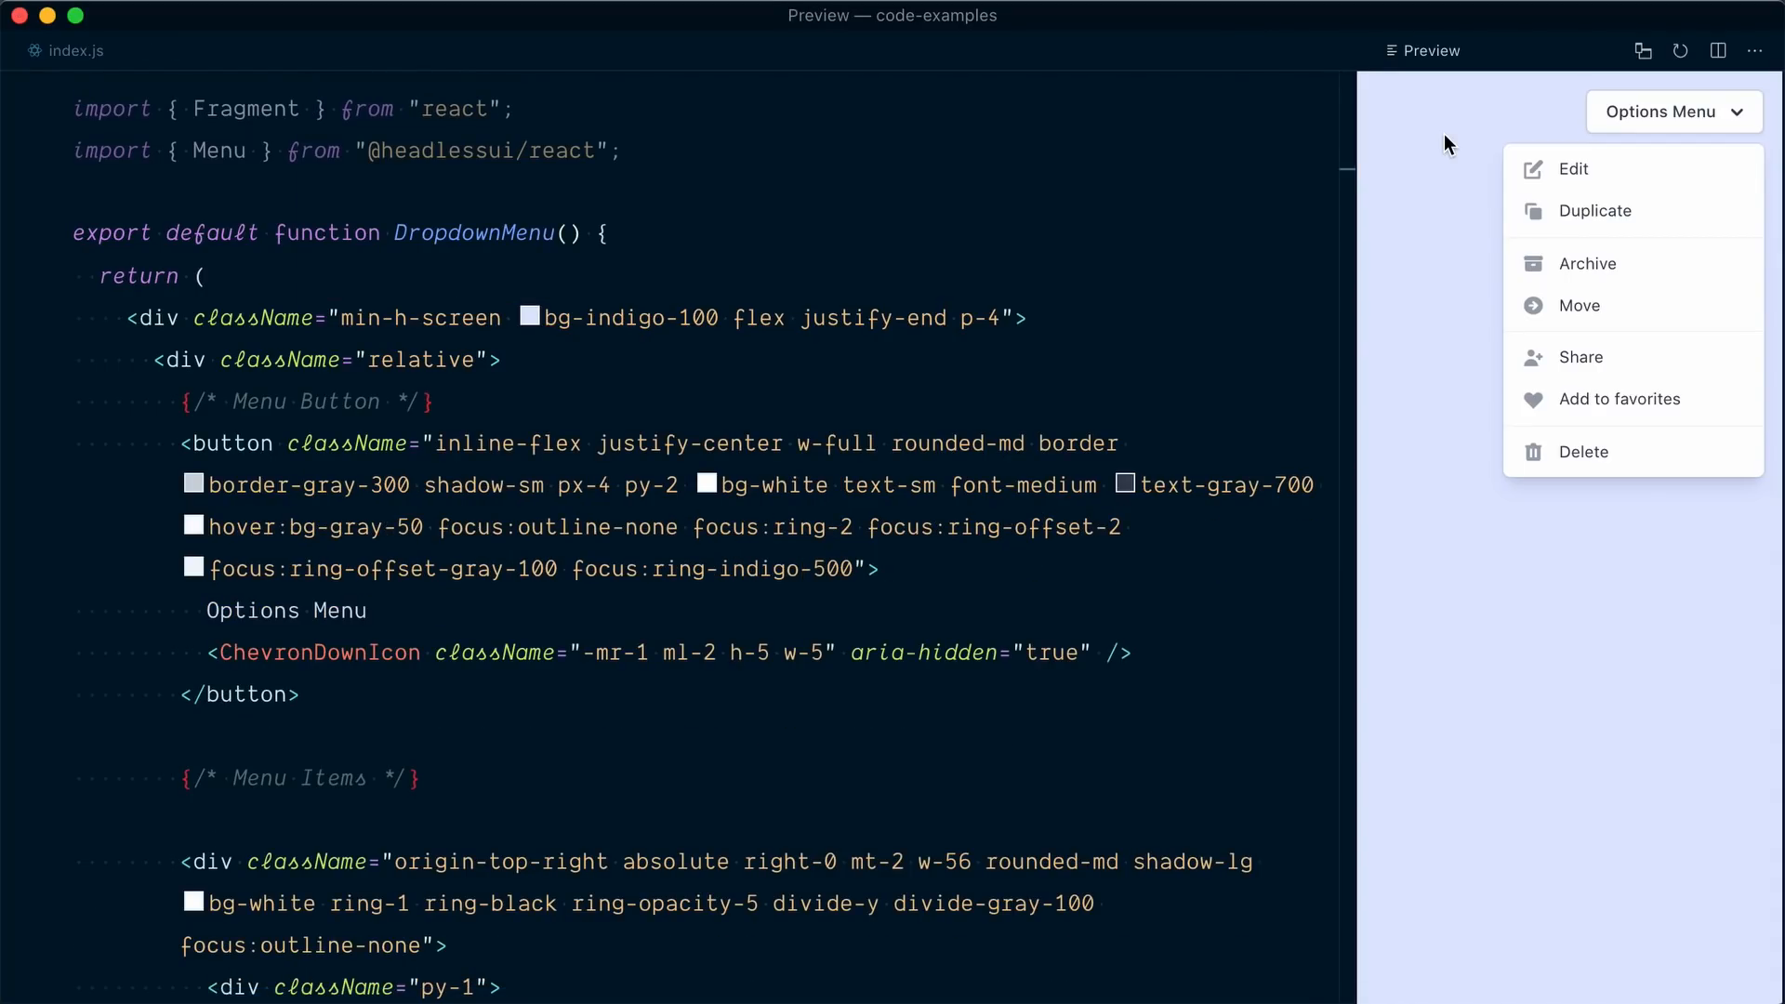
mouse_move(1540, 119)
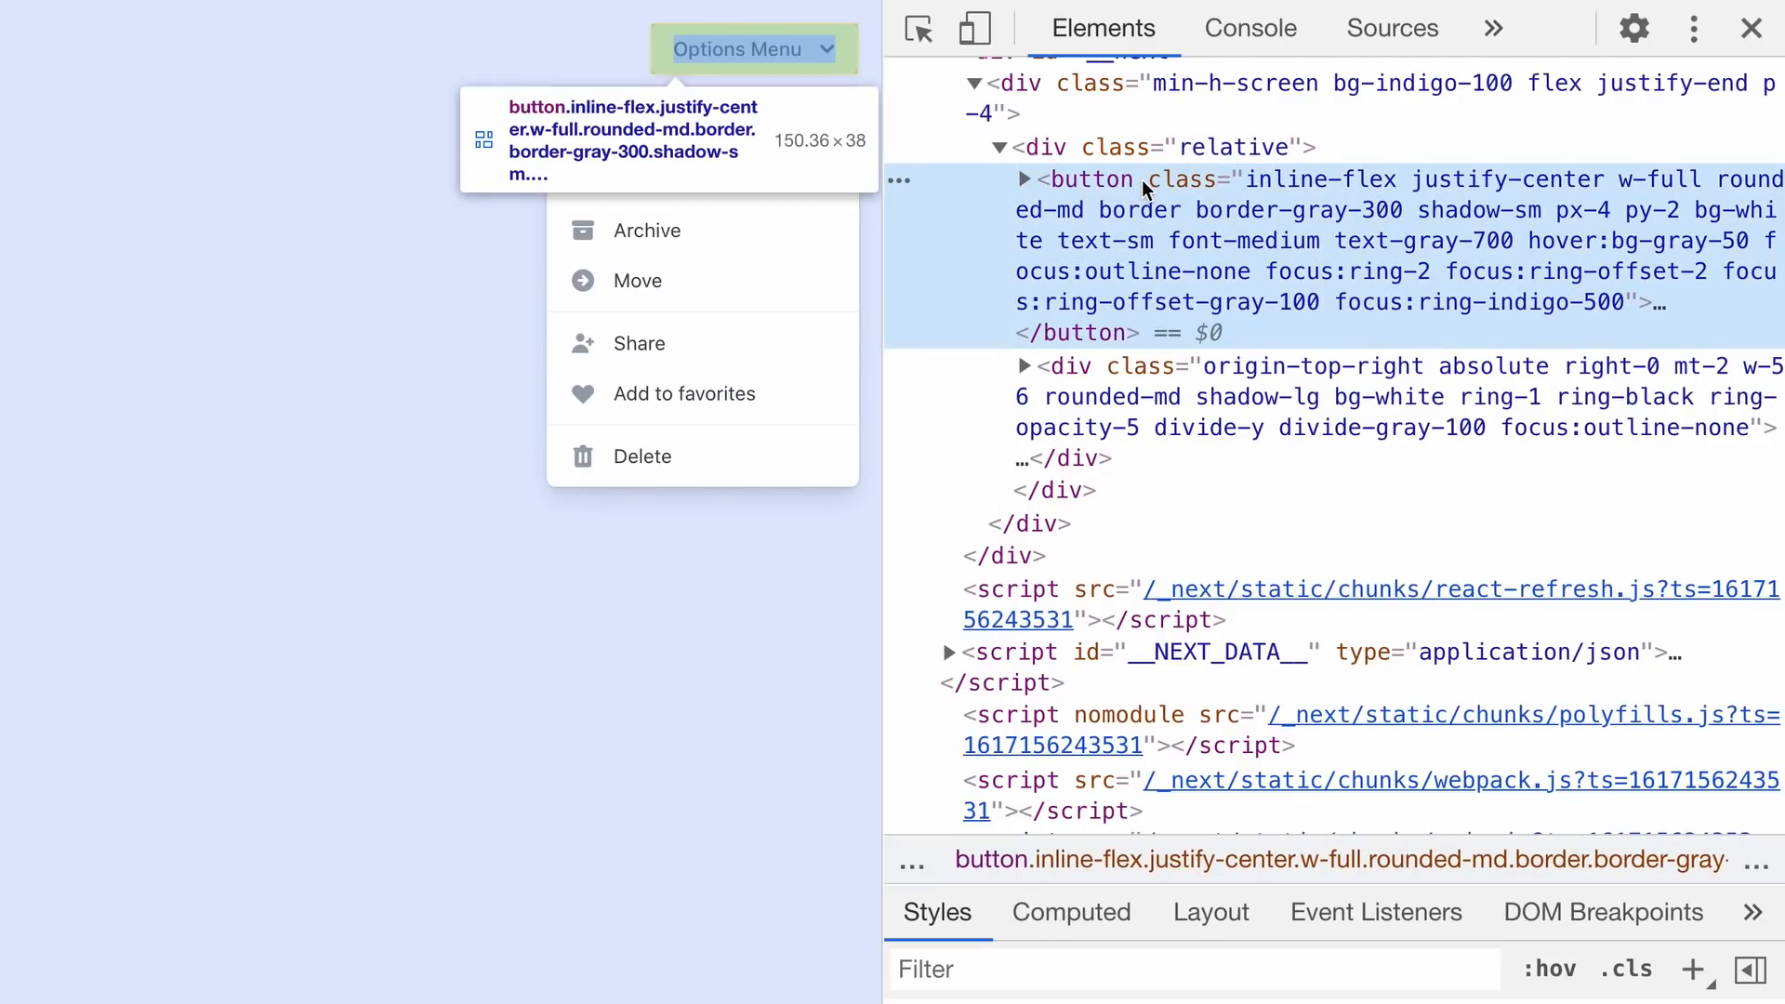
mouse_move(1223, 184)
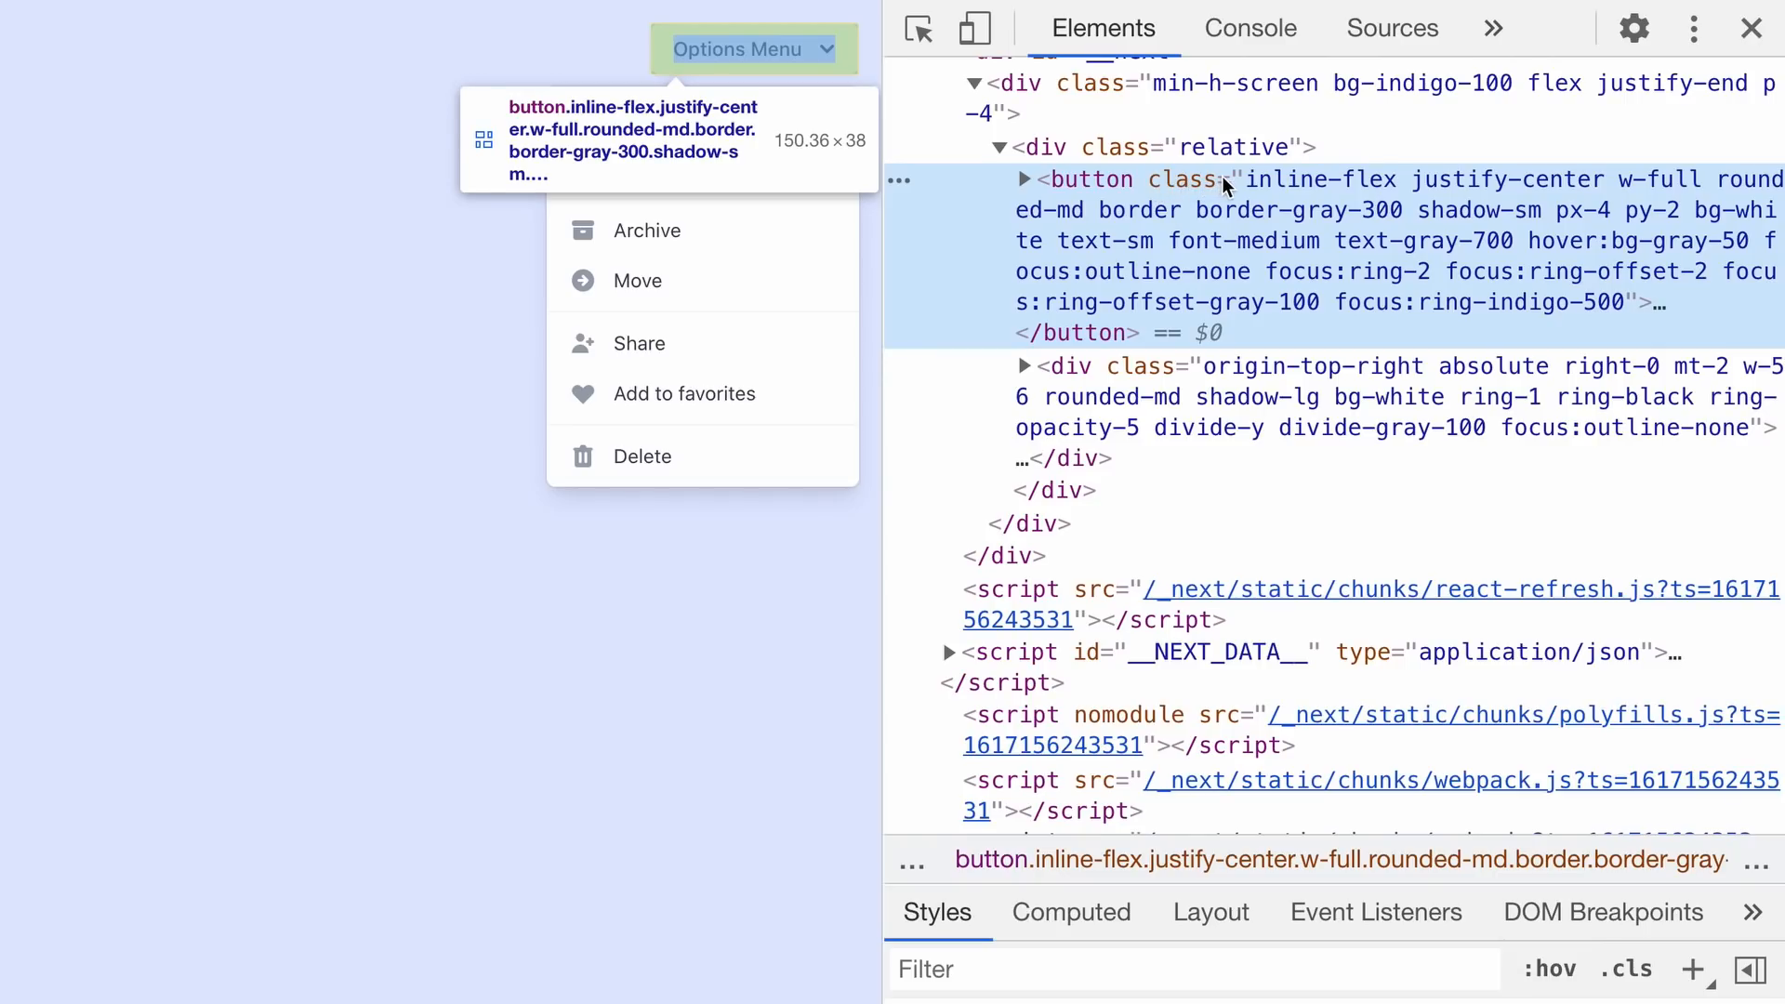
mouse_move(1608, 302)
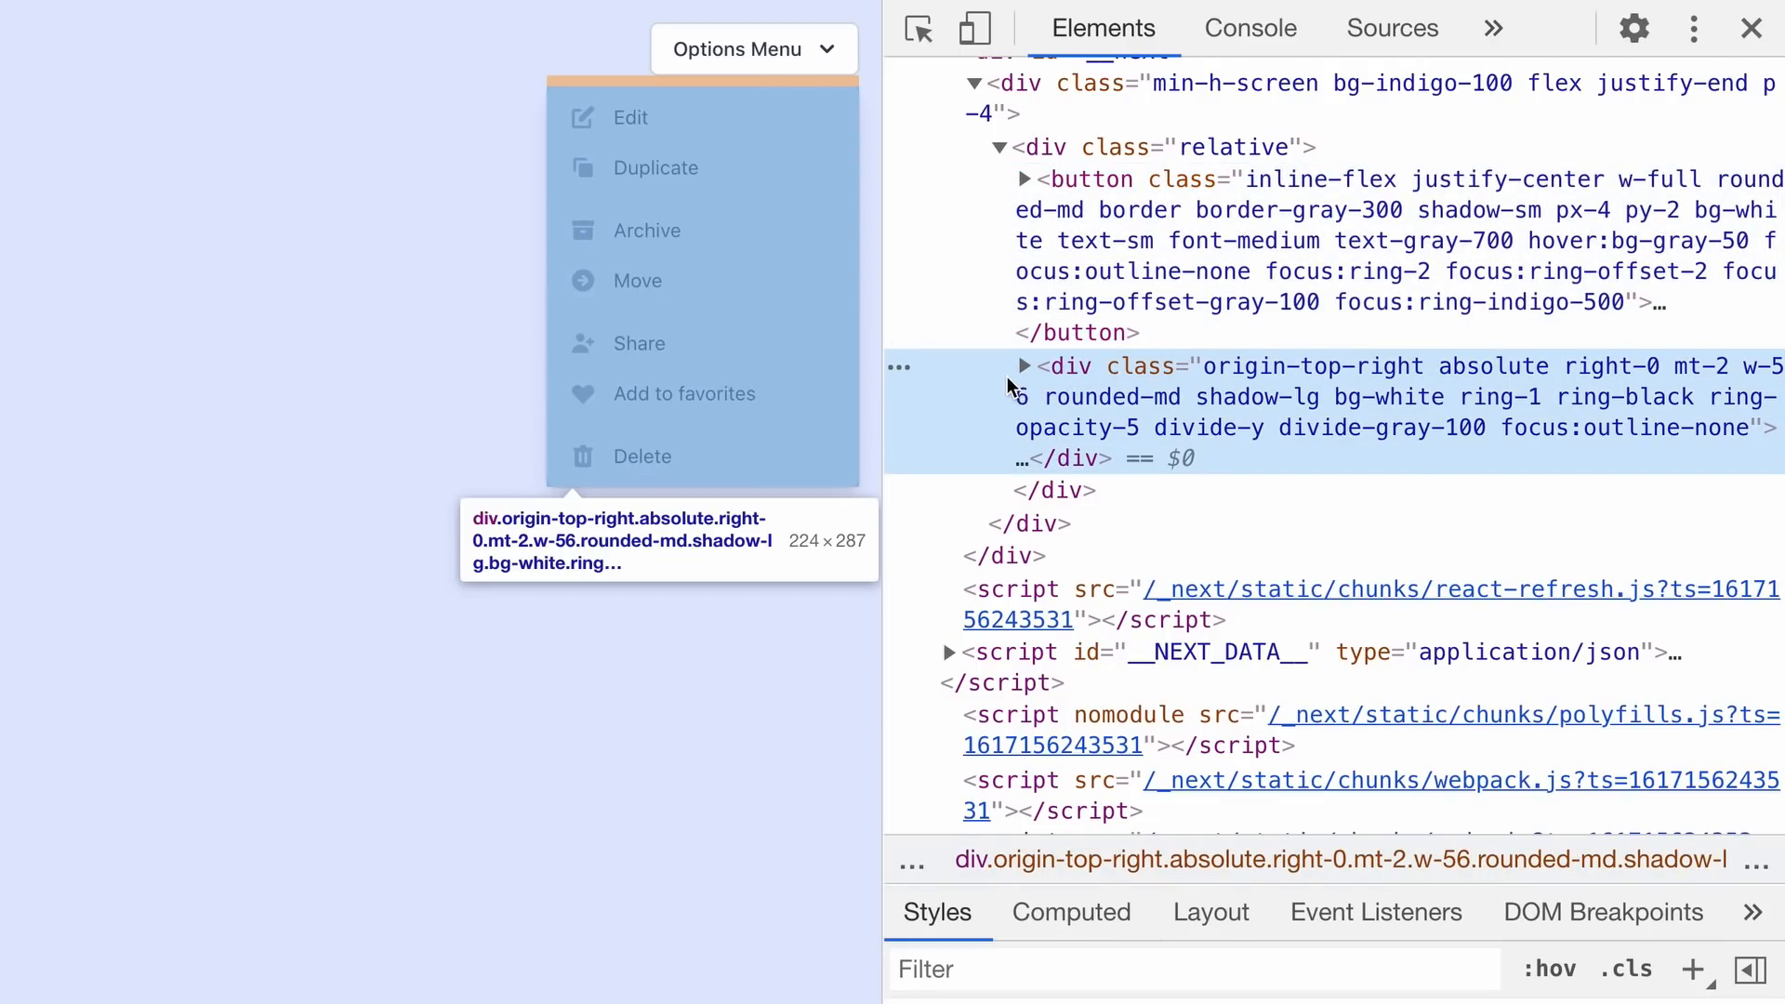
Expand the menu items div and its first py-1 group in the Elements panel.
click(1023, 366)
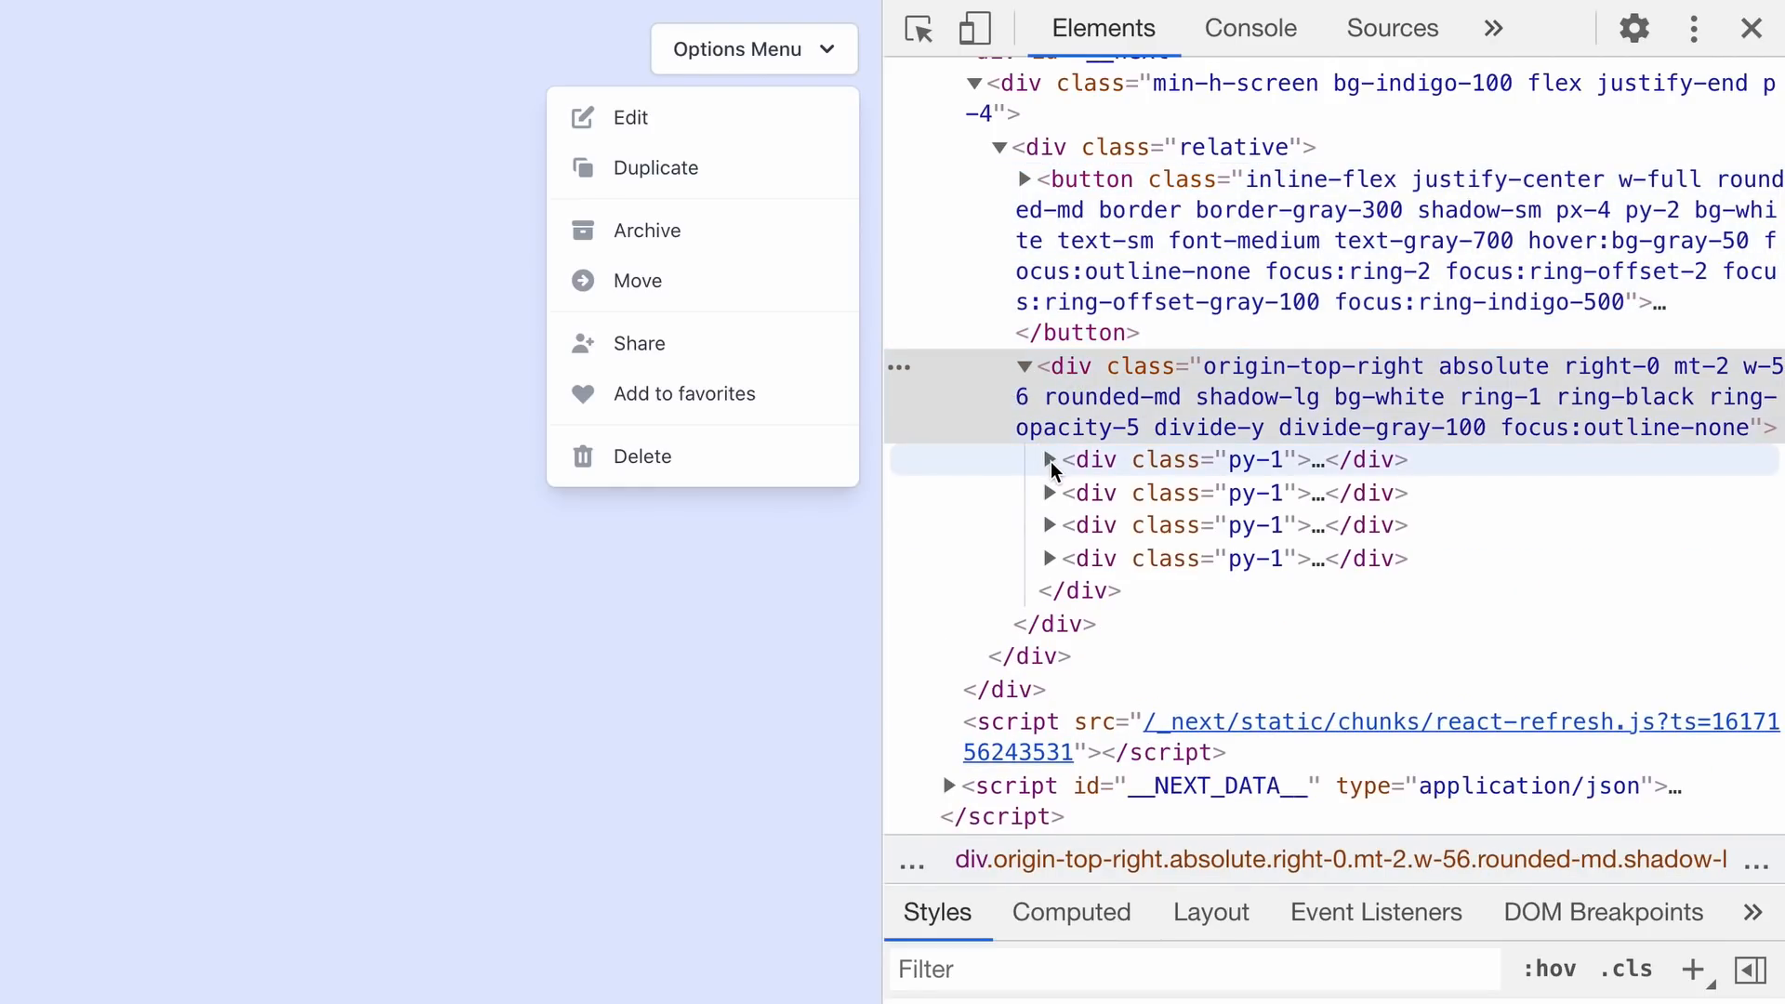
click(1048, 459)
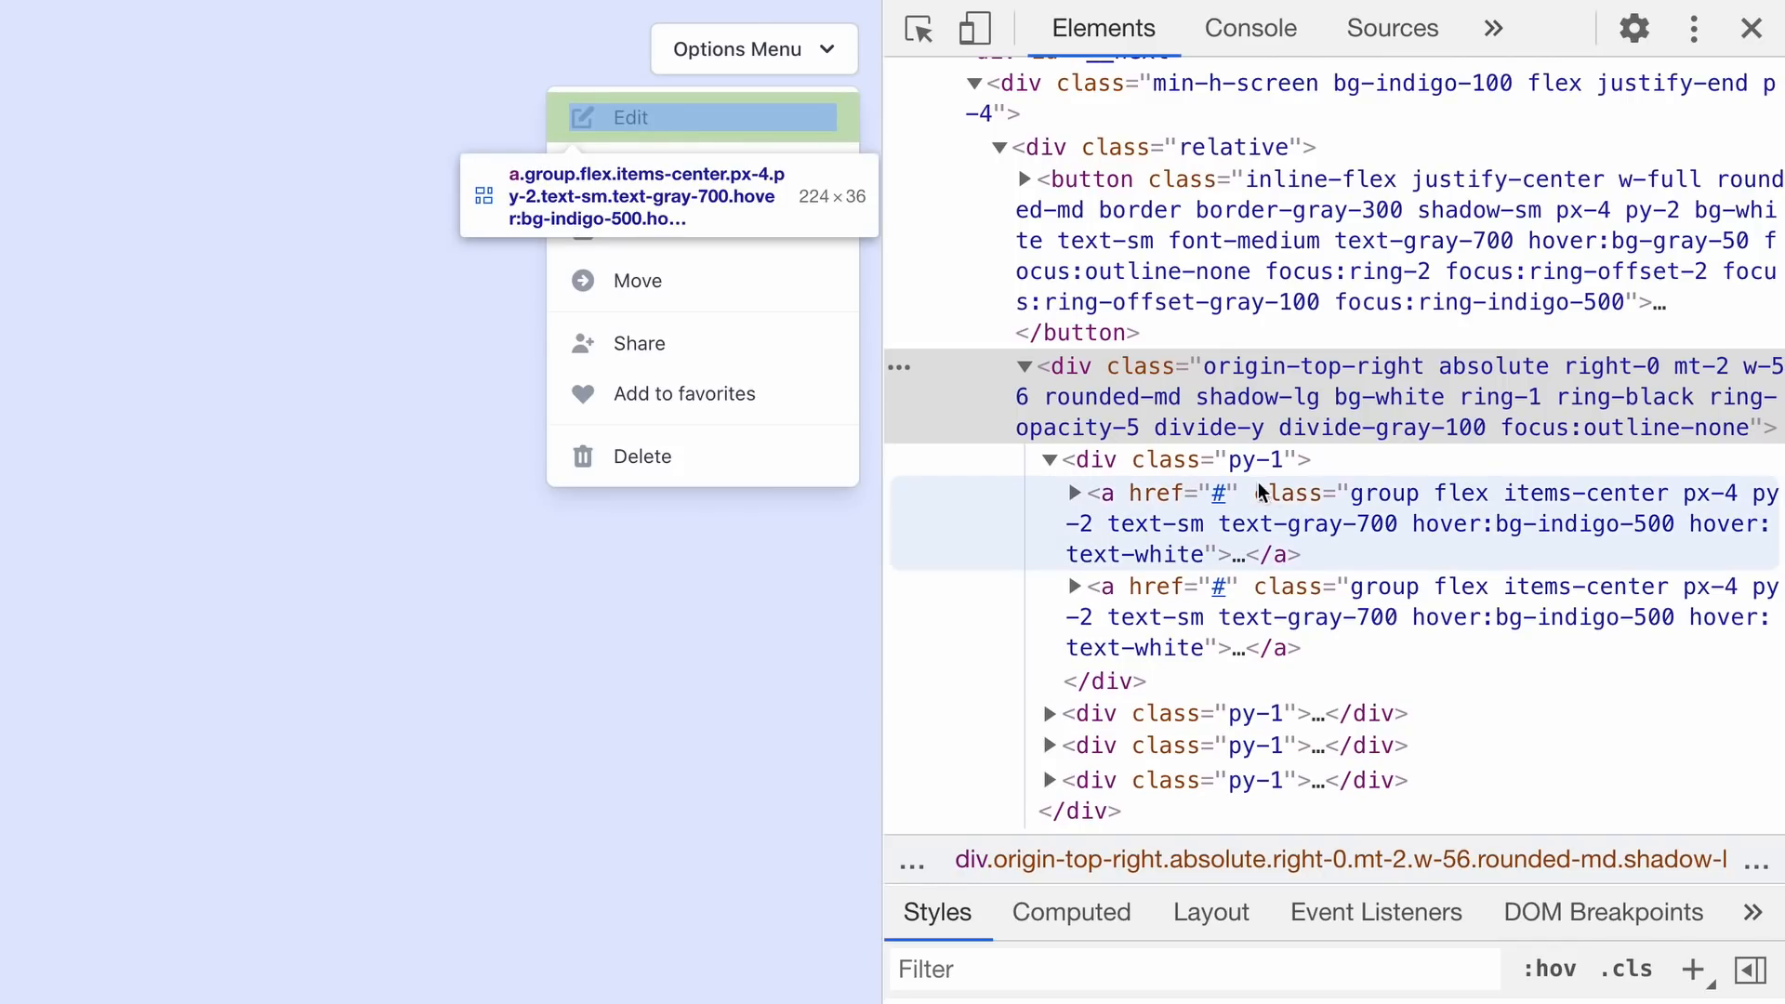
mouse_move(1372, 526)
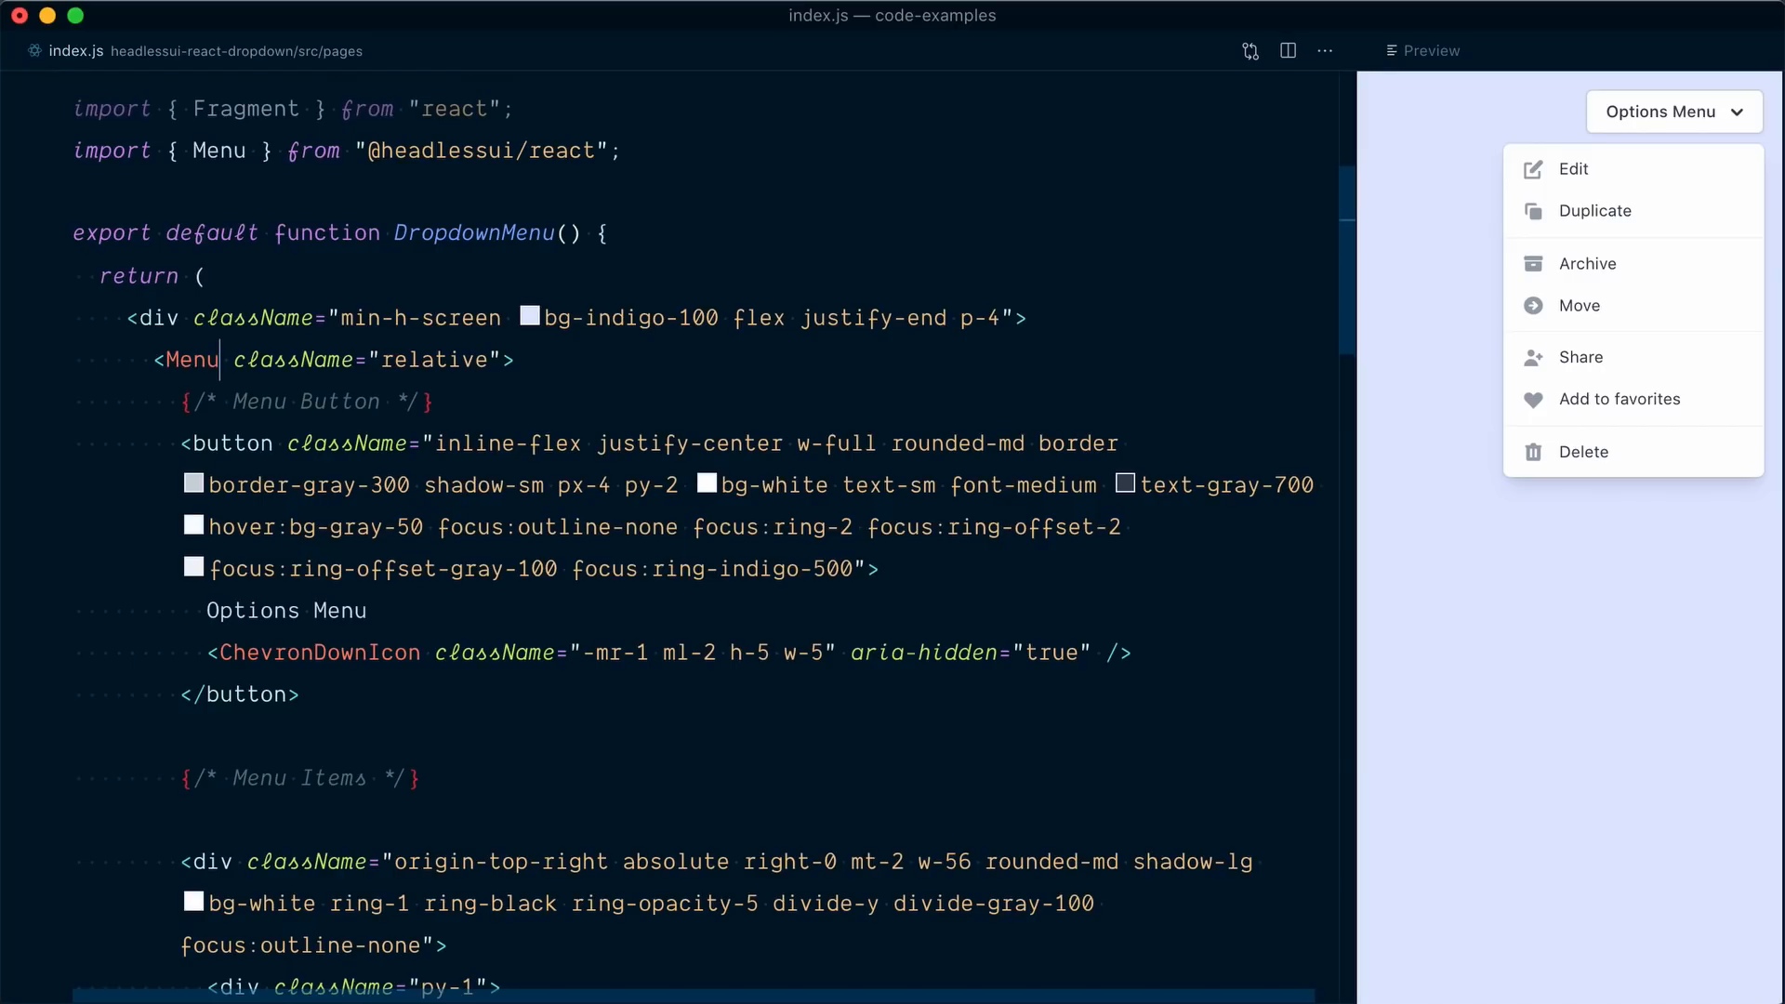
Add as="div" to Menu and rename the items panel div to Menu.Items.
double_click(365, 359)
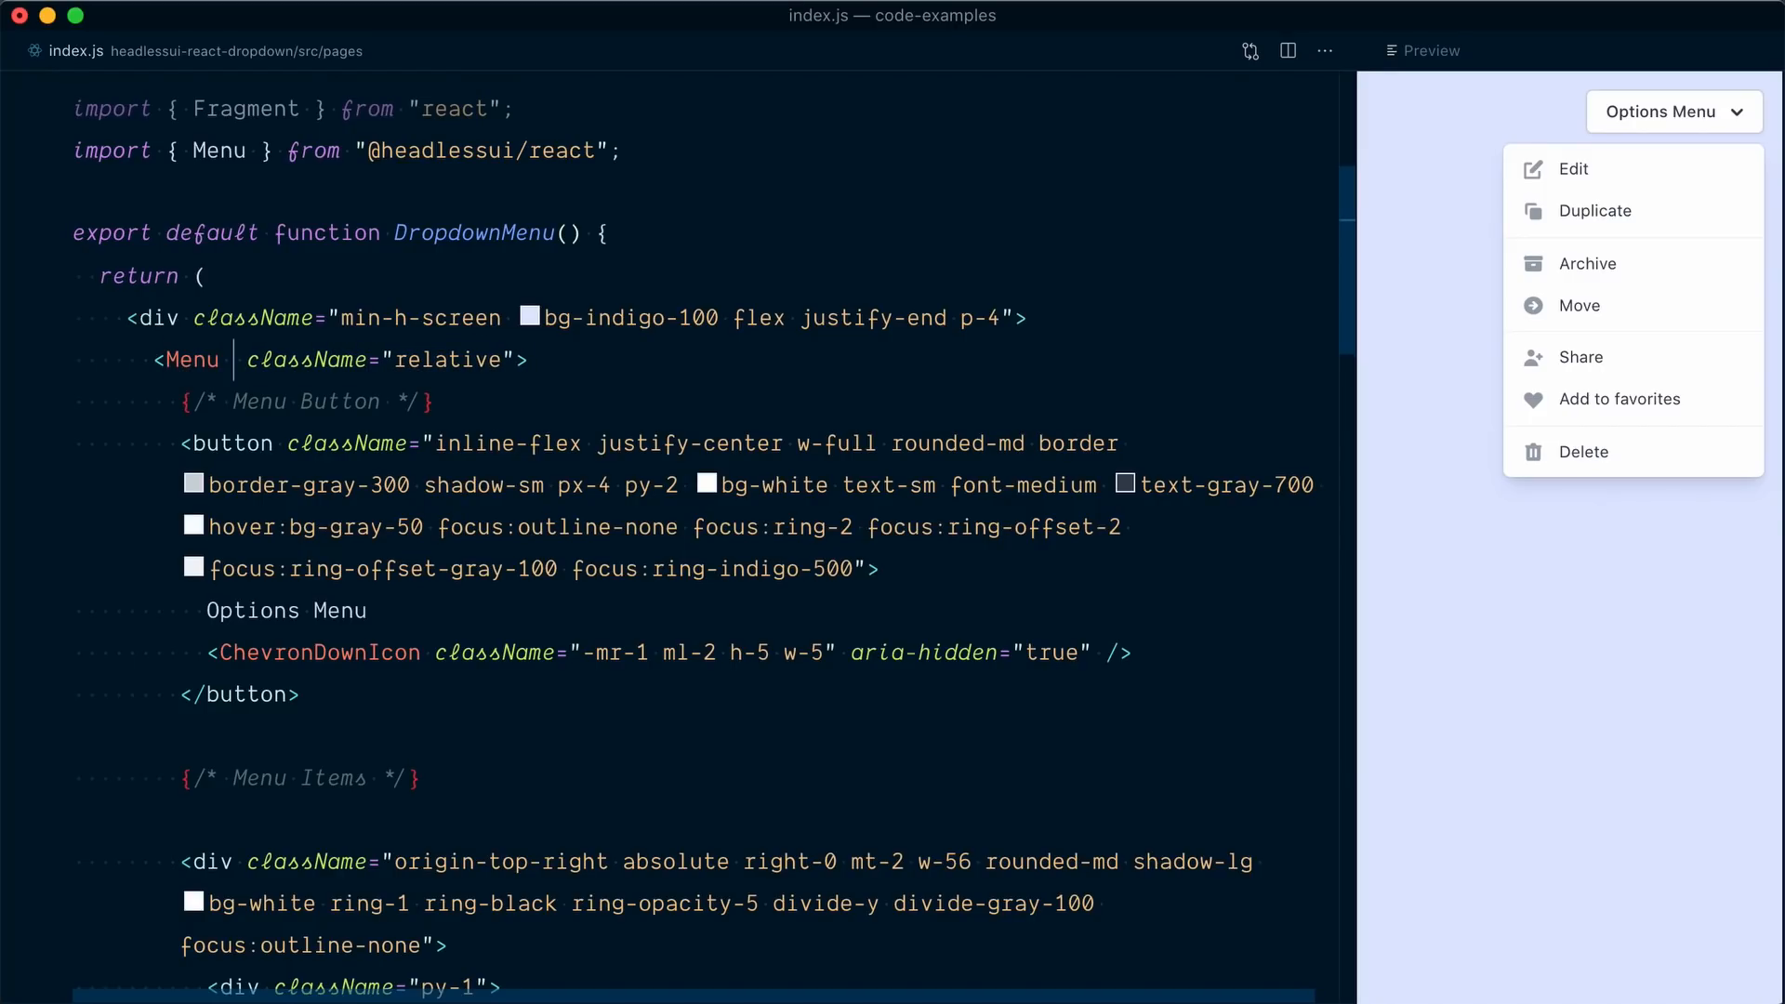
text(as="d")
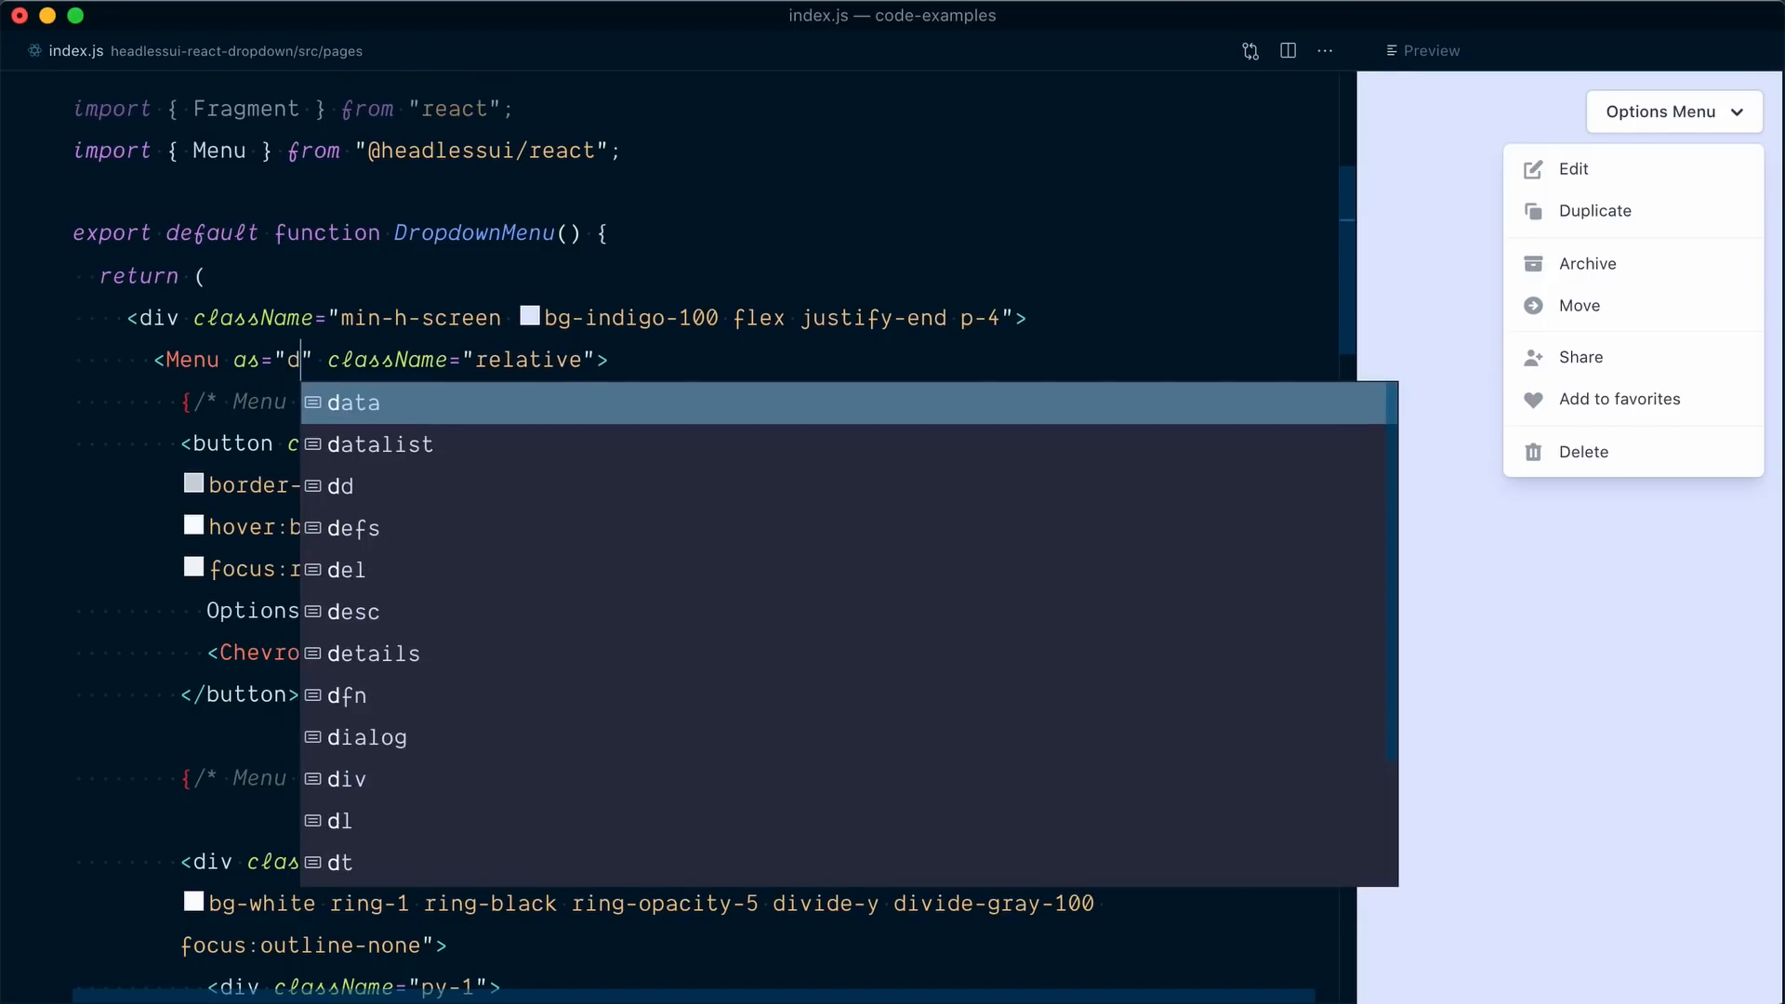
text(iv)
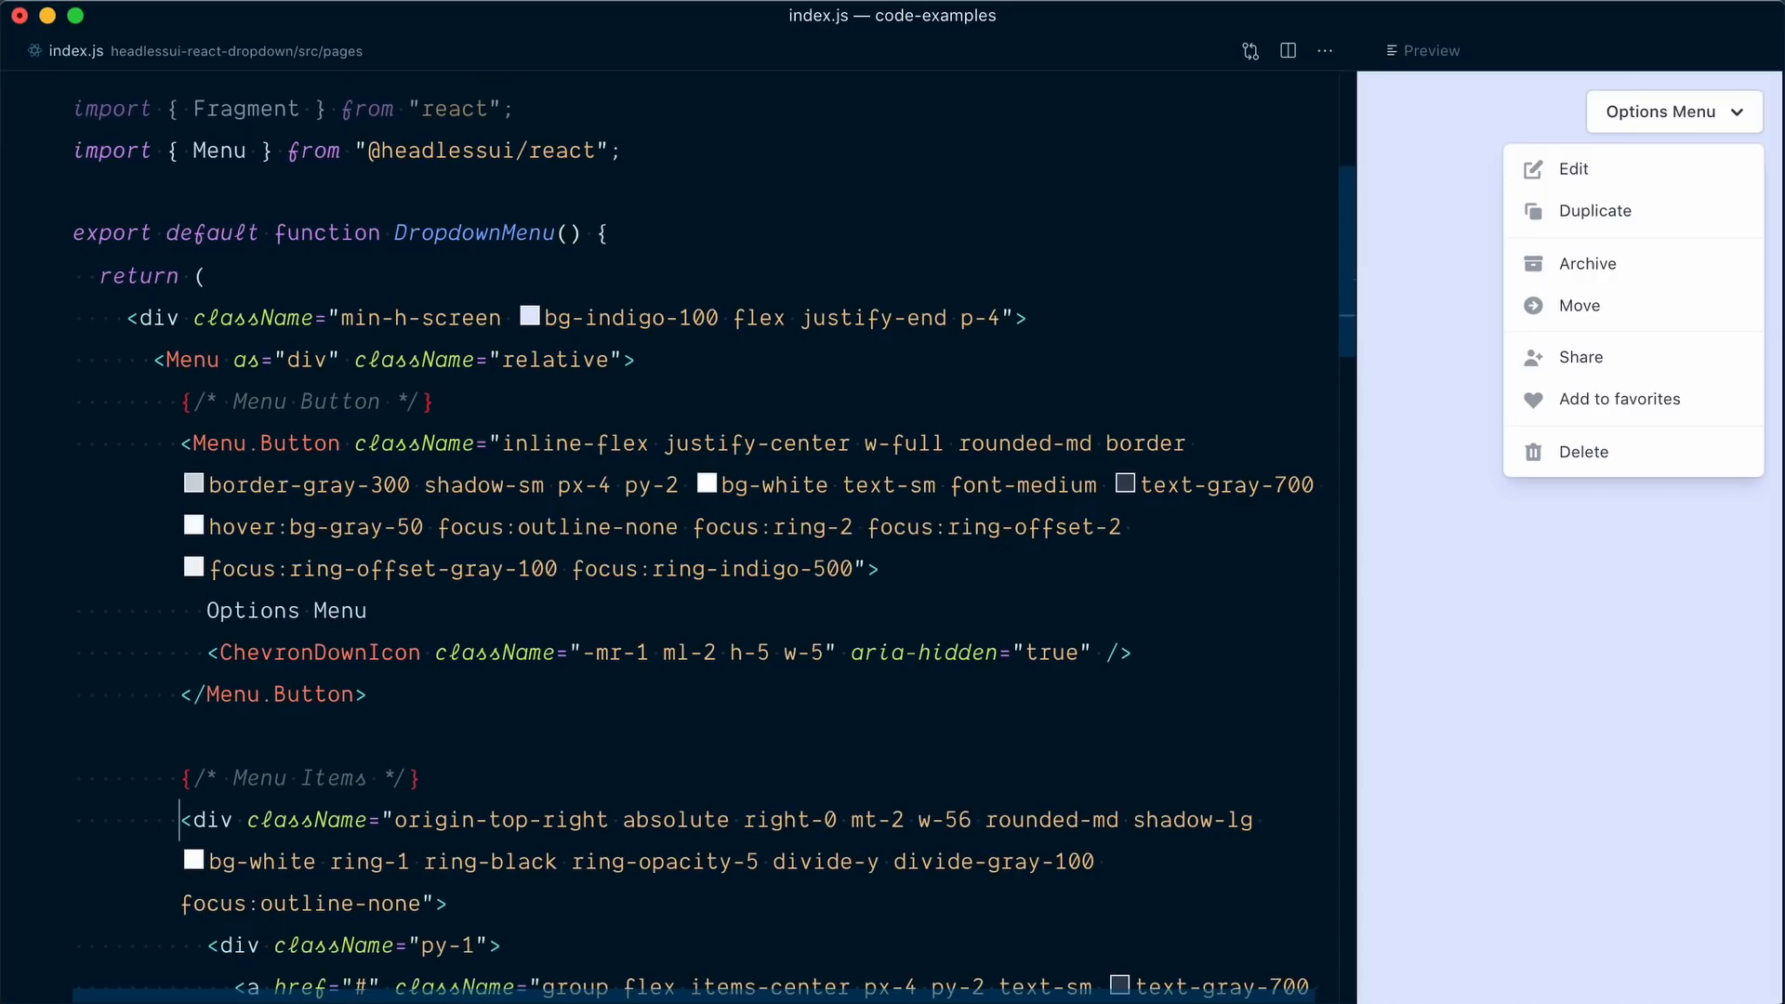
double_click(212, 820)
text(Menu.Items)
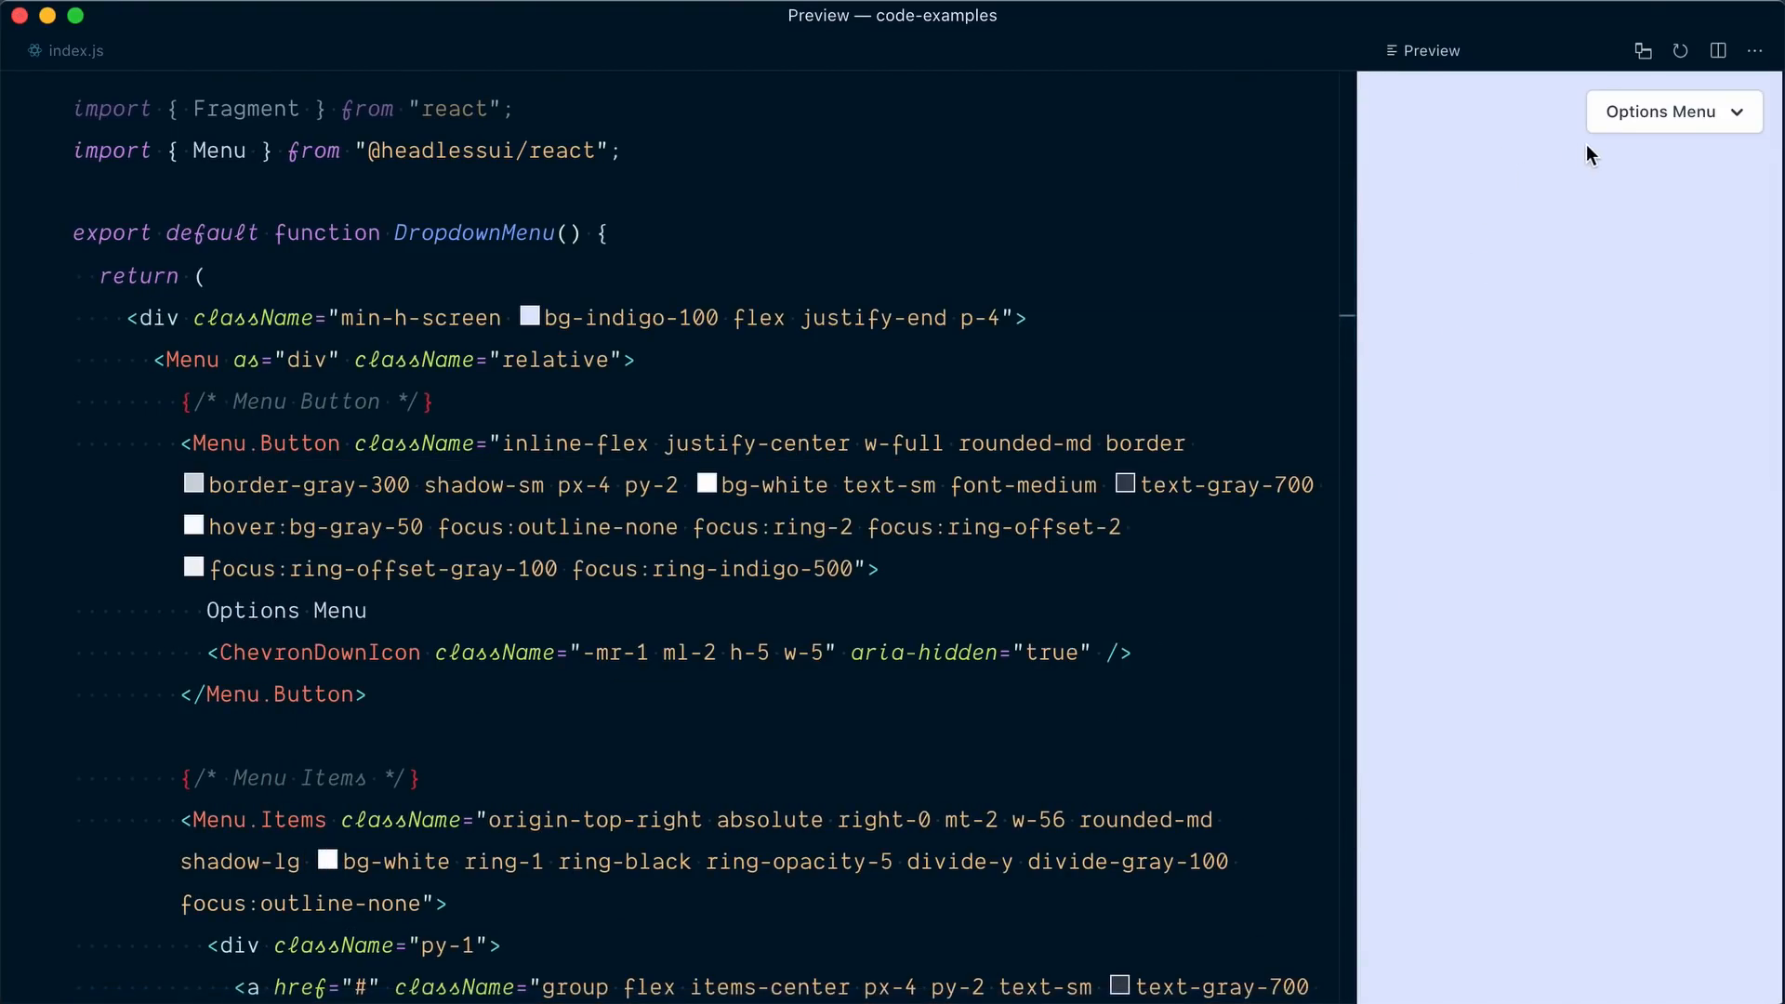
mouse_move(1551, 134)
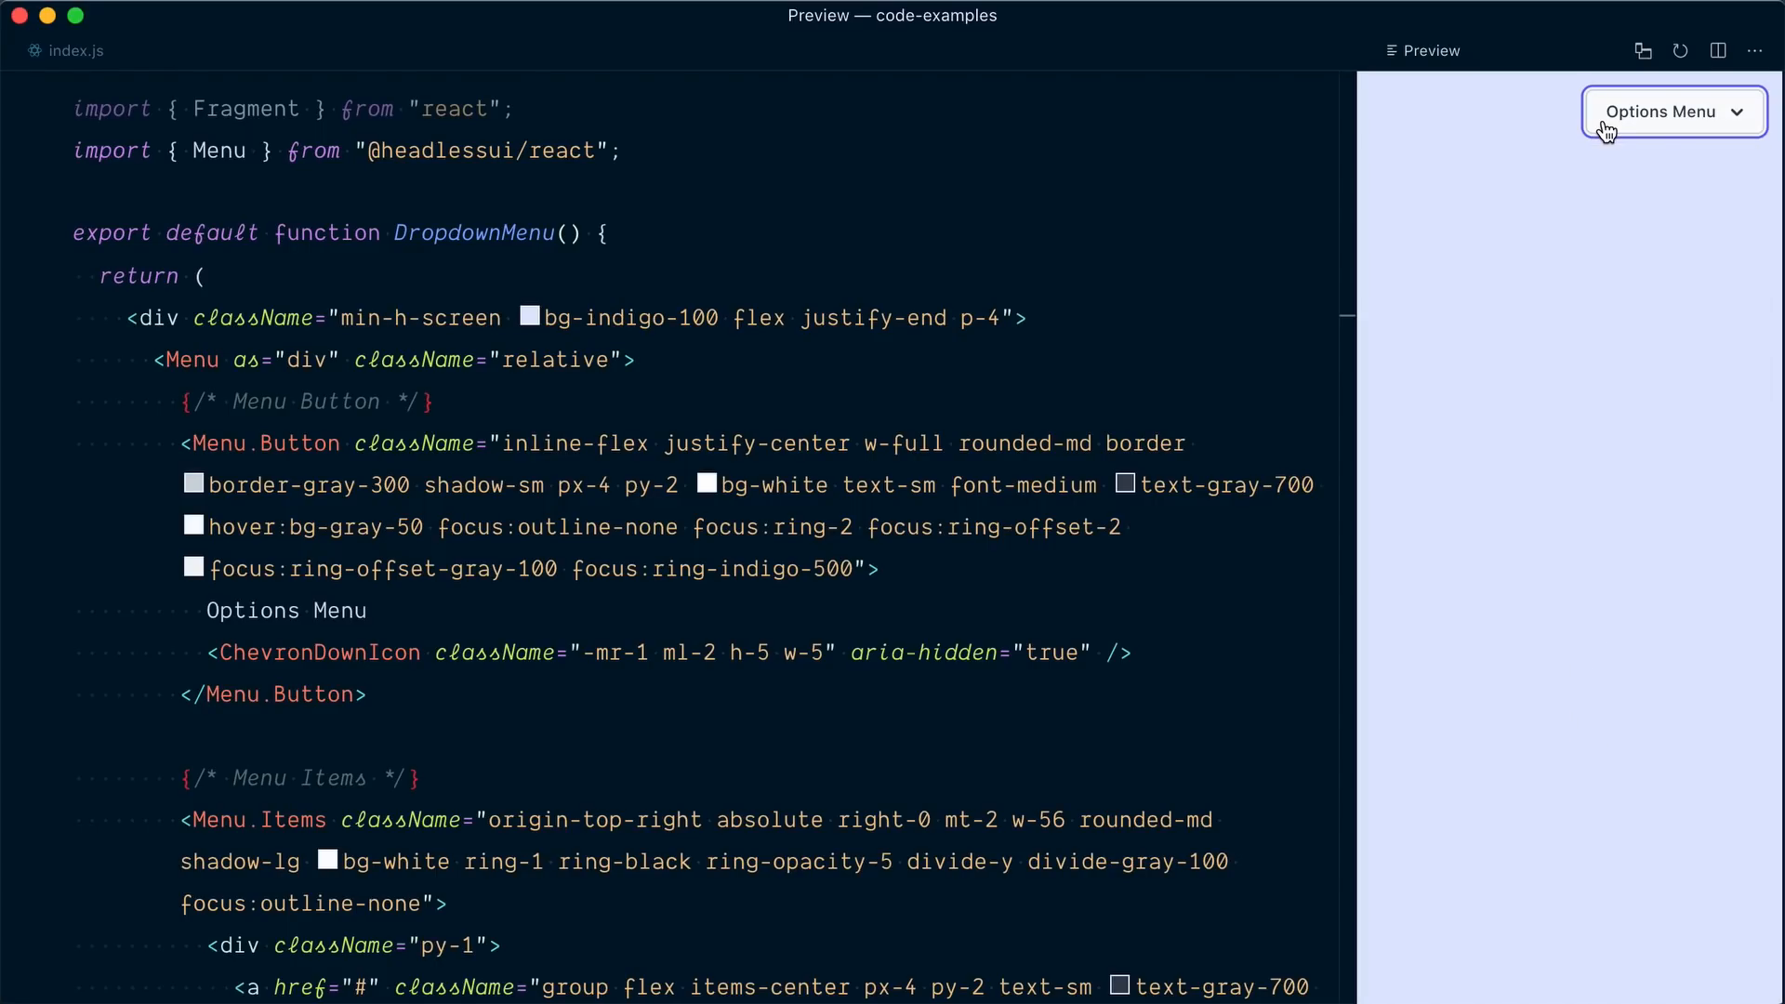
Open the Options Menu in the preview and highlight the Menu tag in the editor.
click(1672, 112)
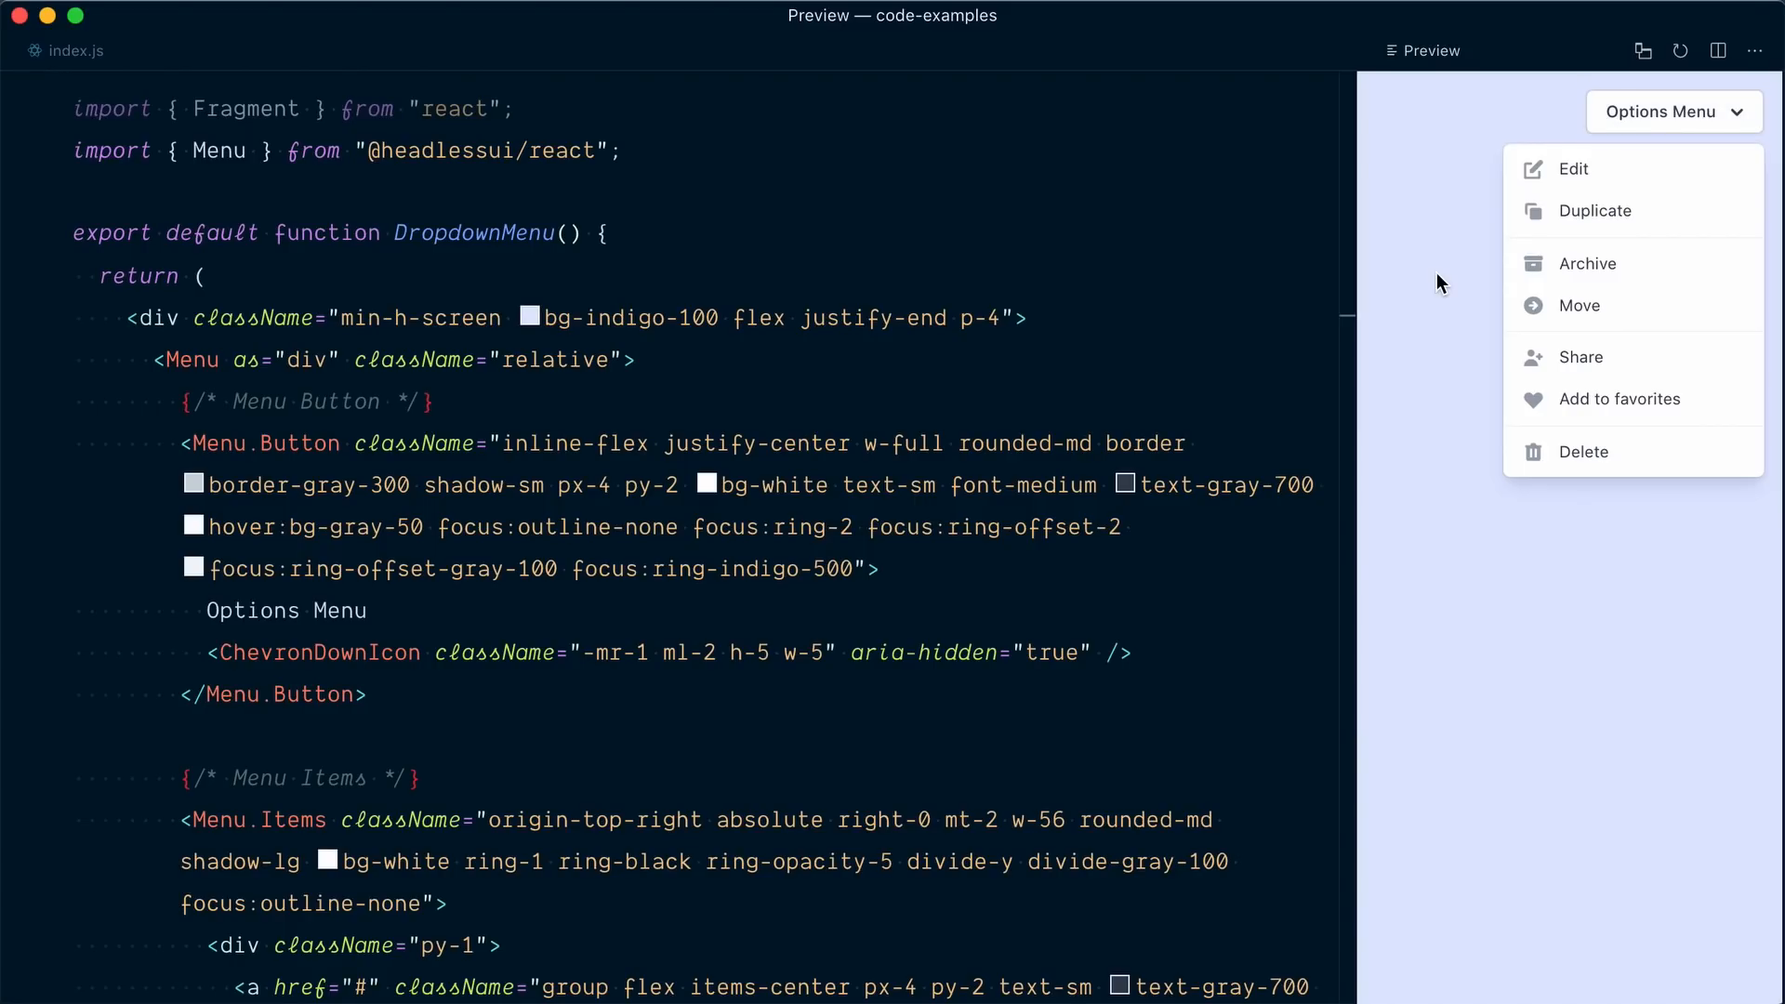
double_click(187, 359)
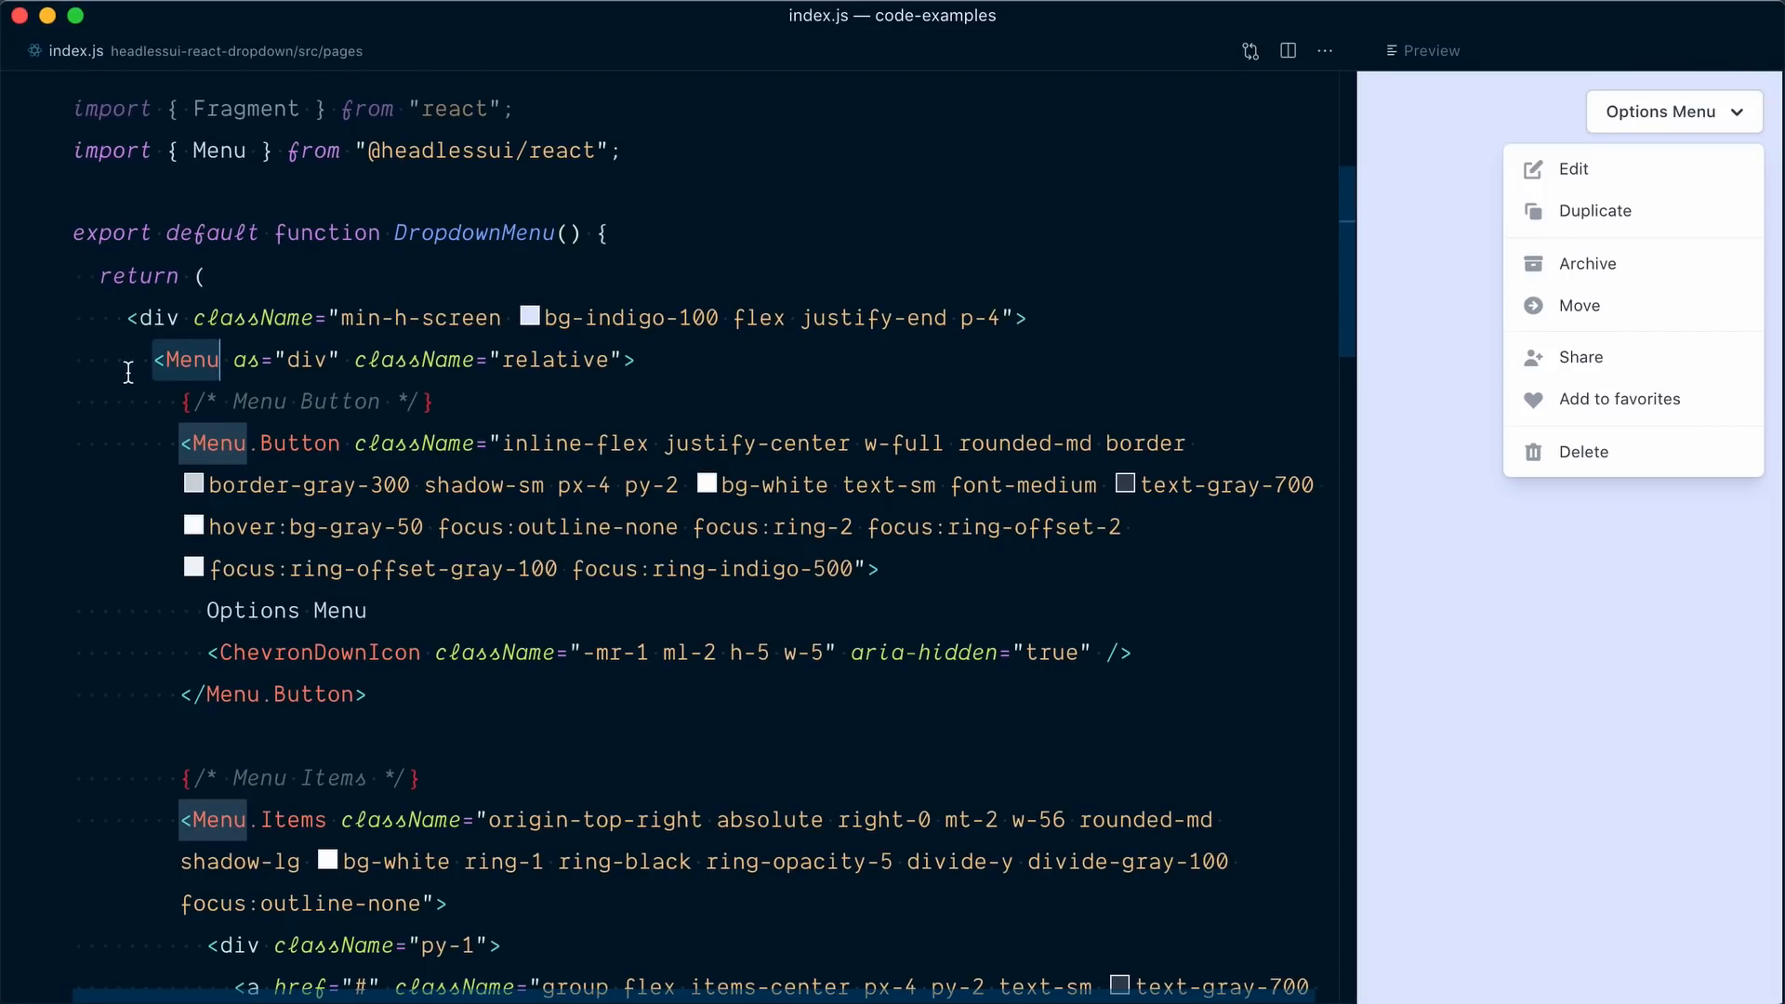
mouse_move(156, 805)
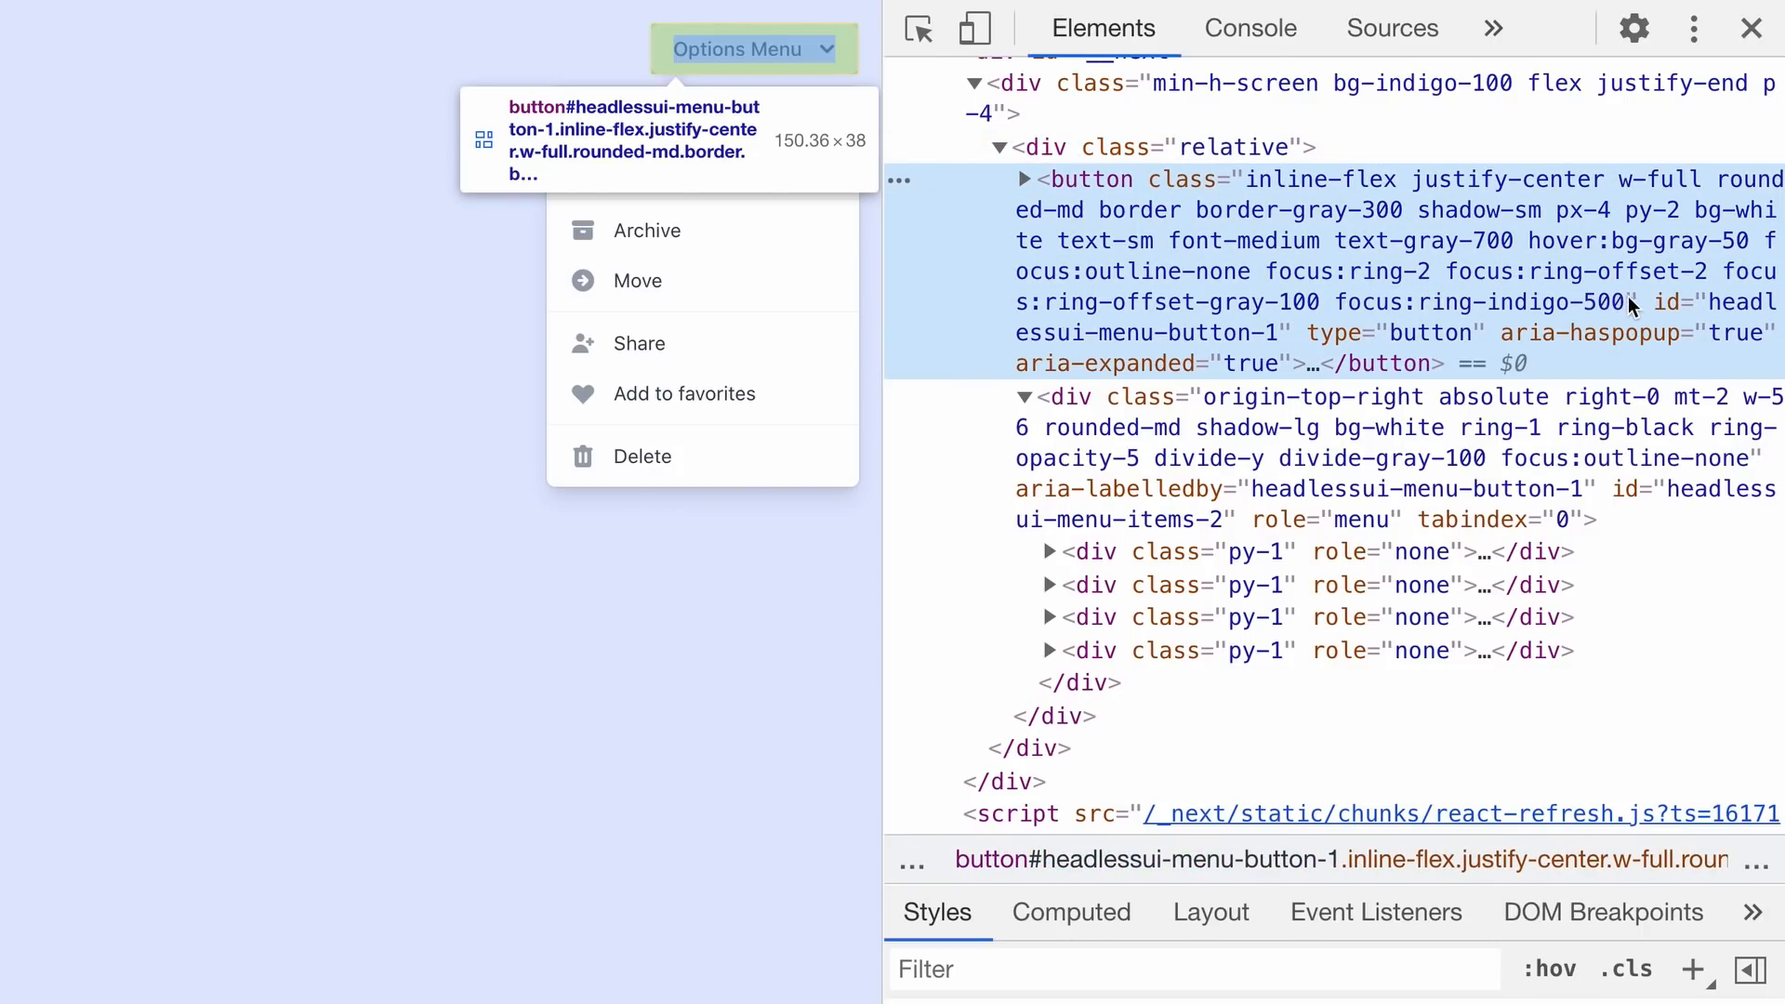
mouse_move(1342, 344)
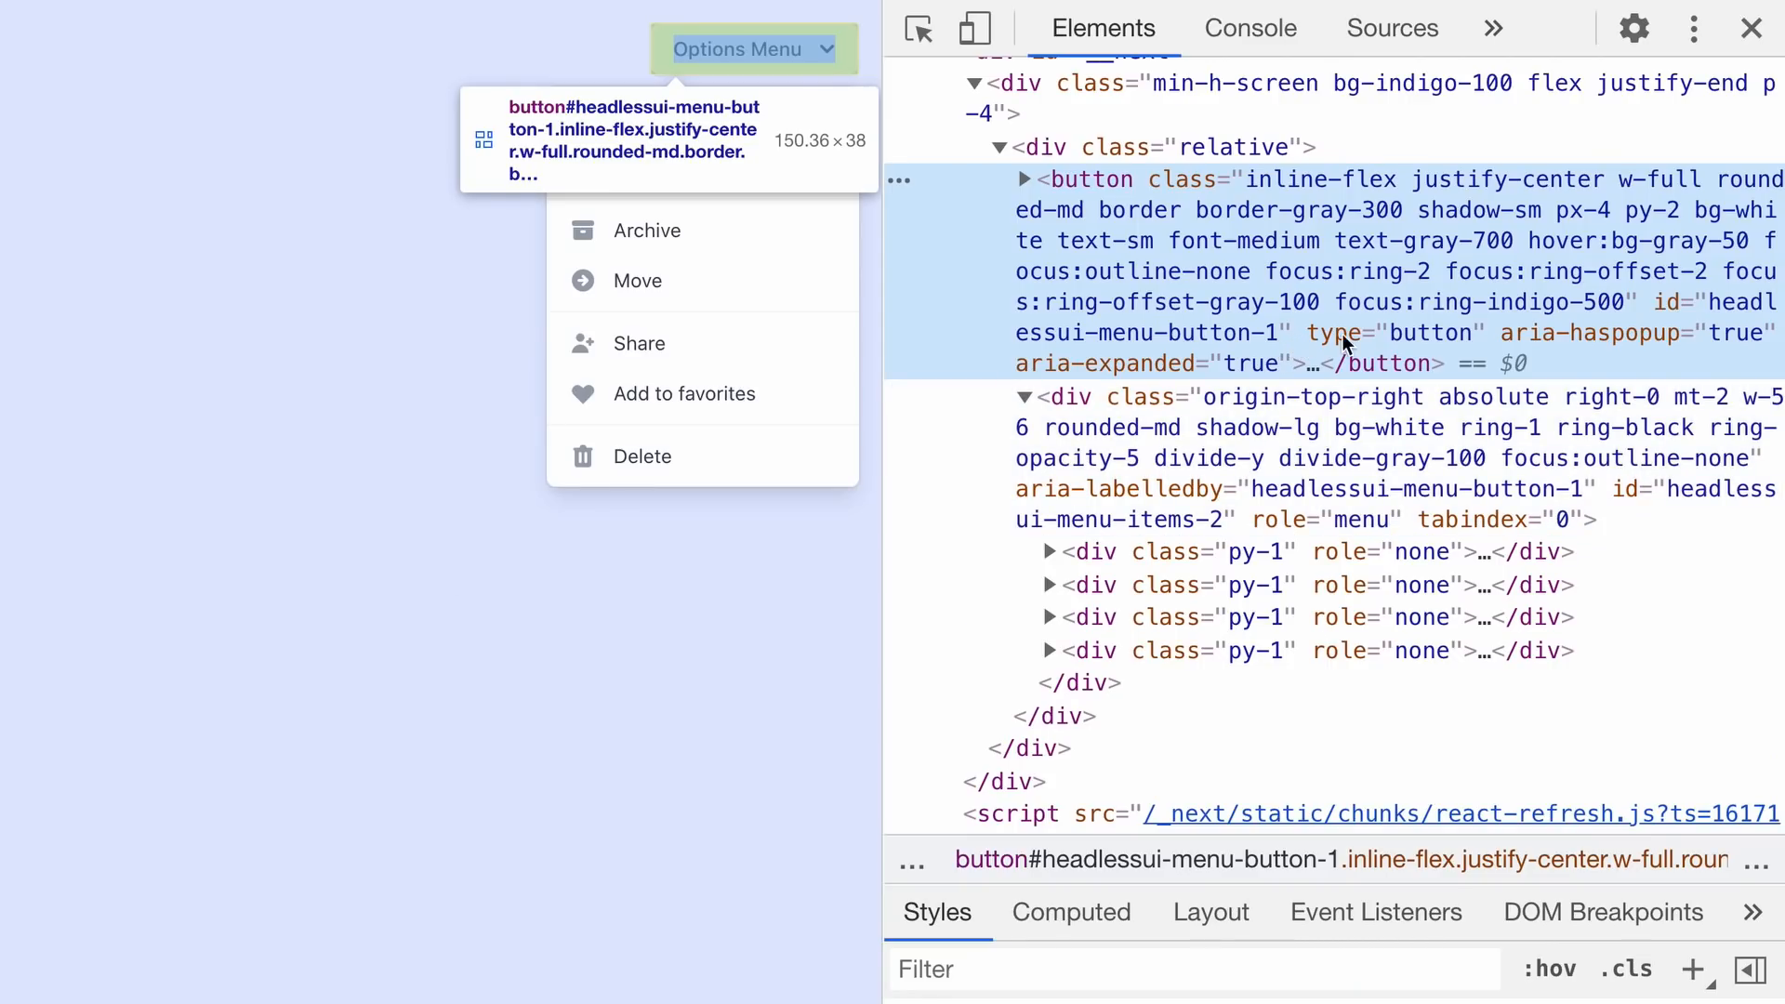
mouse_move(1672, 340)
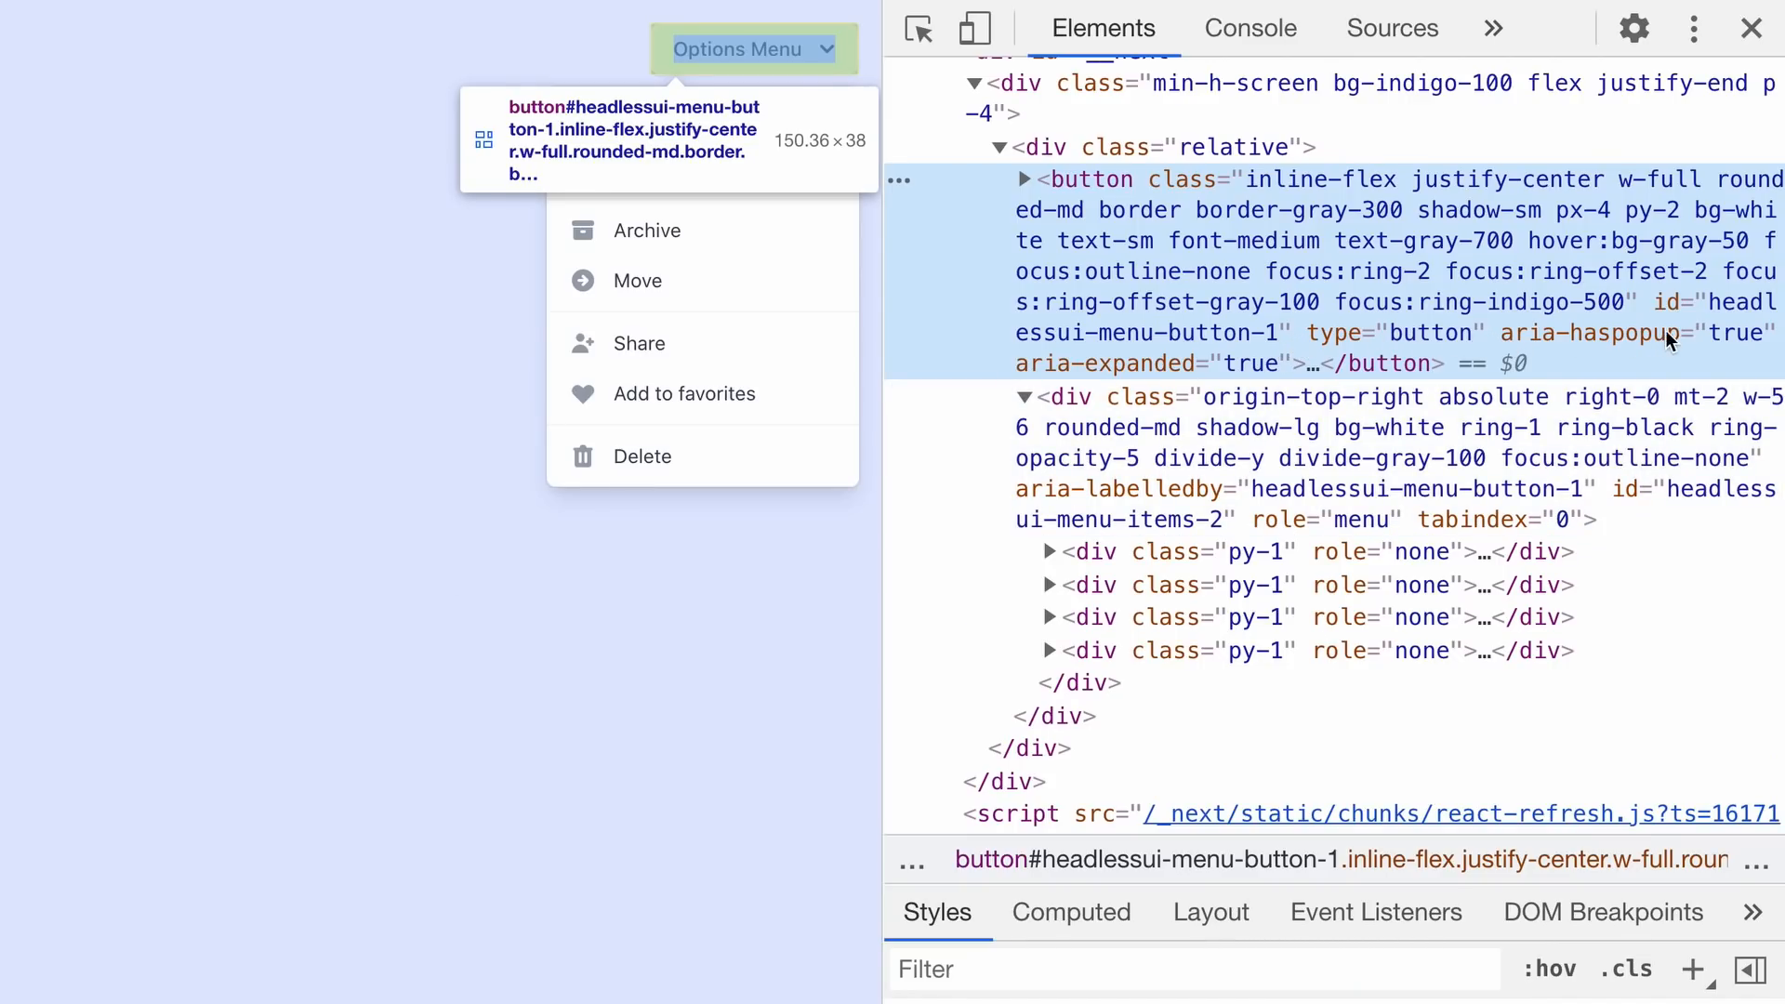
mouse_move(1065, 398)
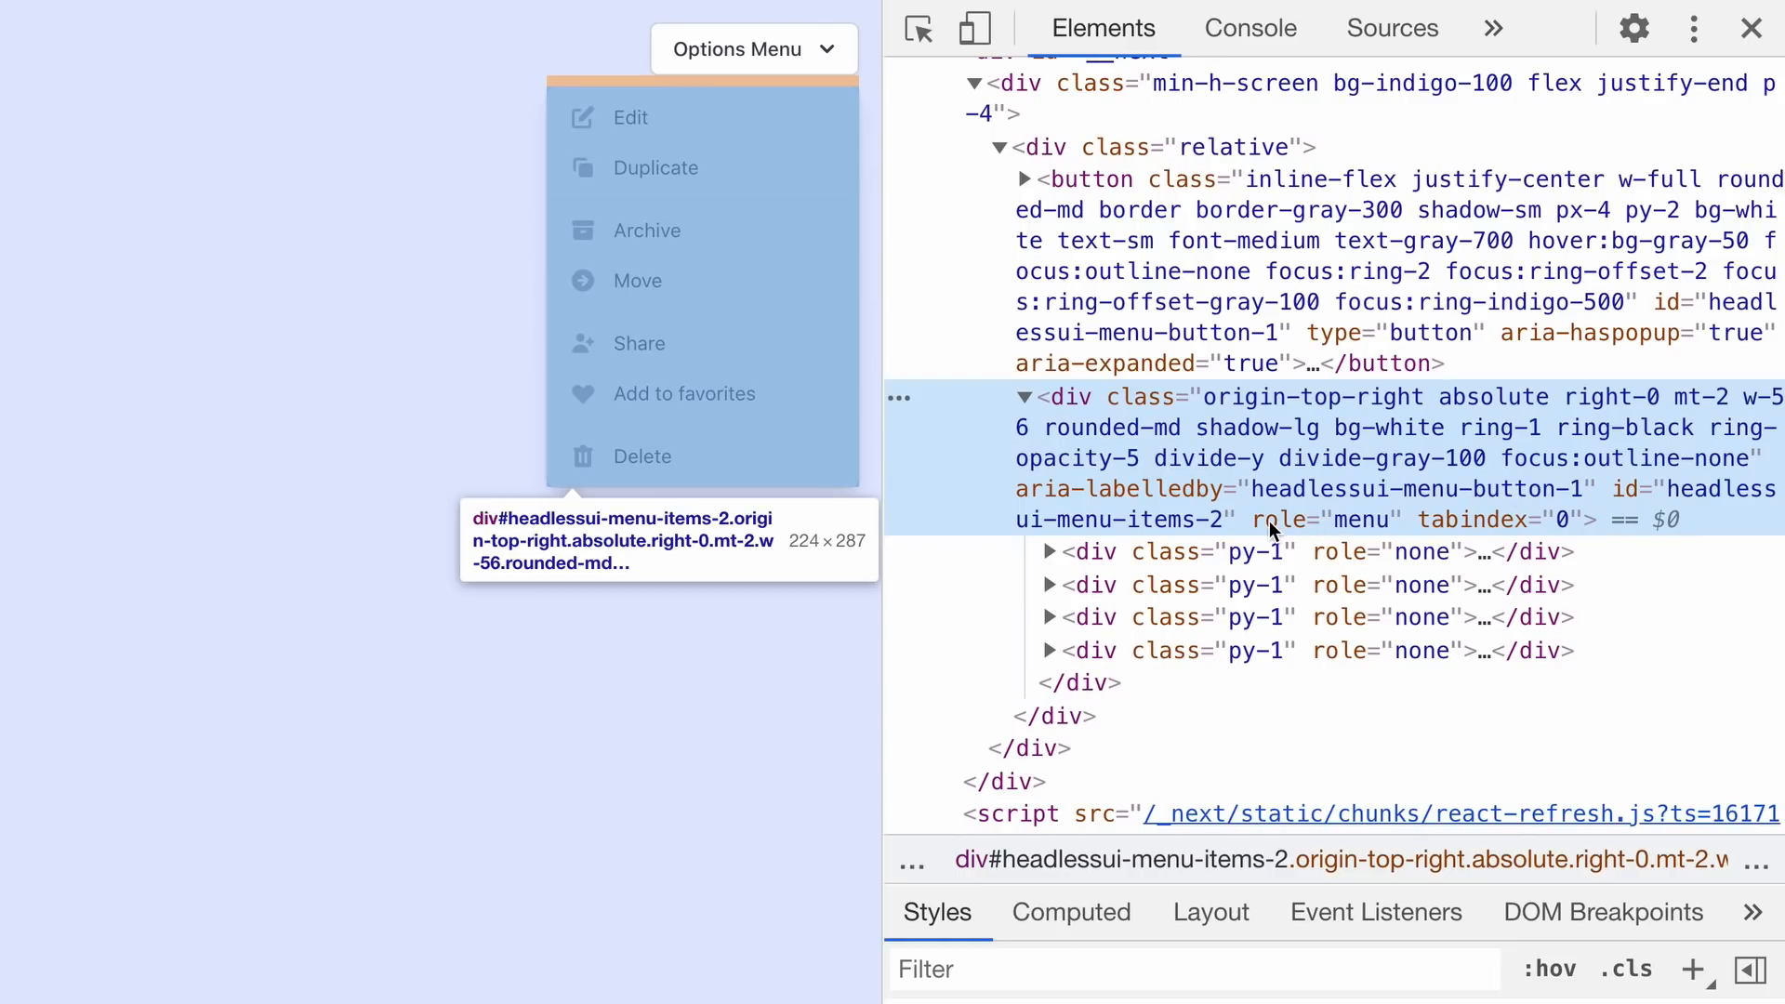
mouse_move(1594, 525)
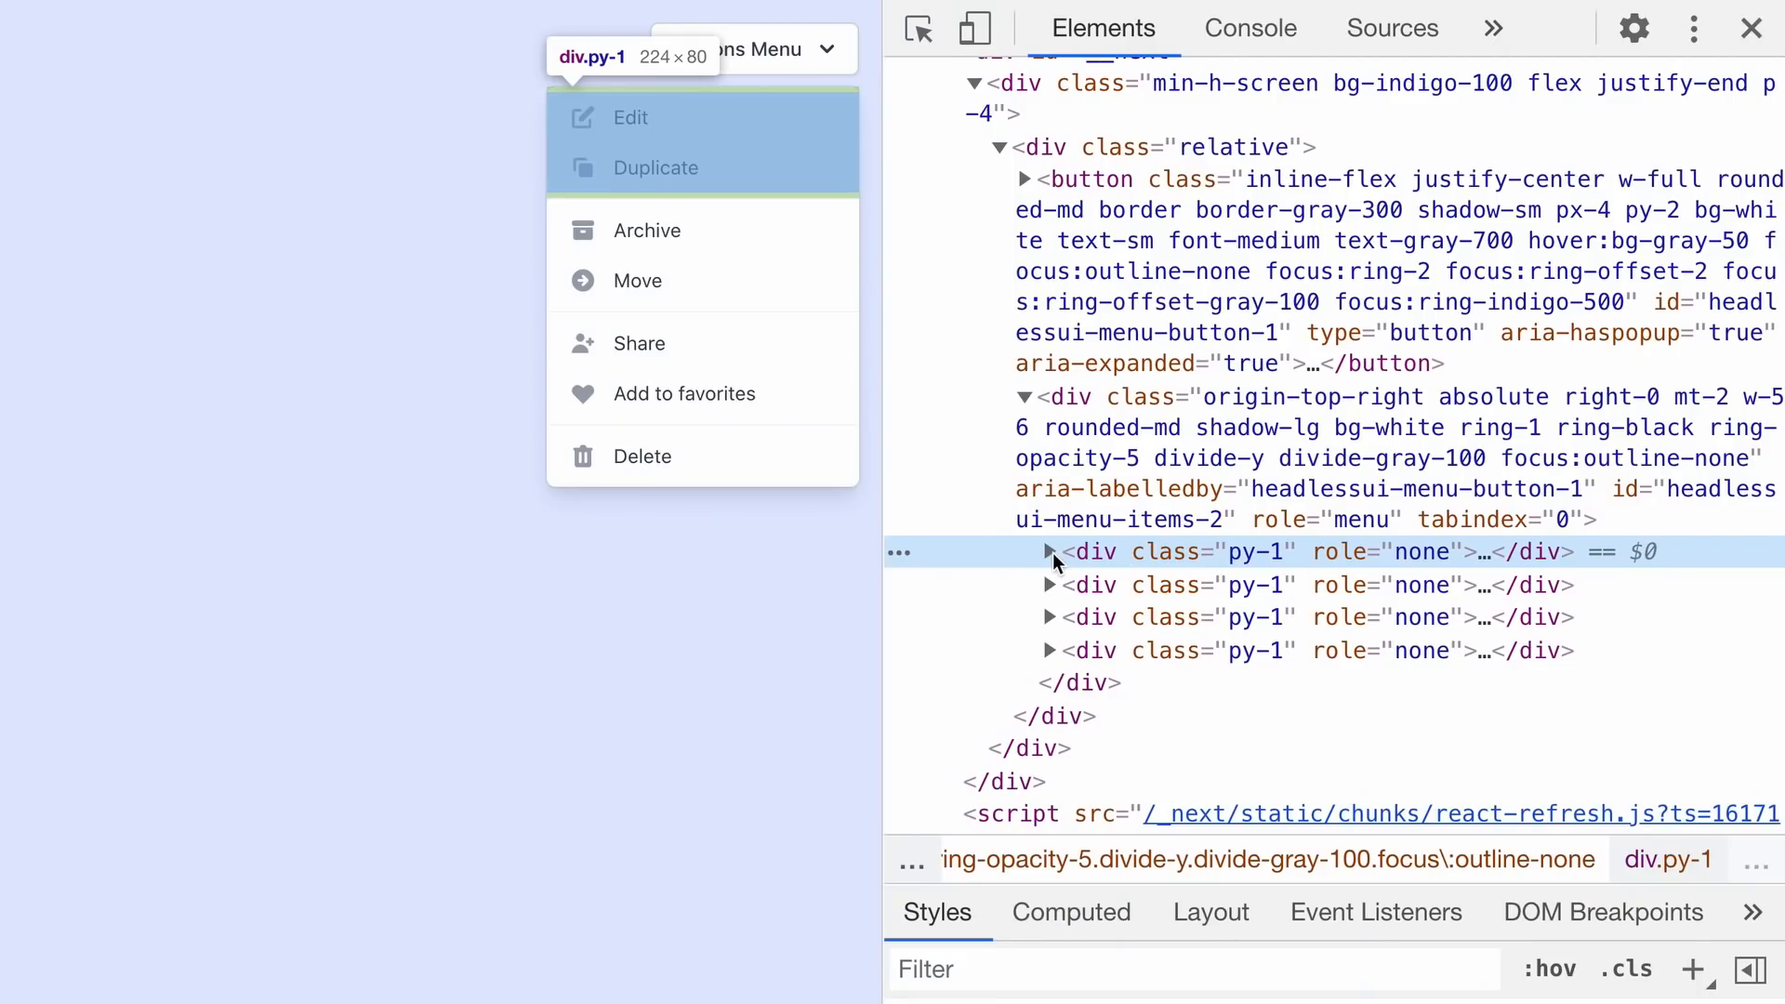
Expand the first py-1 group in DevTools to expose the Edit link's menuitem attributes.
click(1048, 552)
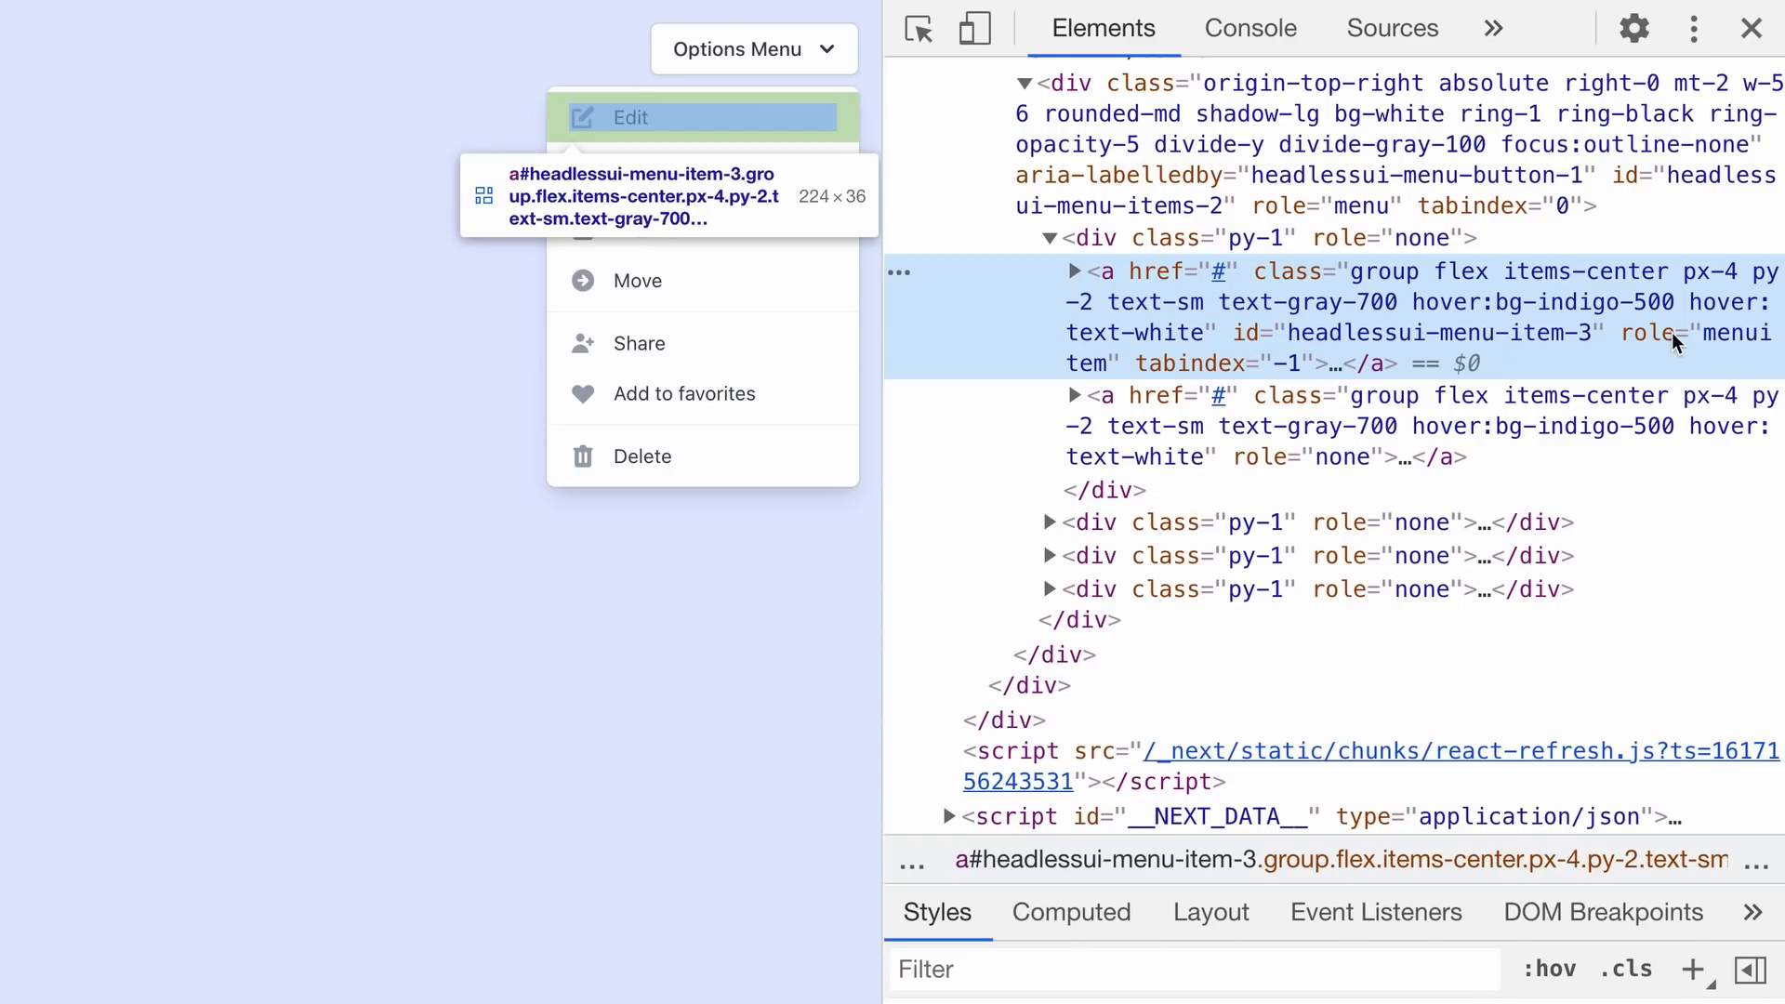
mouse_move(1265, 368)
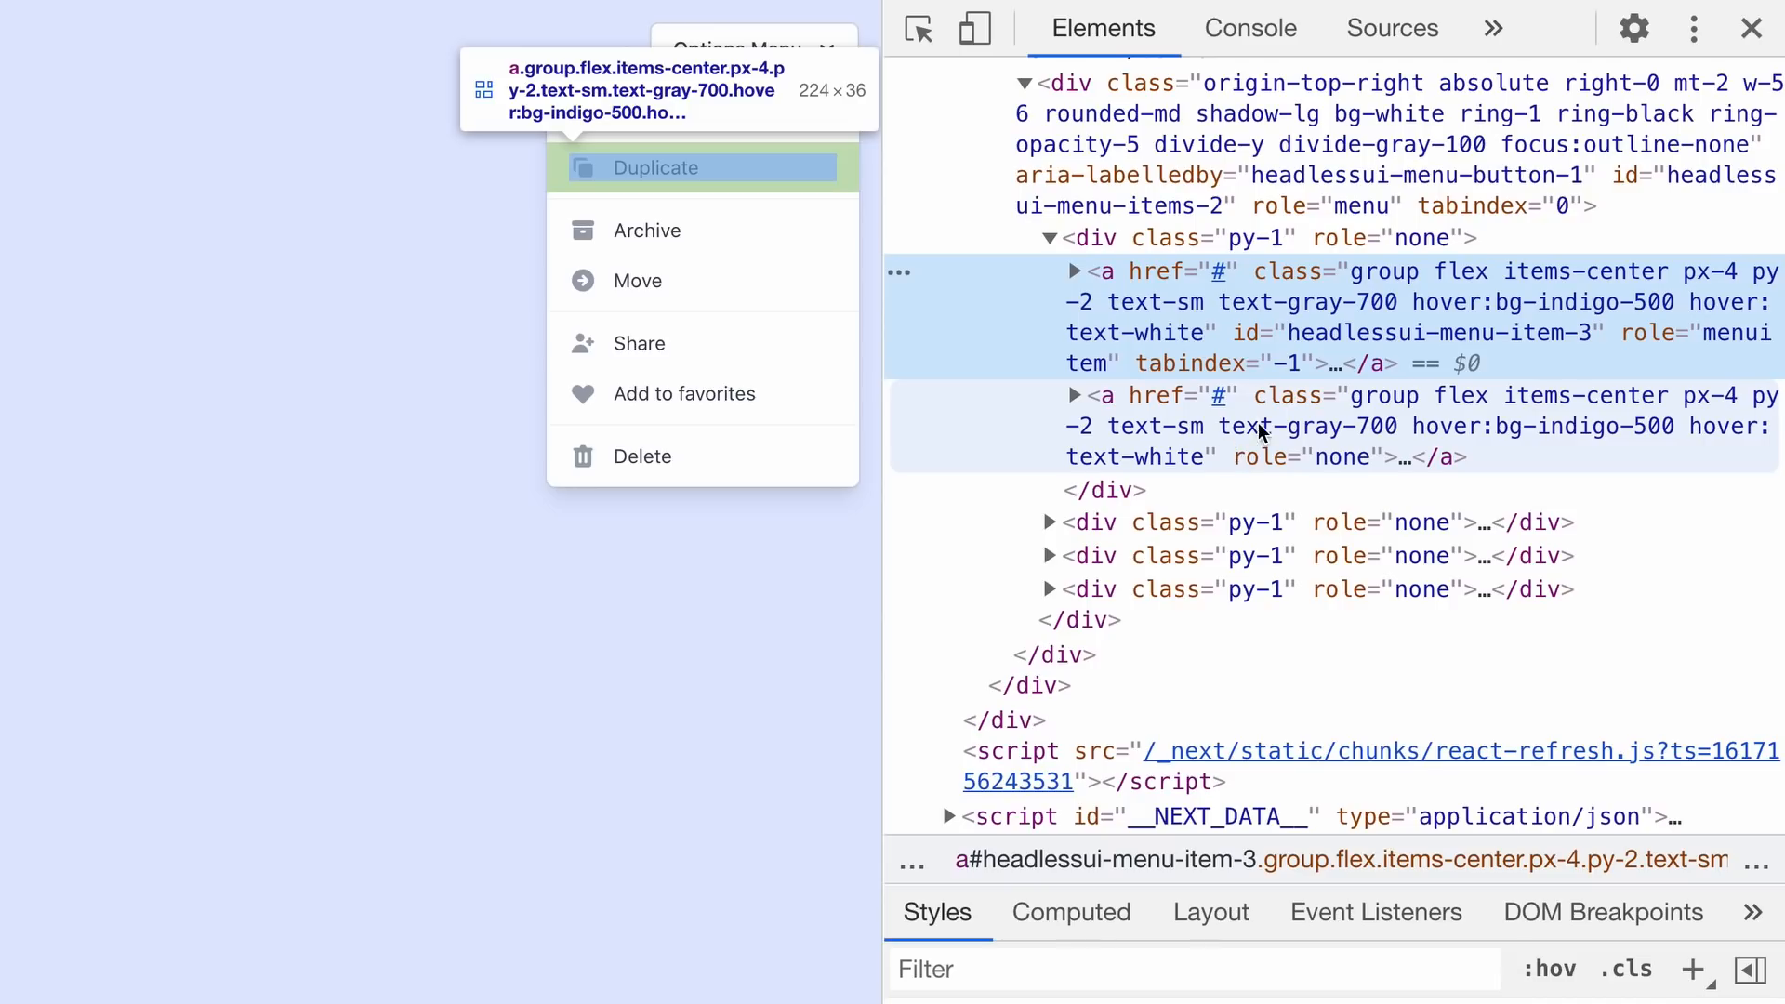
mouse_move(1366, 470)
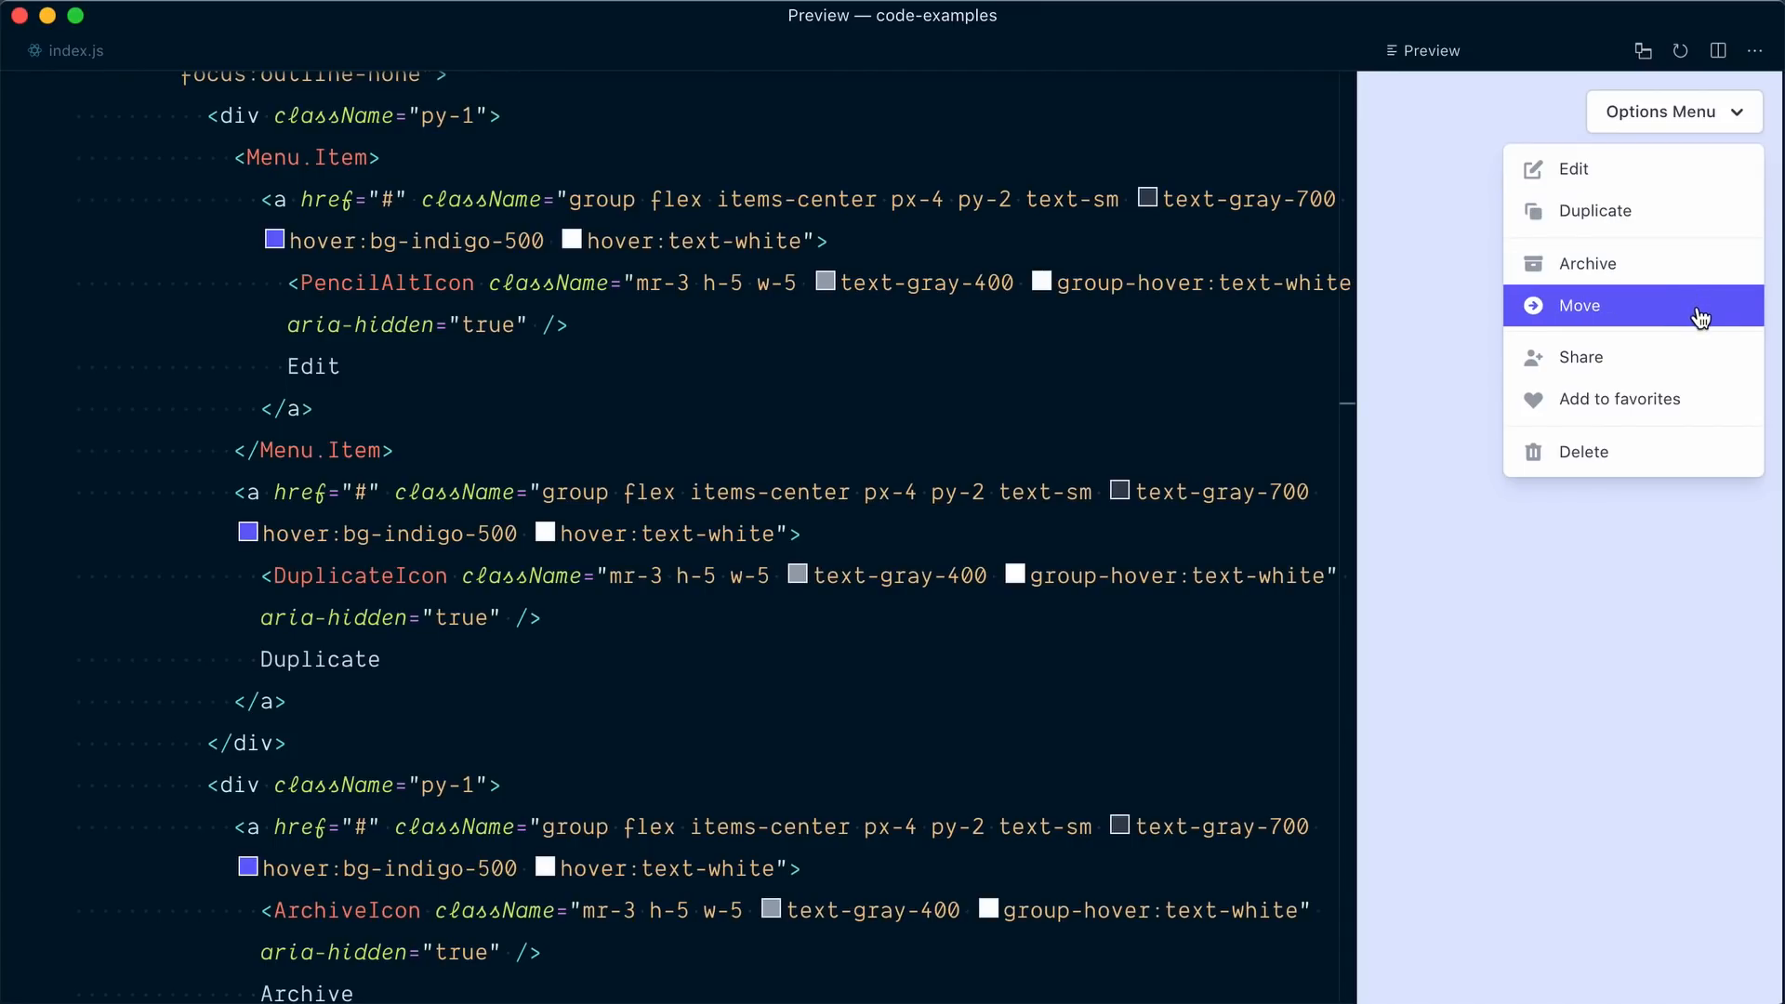
mouse_move(1698, 461)
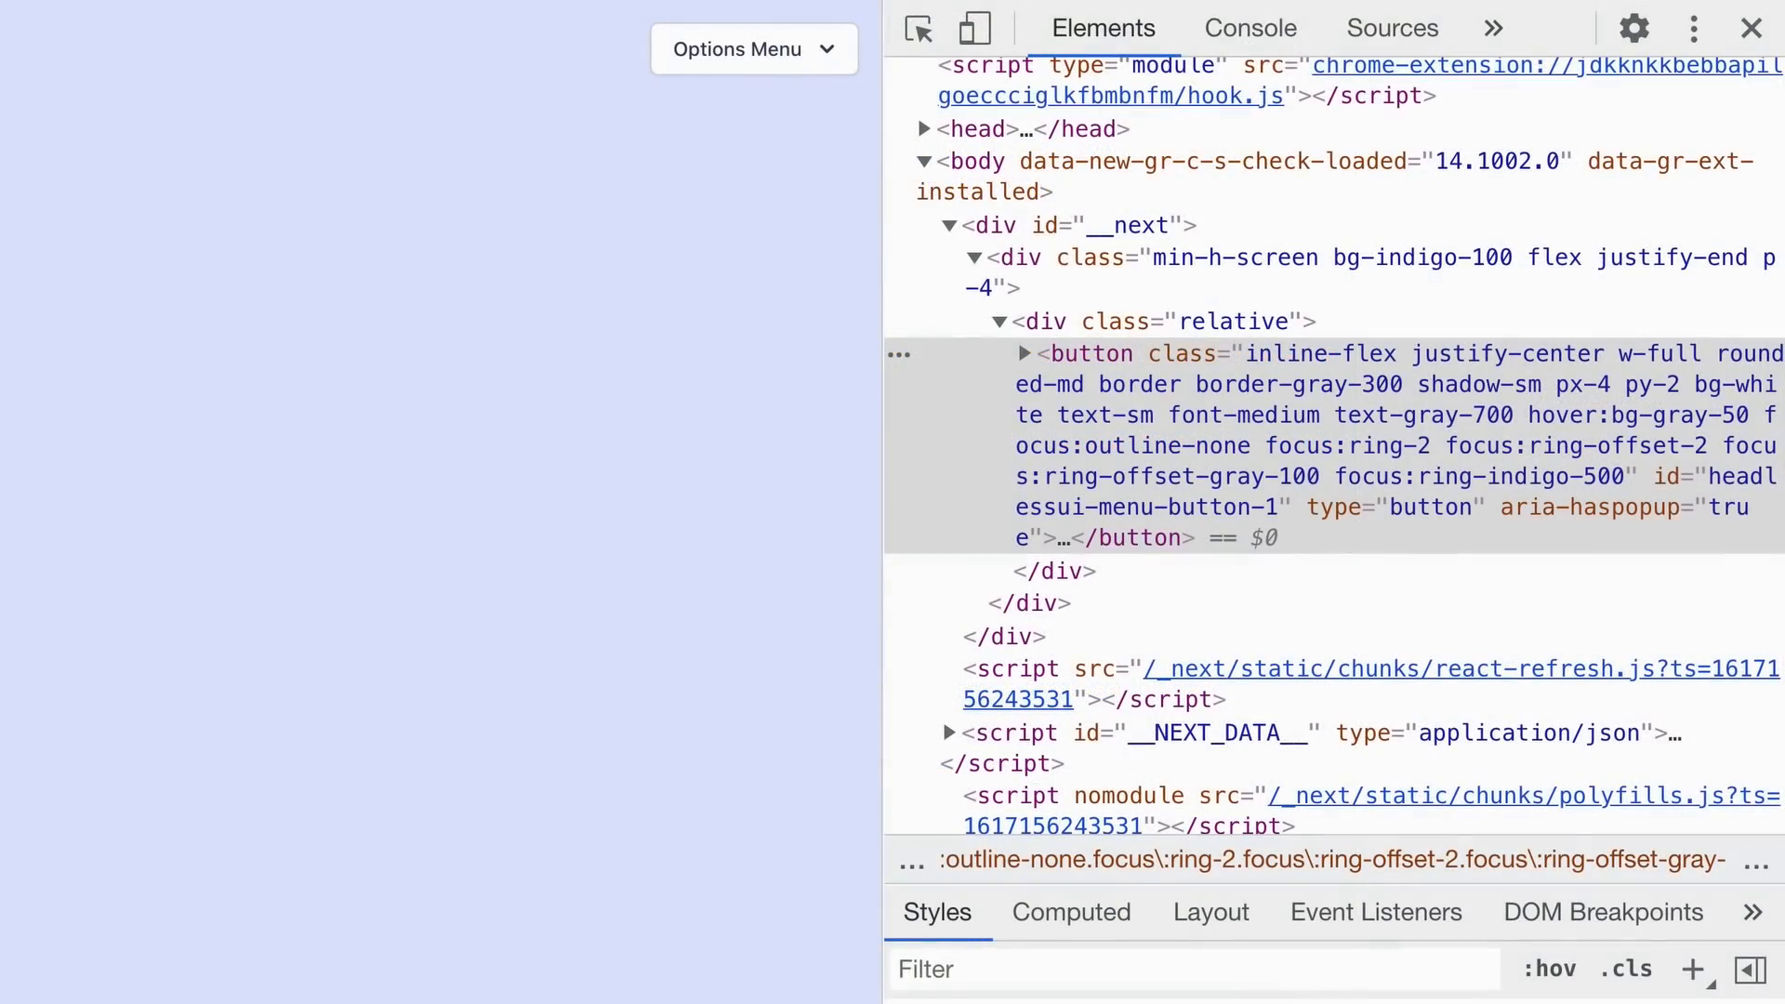
Reopen the Options Menu on the page to inspect its rendered panel.
click(749, 48)
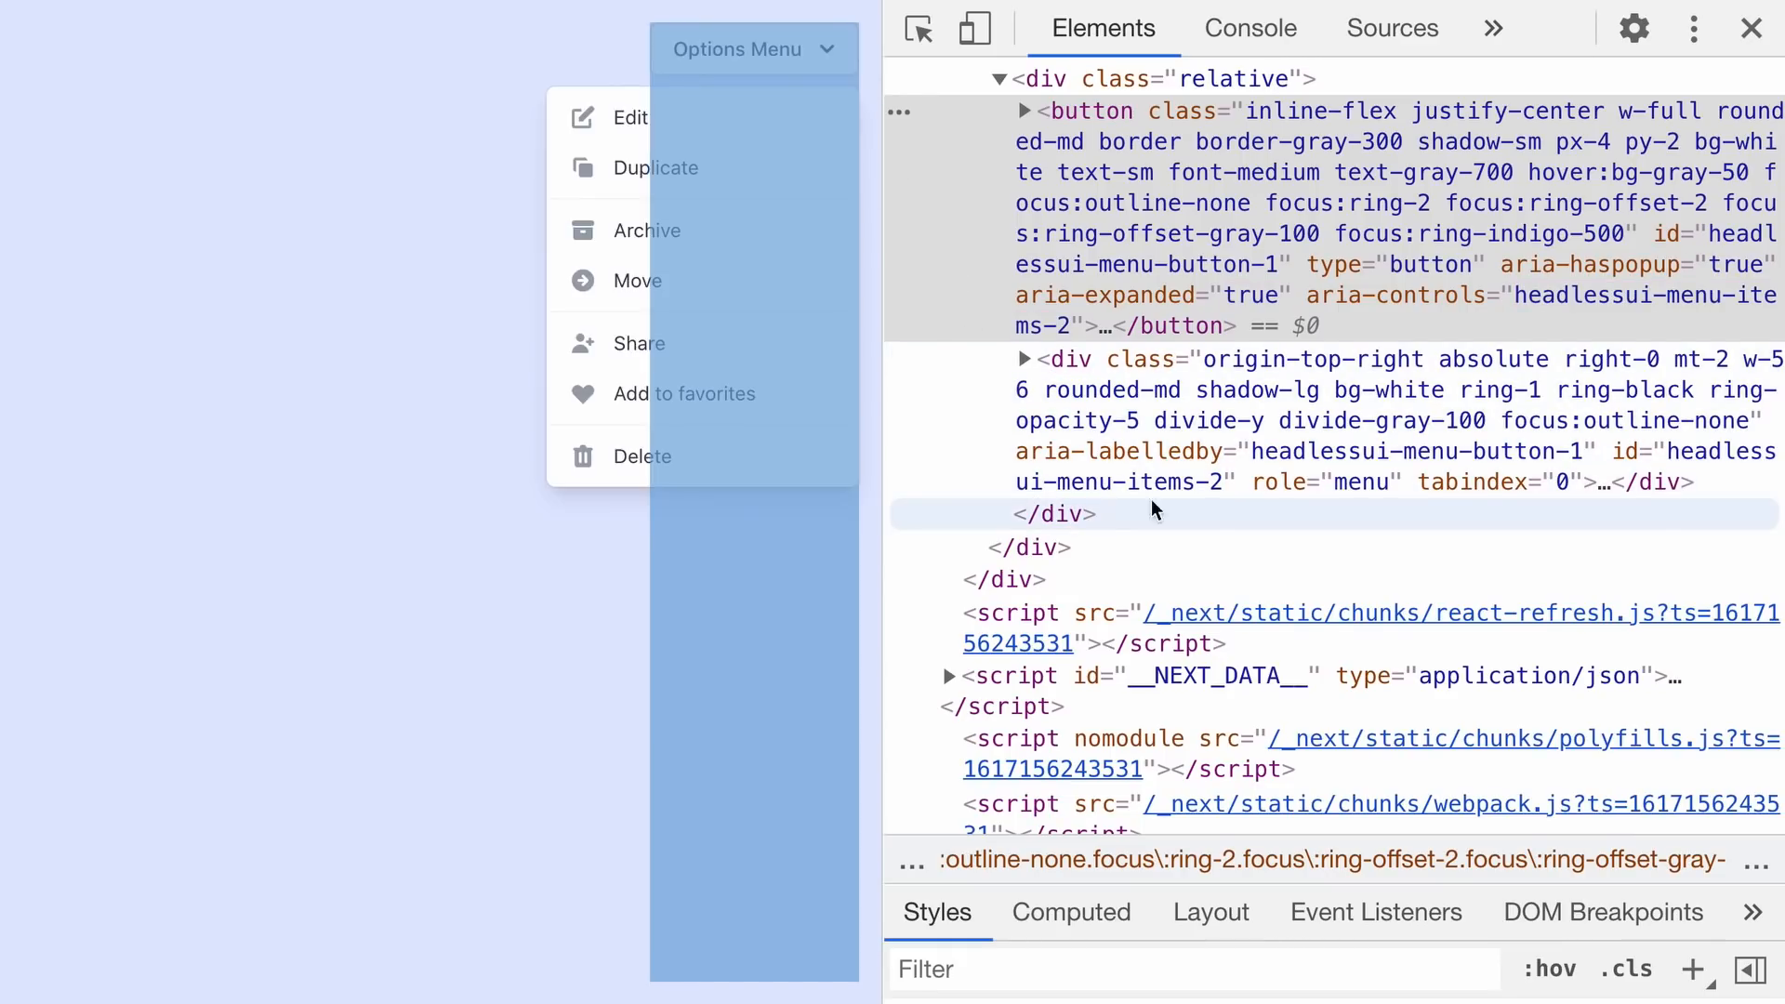
mouse_move(476, 111)
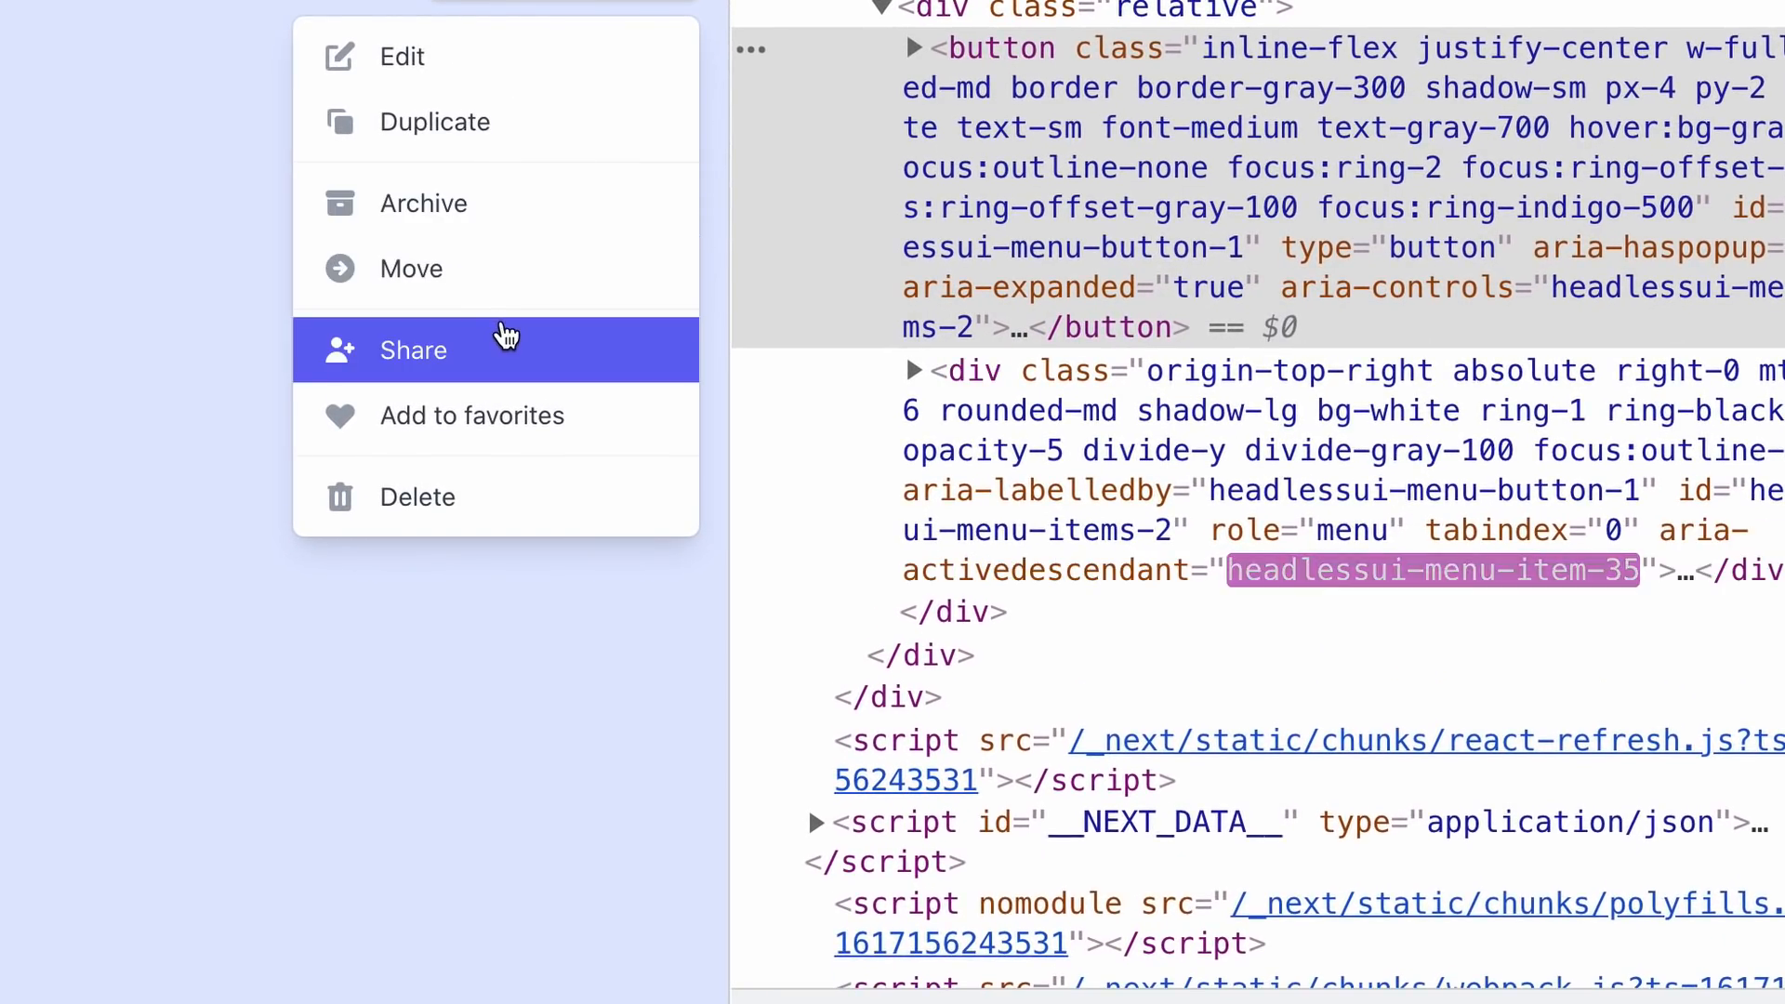
mouse_move(500, 504)
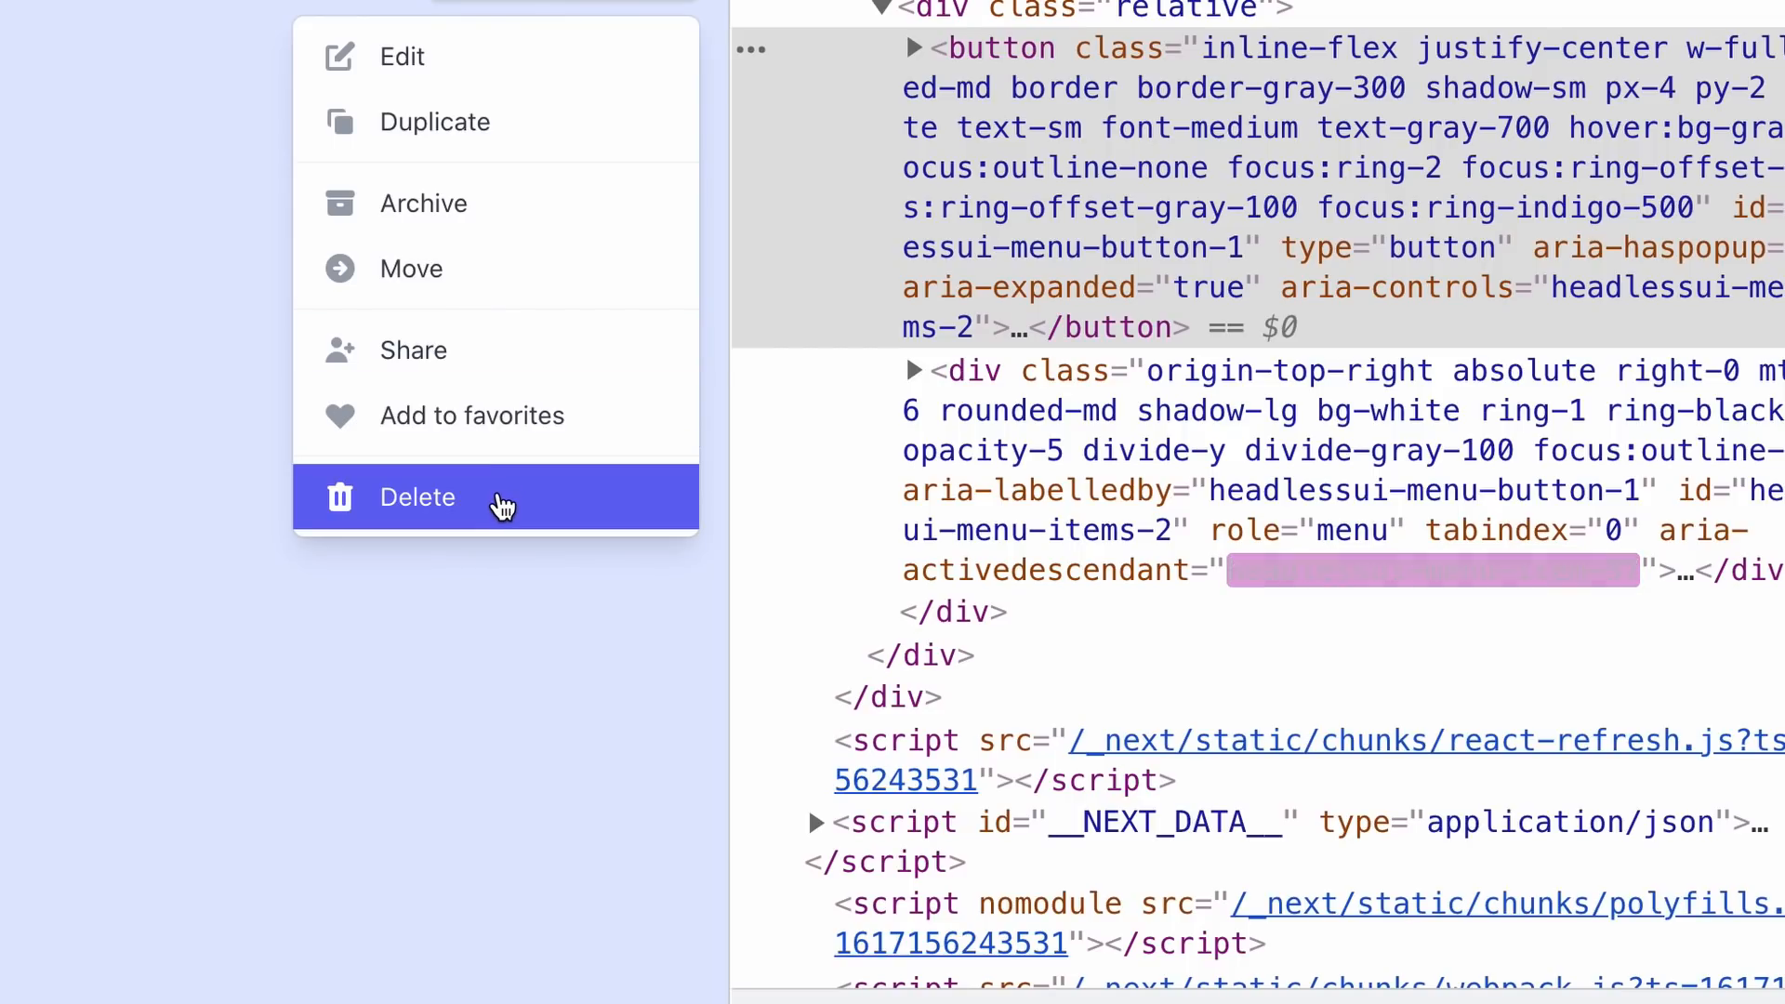
mouse_move(688, 231)
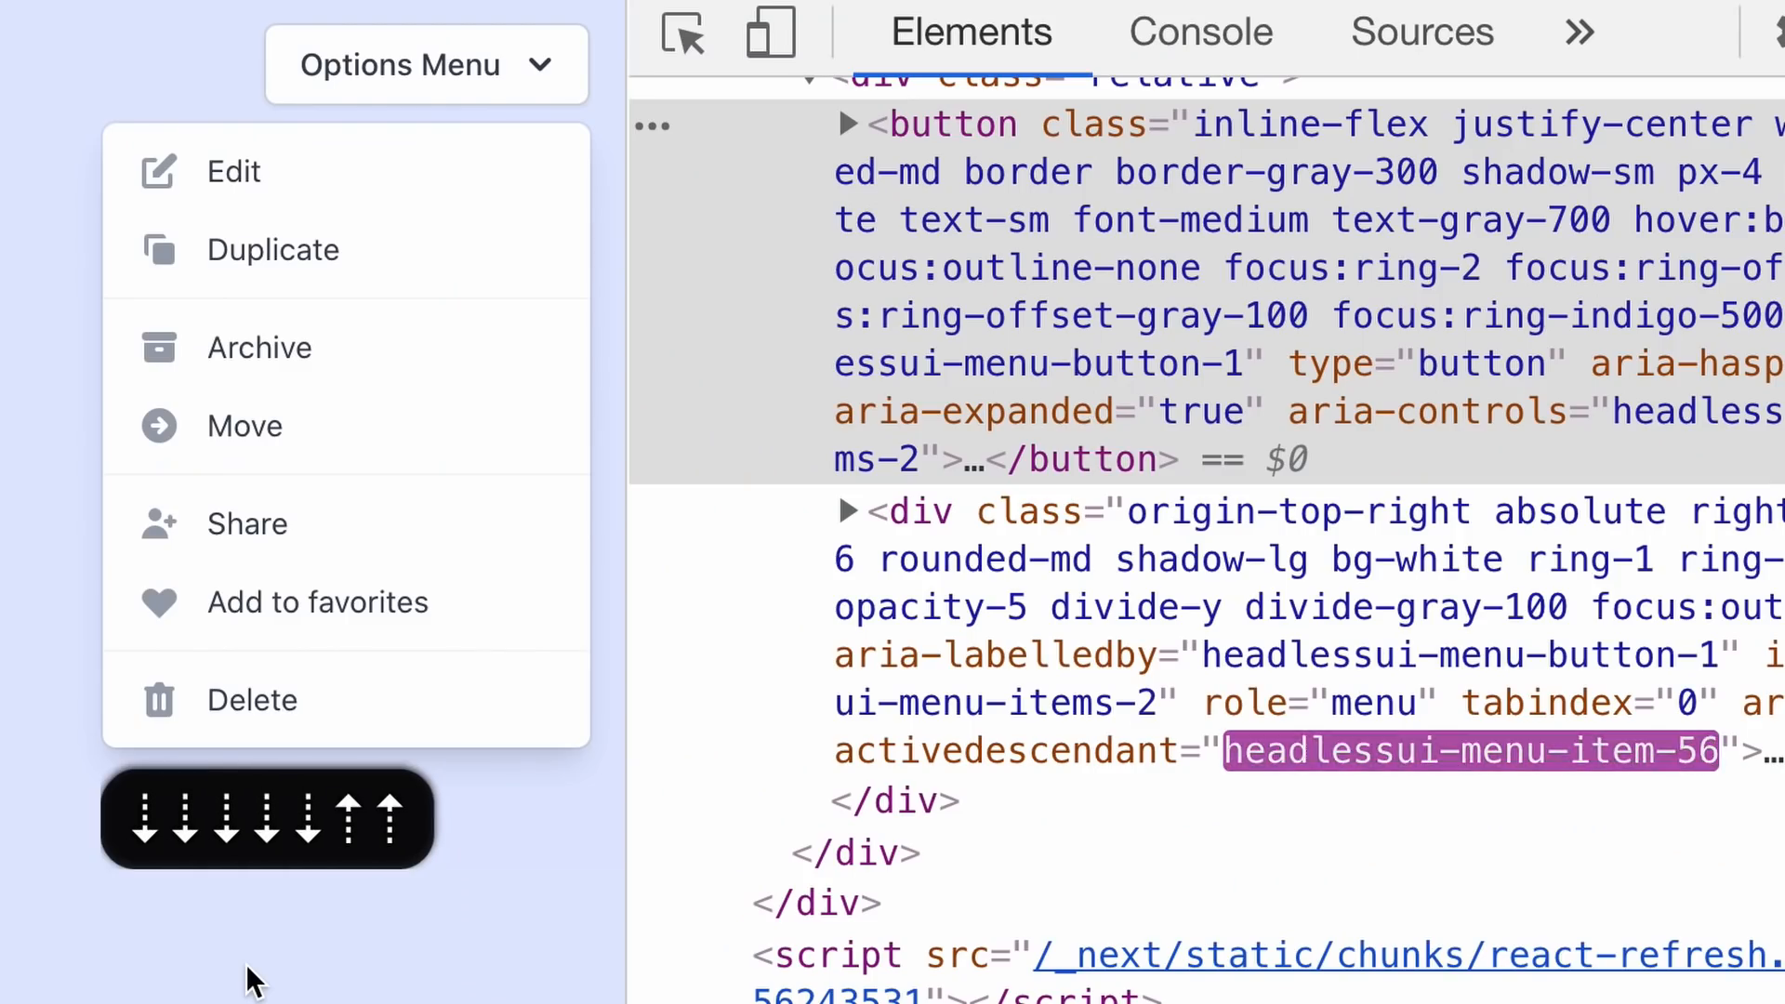
mouse_move(991, 751)
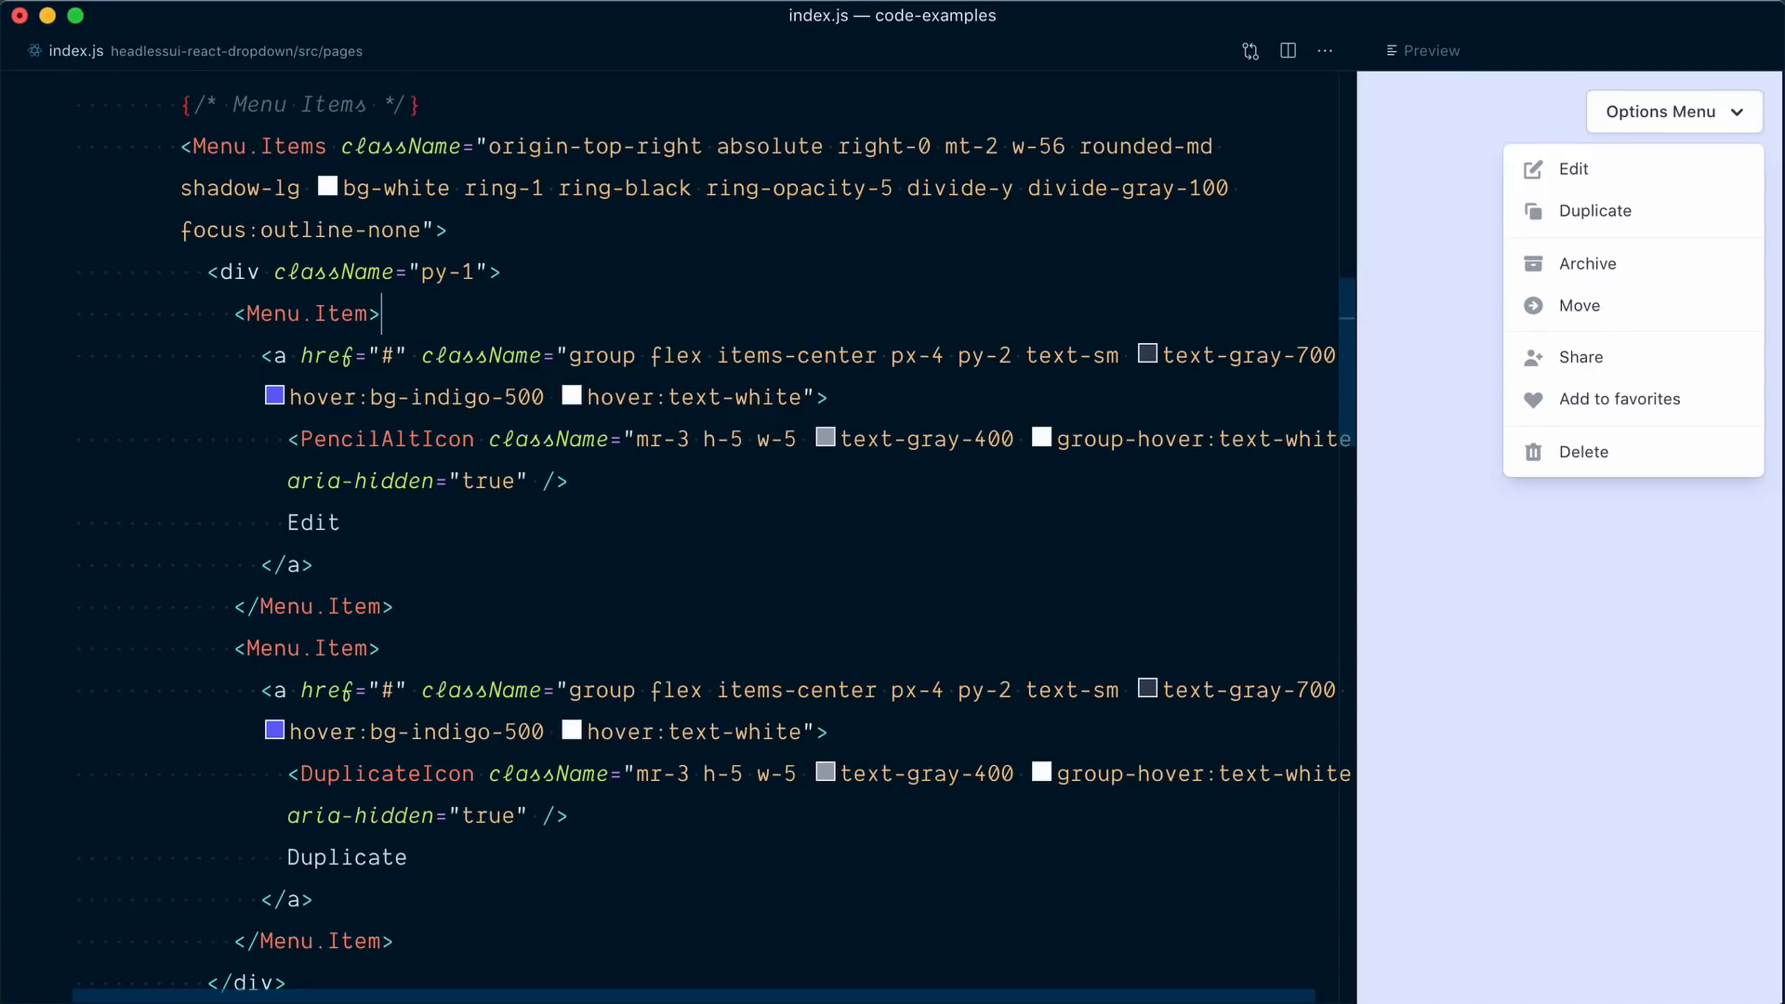
Turn the Edit Menu.Item child into an ({ active }) => render function with a template-literal className.
text({()})
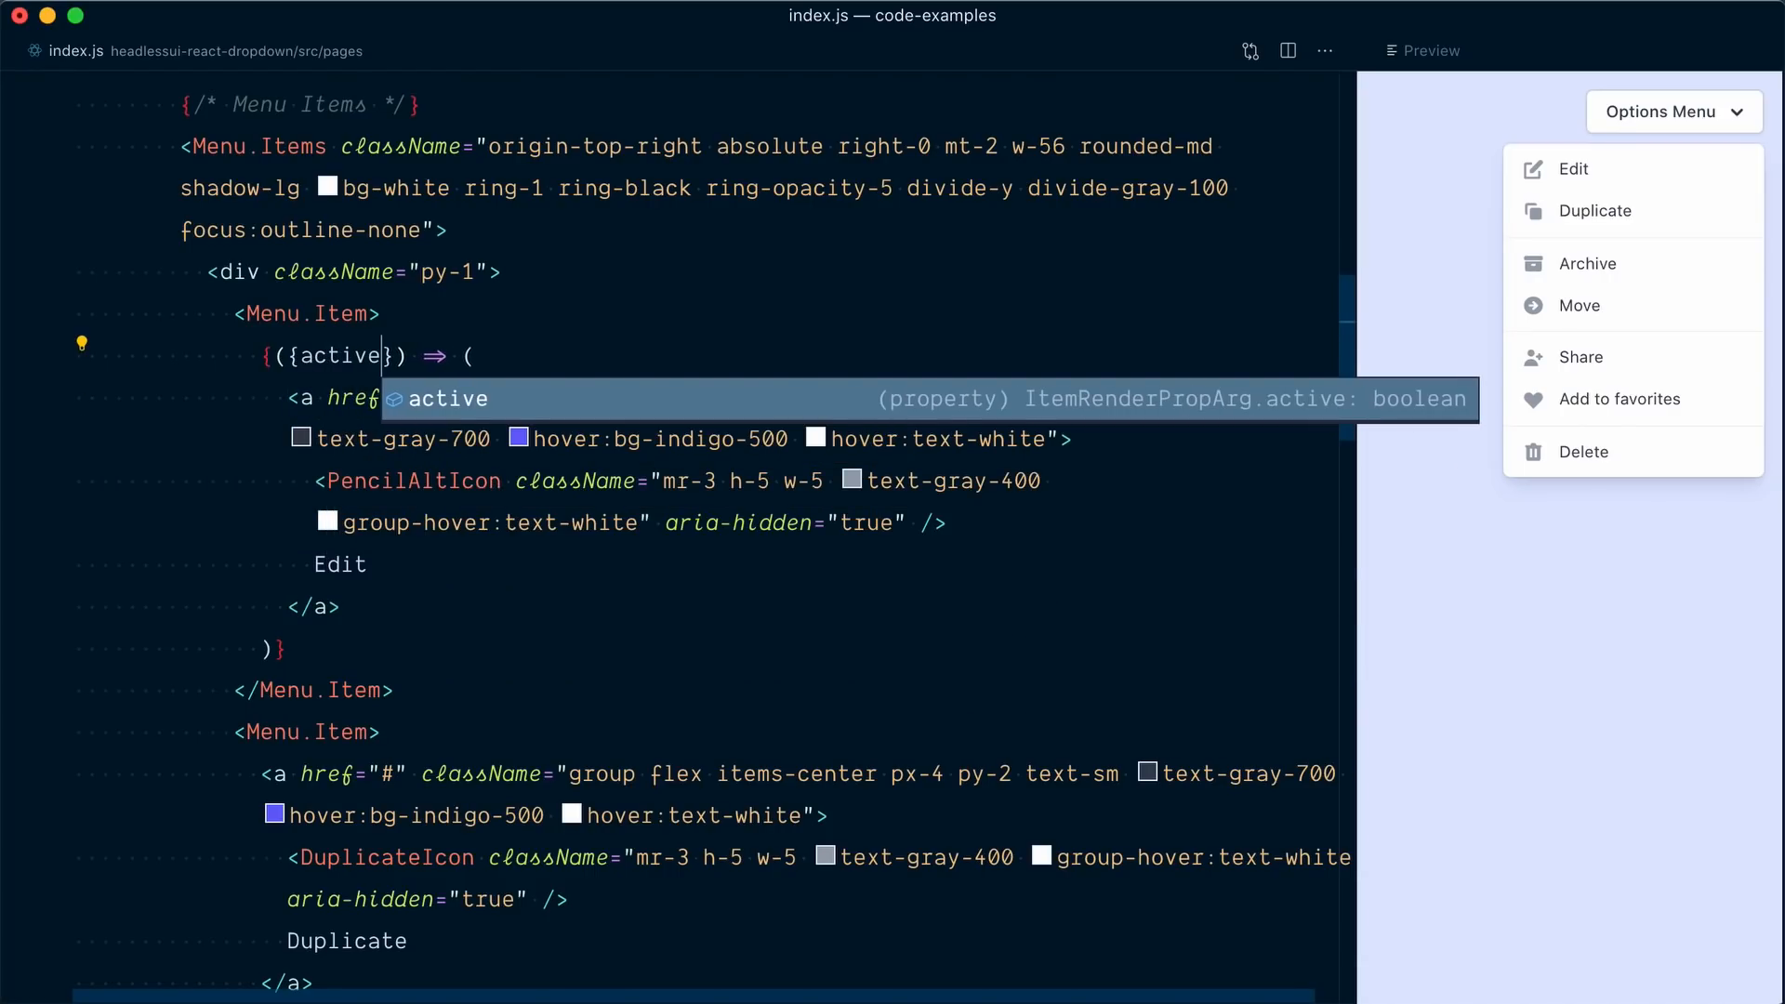
double_click(335, 355)
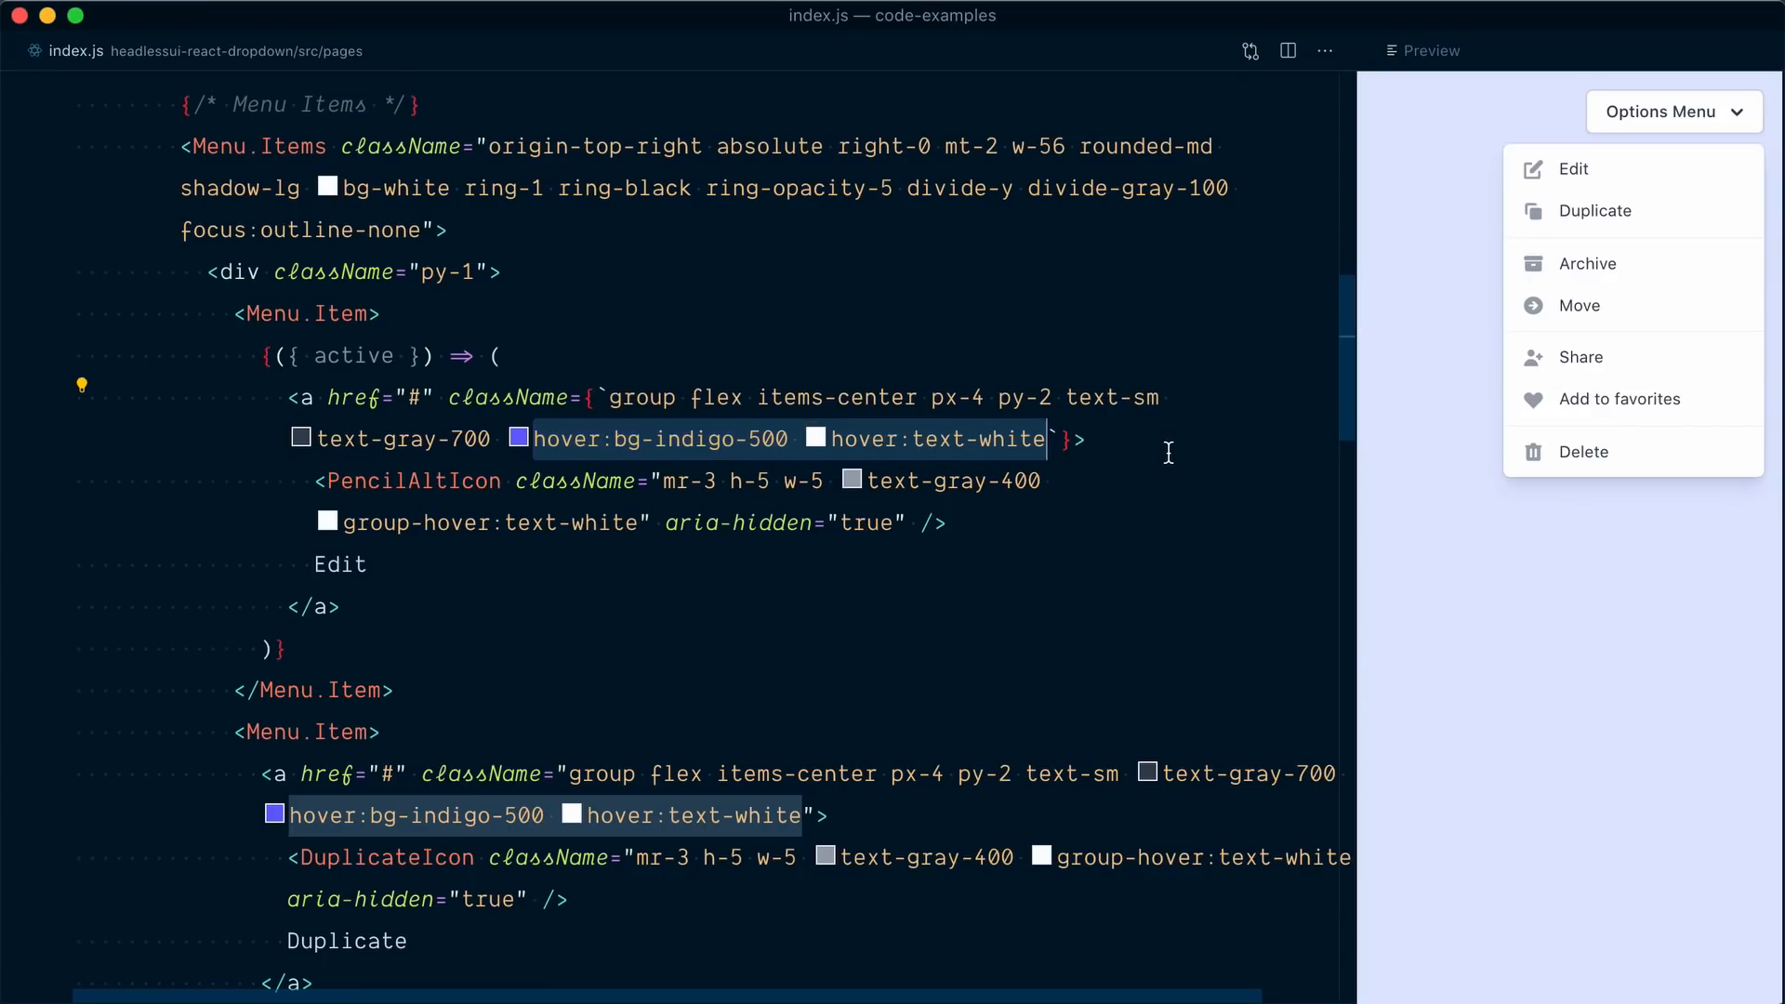
mouse_move(632, 342)
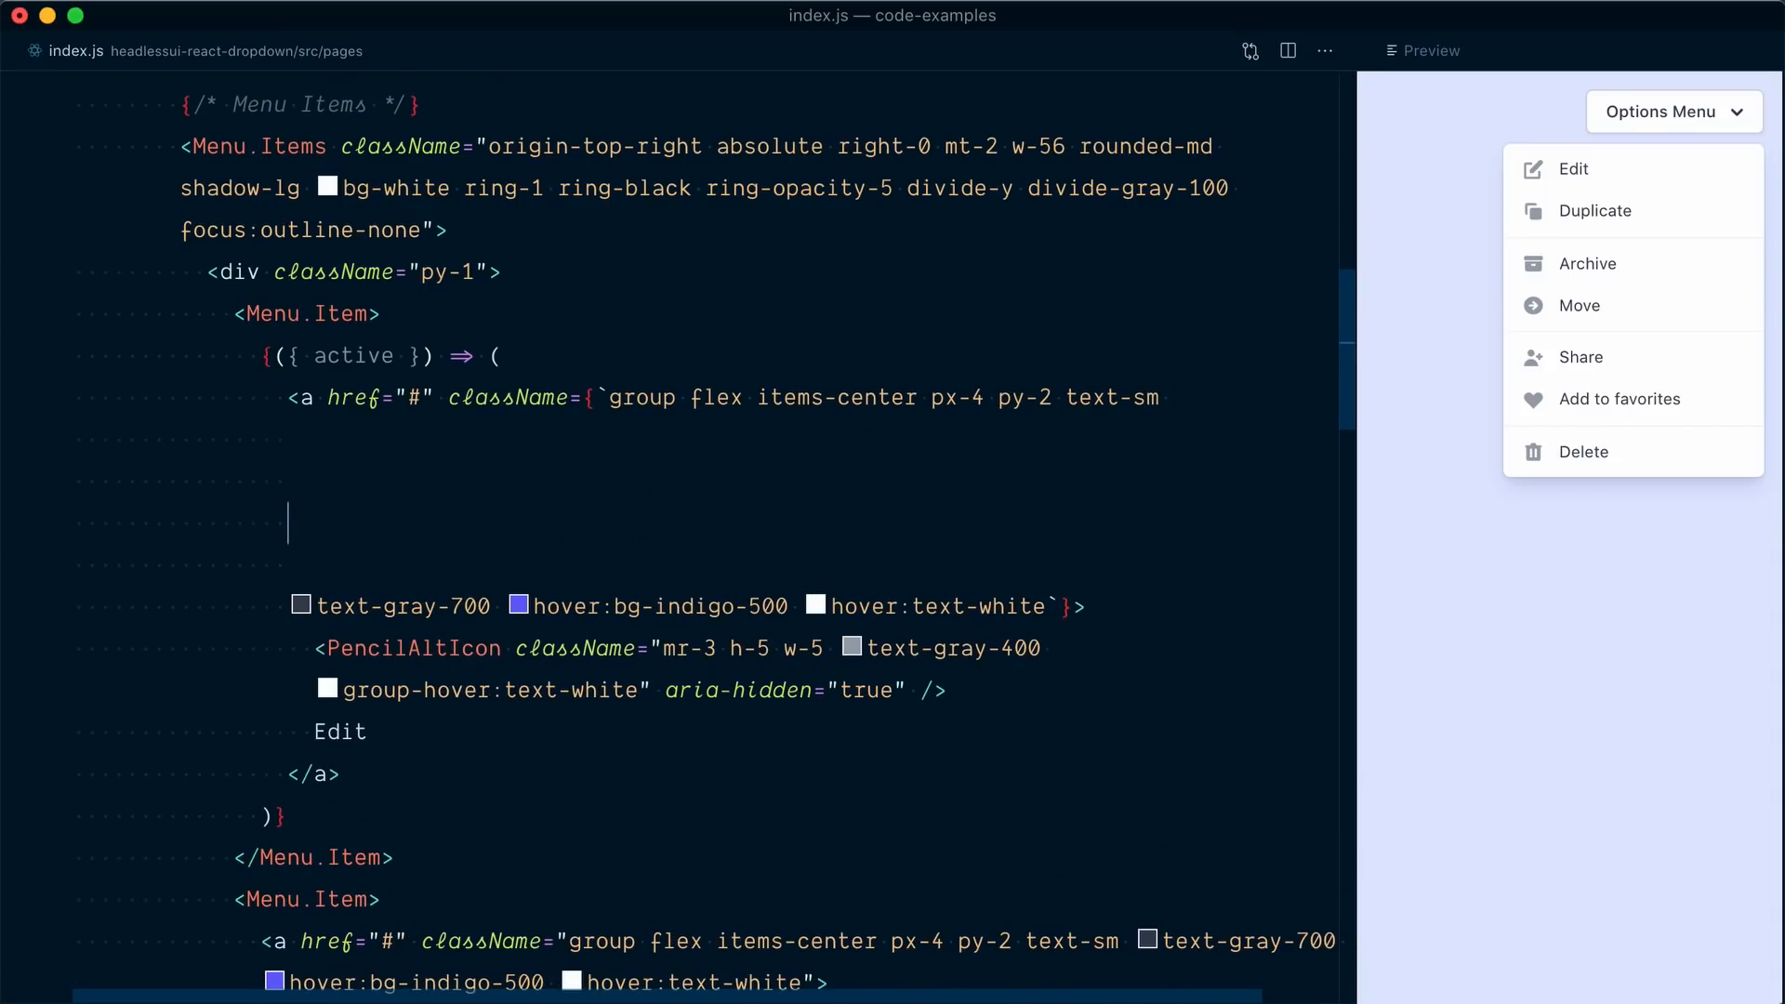
text(active ? })
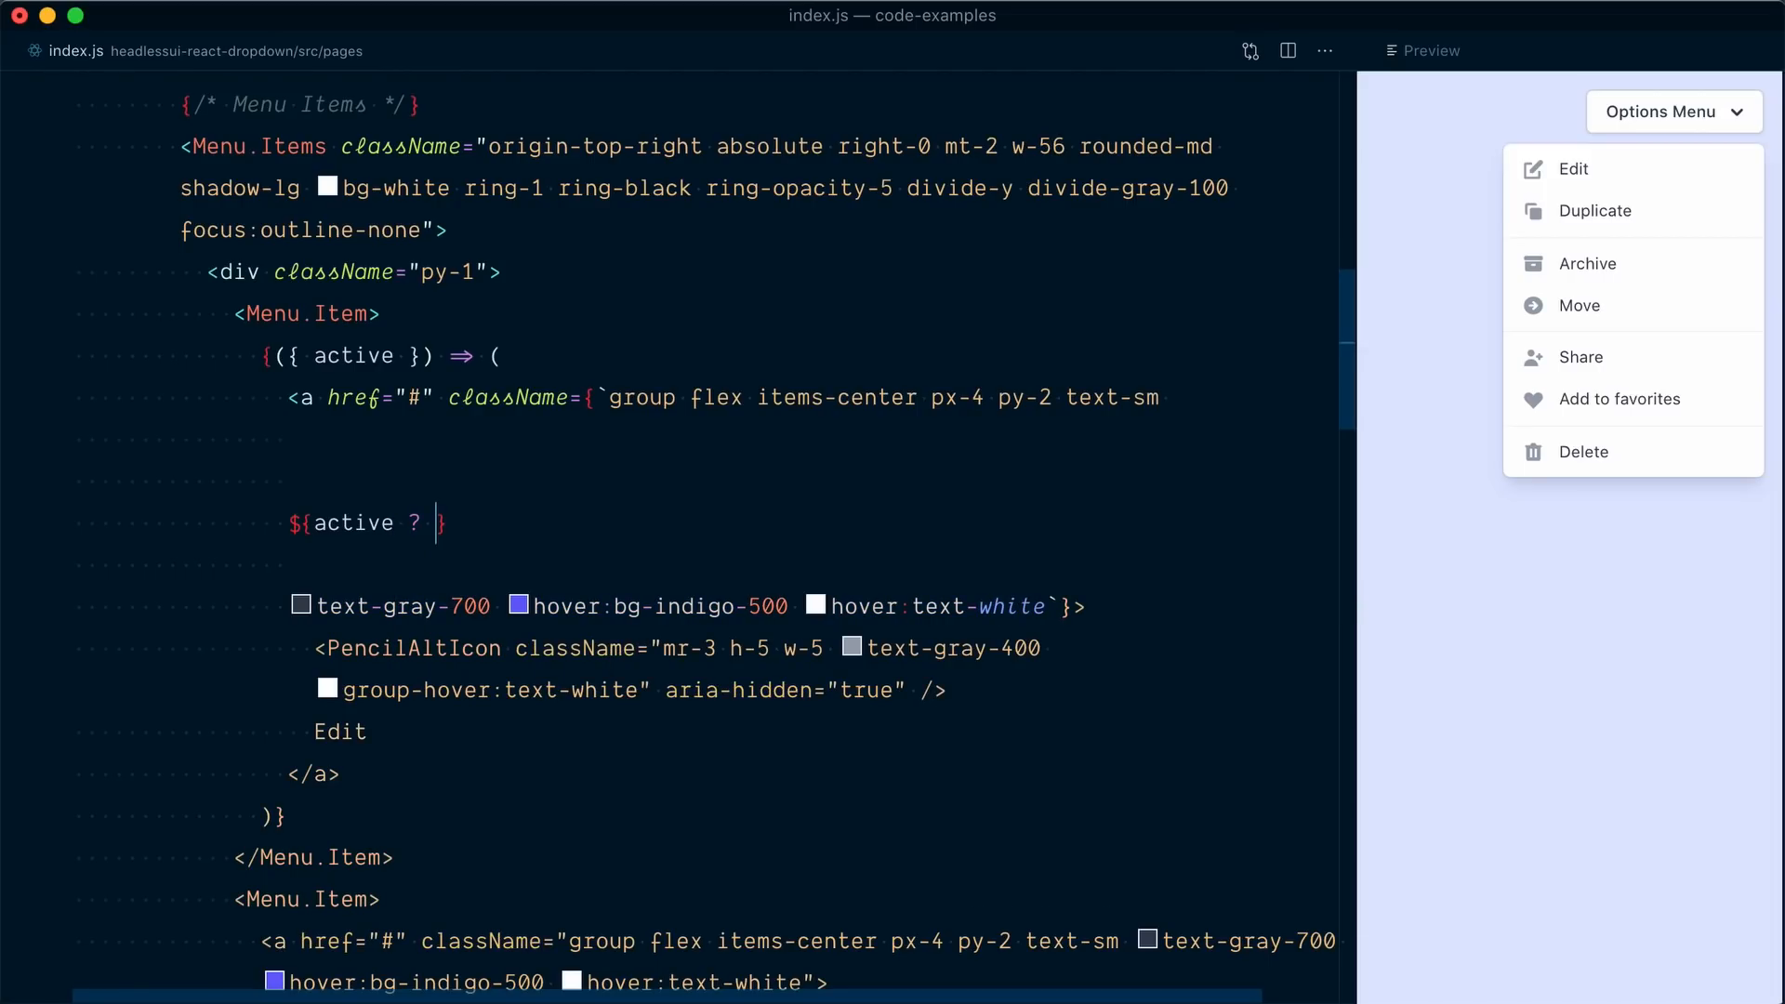
text("" : ")
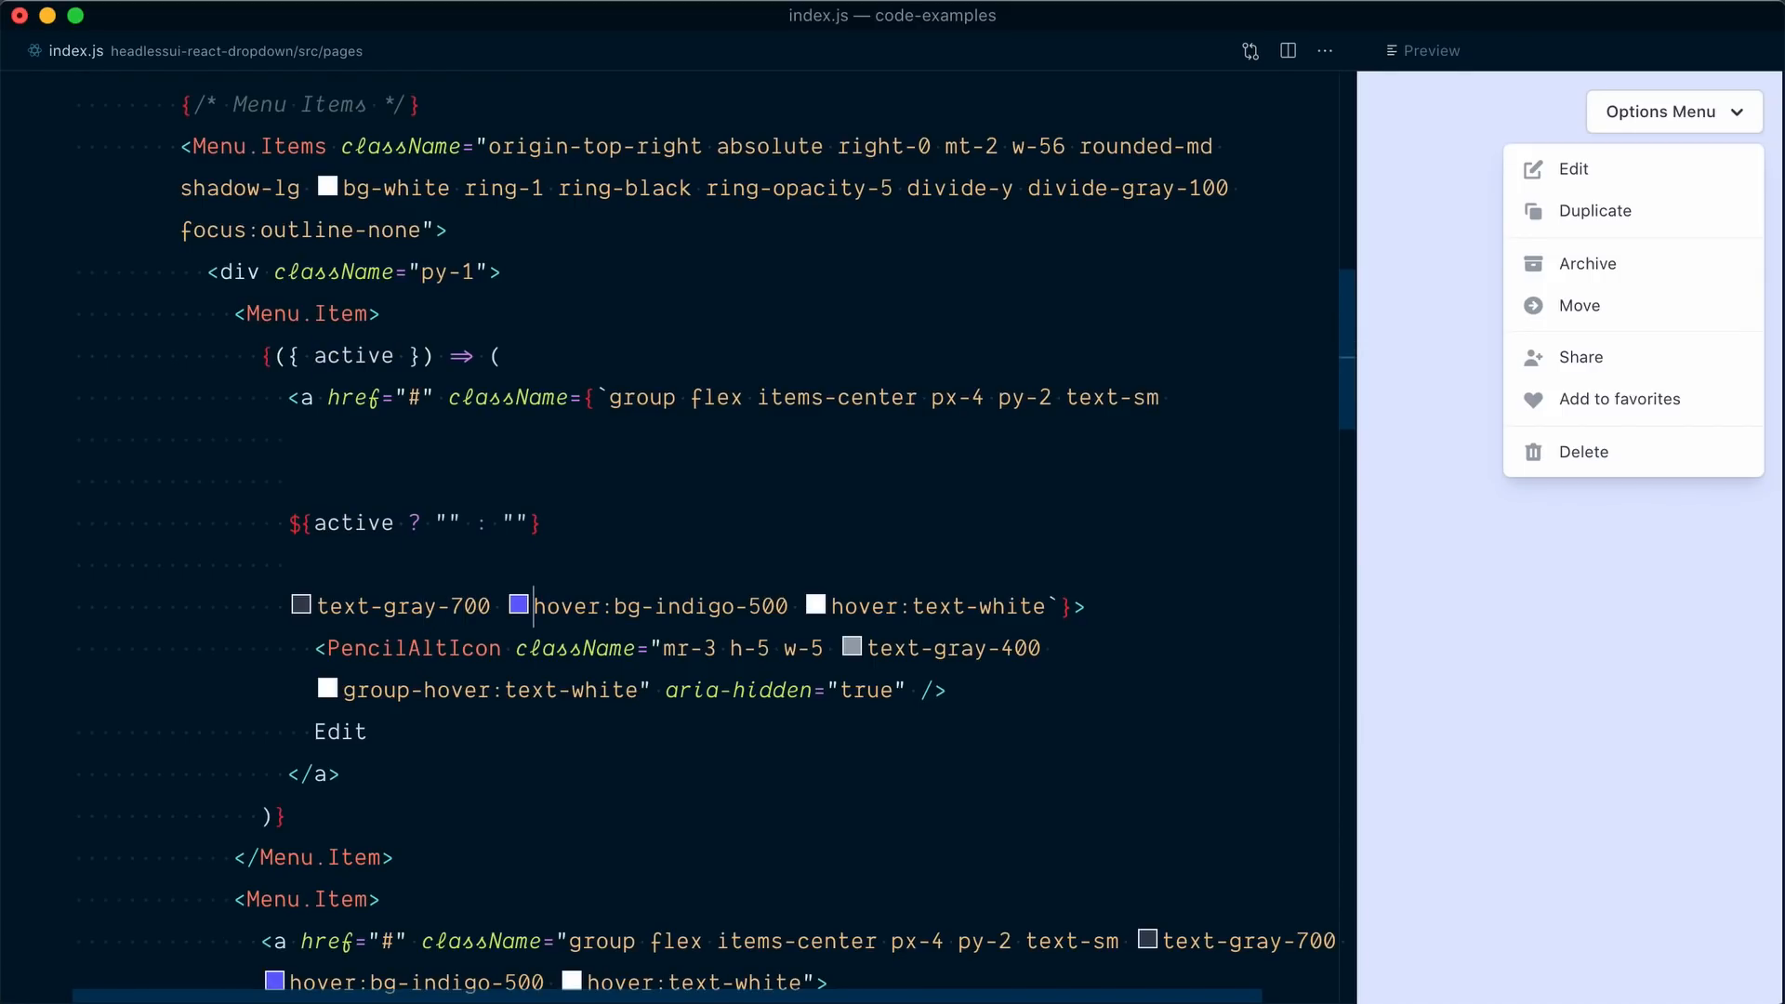
Replace the hover classes with an active ternary: indigo and white when active, text-gray-700 otherwise.
drag(531, 605, 1041, 605)
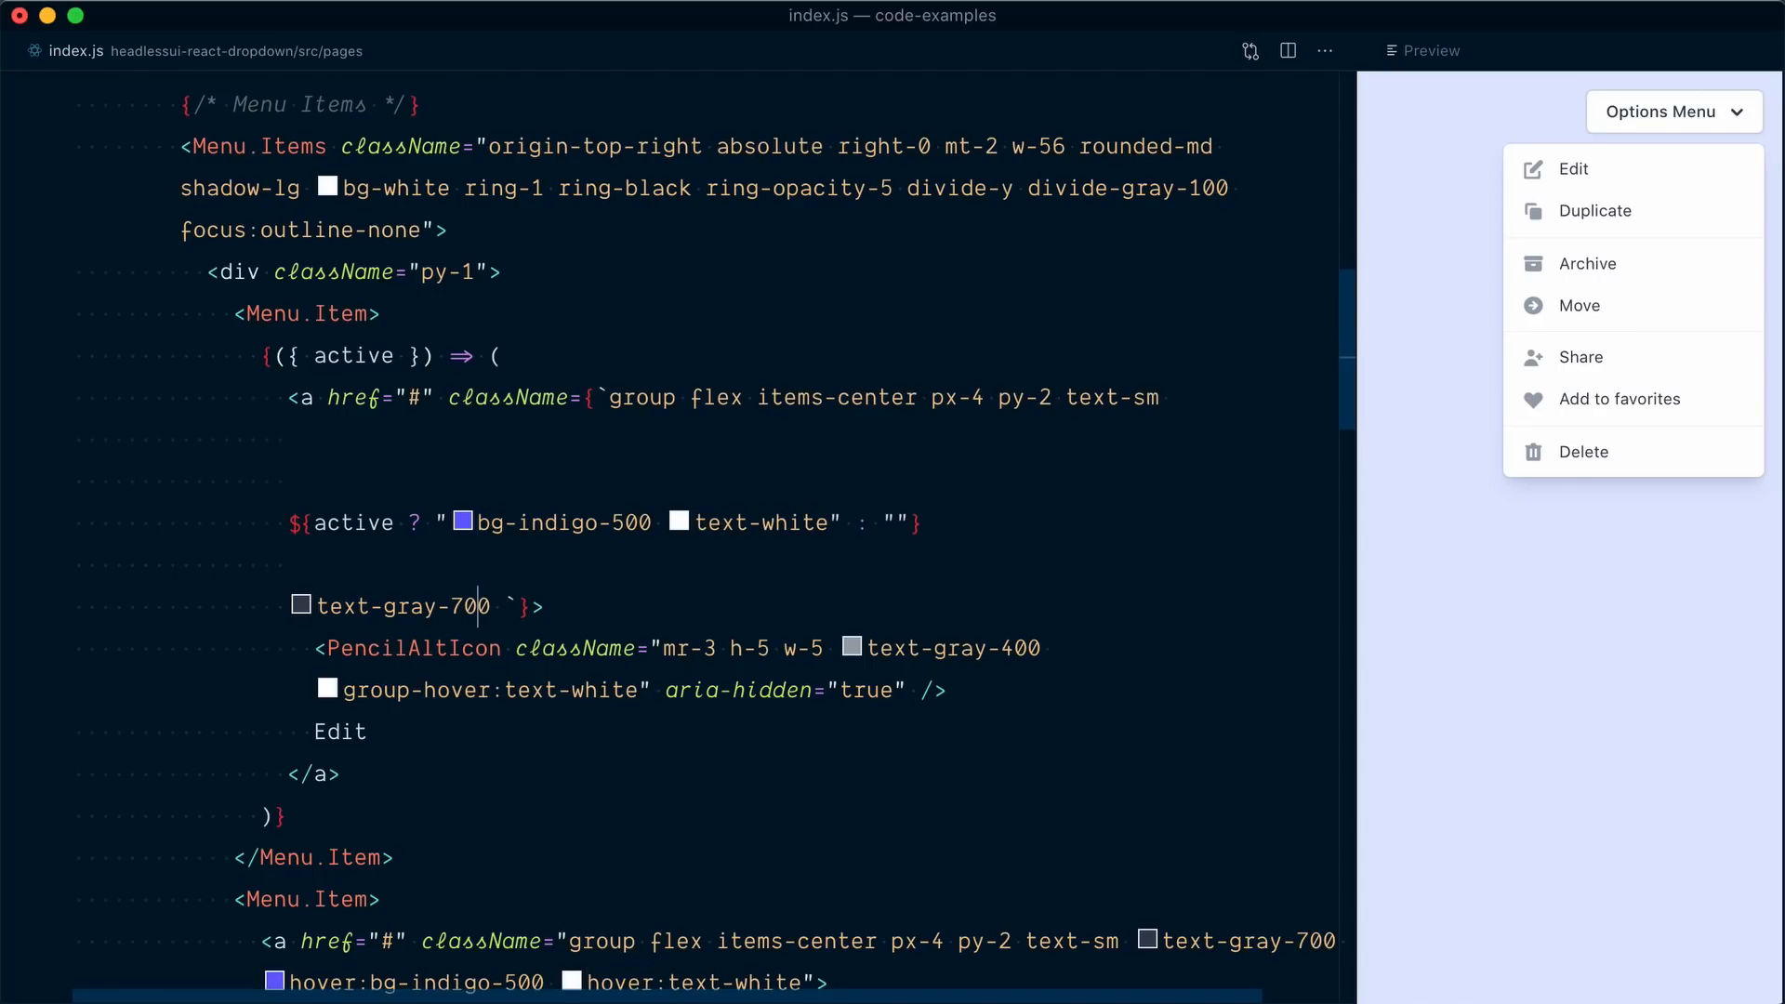
key(Backspace)
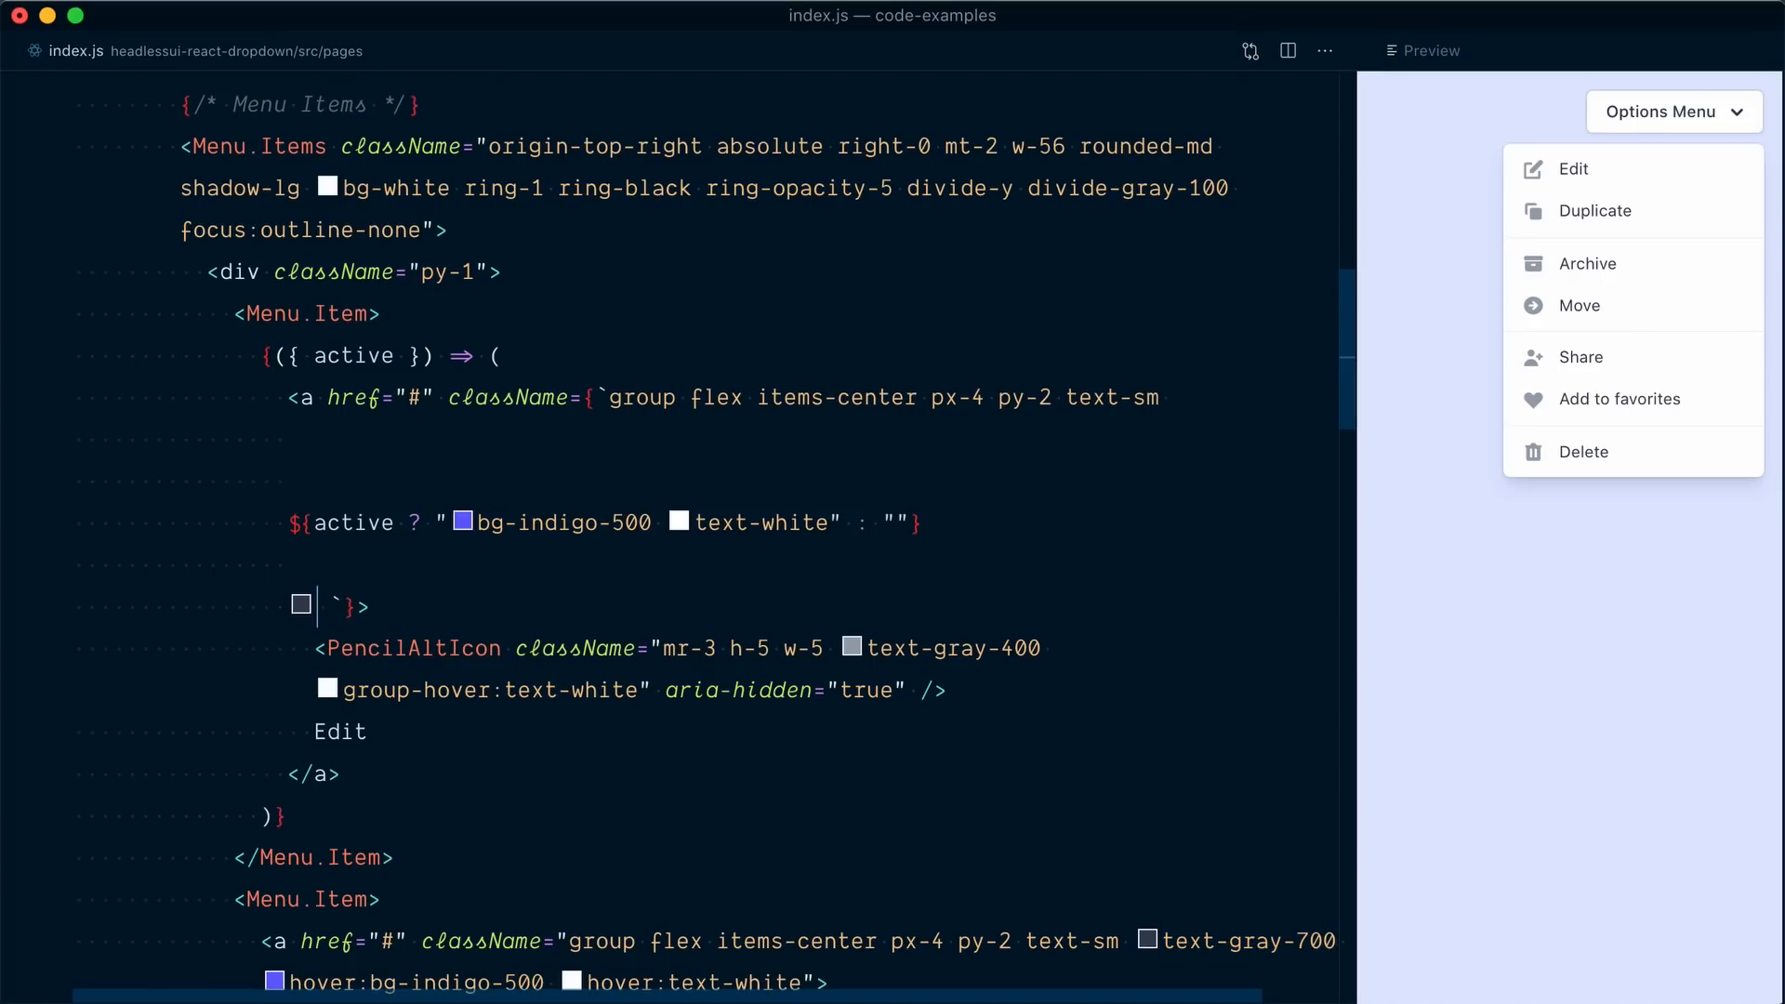
text(text-gray-700)
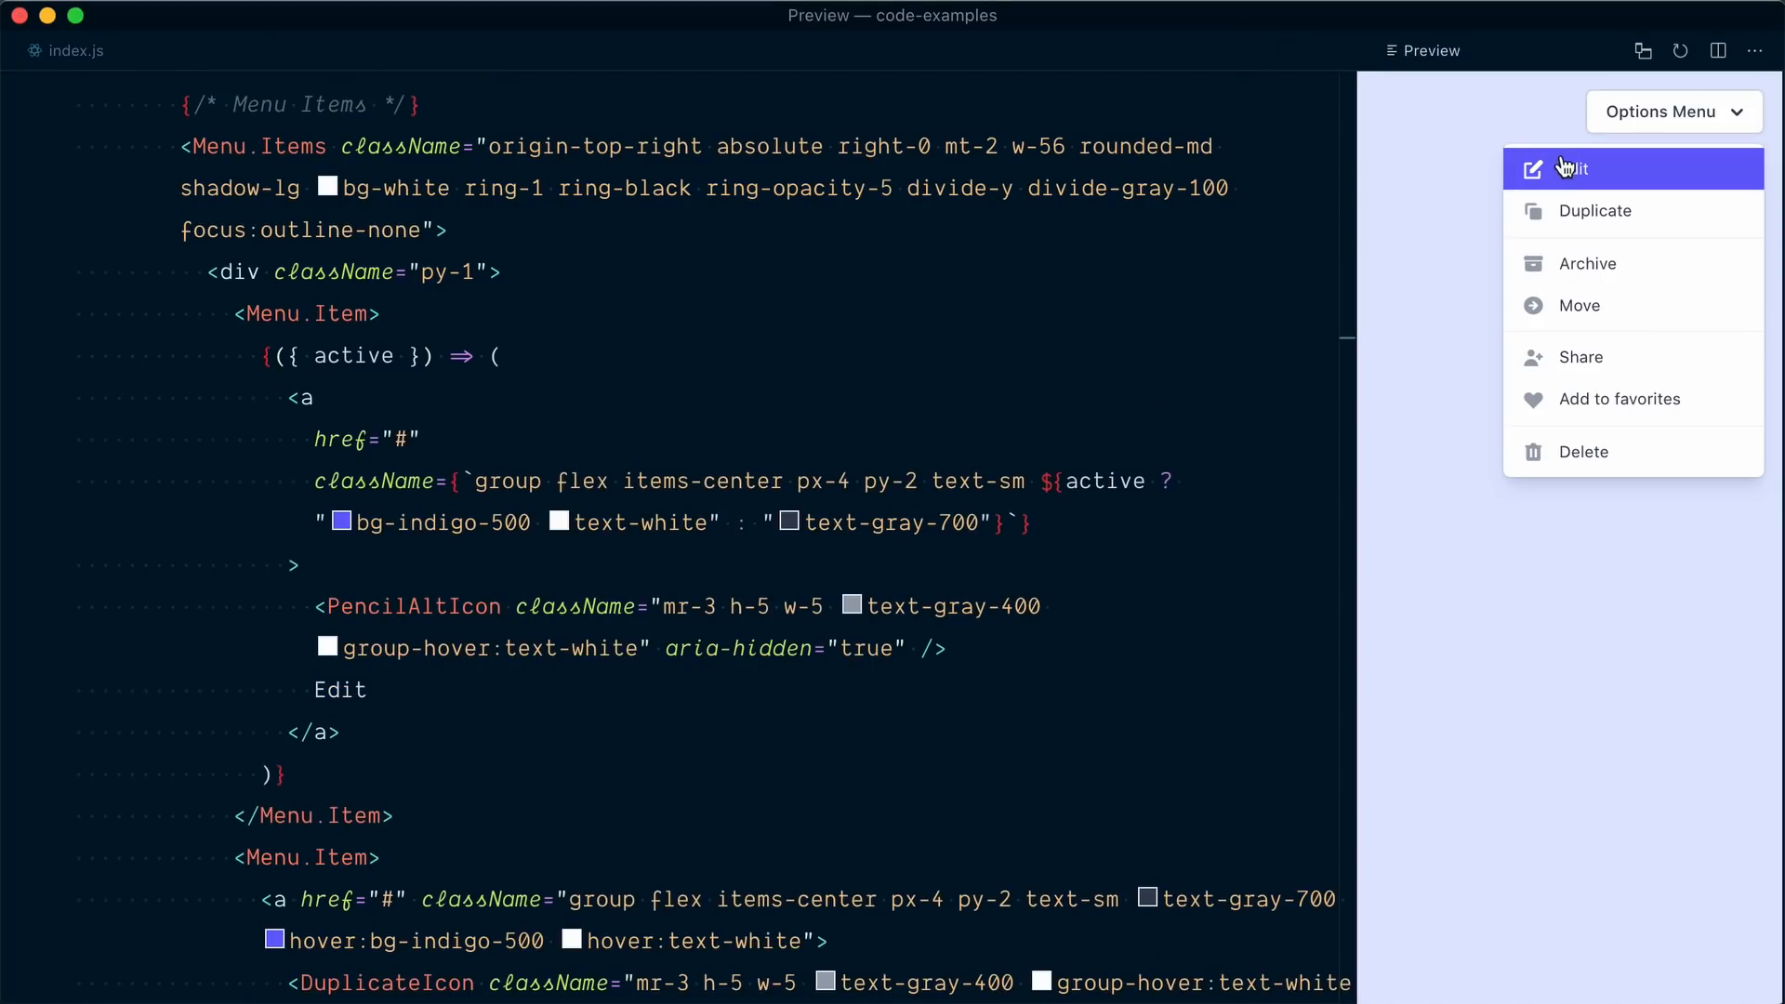
mouse_move(1503, 160)
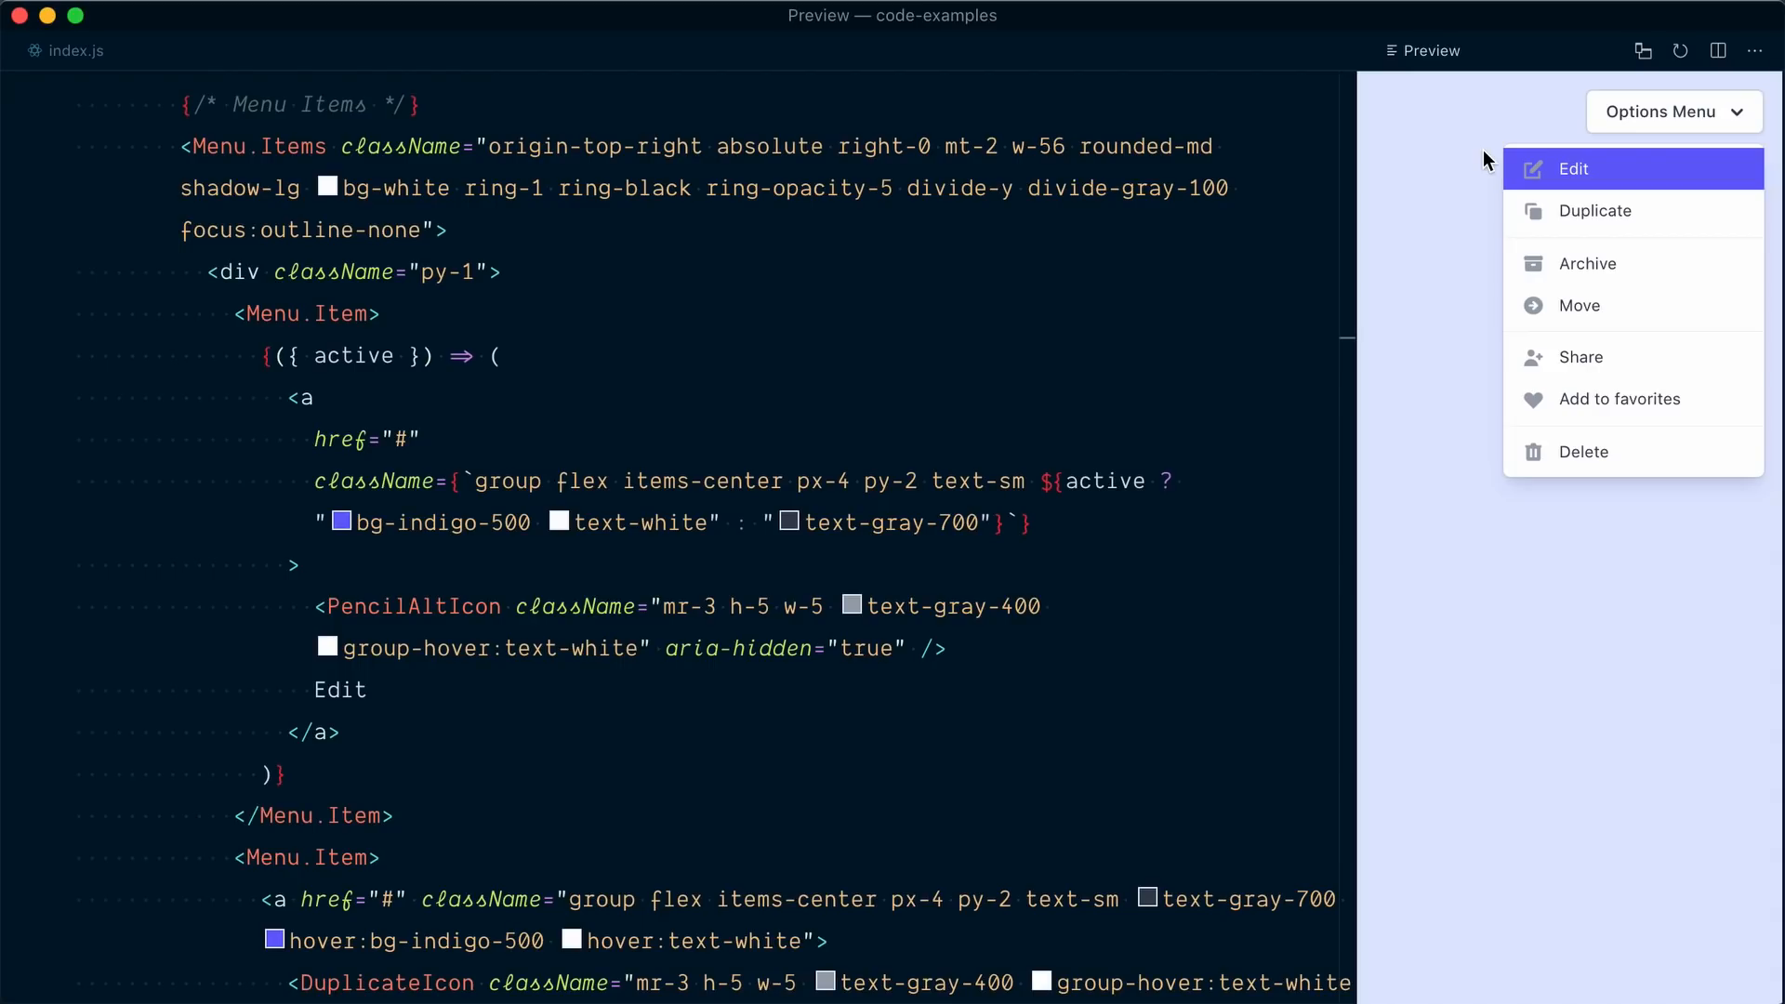
mouse_move(1495, 169)
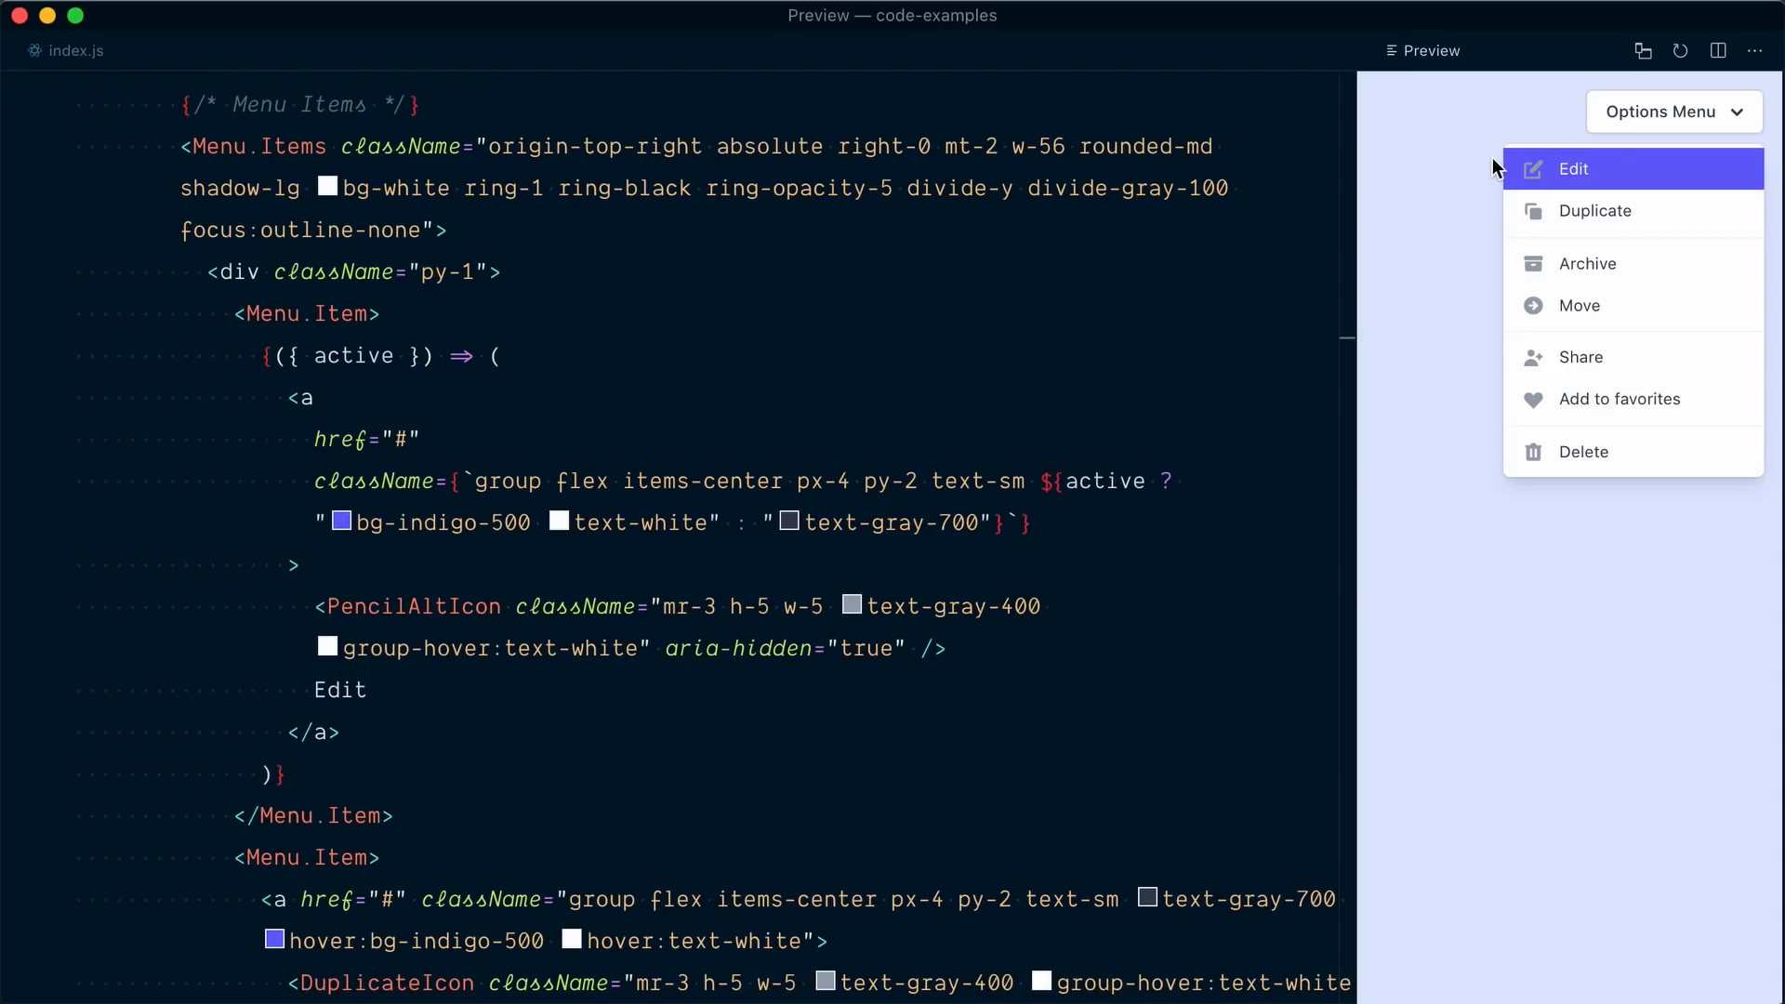
mouse_move(1497, 177)
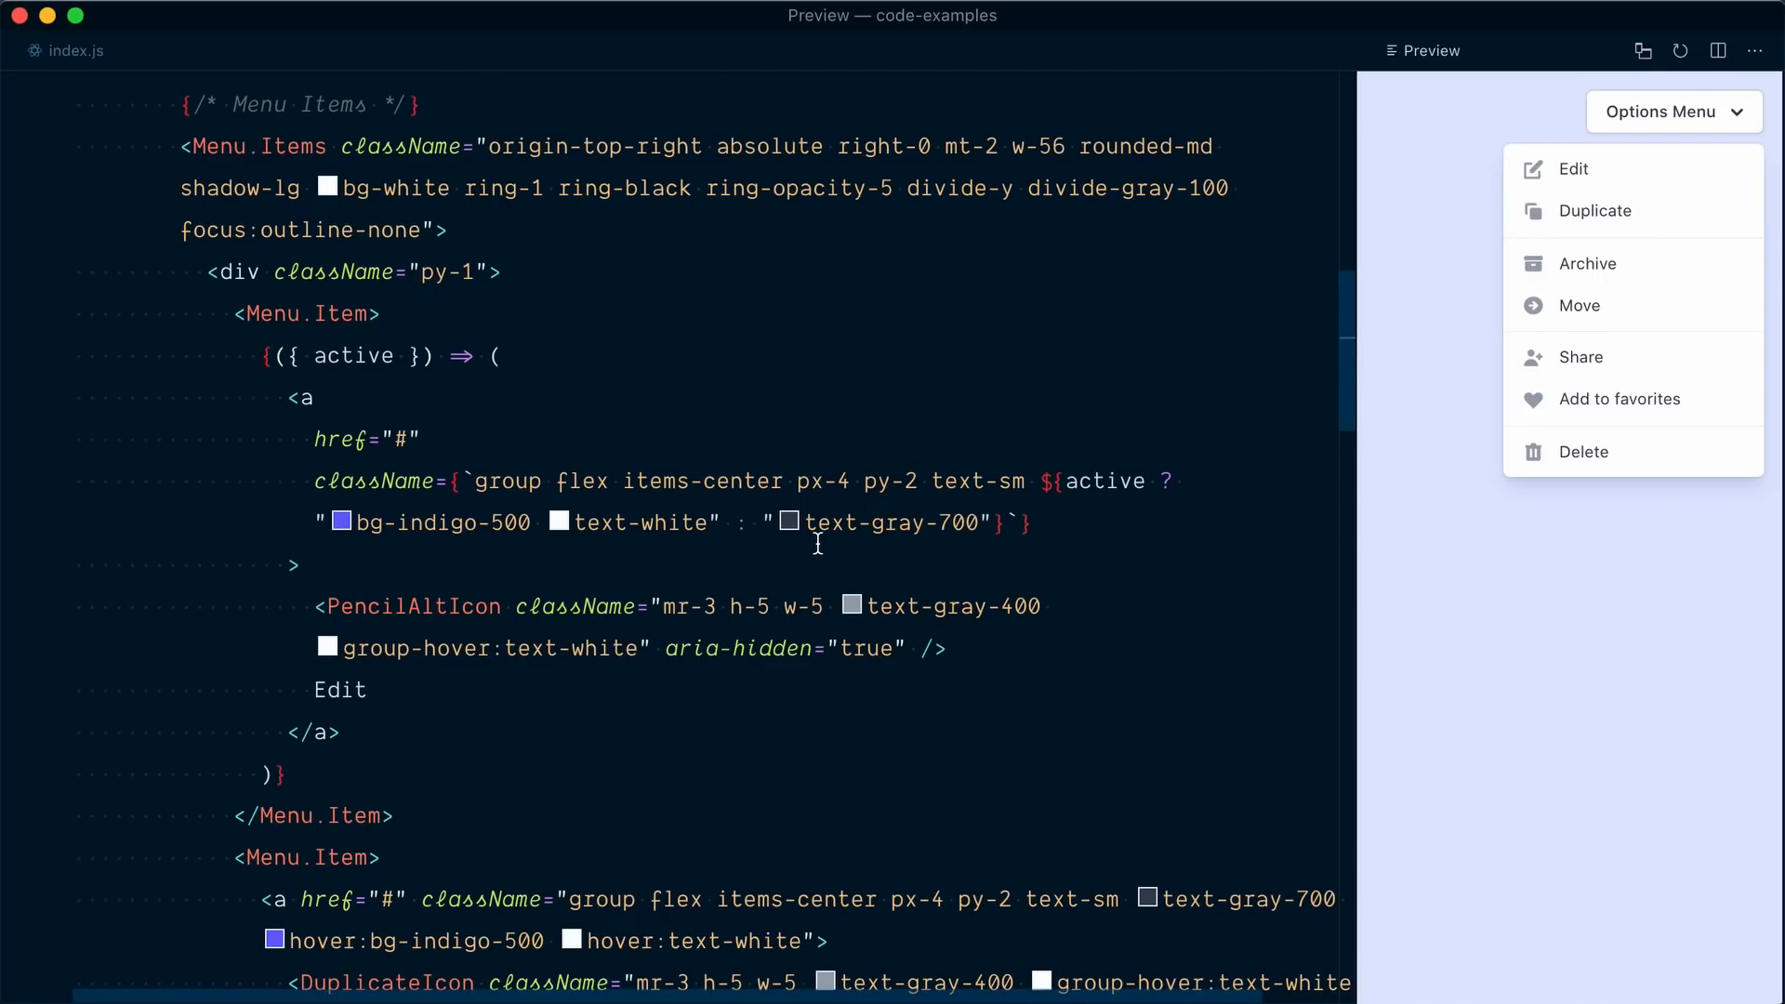
Swap PencilAltIcon's group-hover class for an active text-white/text-gray-400 ternary and drop group.
double_click(398, 606)
text(${active ? "text-white": ""})
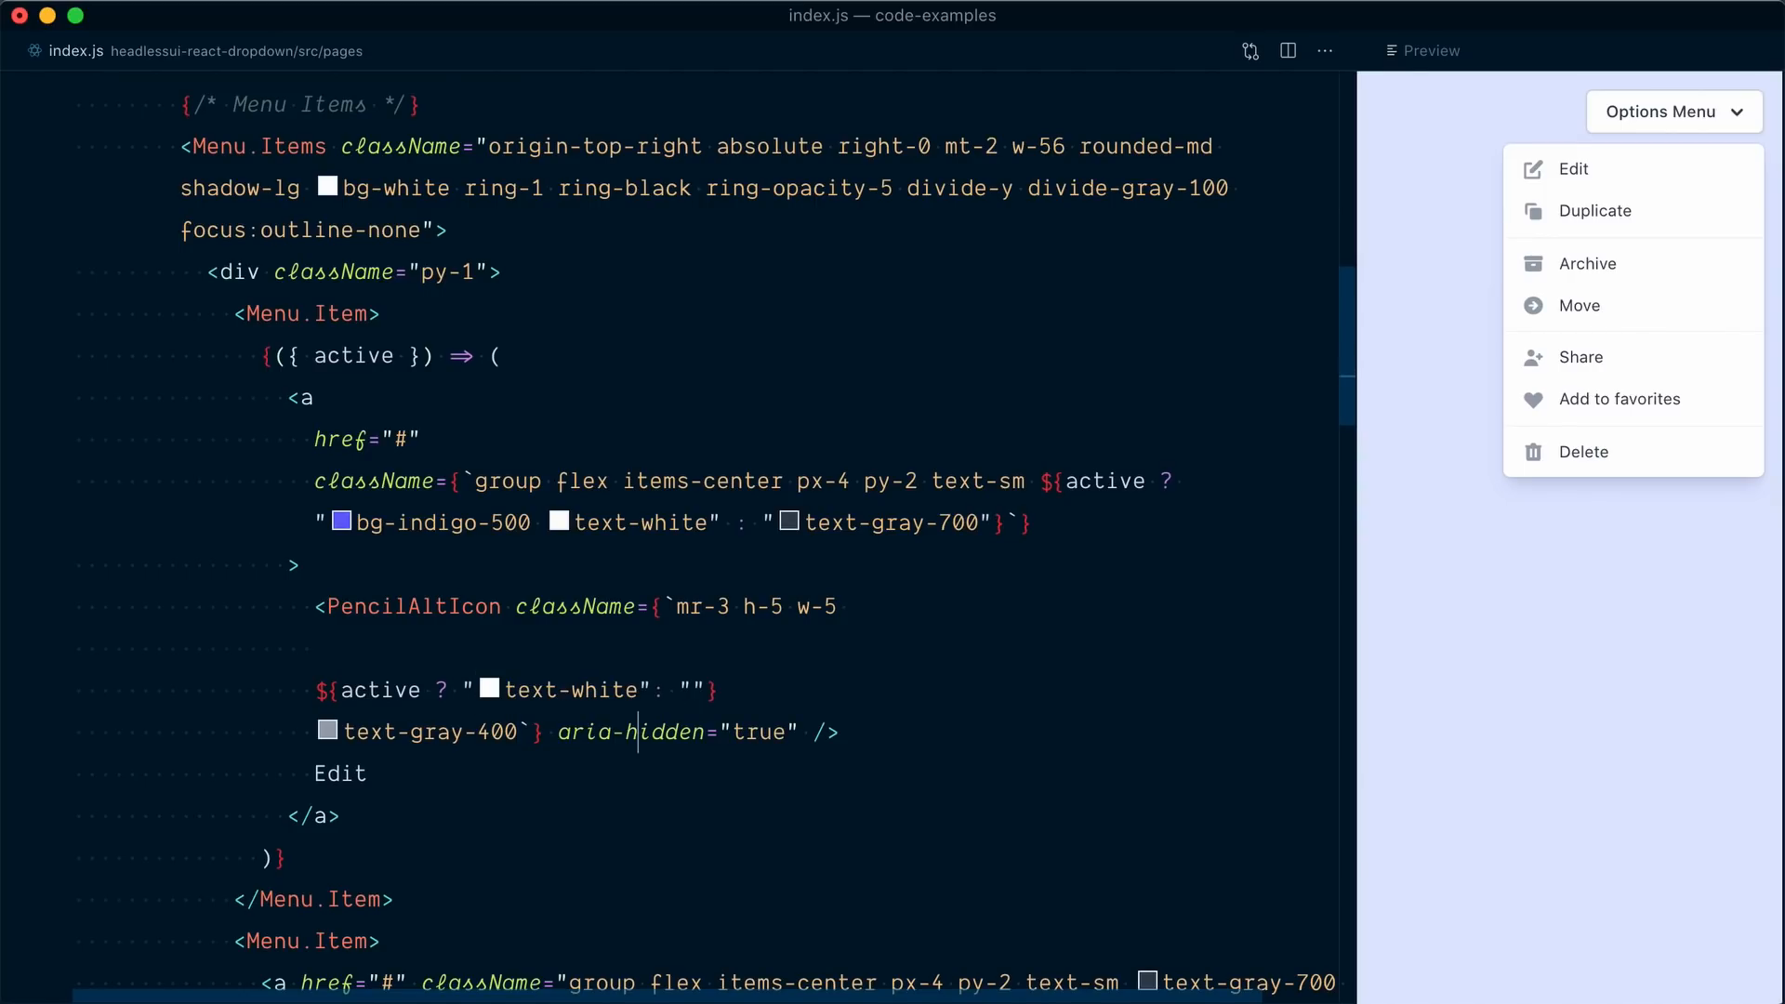
double_click(428, 732)
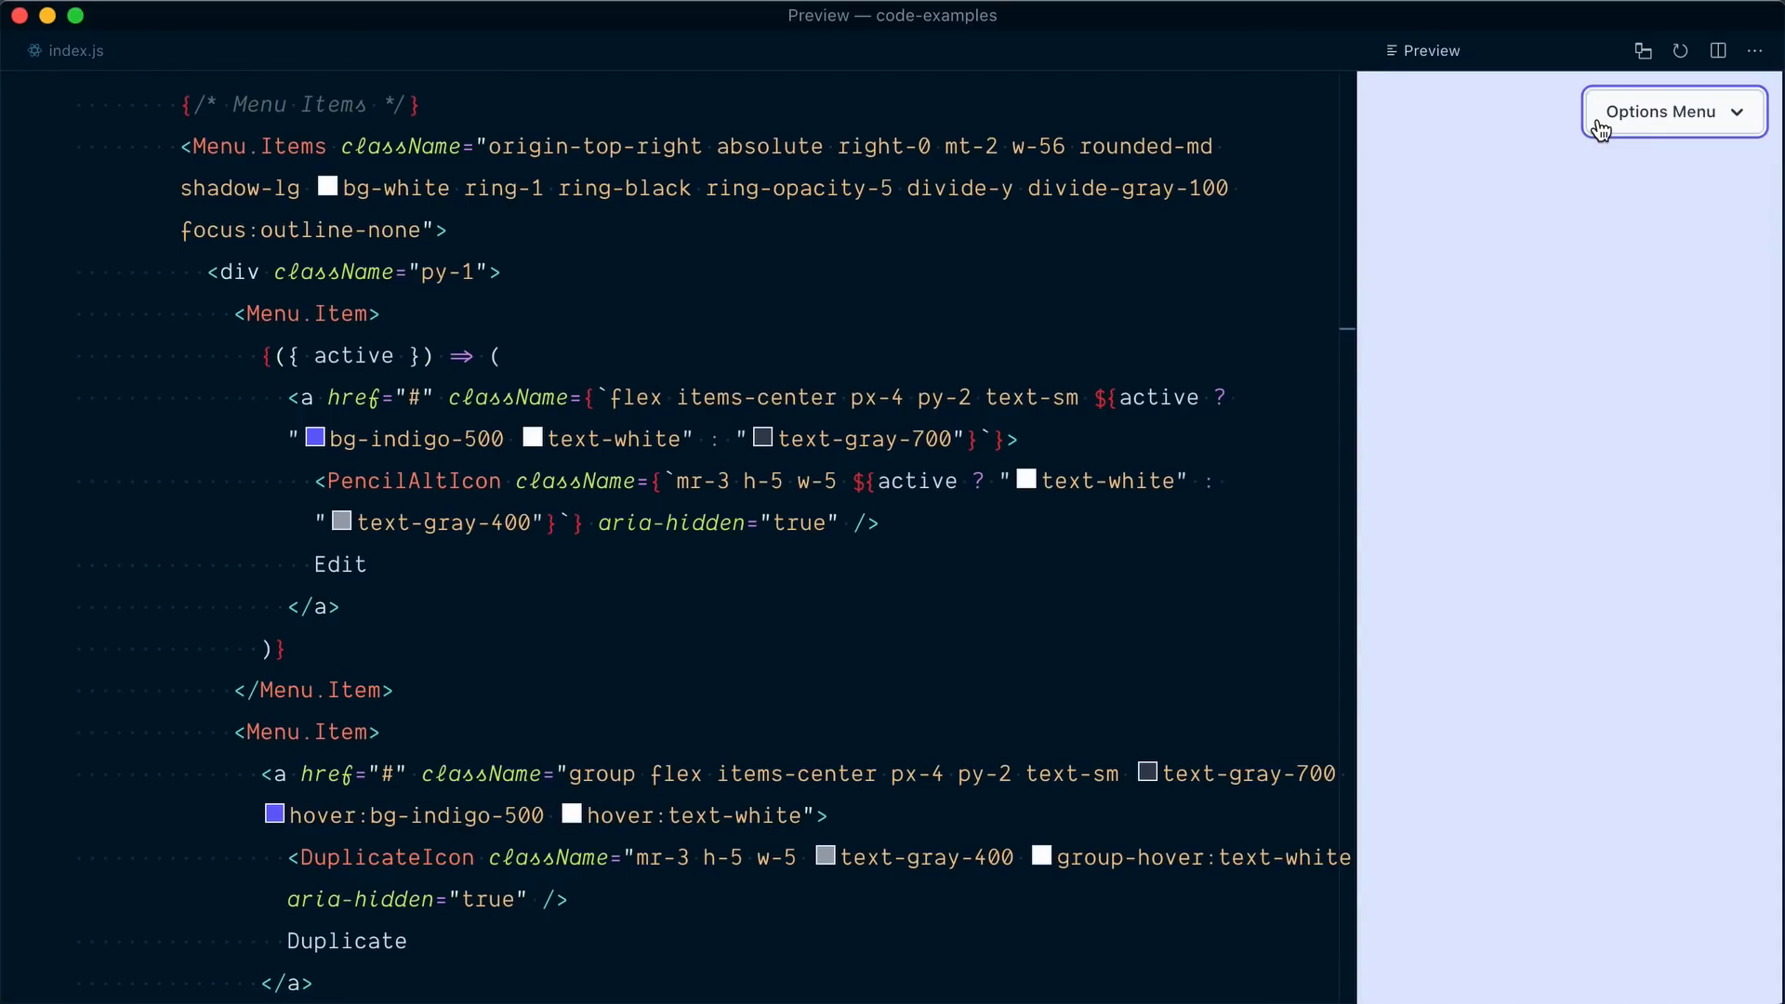
Check the Options Menu in the preview before restyling the Duplicate and Archive items.
click(1671, 112)
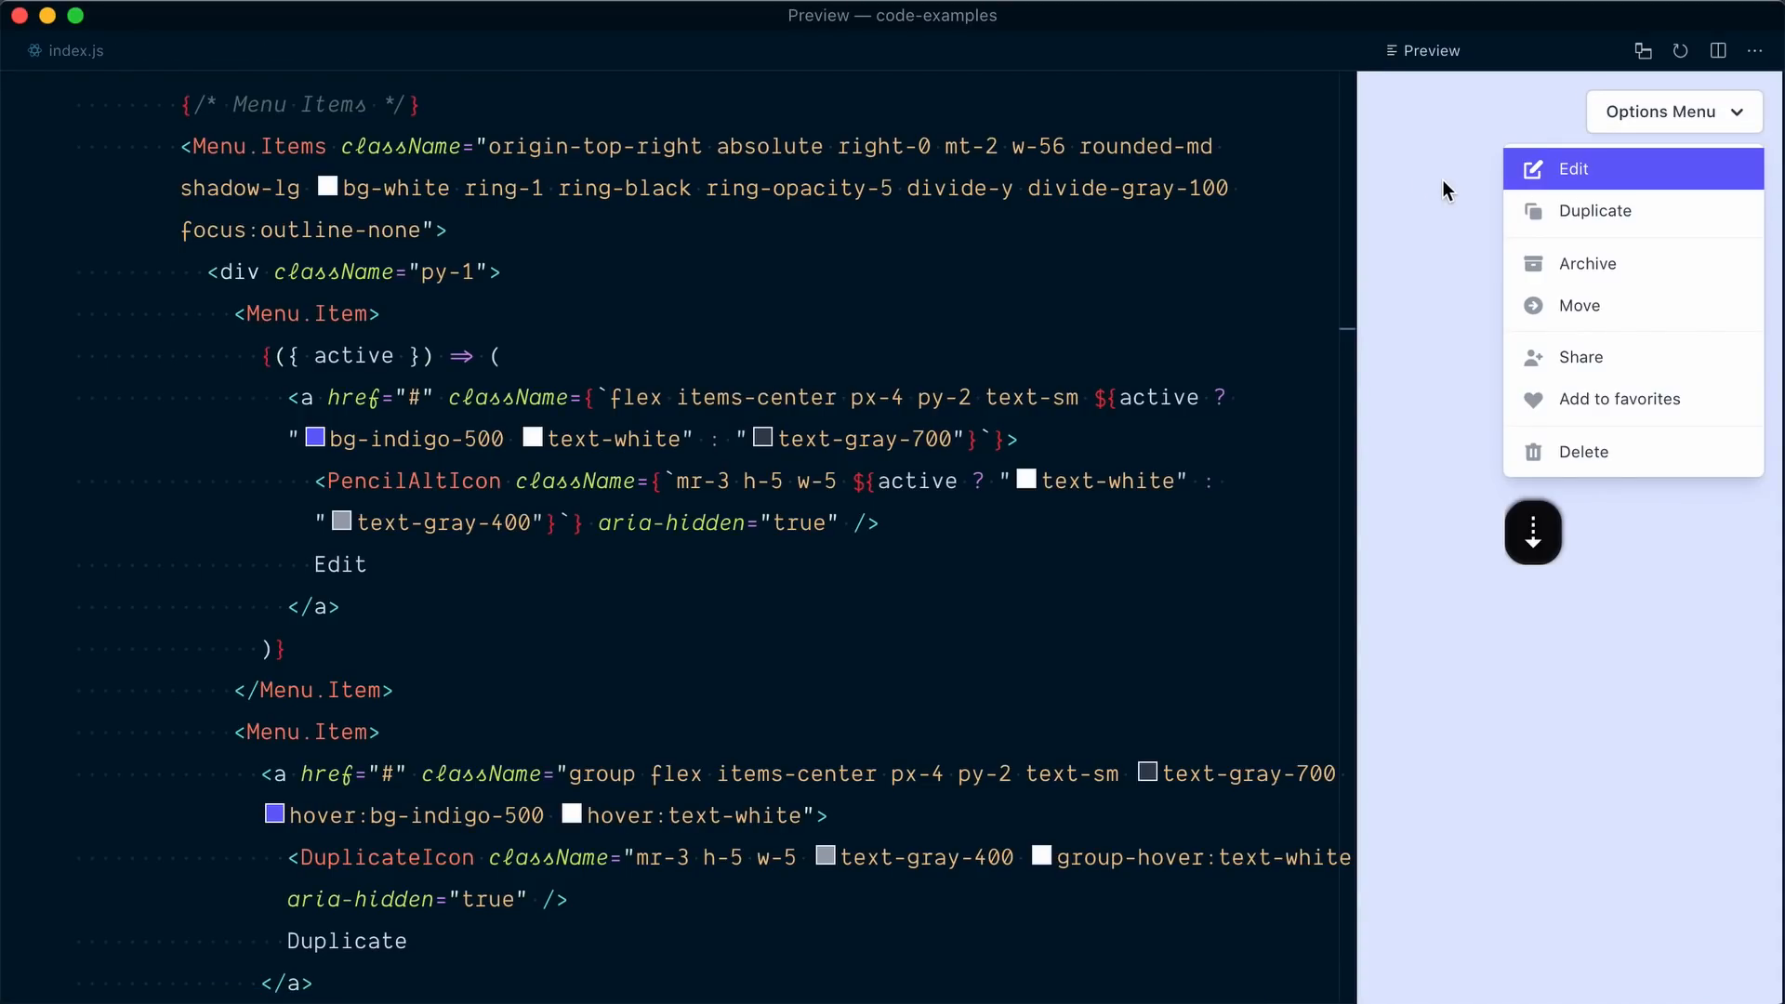
mouse_move(1465, 173)
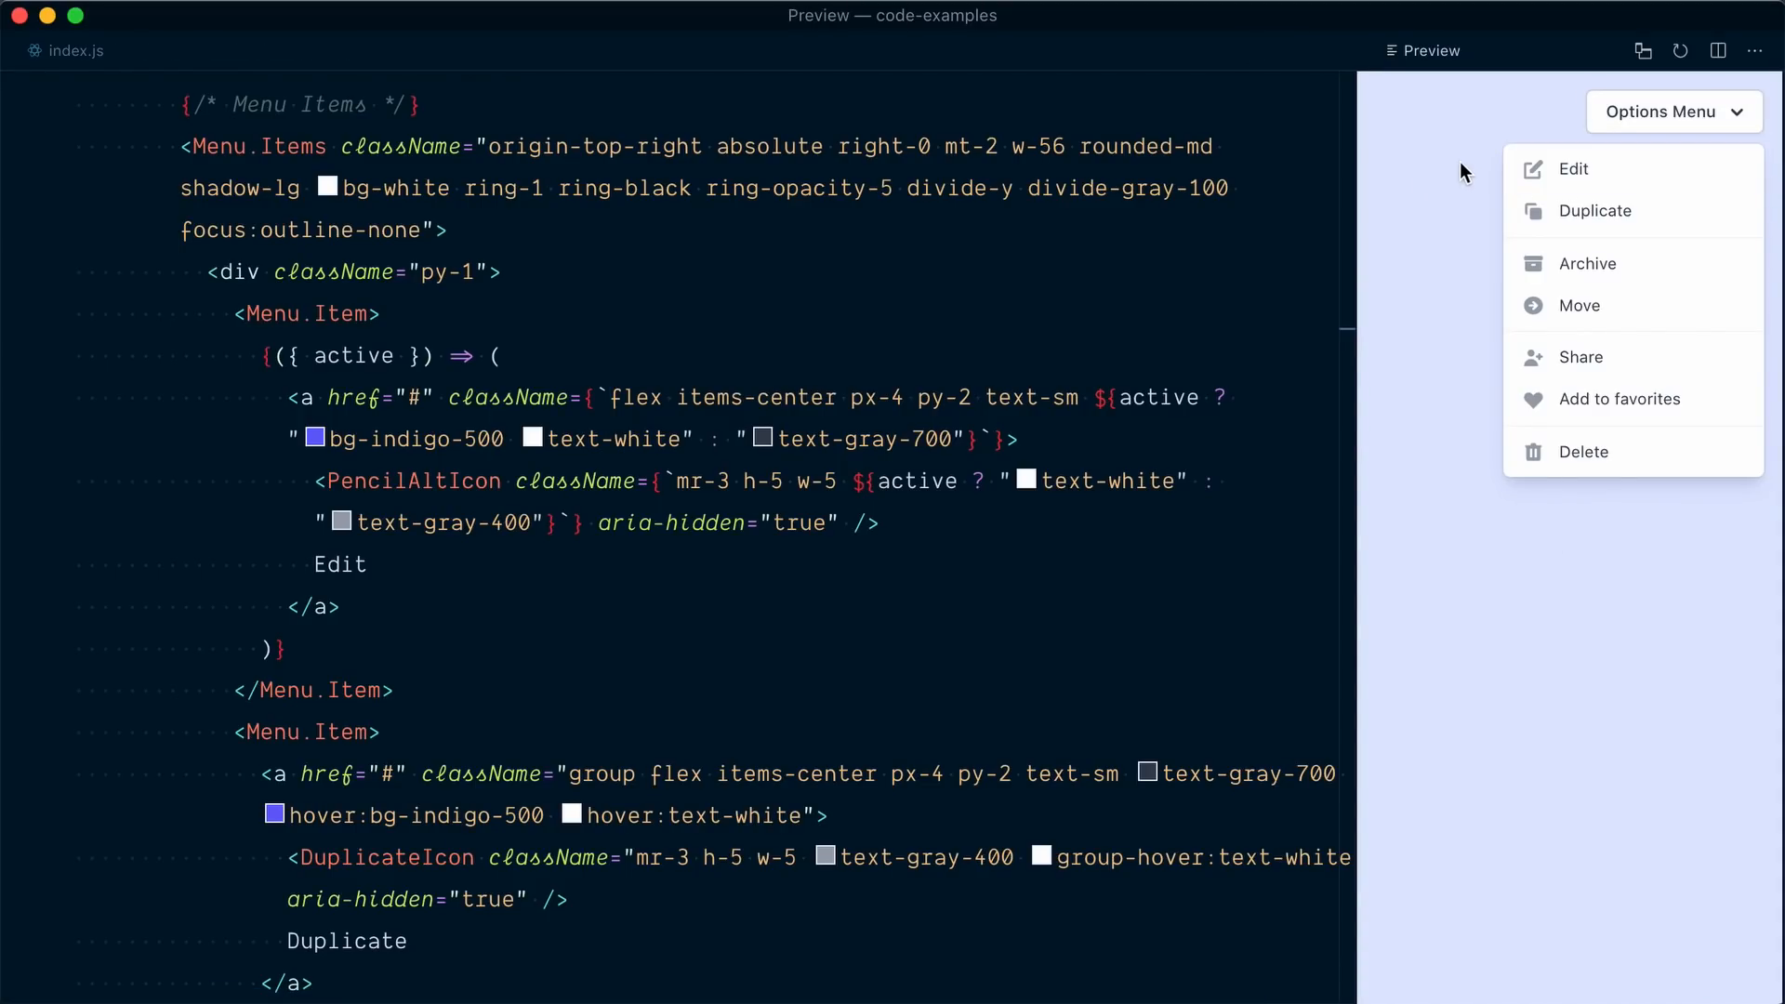
mouse_move(1641, 263)
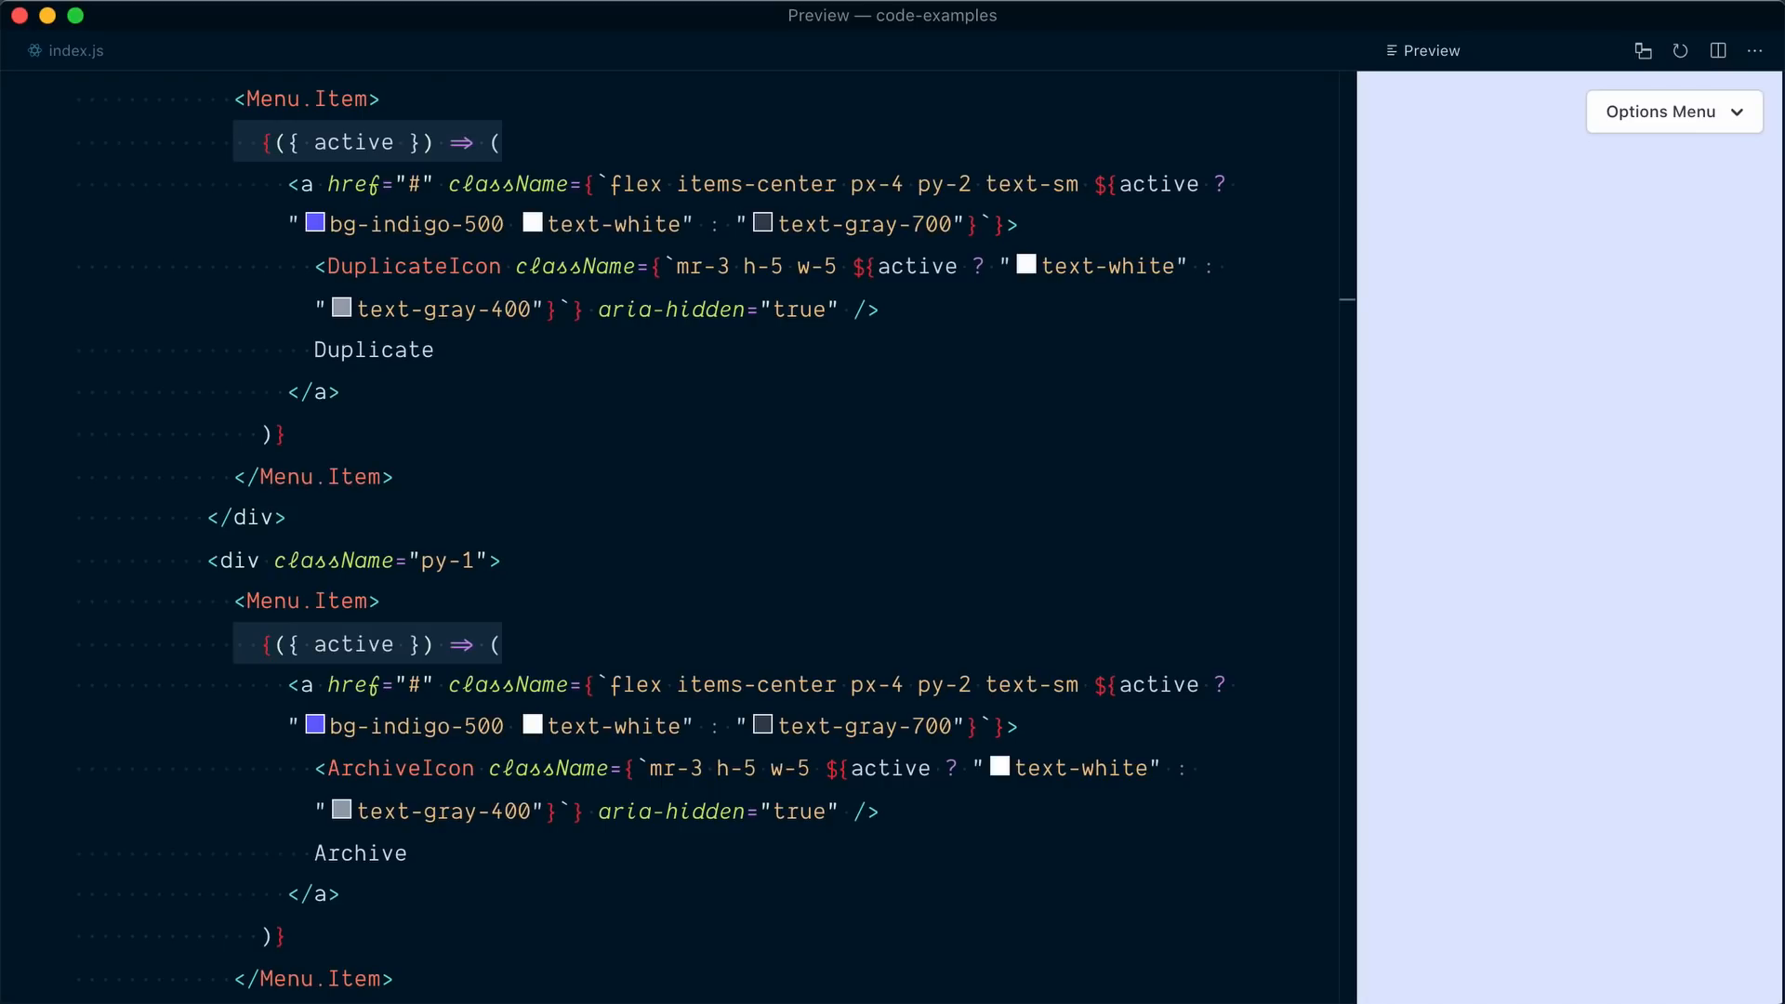
Reopen the Options Menu repeatedly and arrow through Edit, Duplicate and Archive to verify the indigo highlight.
click(1672, 109)
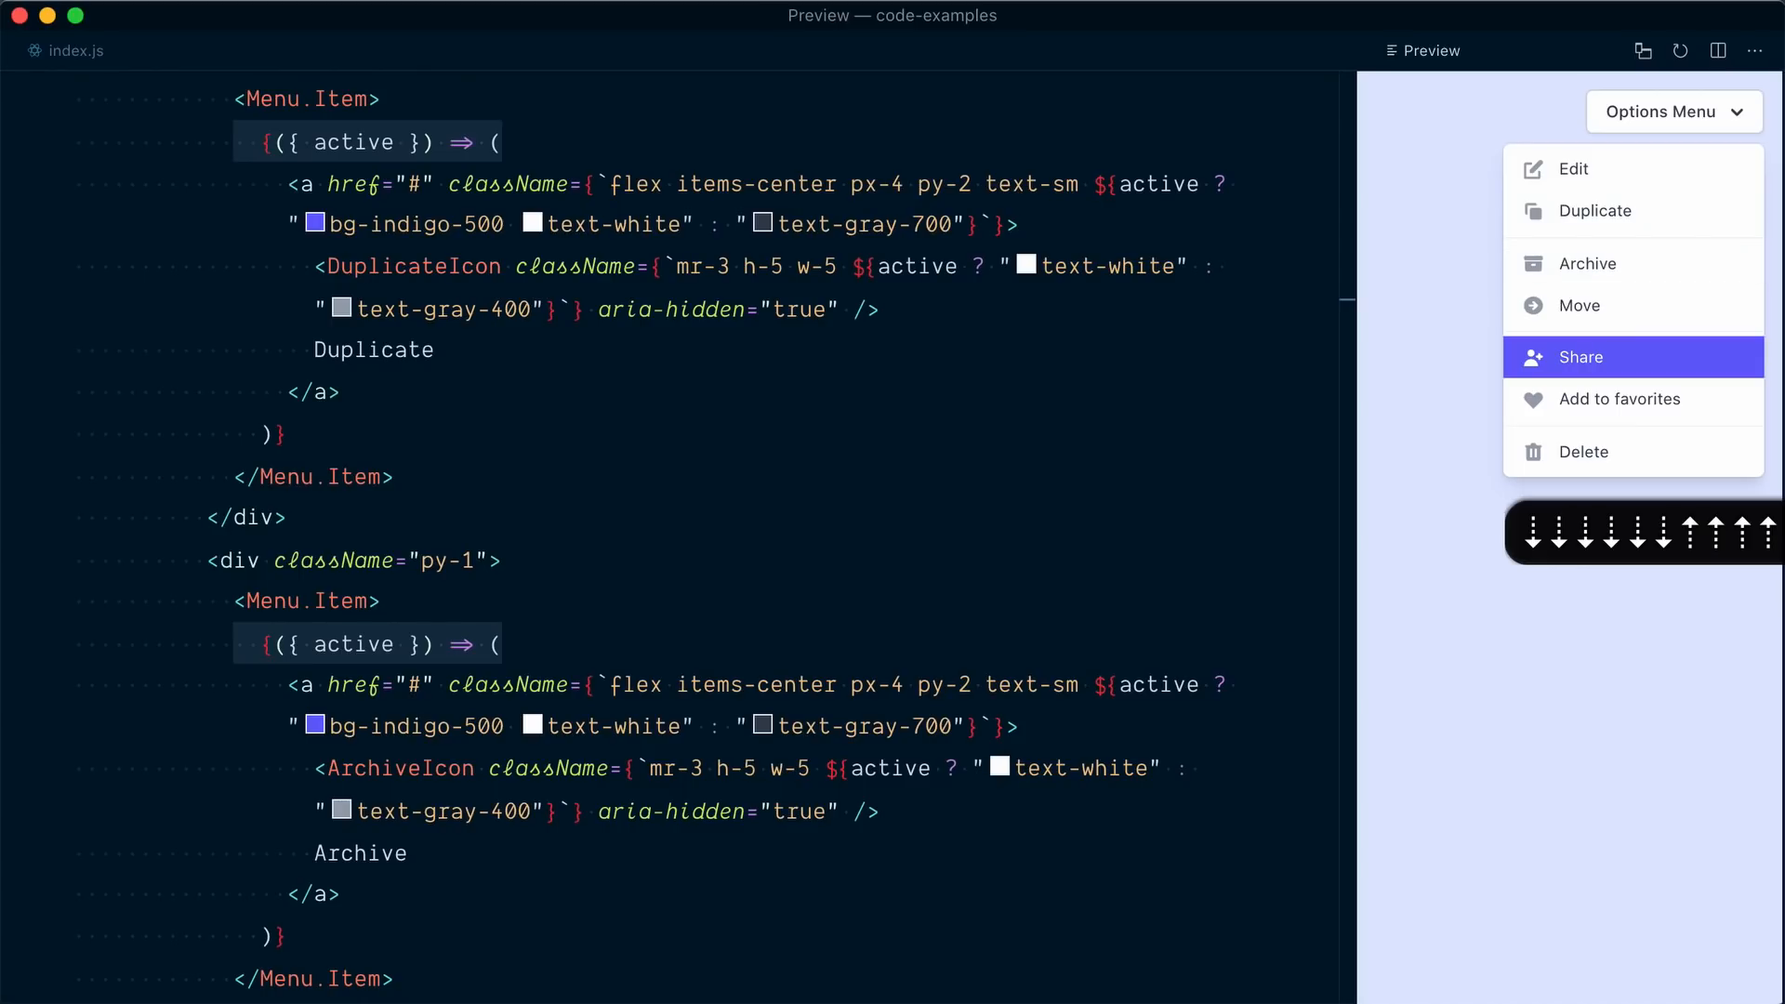
mouse_move(1580, 450)
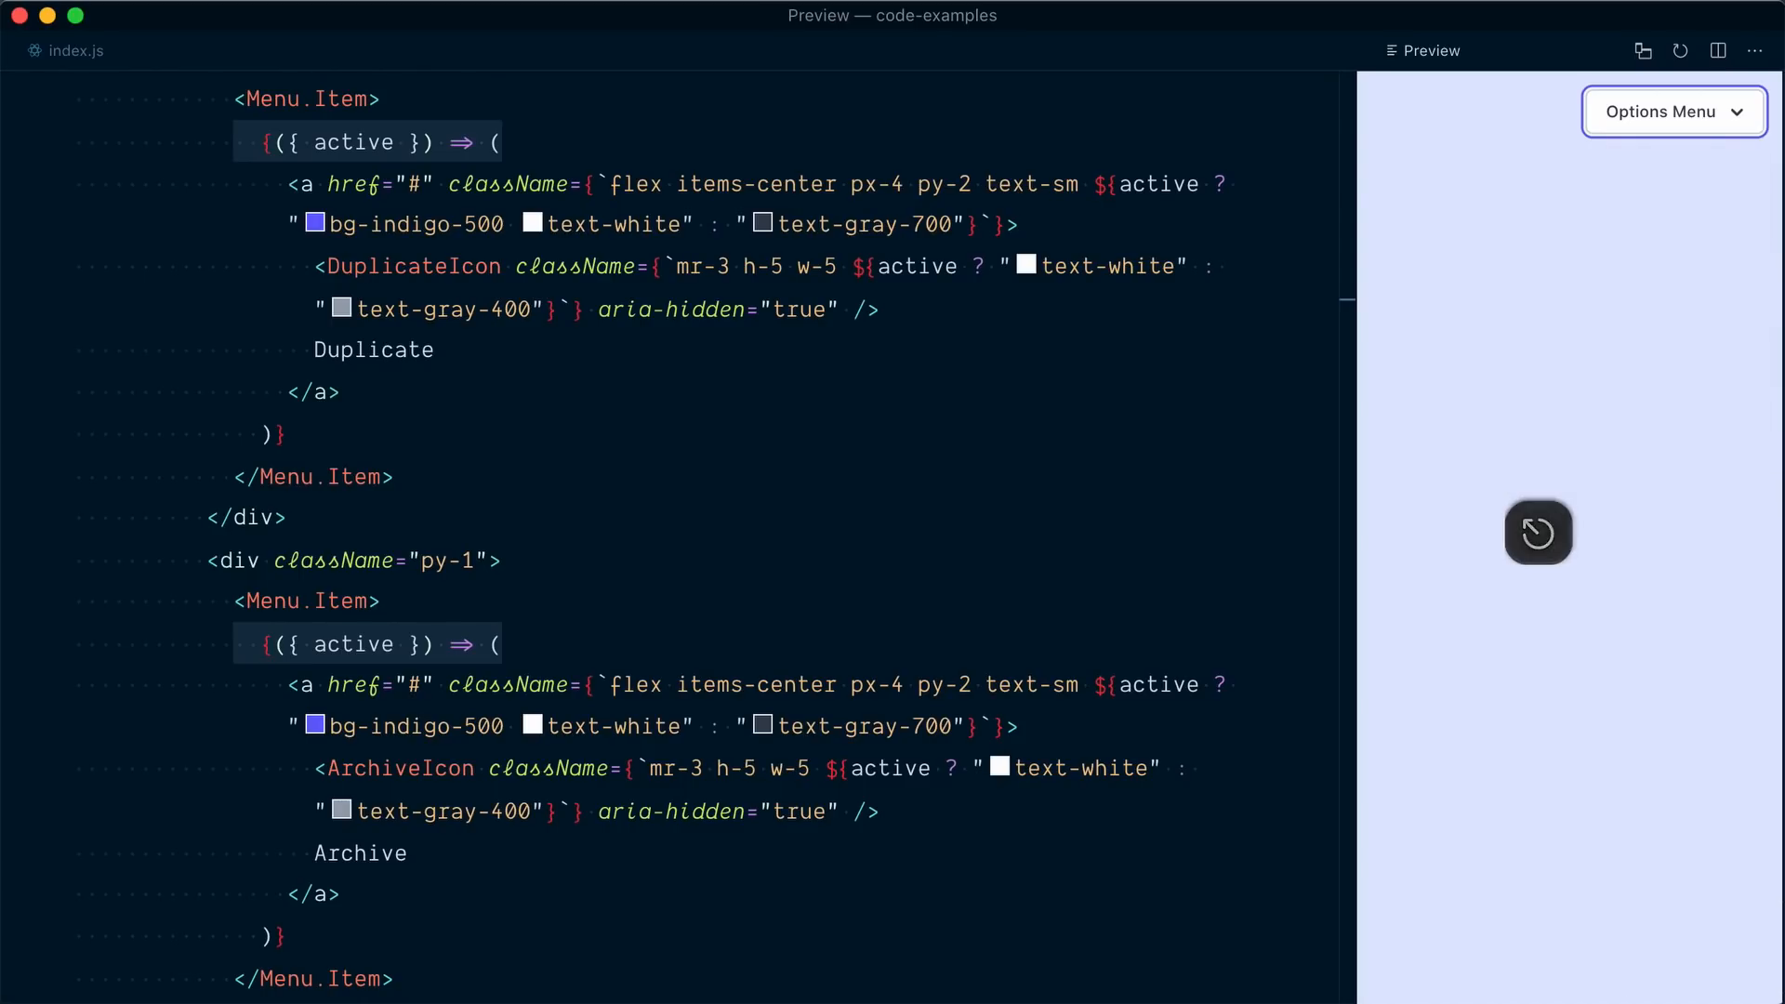
click(1672, 112)
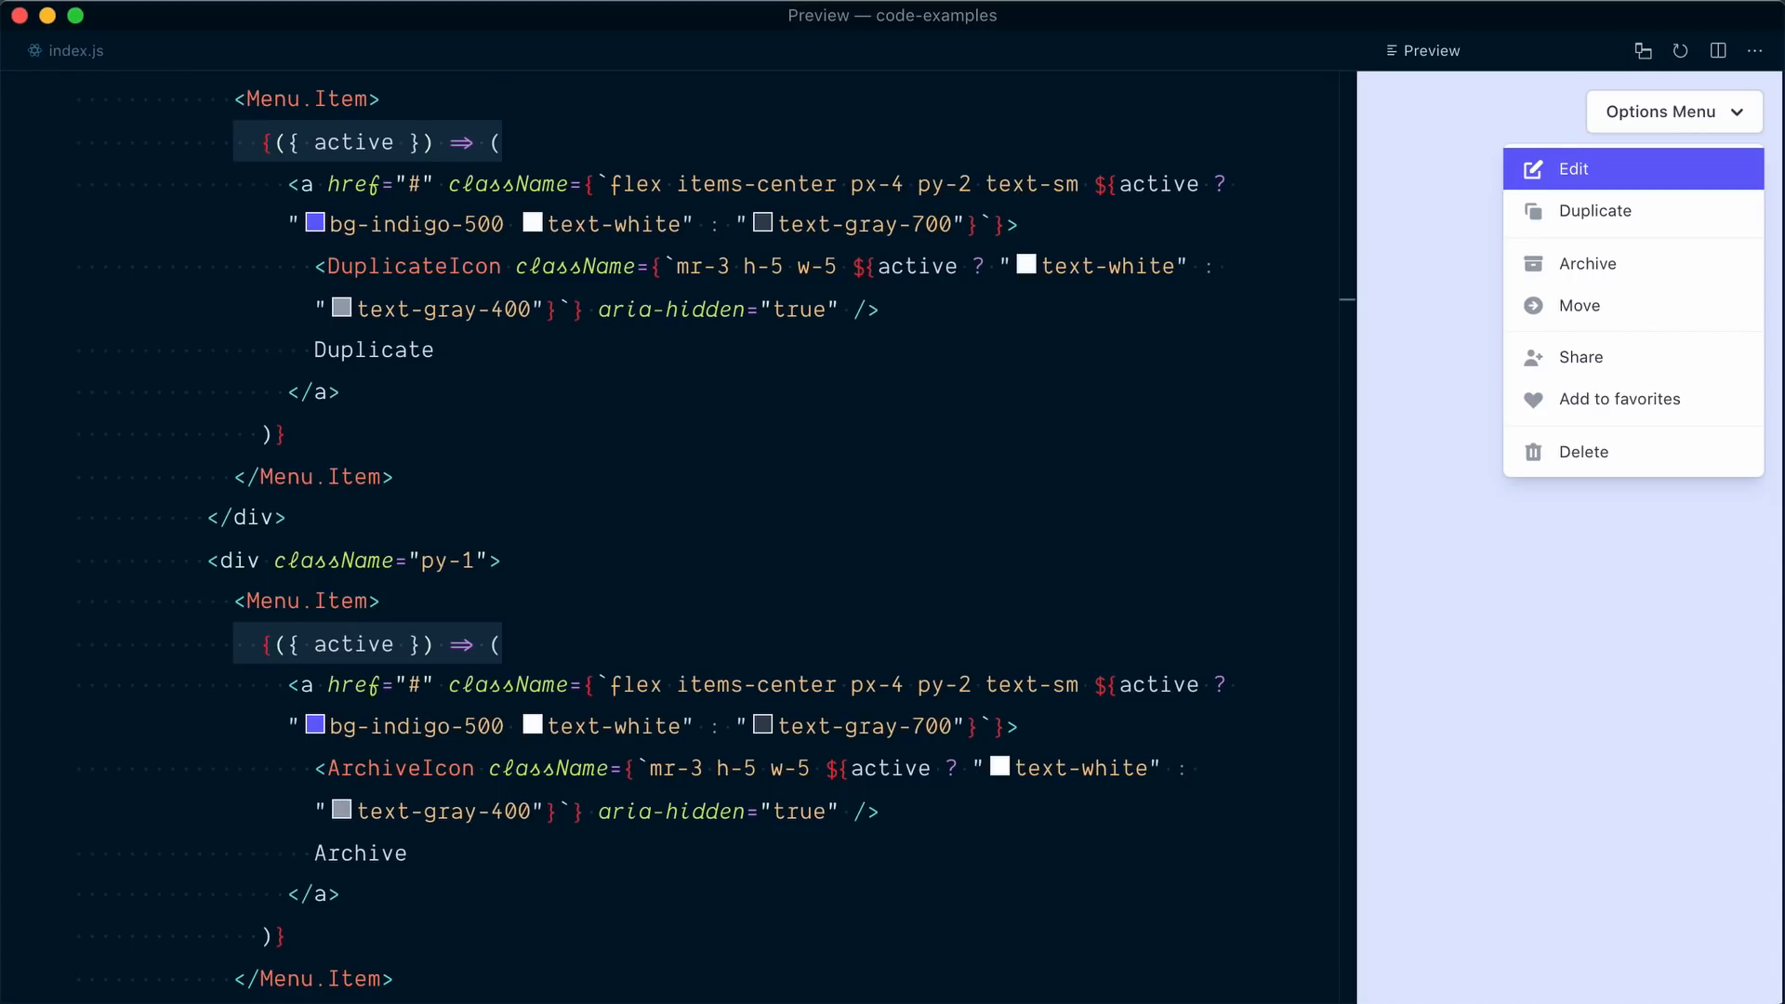
mouse_move(1581, 305)
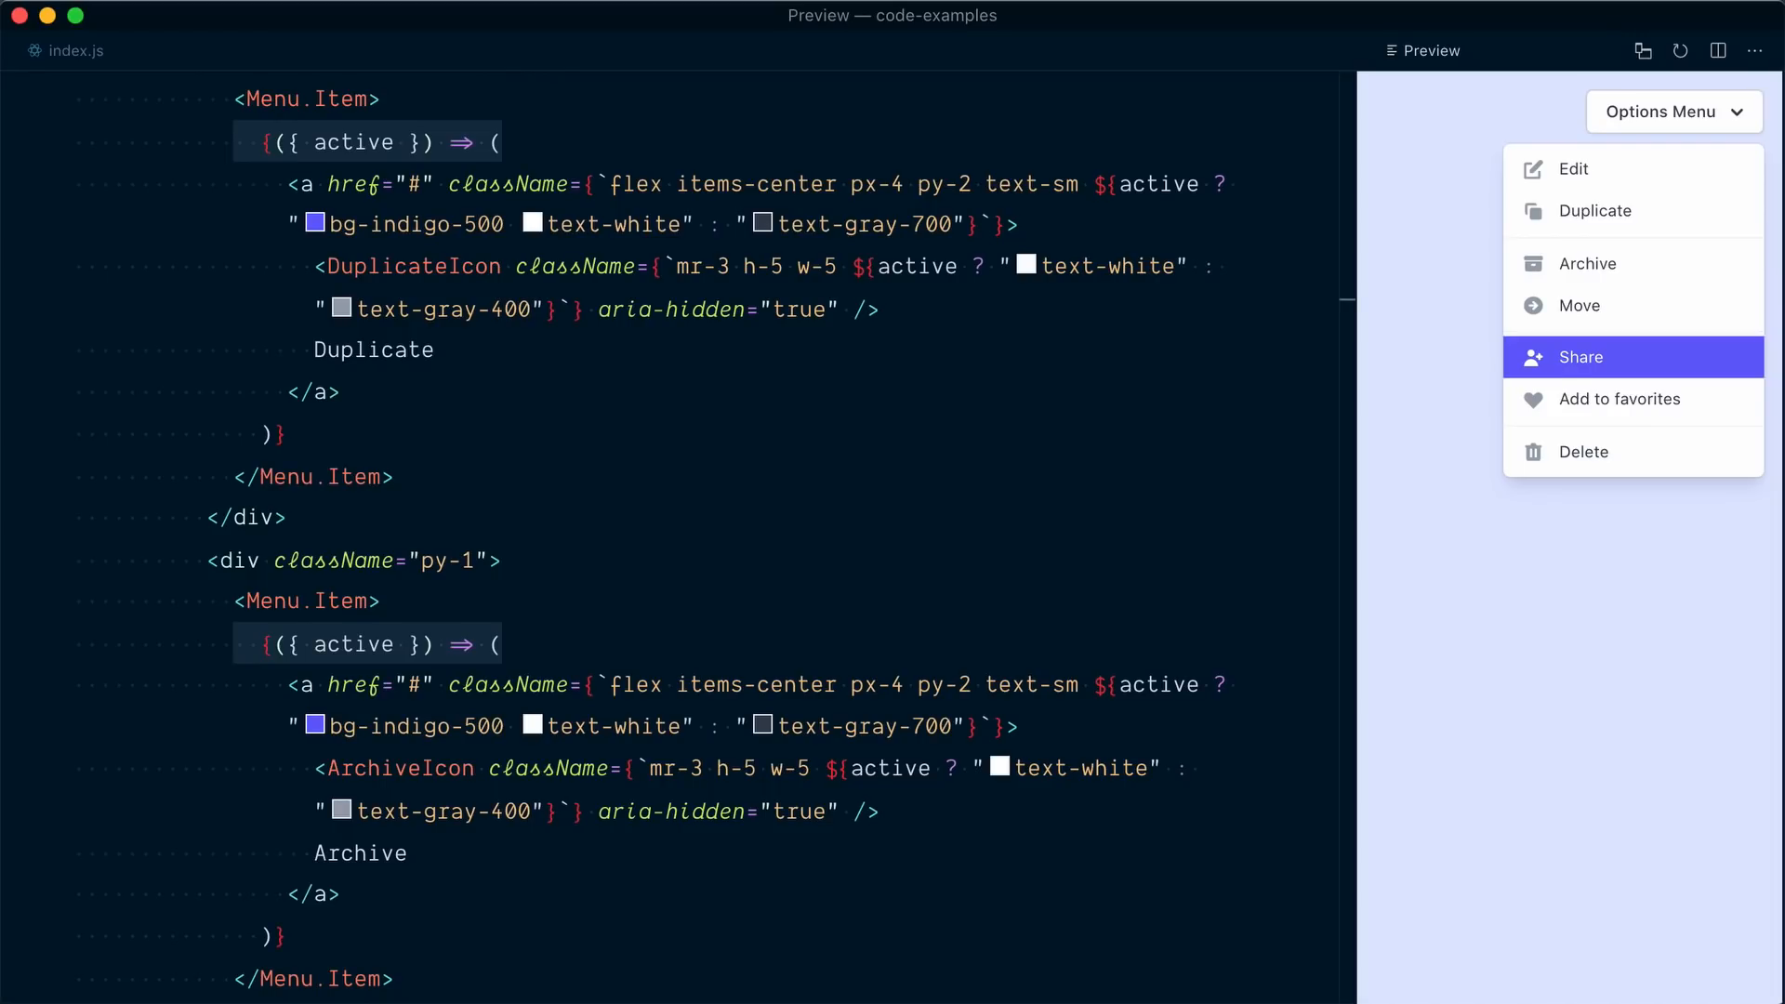
mouse_move(1590, 262)
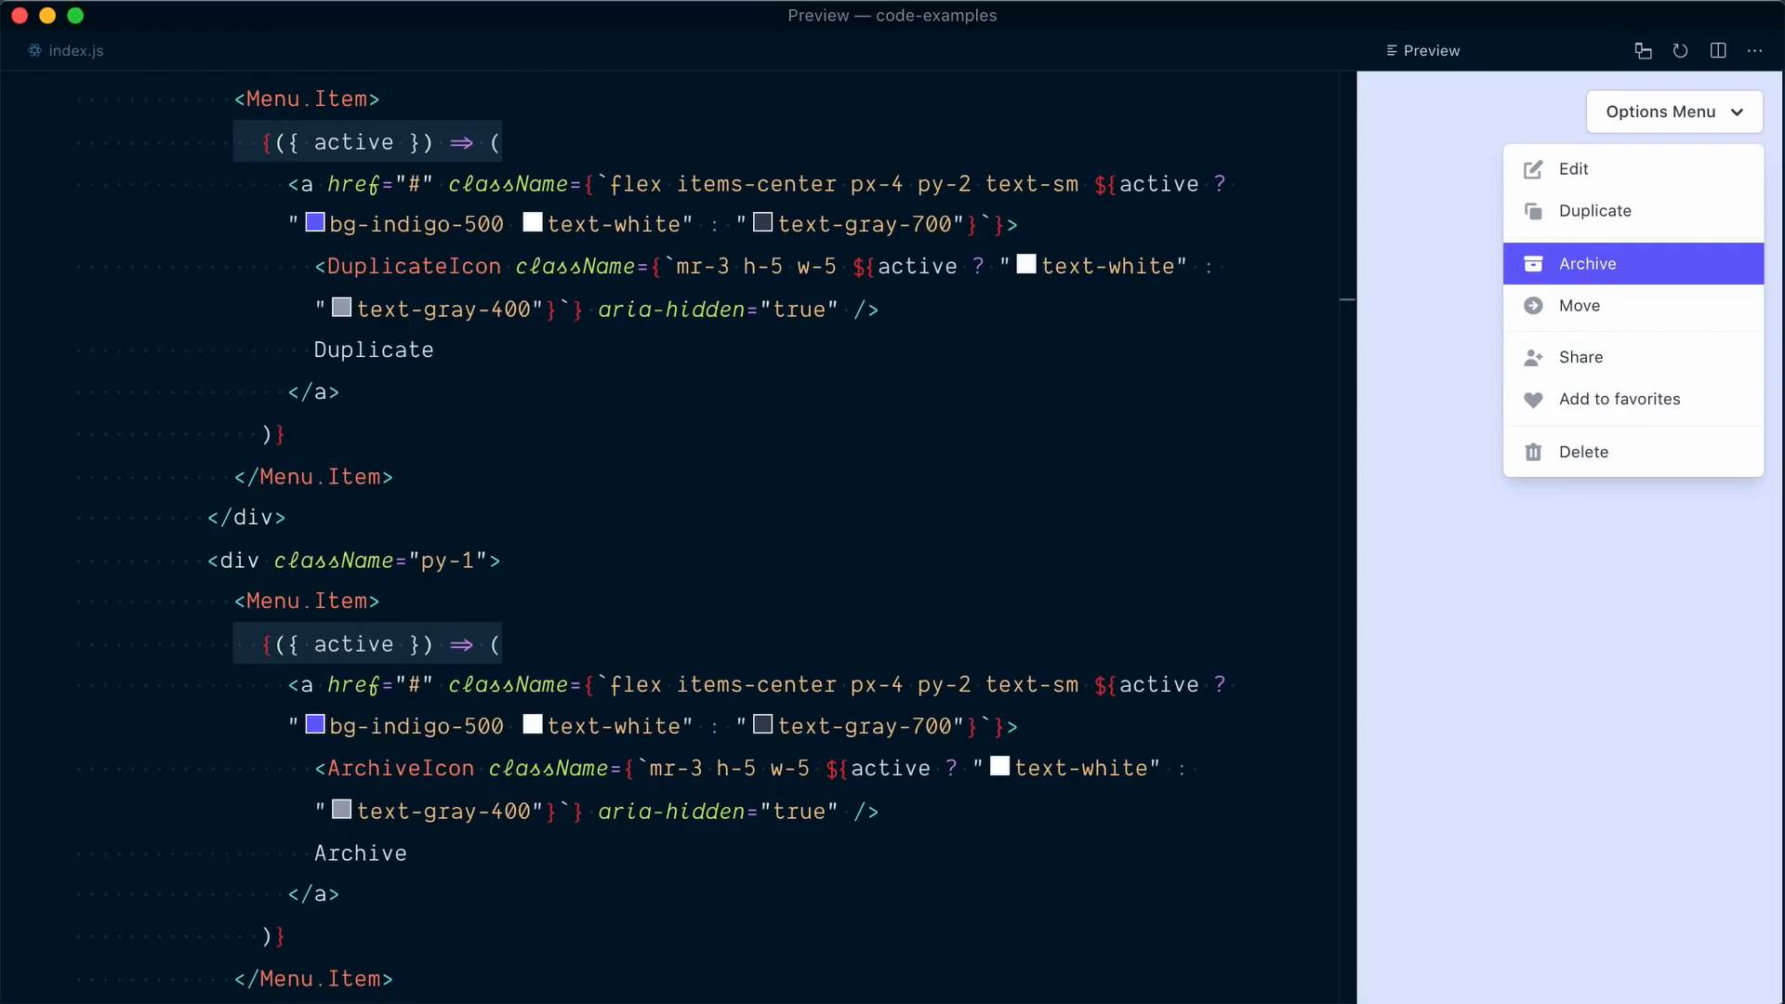
mouse_move(1614, 398)
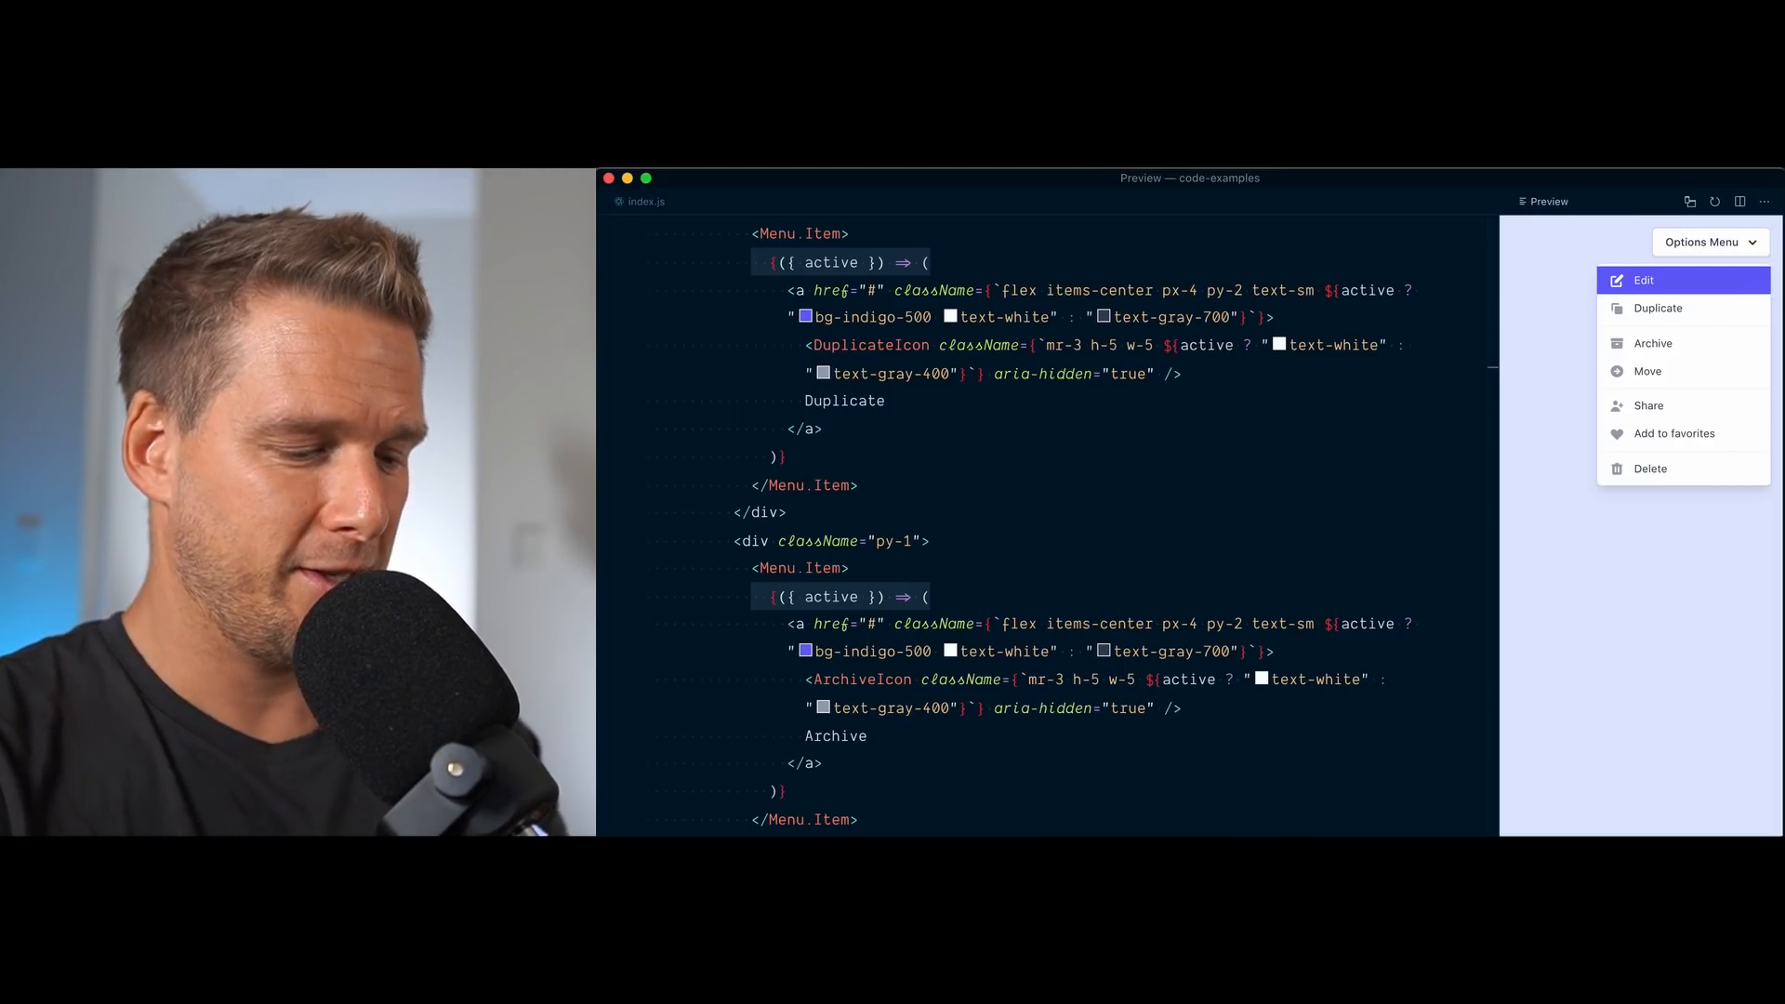
mouse_move(1616, 398)
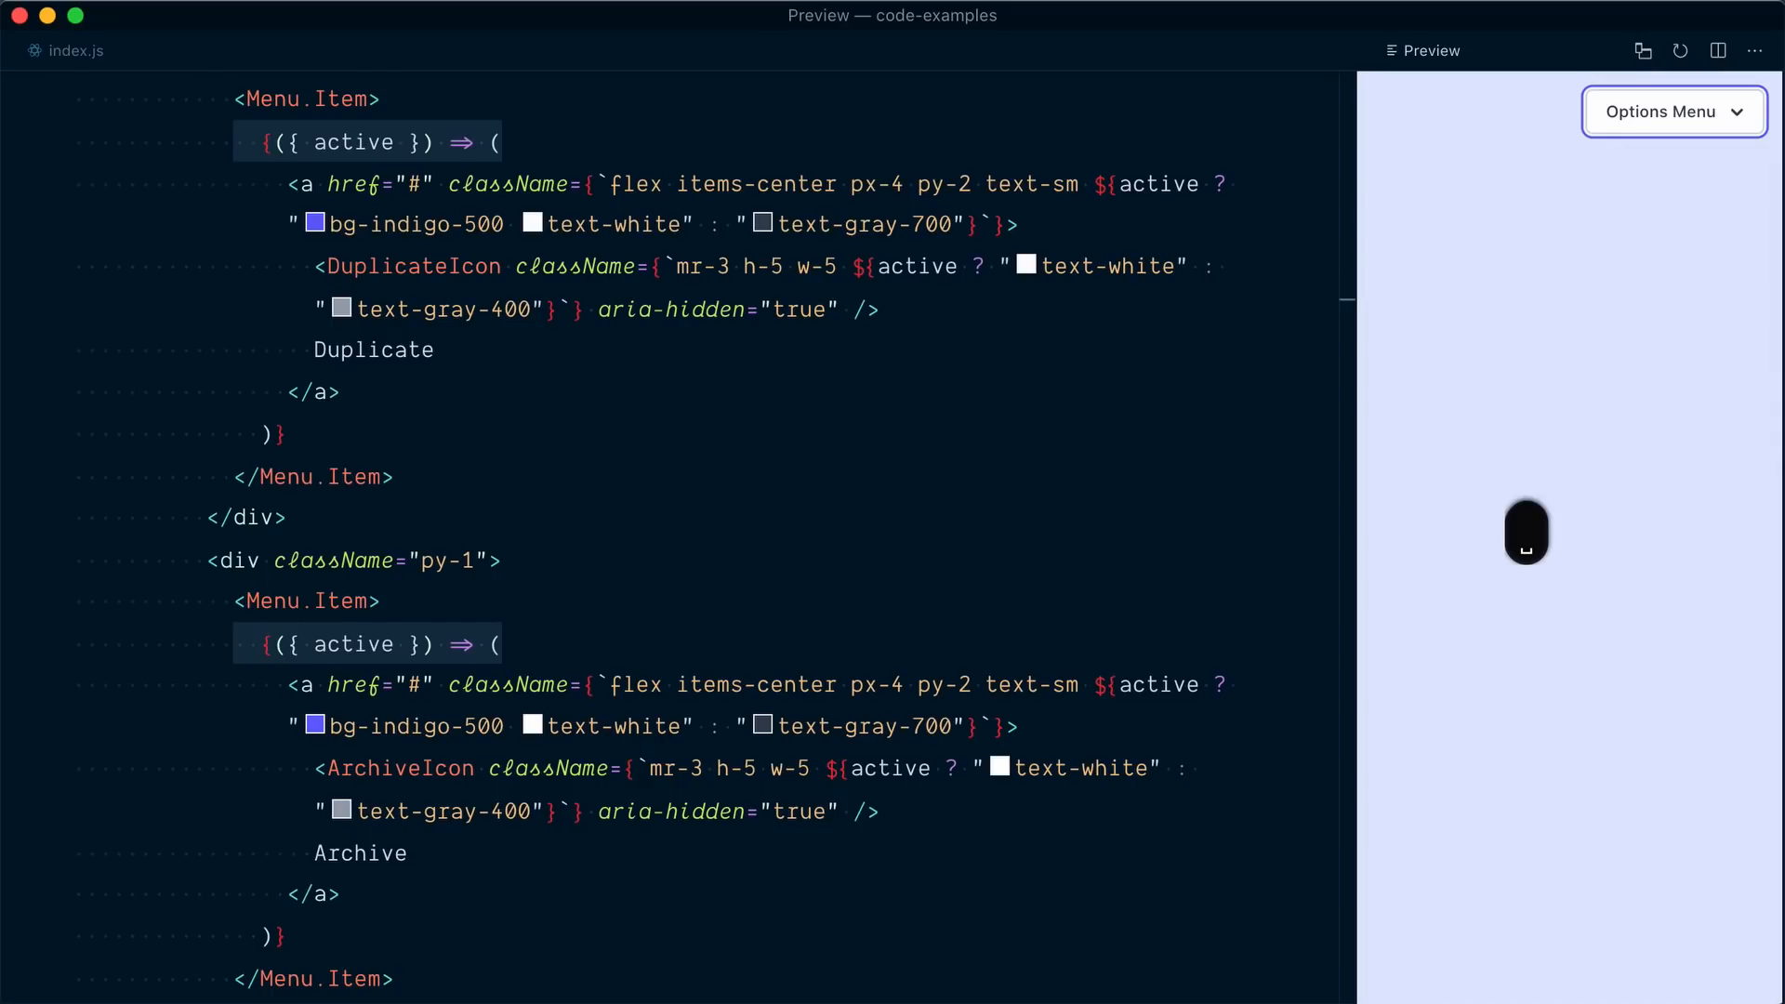
click(1674, 110)
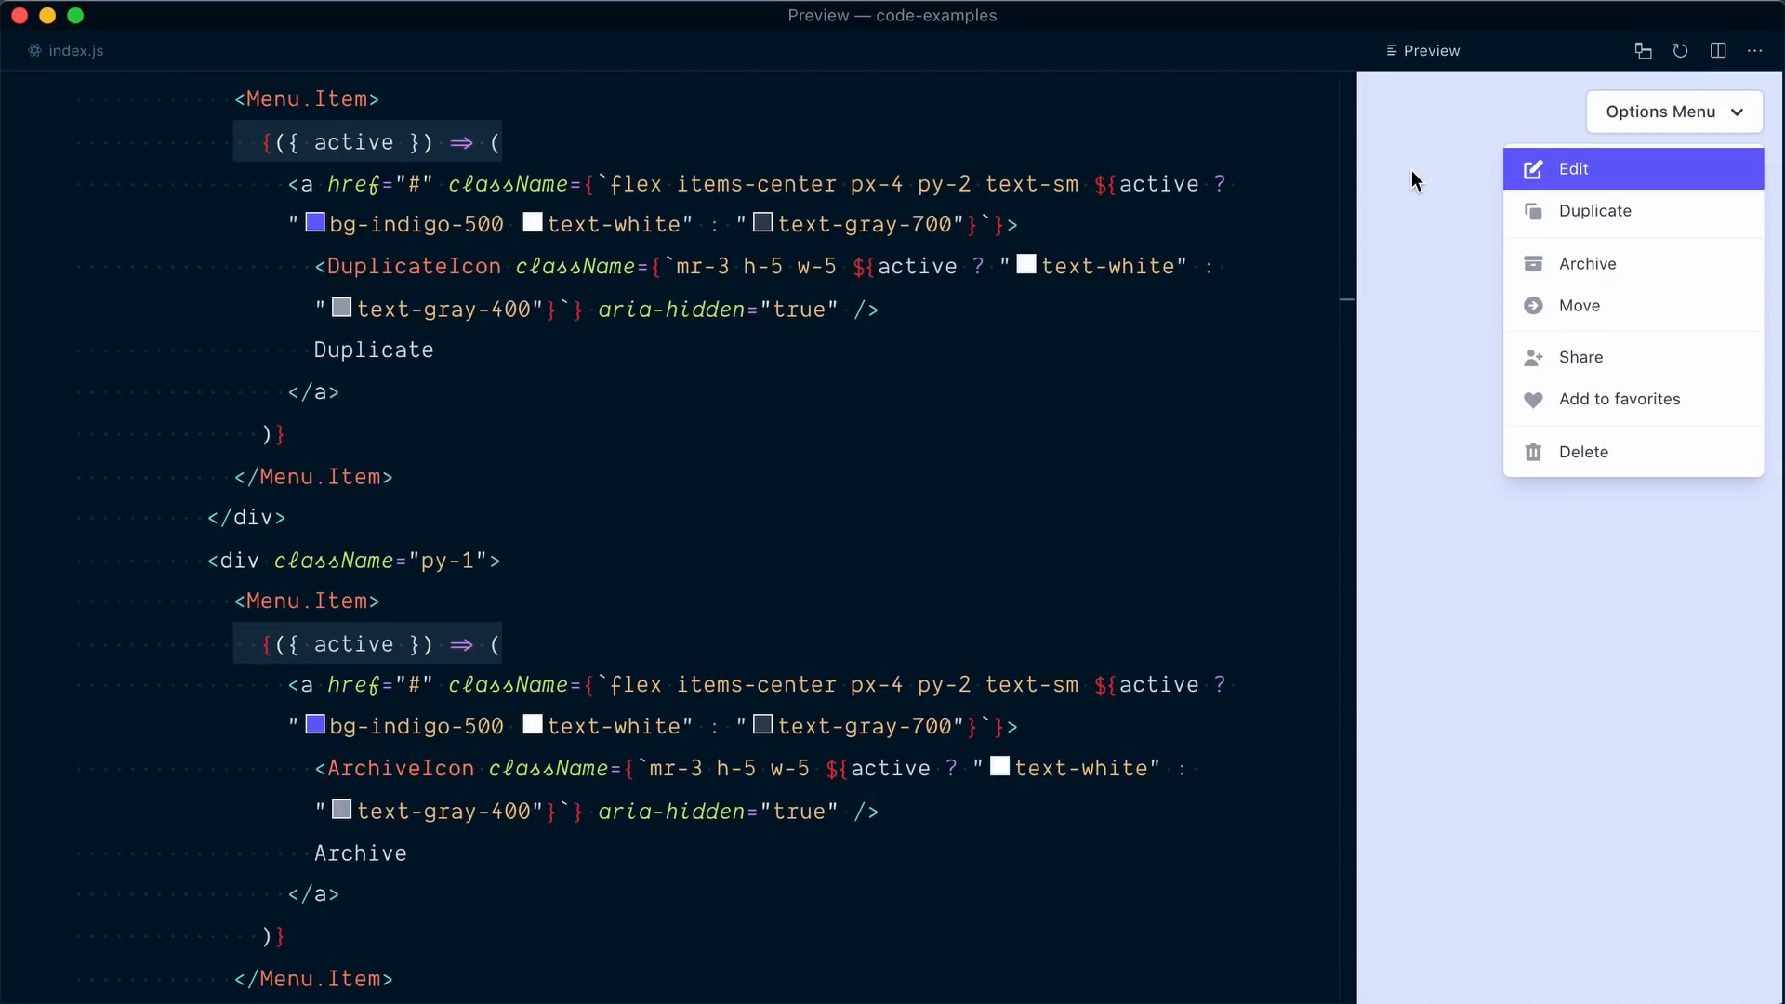
mouse_move(1594, 211)
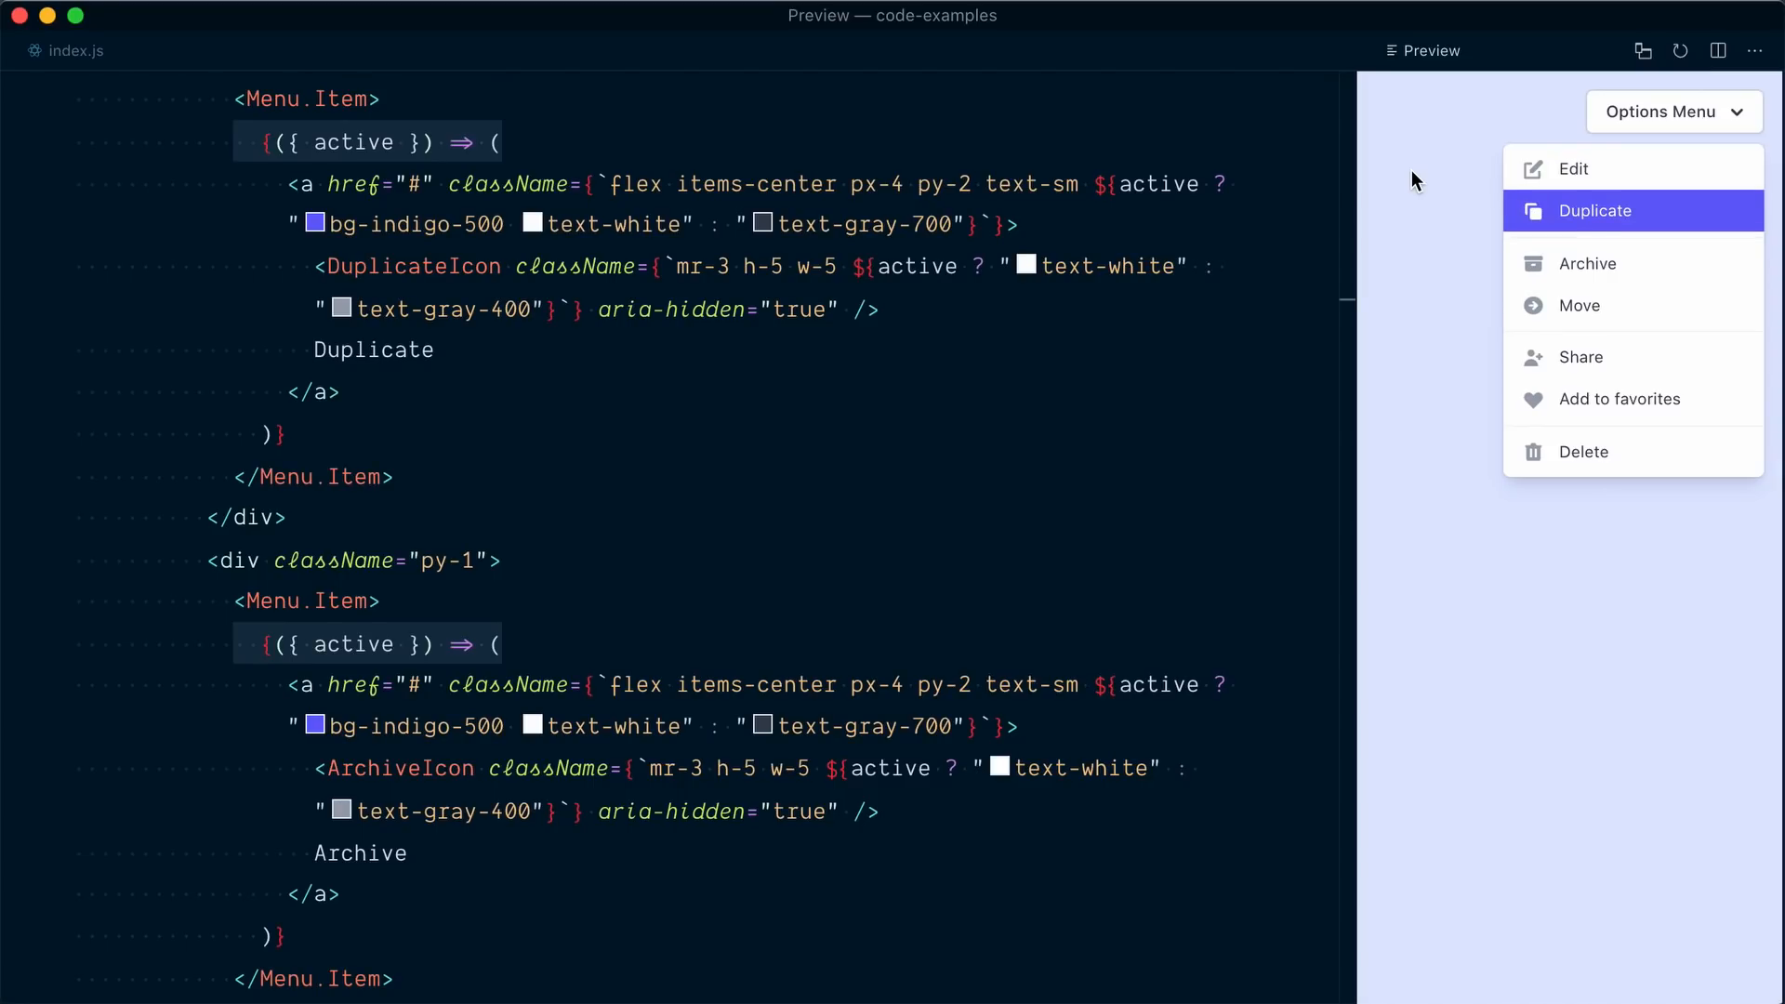
Add the disabled prop to the Duplicate Menu.Item so it stays greyed out and unhighlighted.
double_click(370, 349)
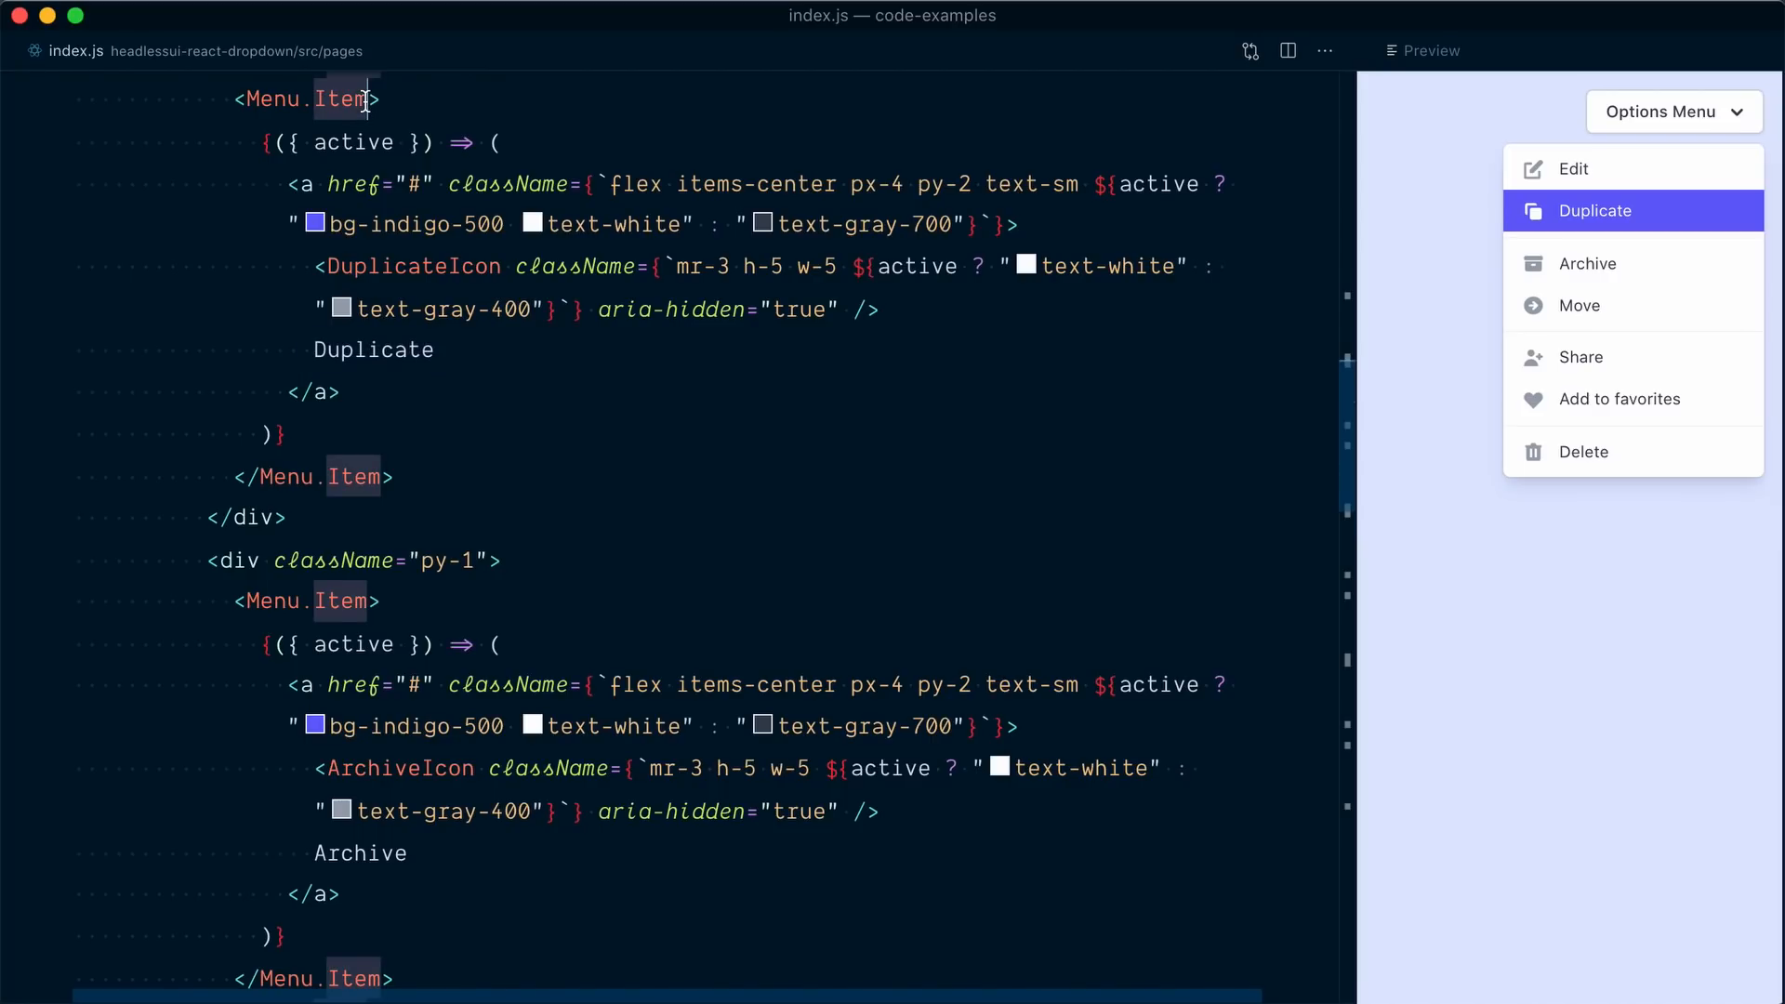
text(disabled)
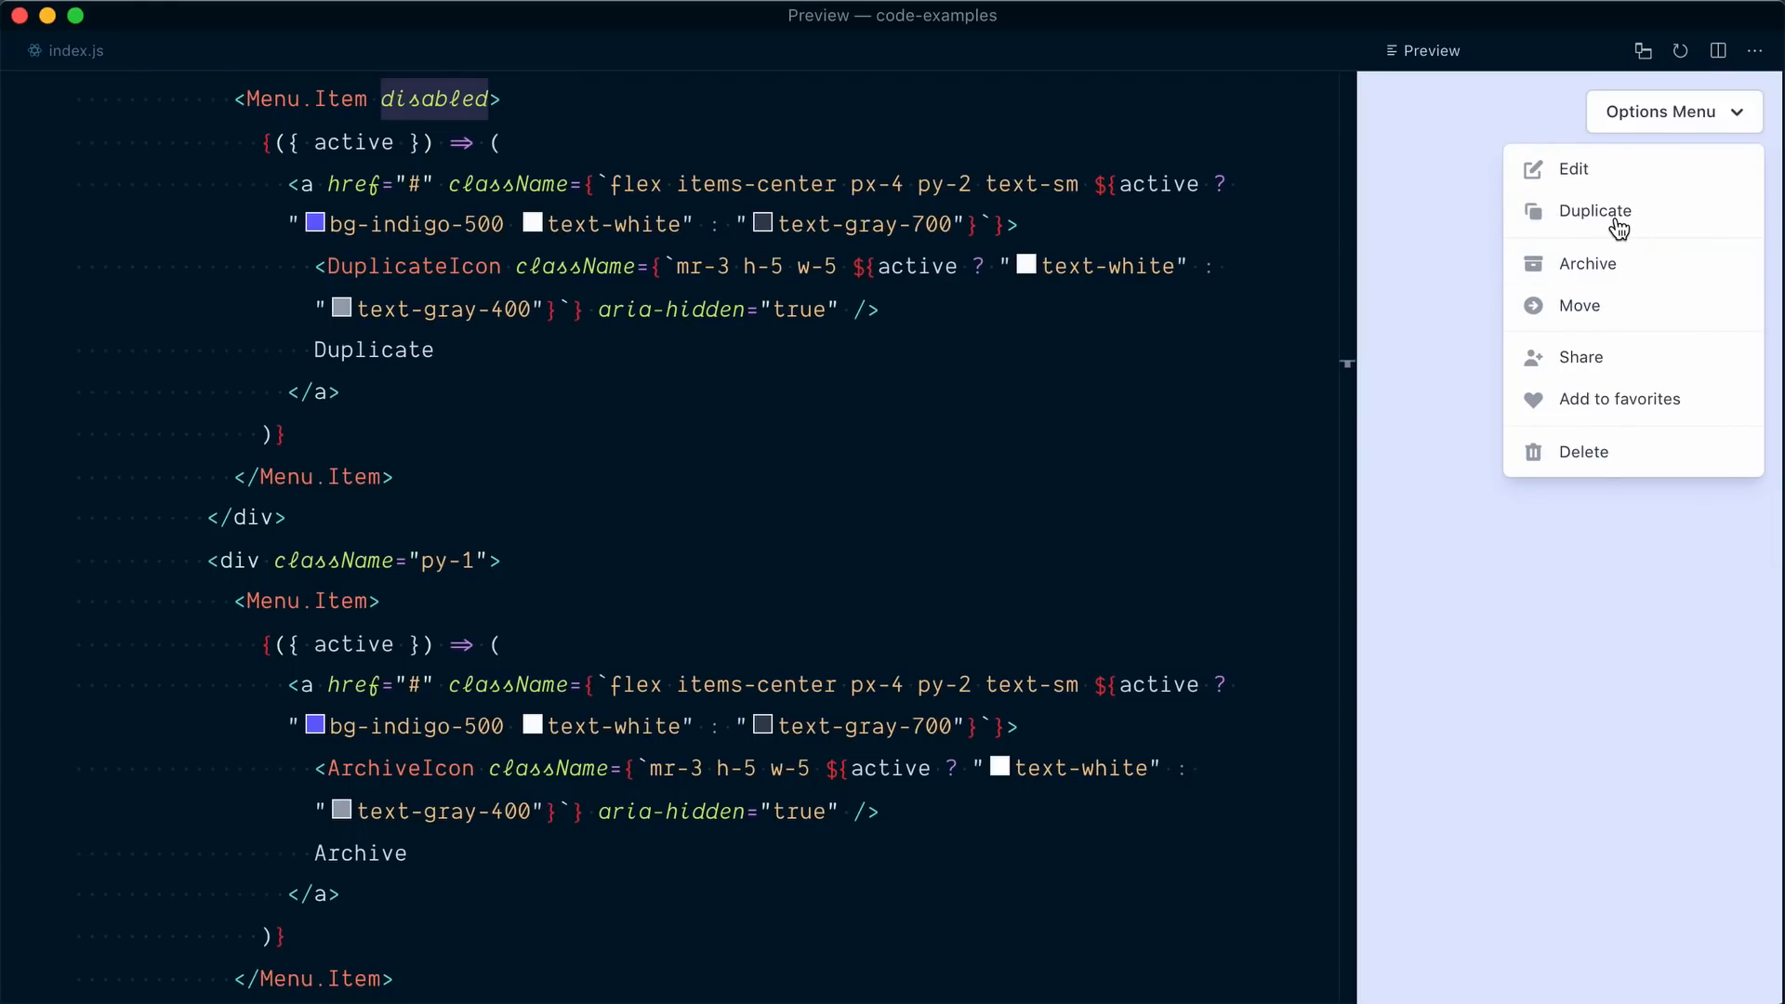
mouse_move(1545, 215)
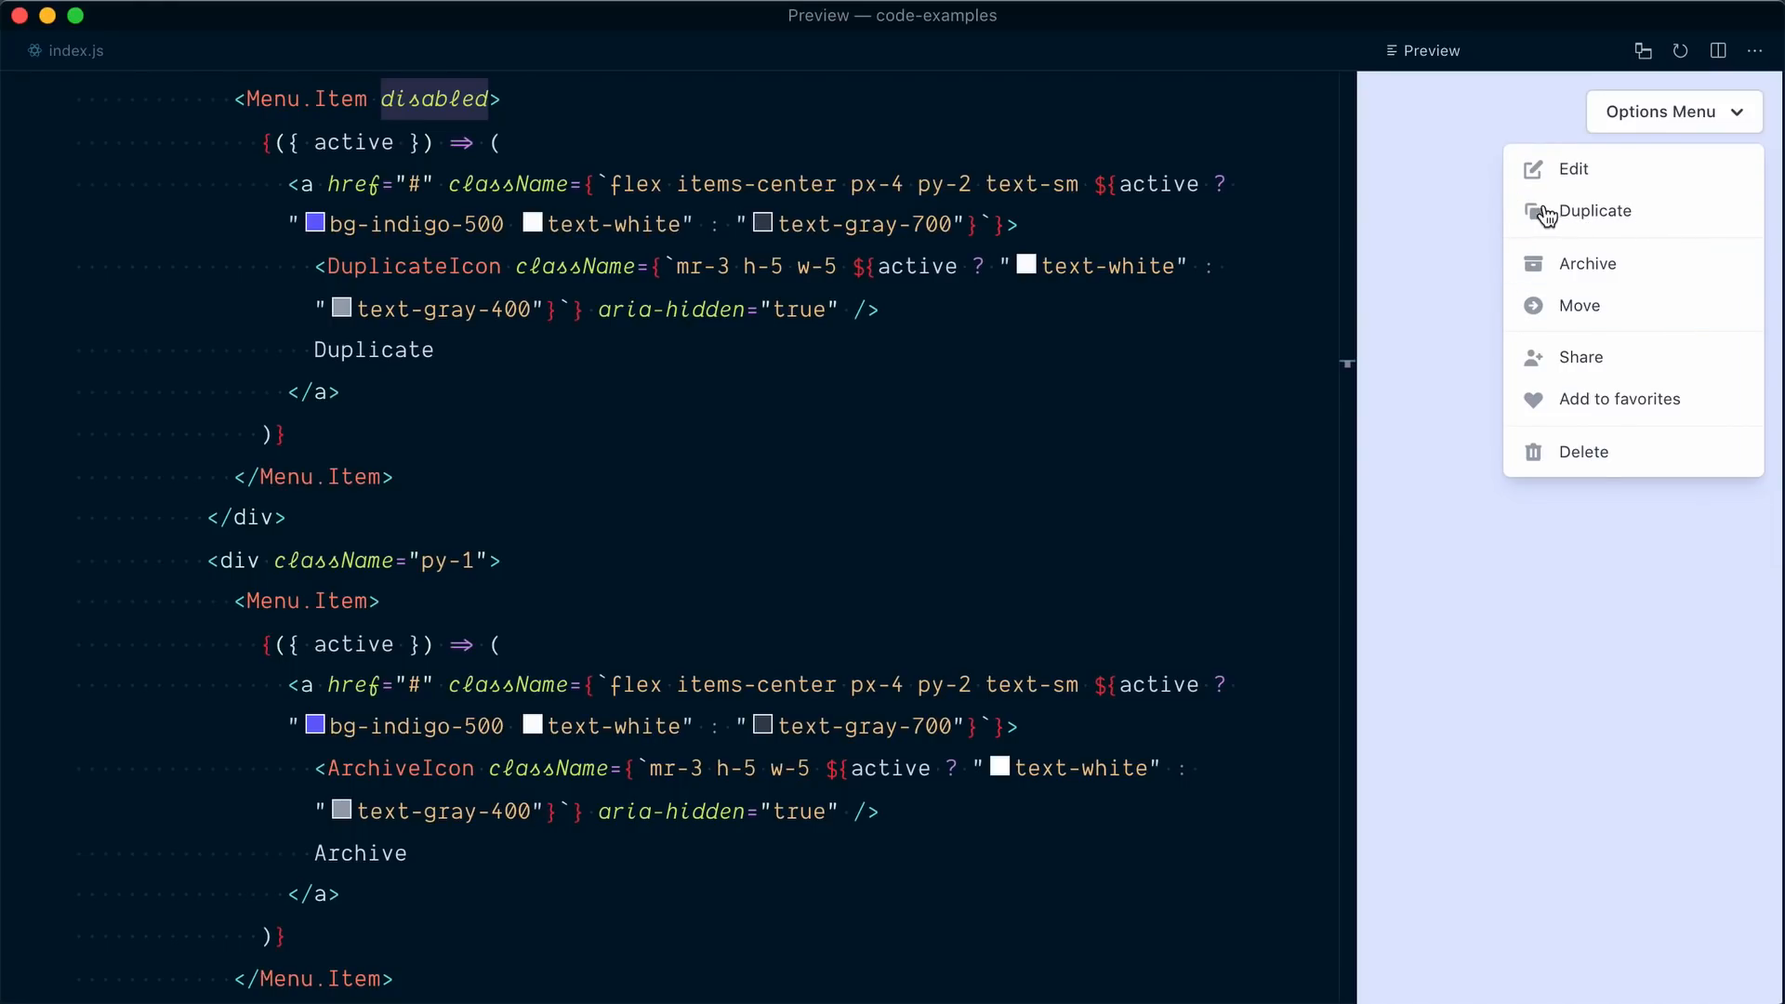
mouse_move(1672, 214)
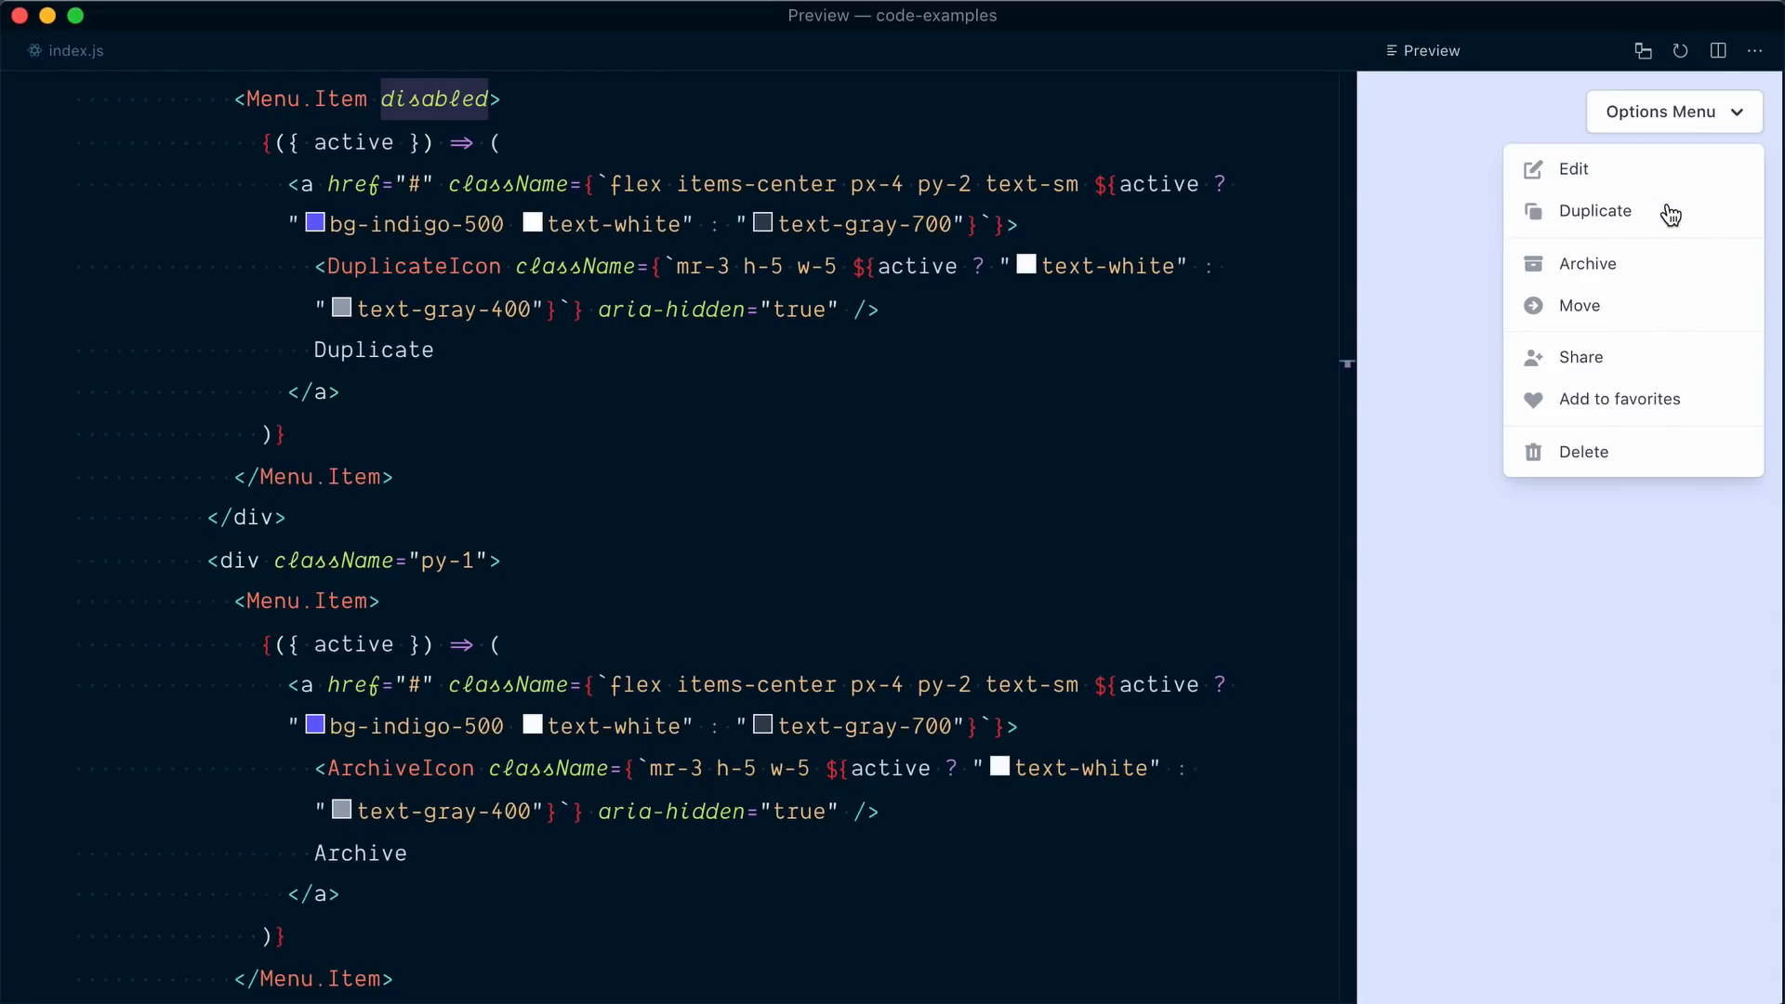
mouse_move(1642, 219)
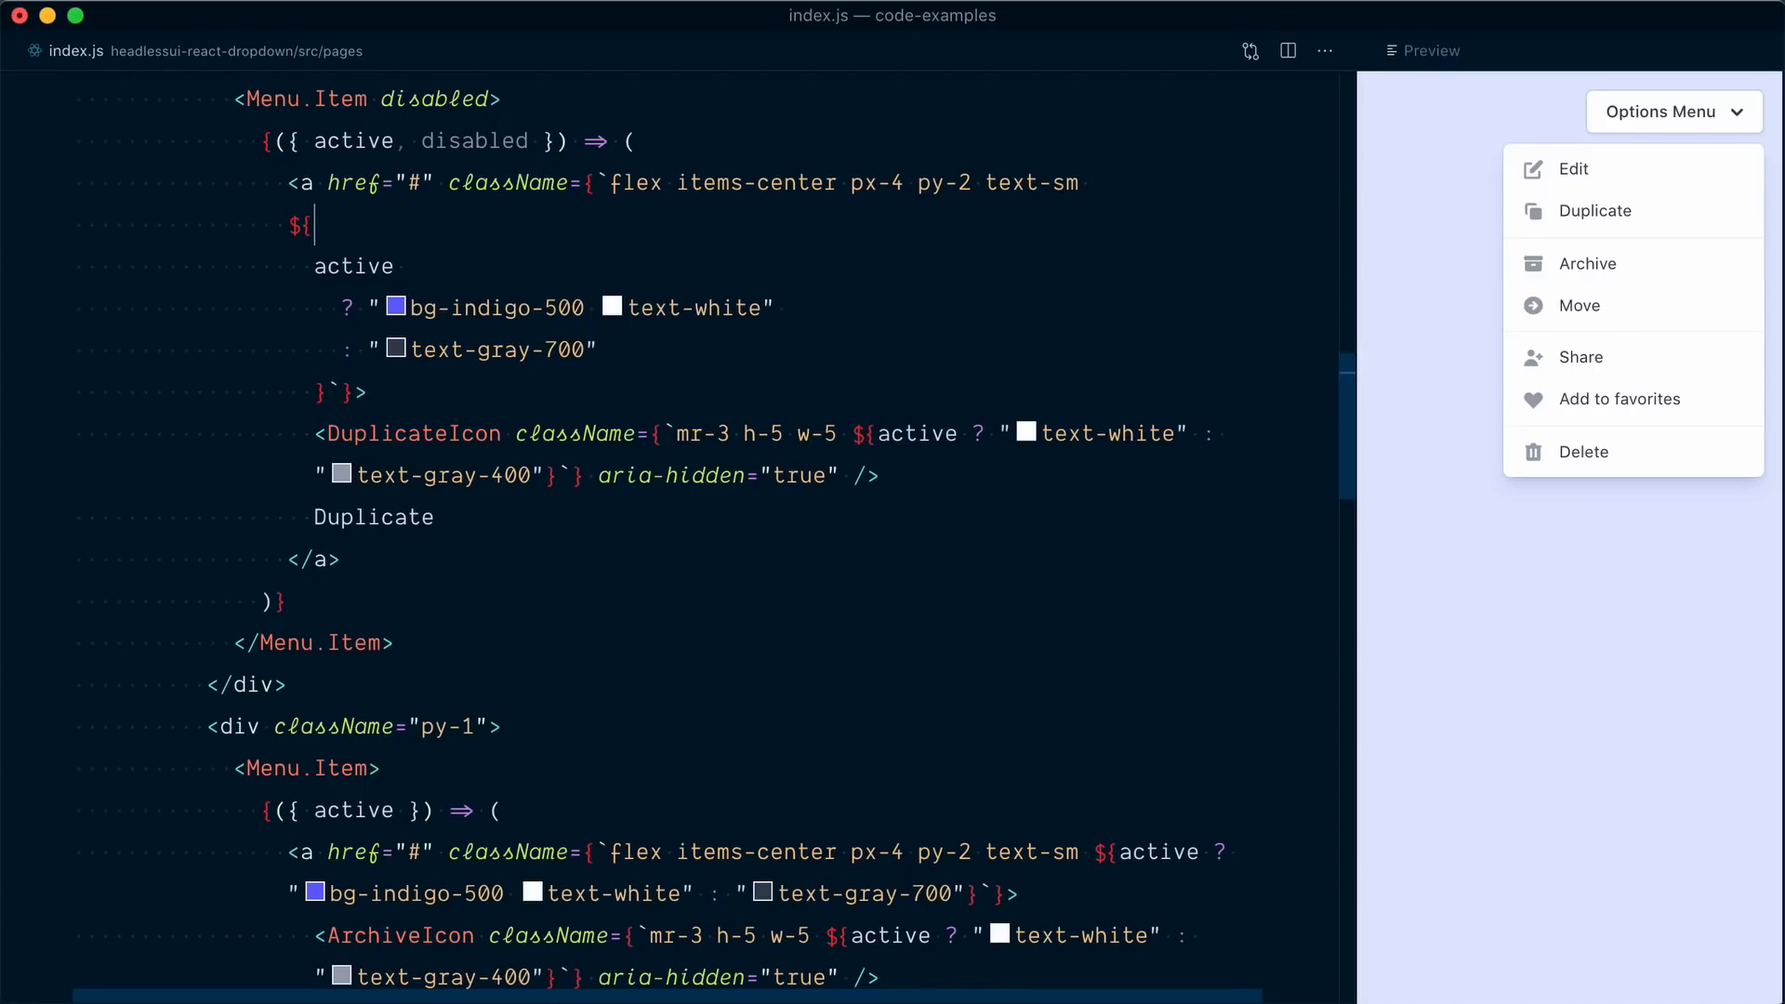
Use the disabled render prop to give Duplicate text-gray-300, keeping the active and normal classes otherwise.
text(disabled)
text(? ")
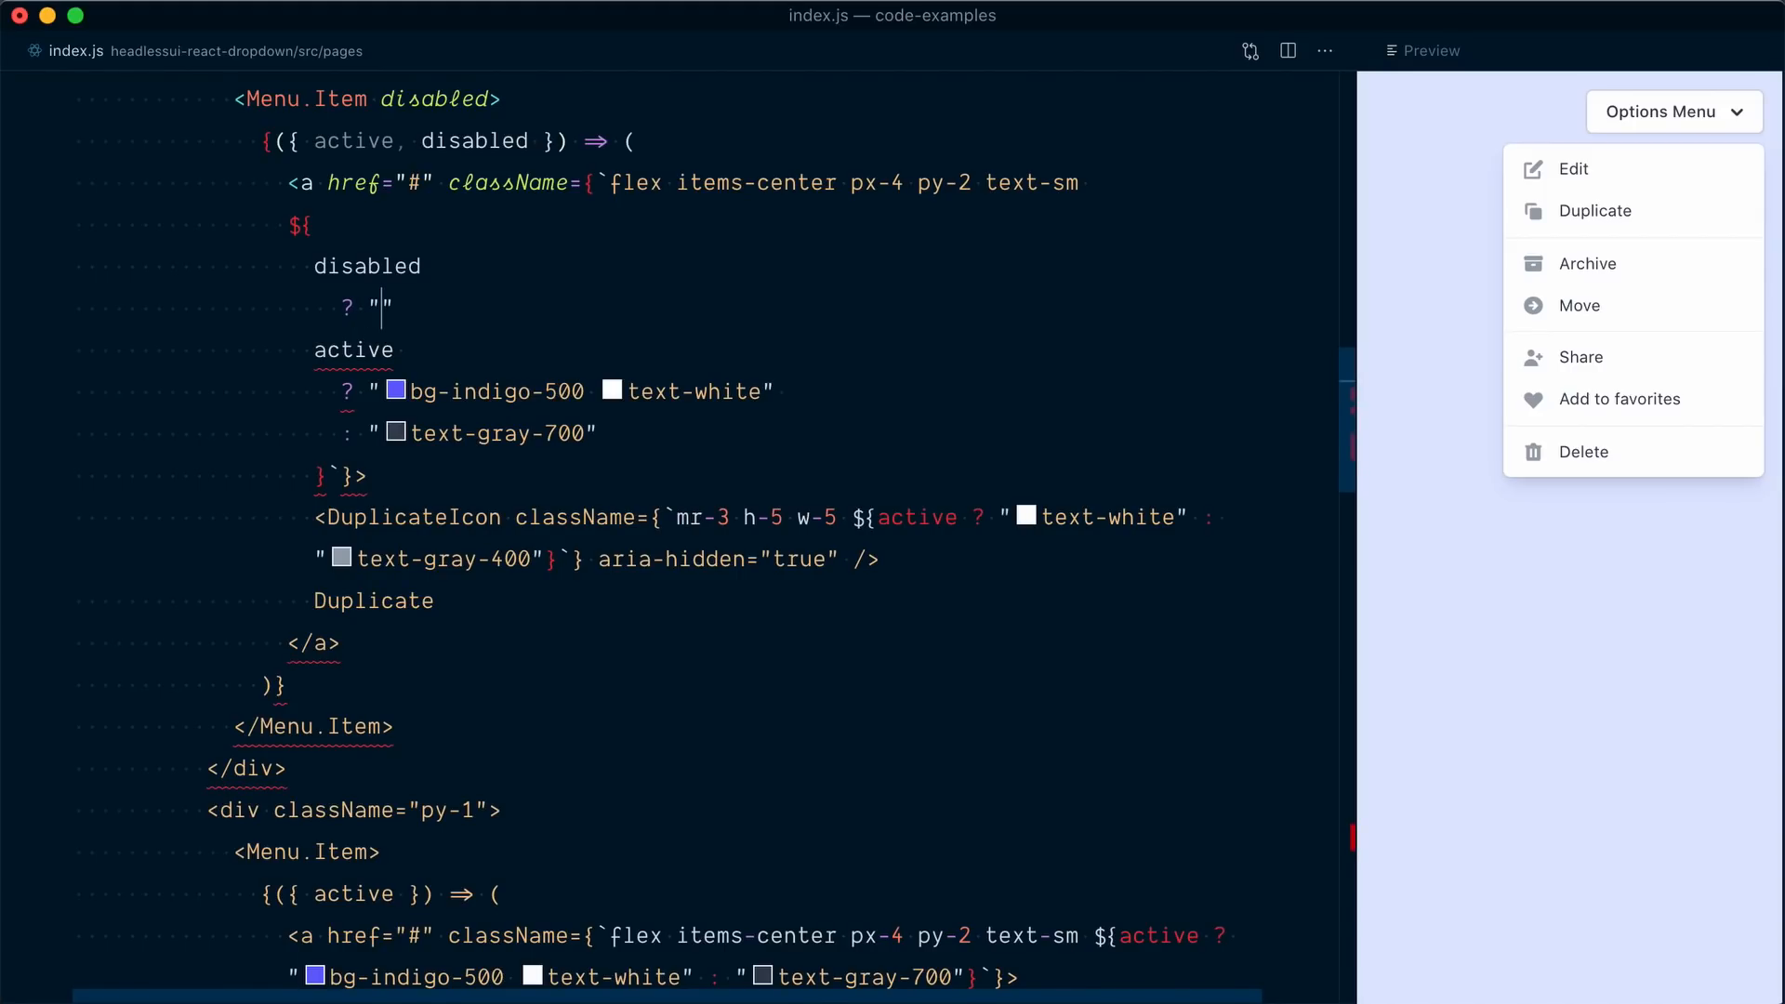
text(text-)
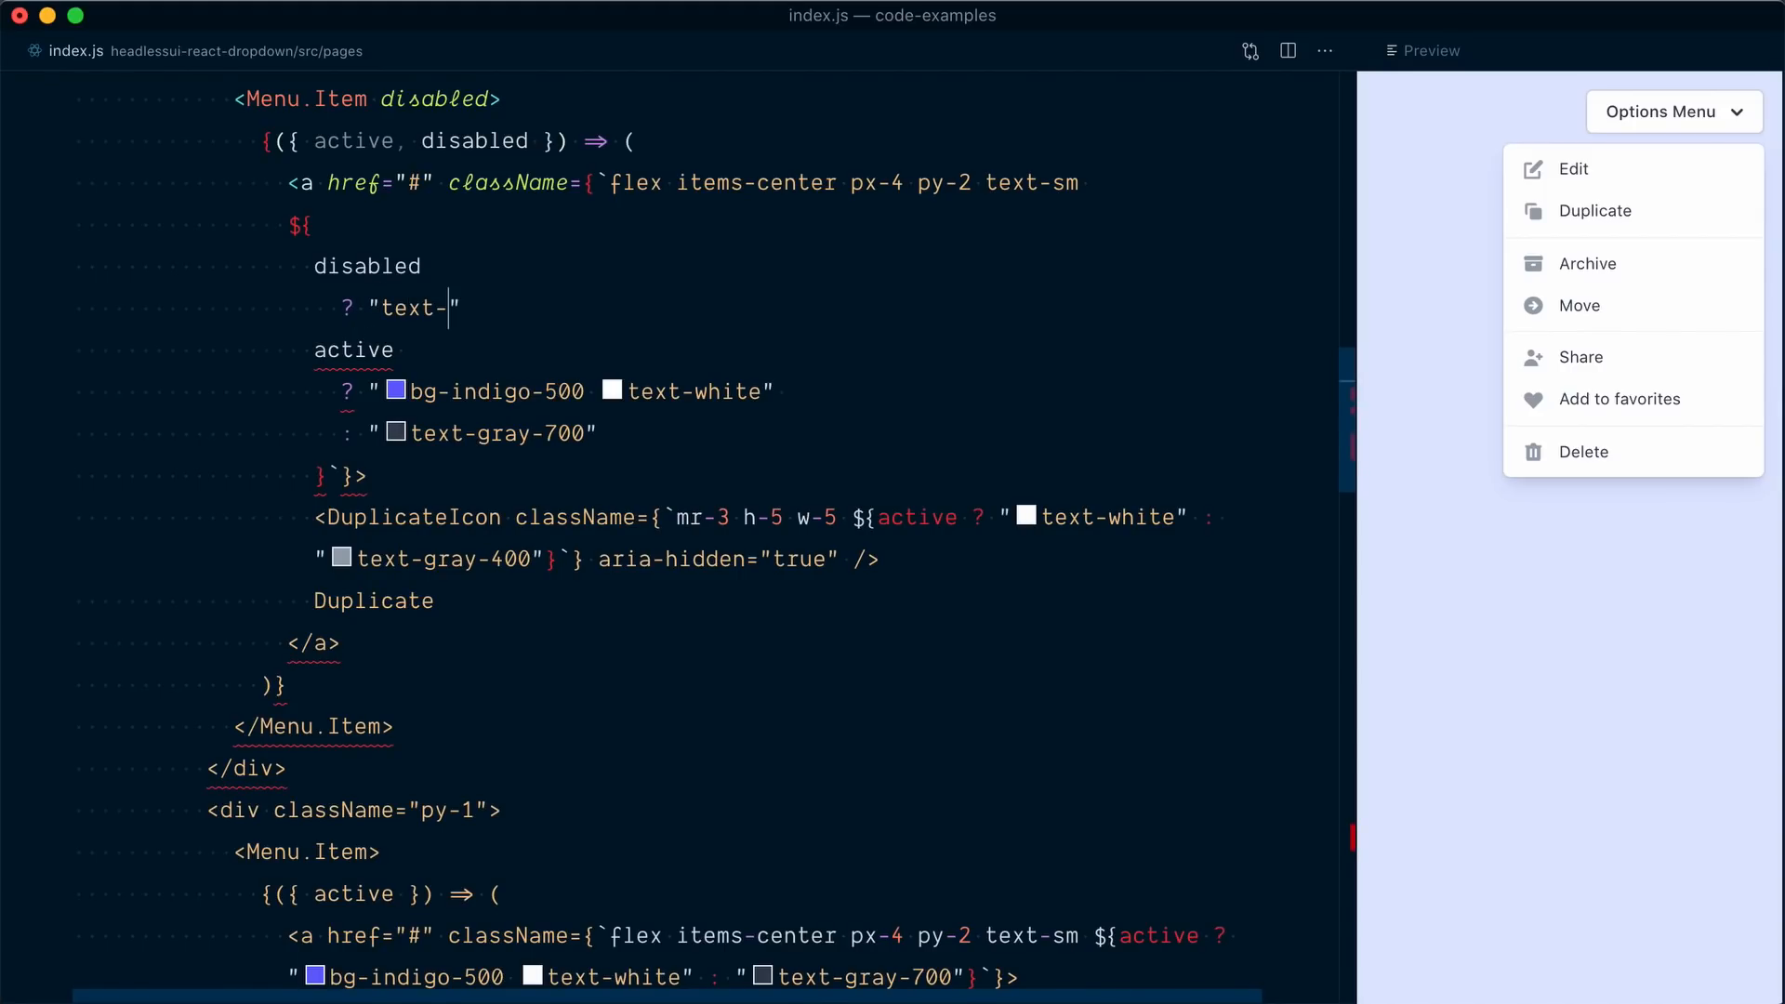
text(gray-300)
click(355, 350)
text(: )
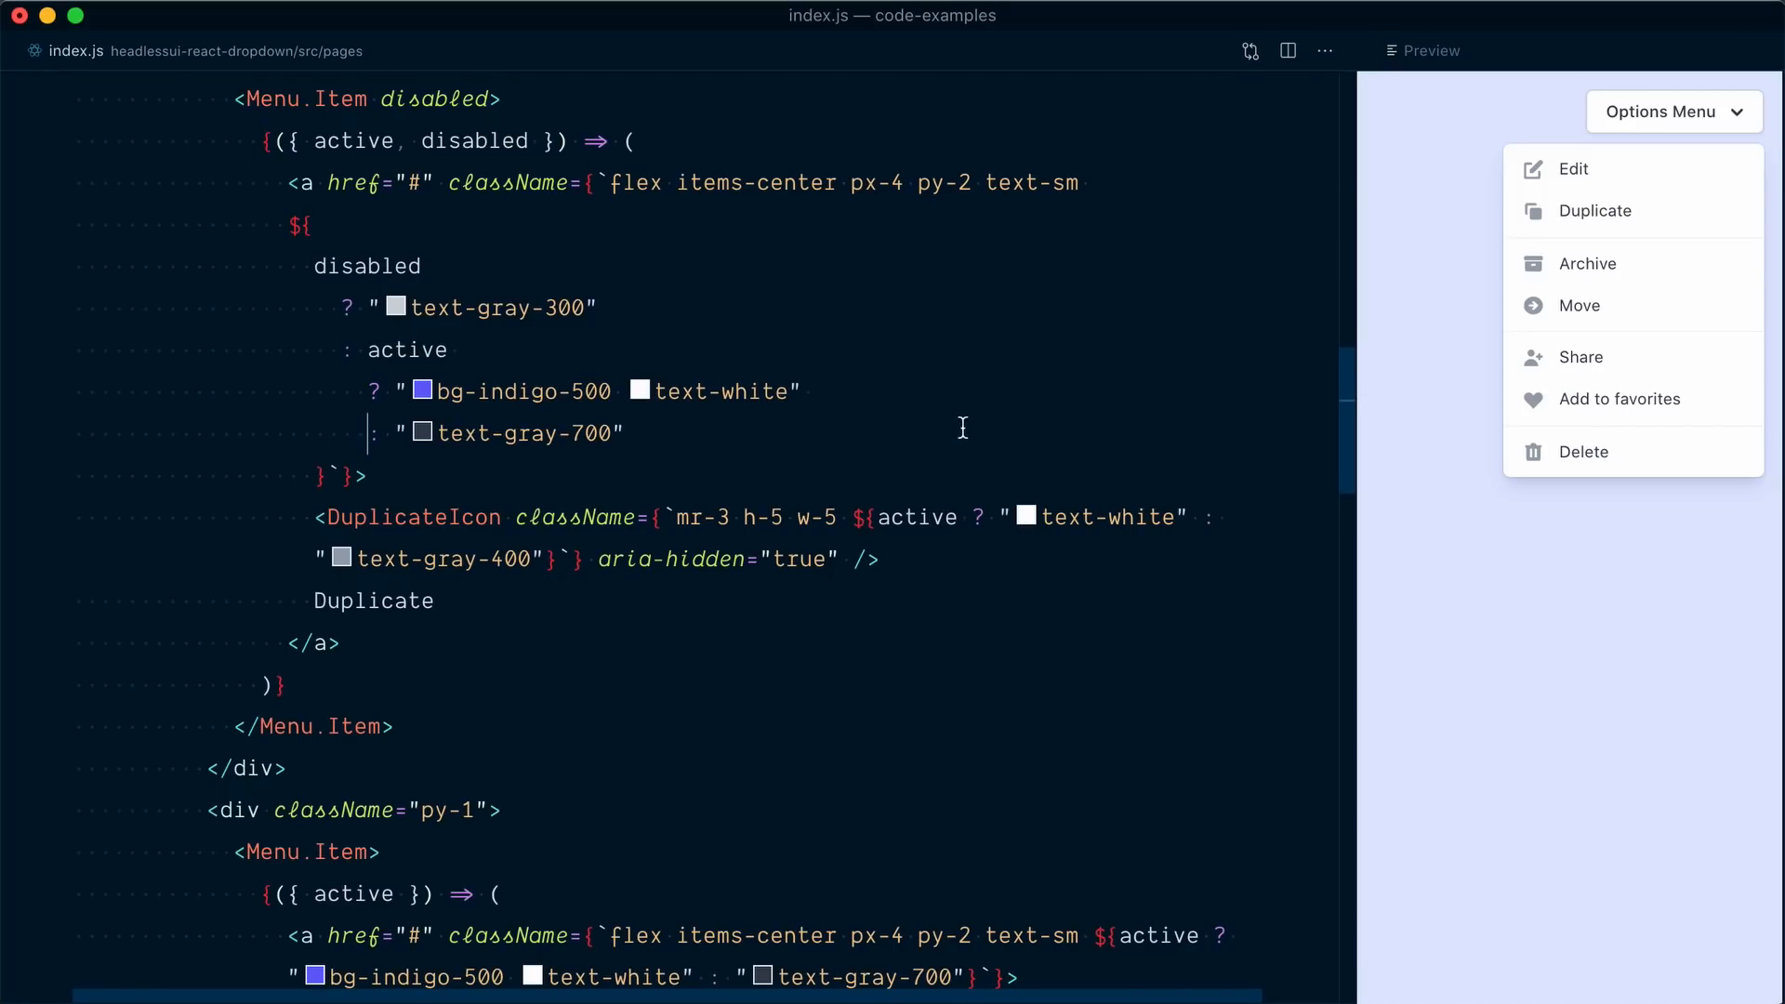
double_click(366, 266)
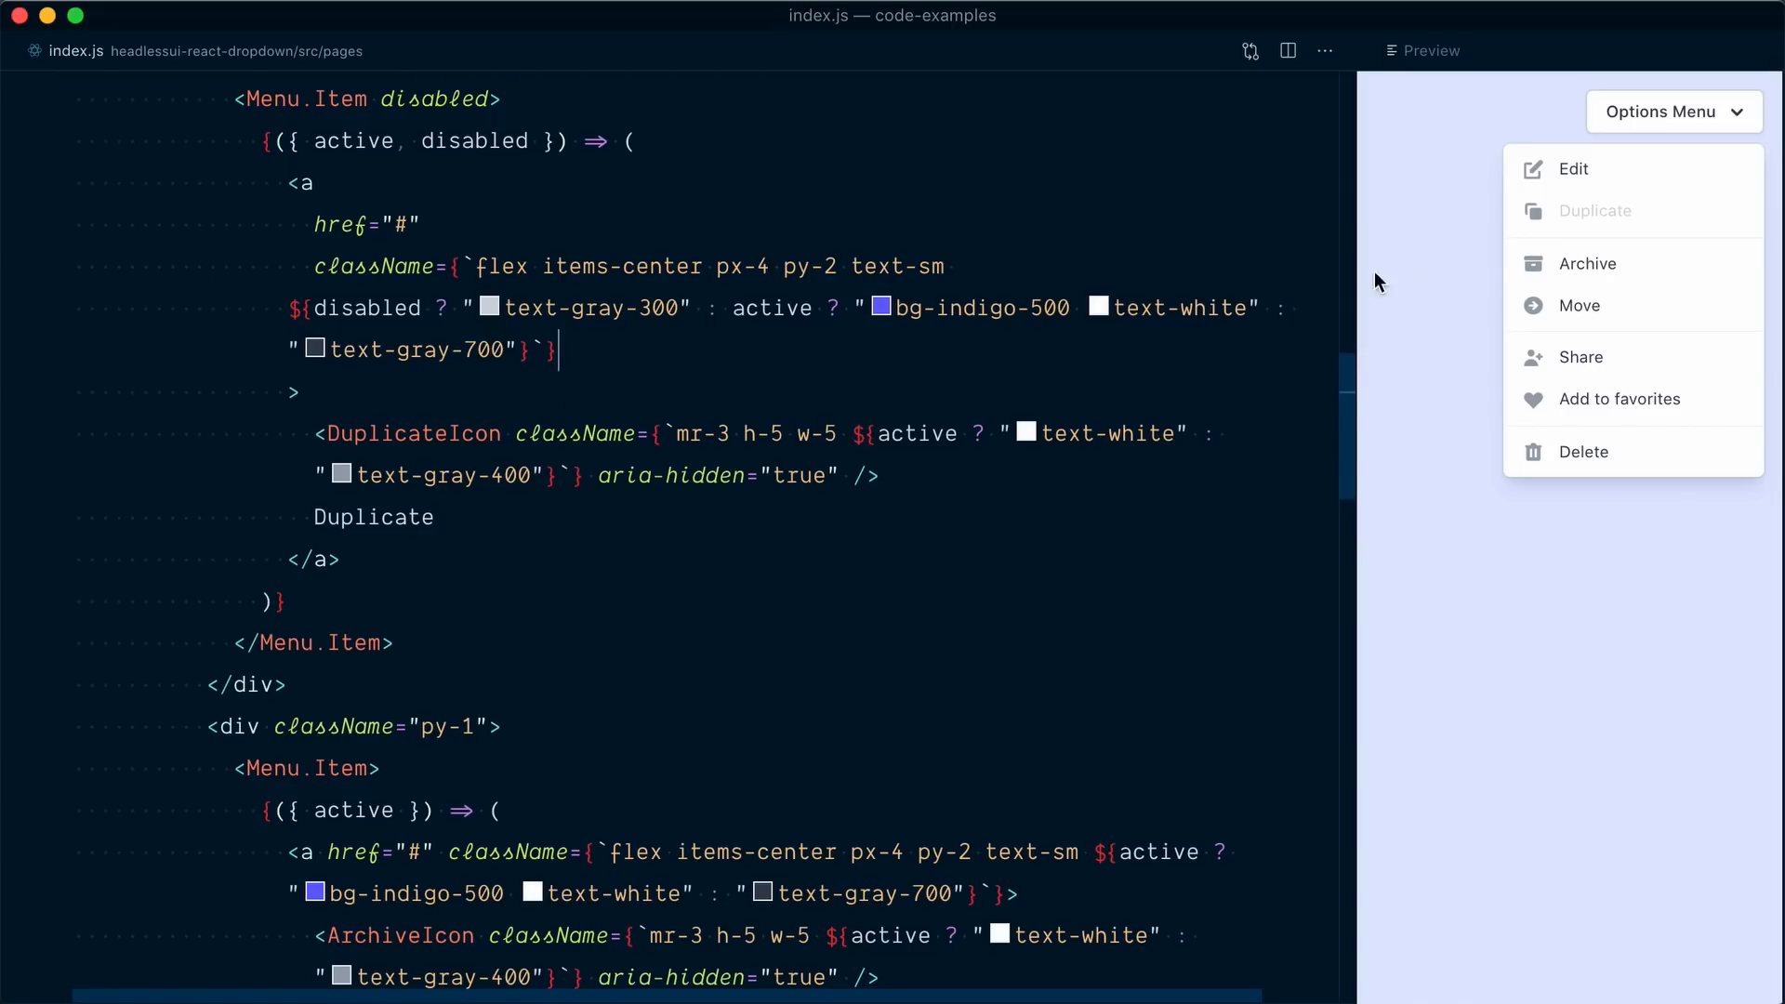
mouse_move(1608, 221)
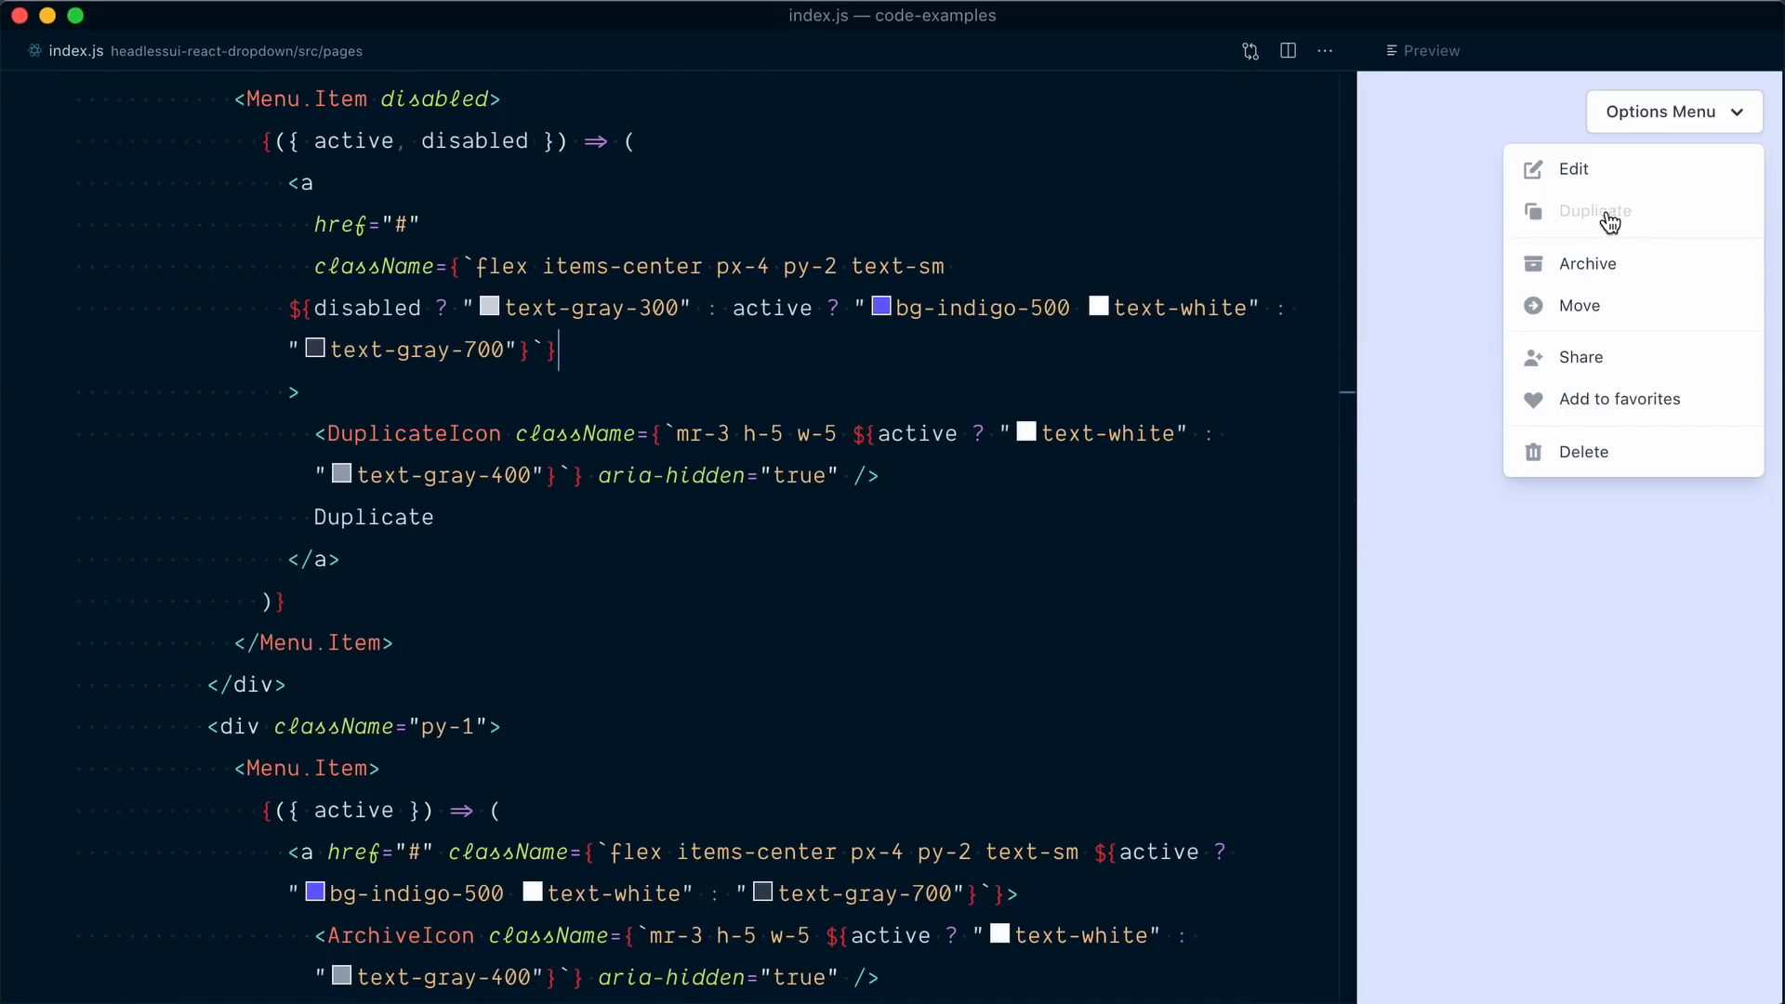
mouse_move(1627, 223)
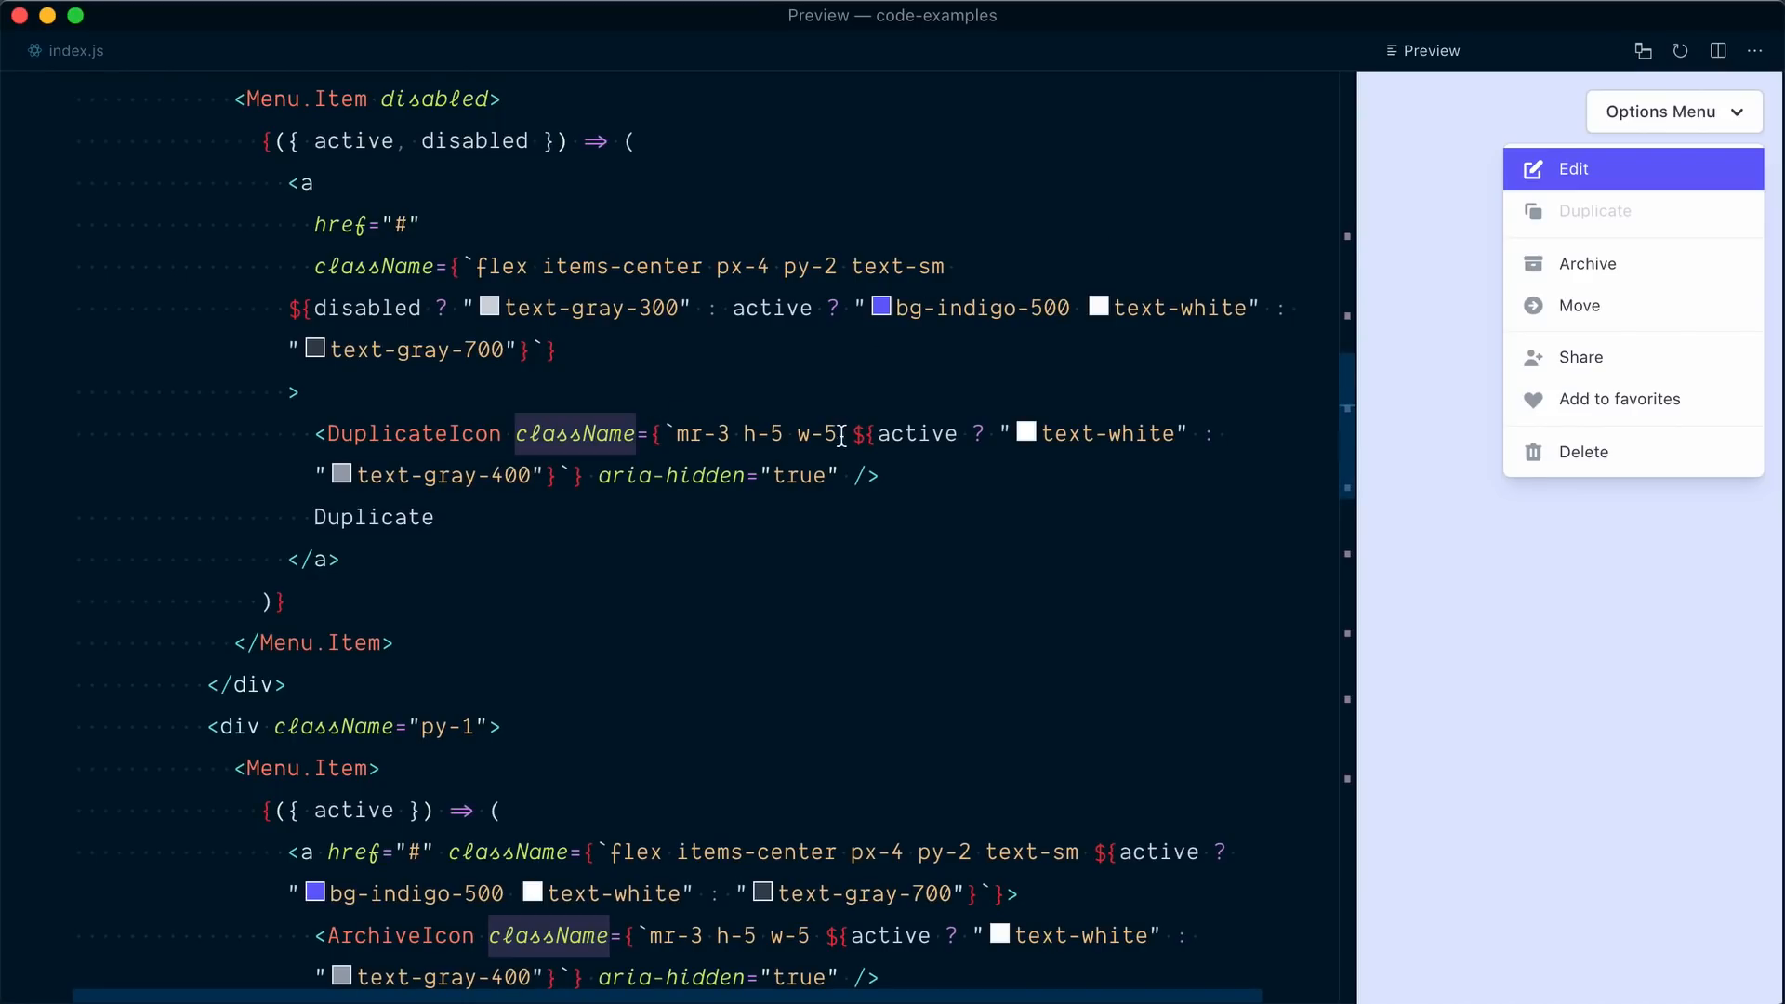
double_click(913, 433)
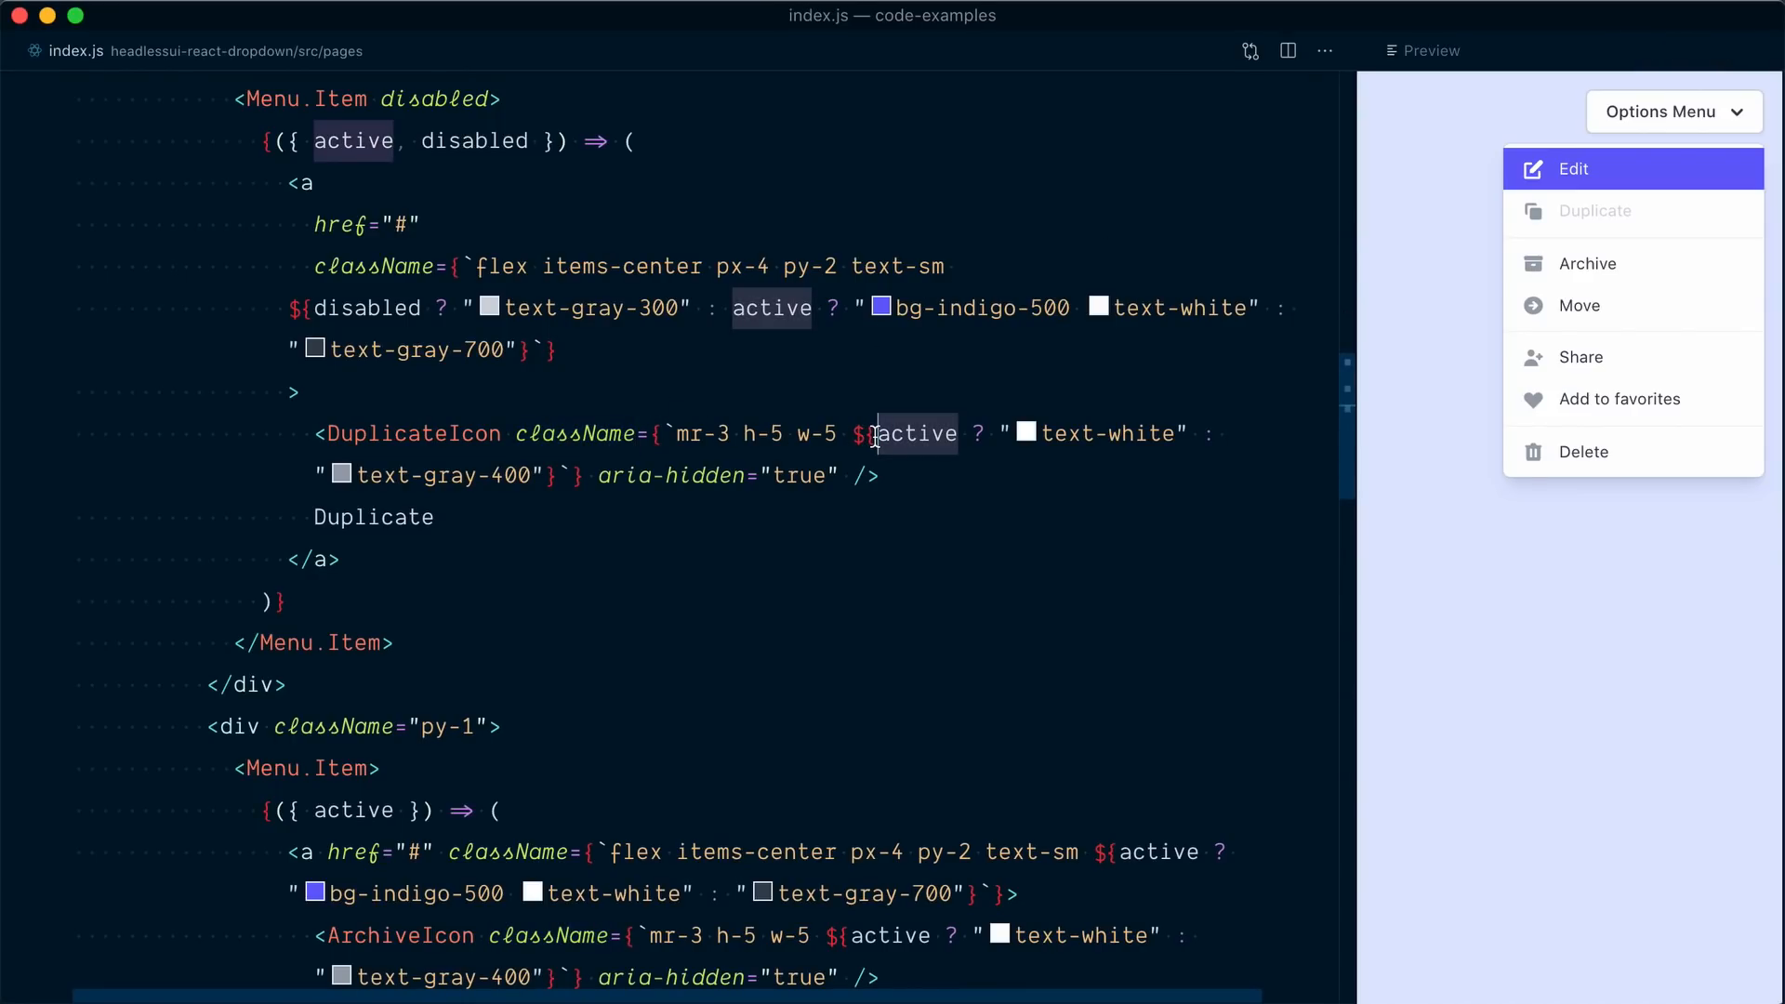
text(disabled ? "" :)
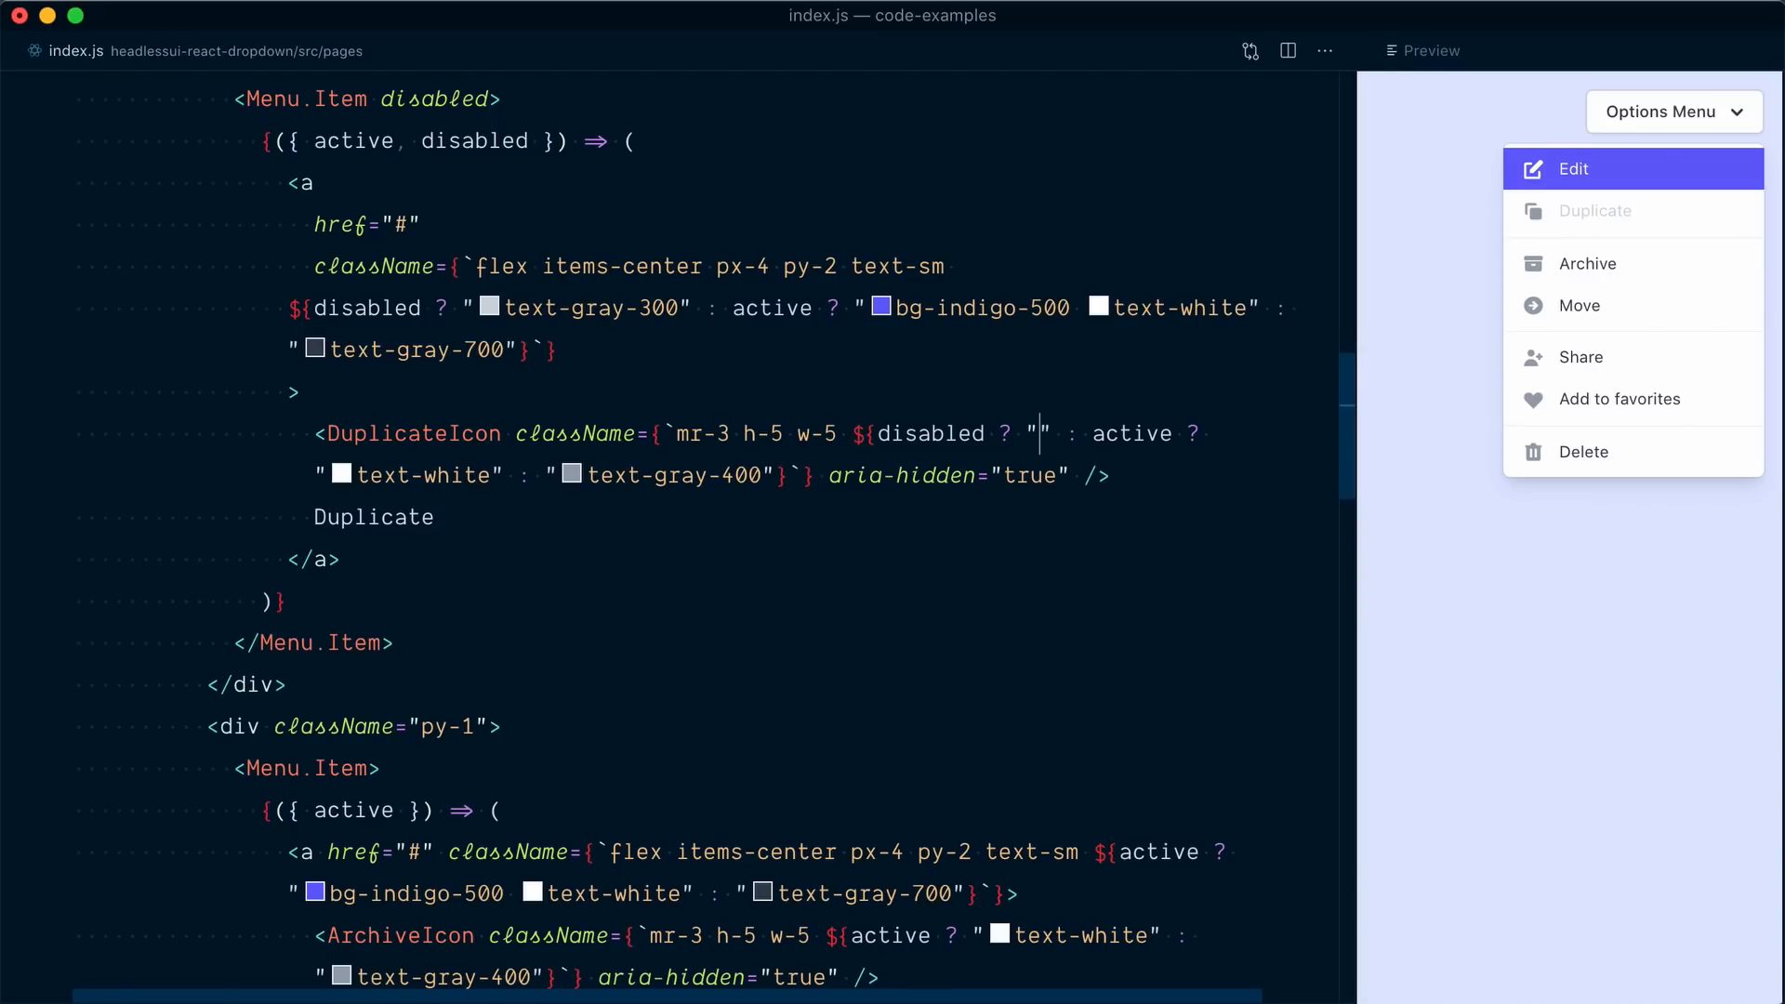
text(text-gray-200)
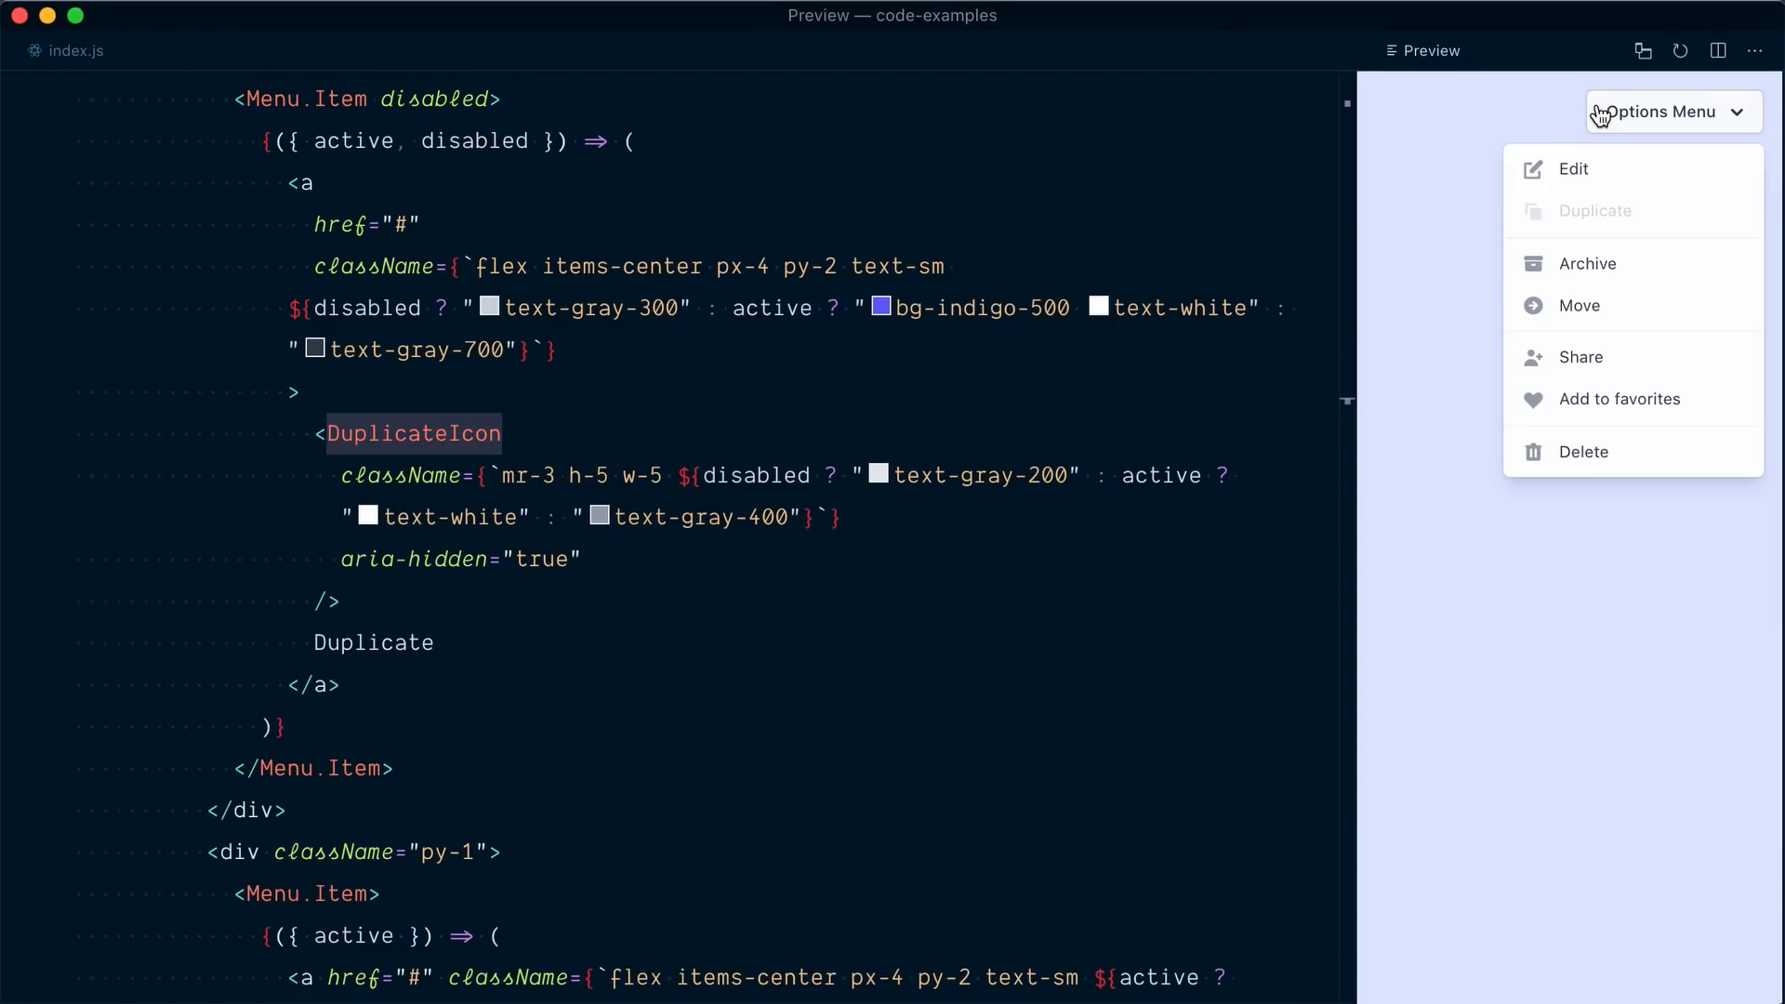
mouse_move(1579, 225)
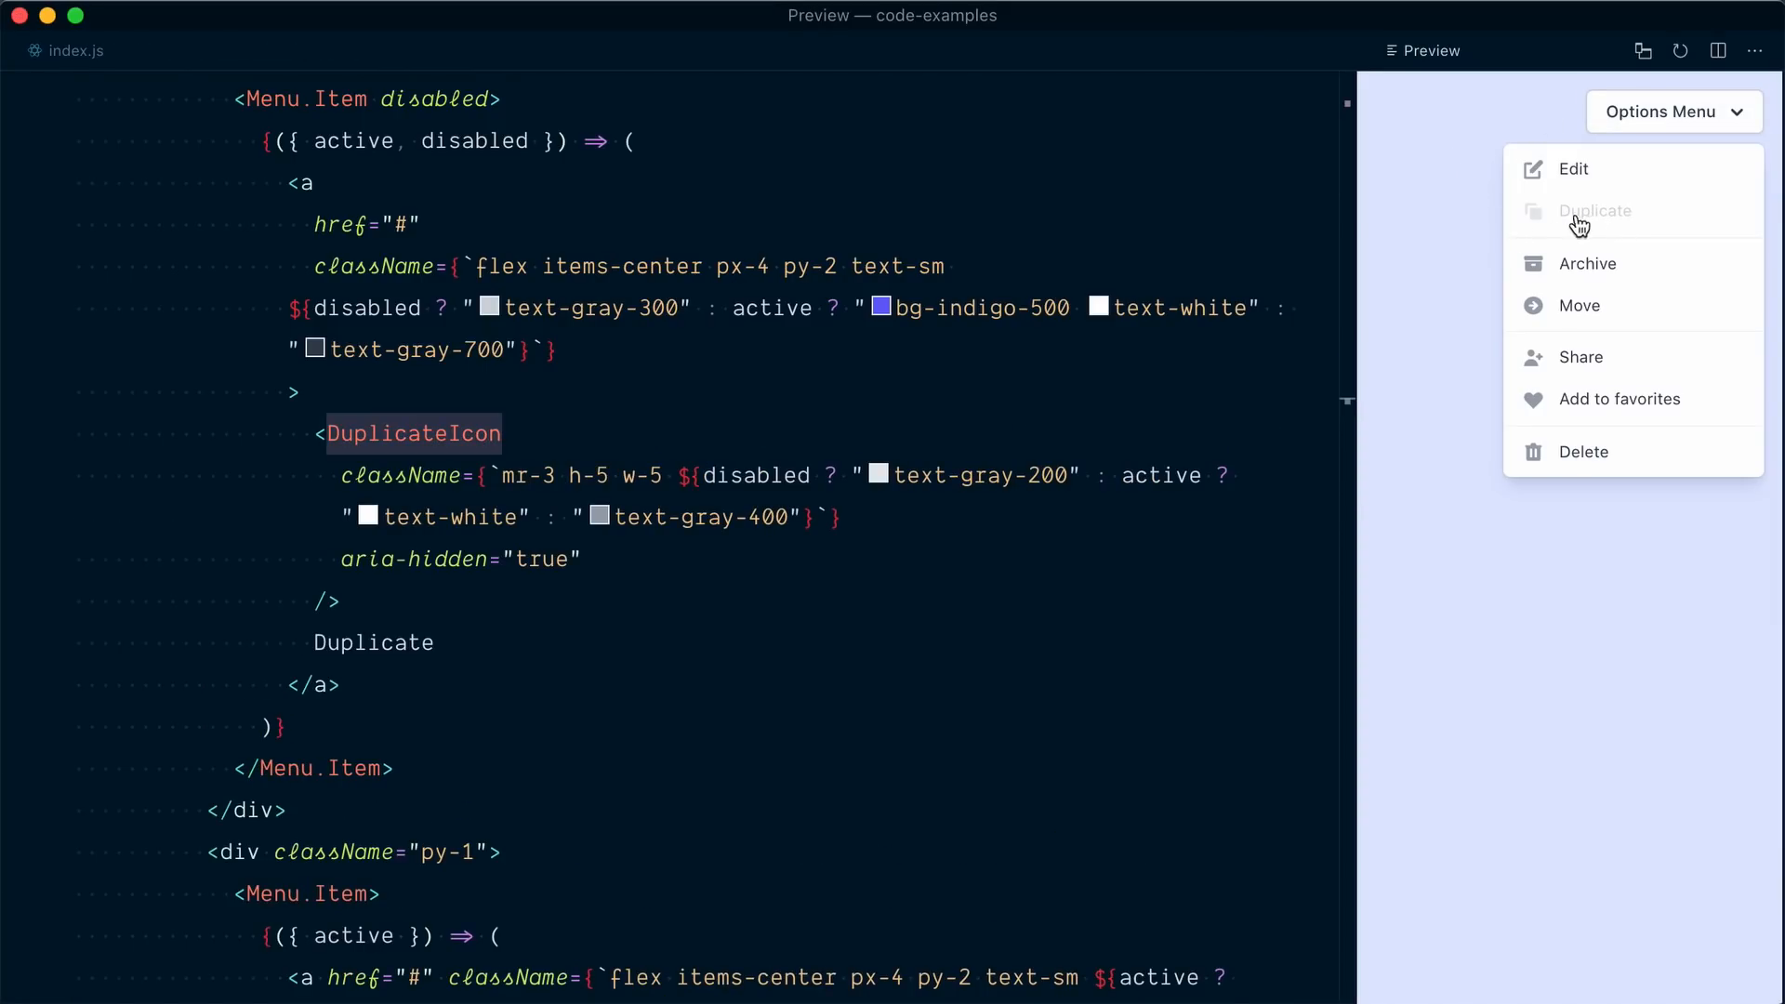
mouse_move(1601, 234)
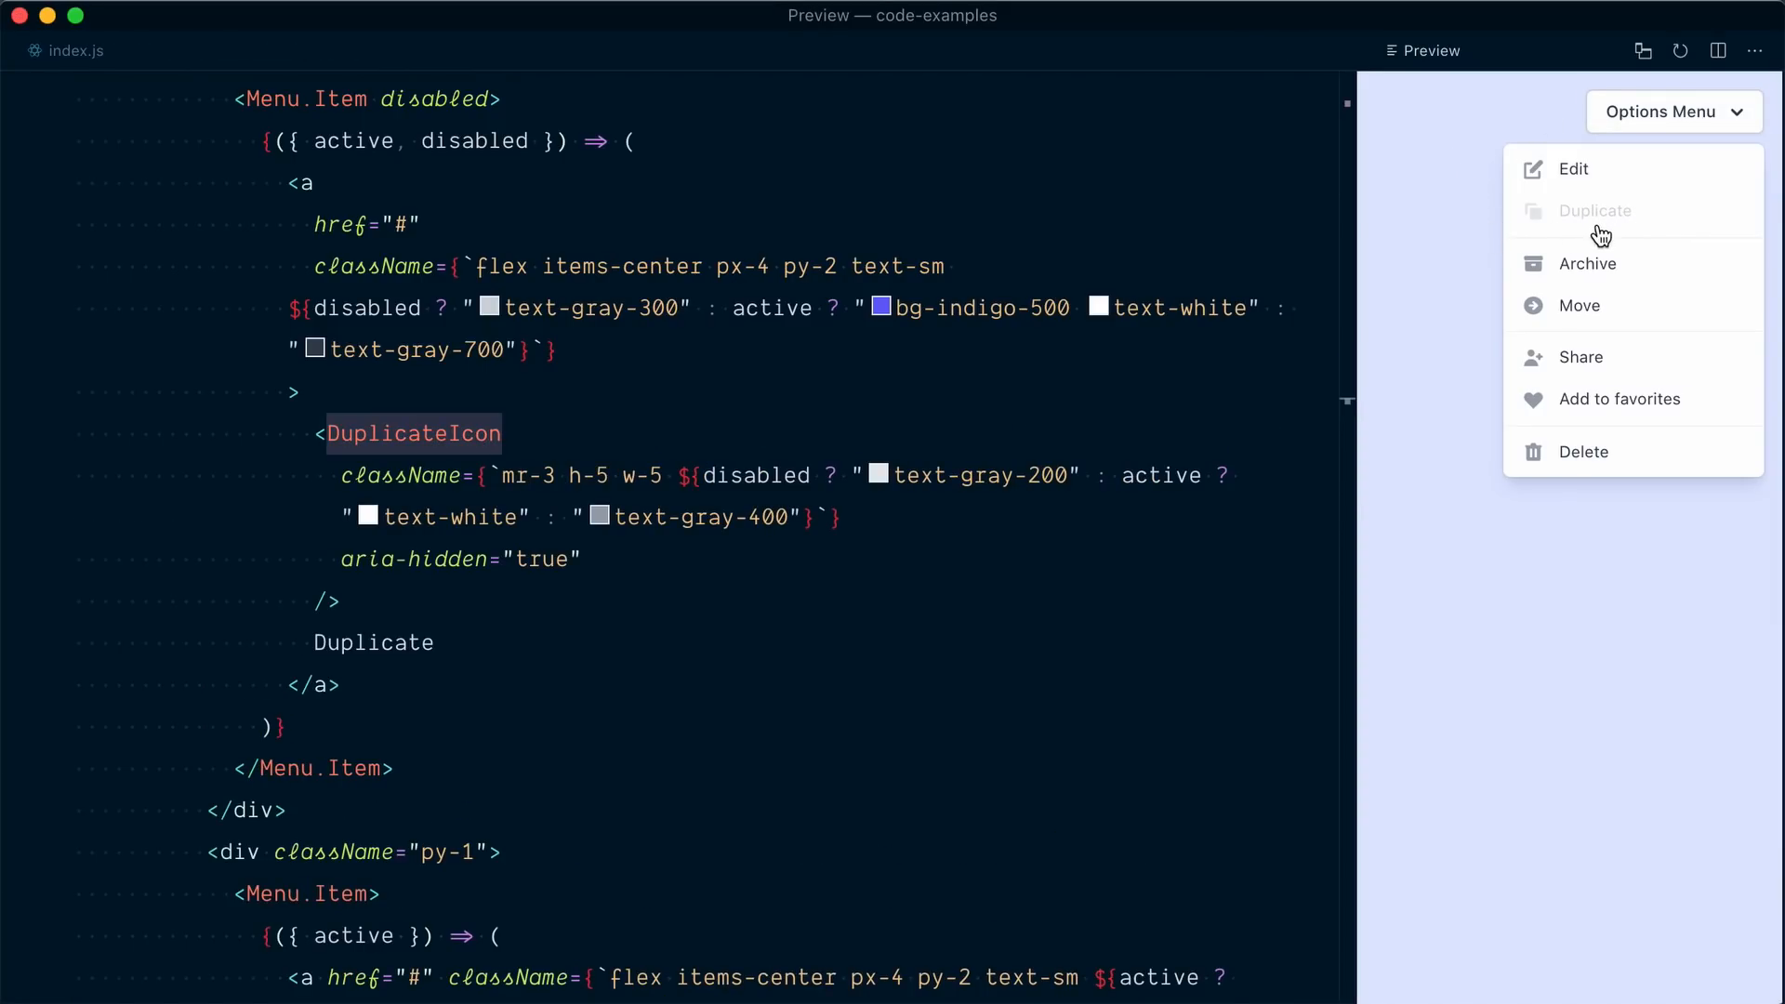
mouse_move(1573, 169)
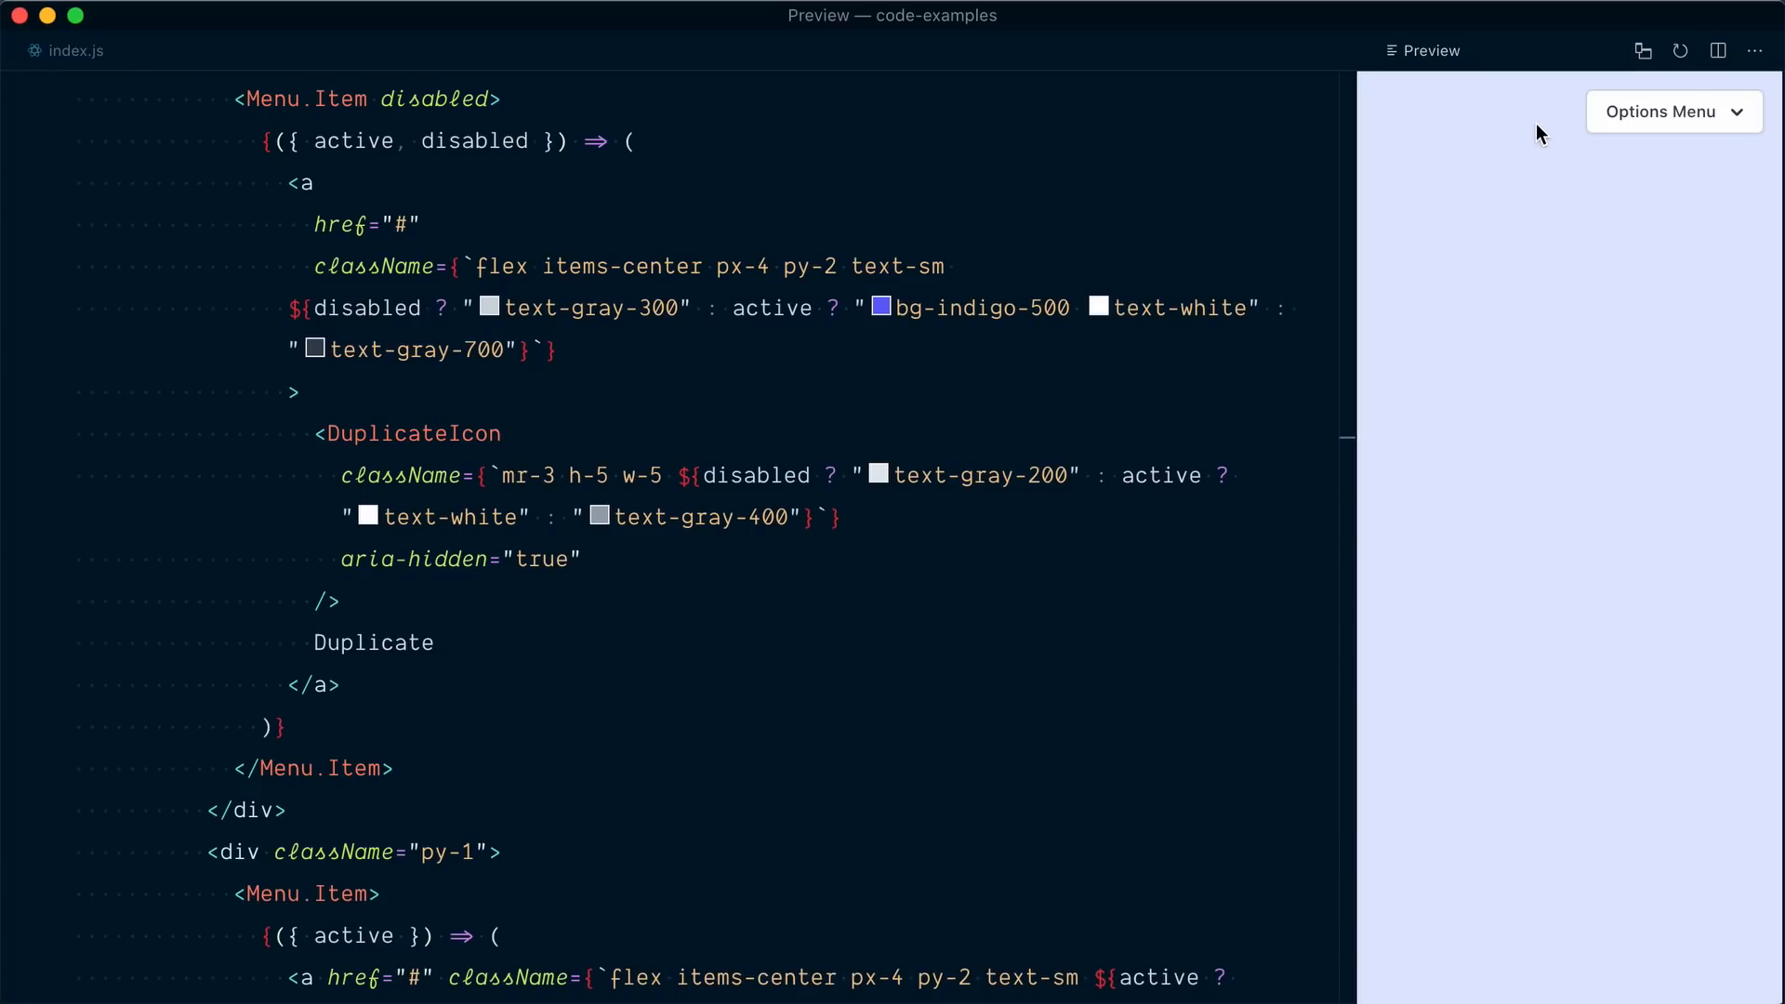
mouse_move(1566, 134)
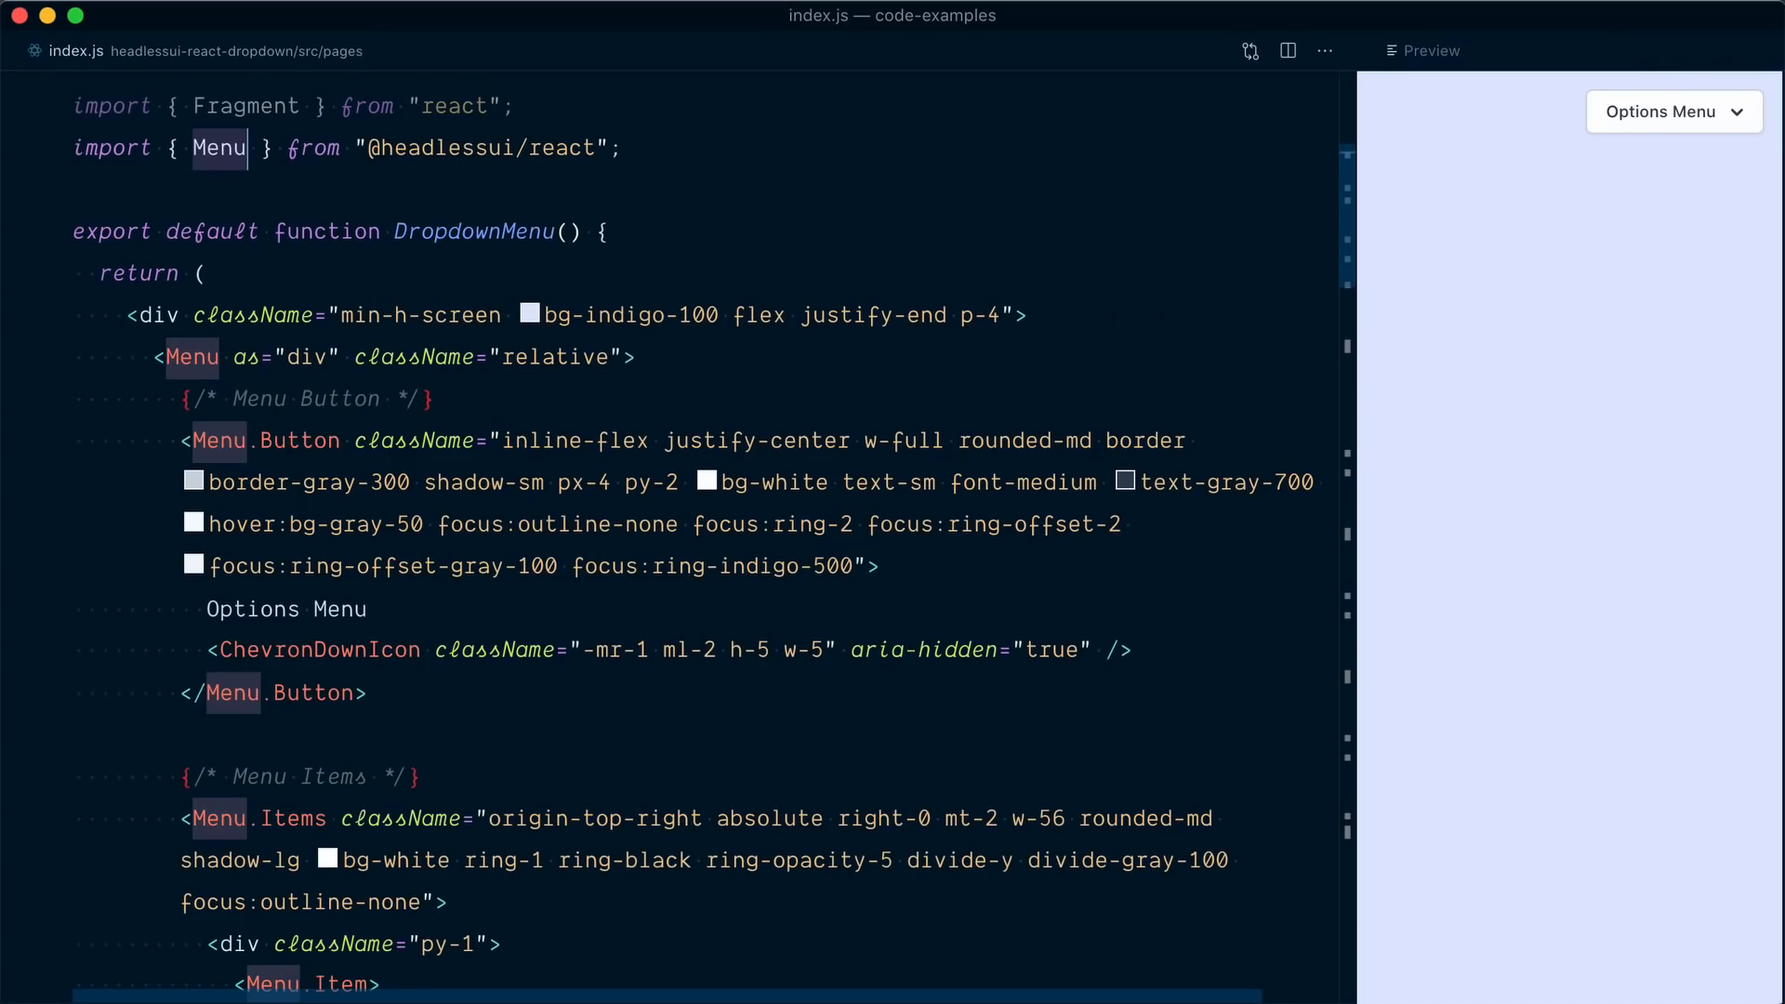
text(, Transition)
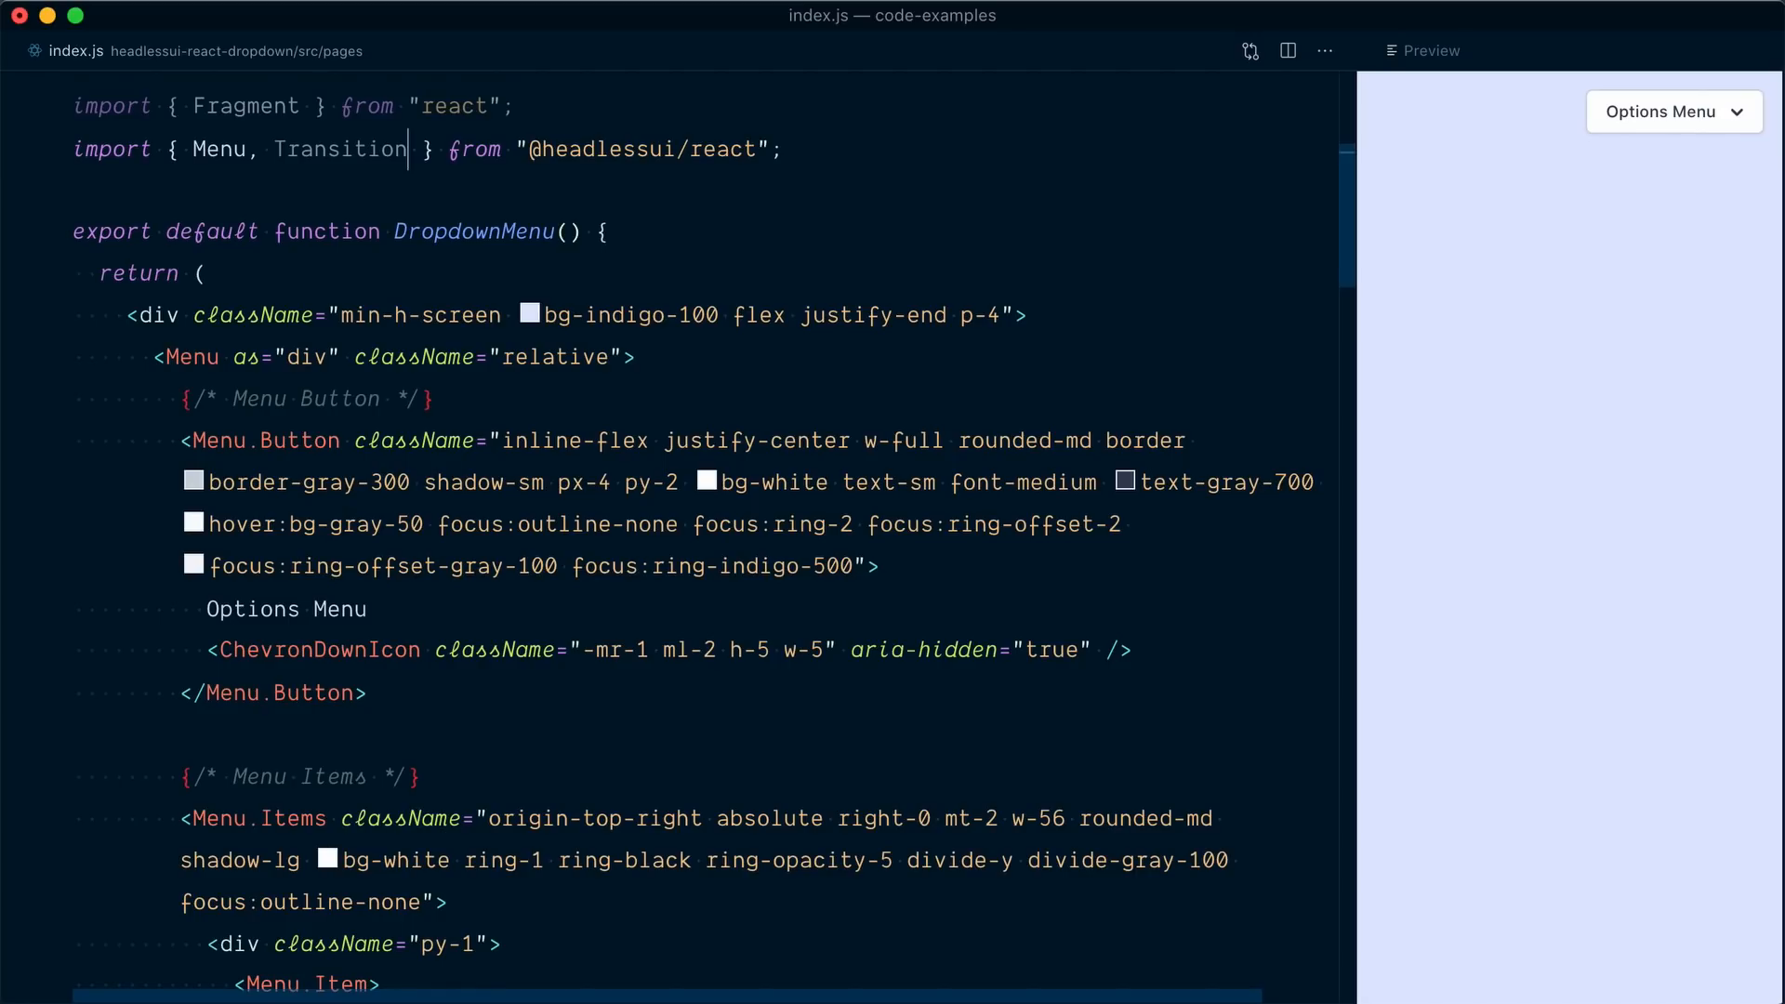
scroll(down, 3)
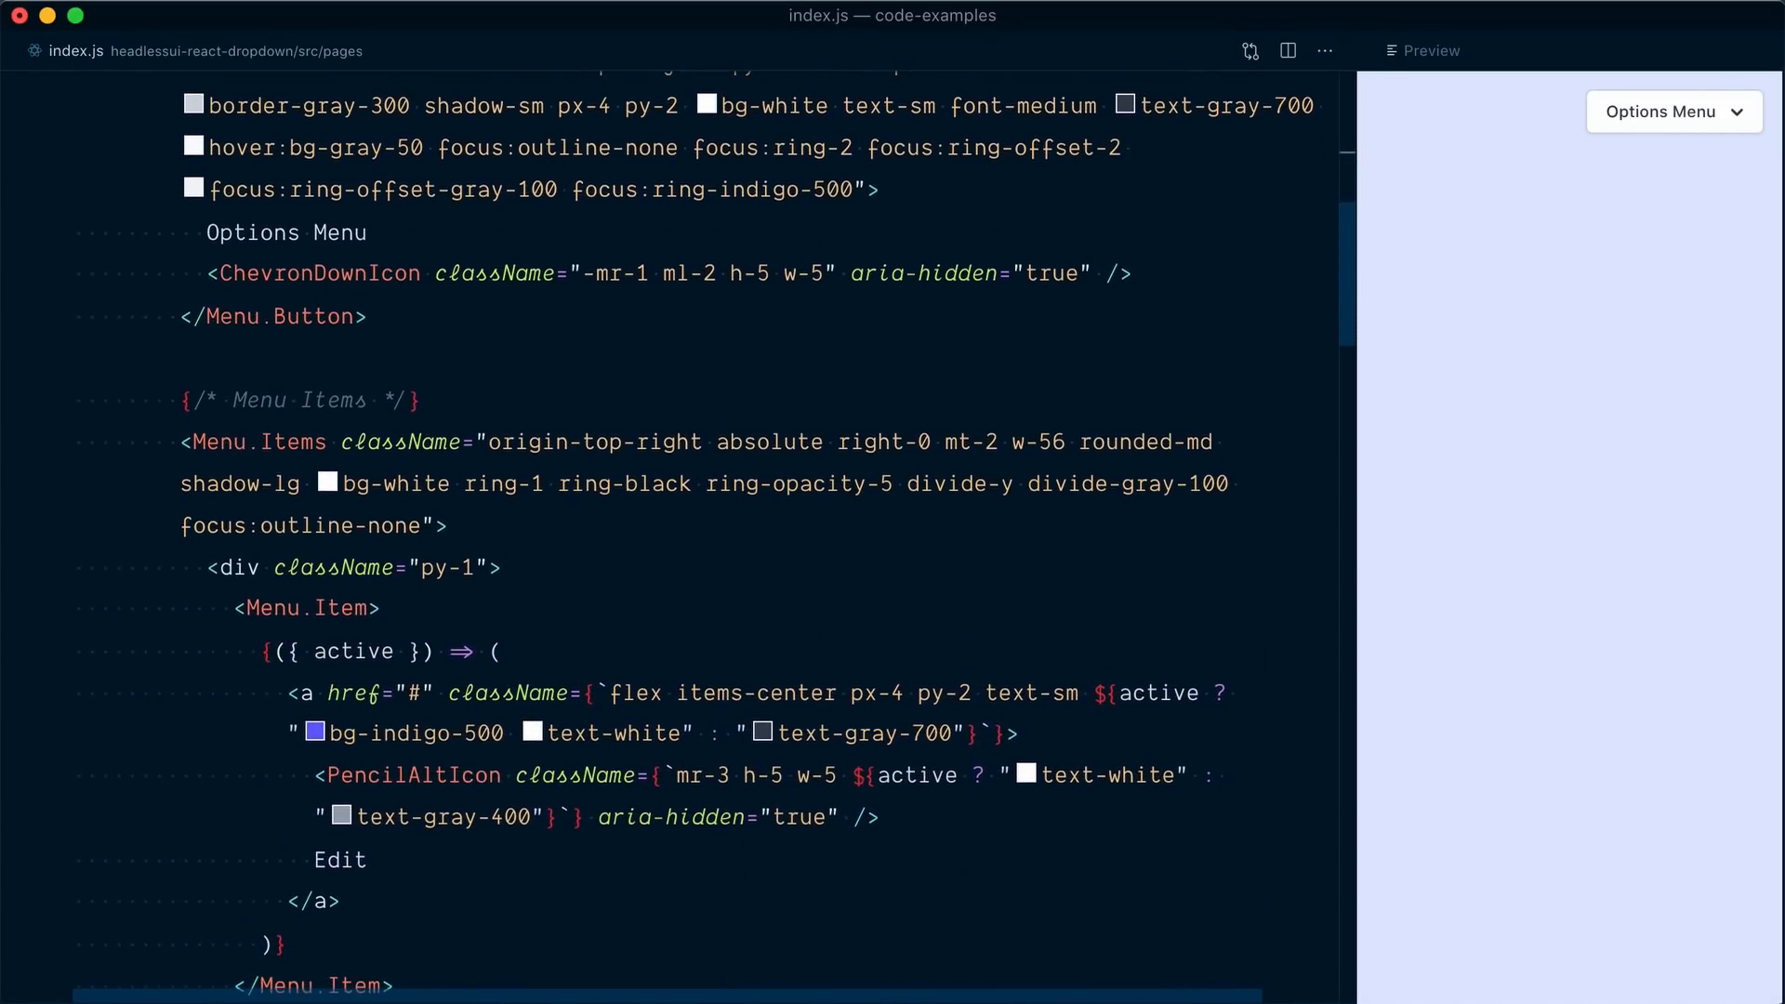
scroll(down, 3)
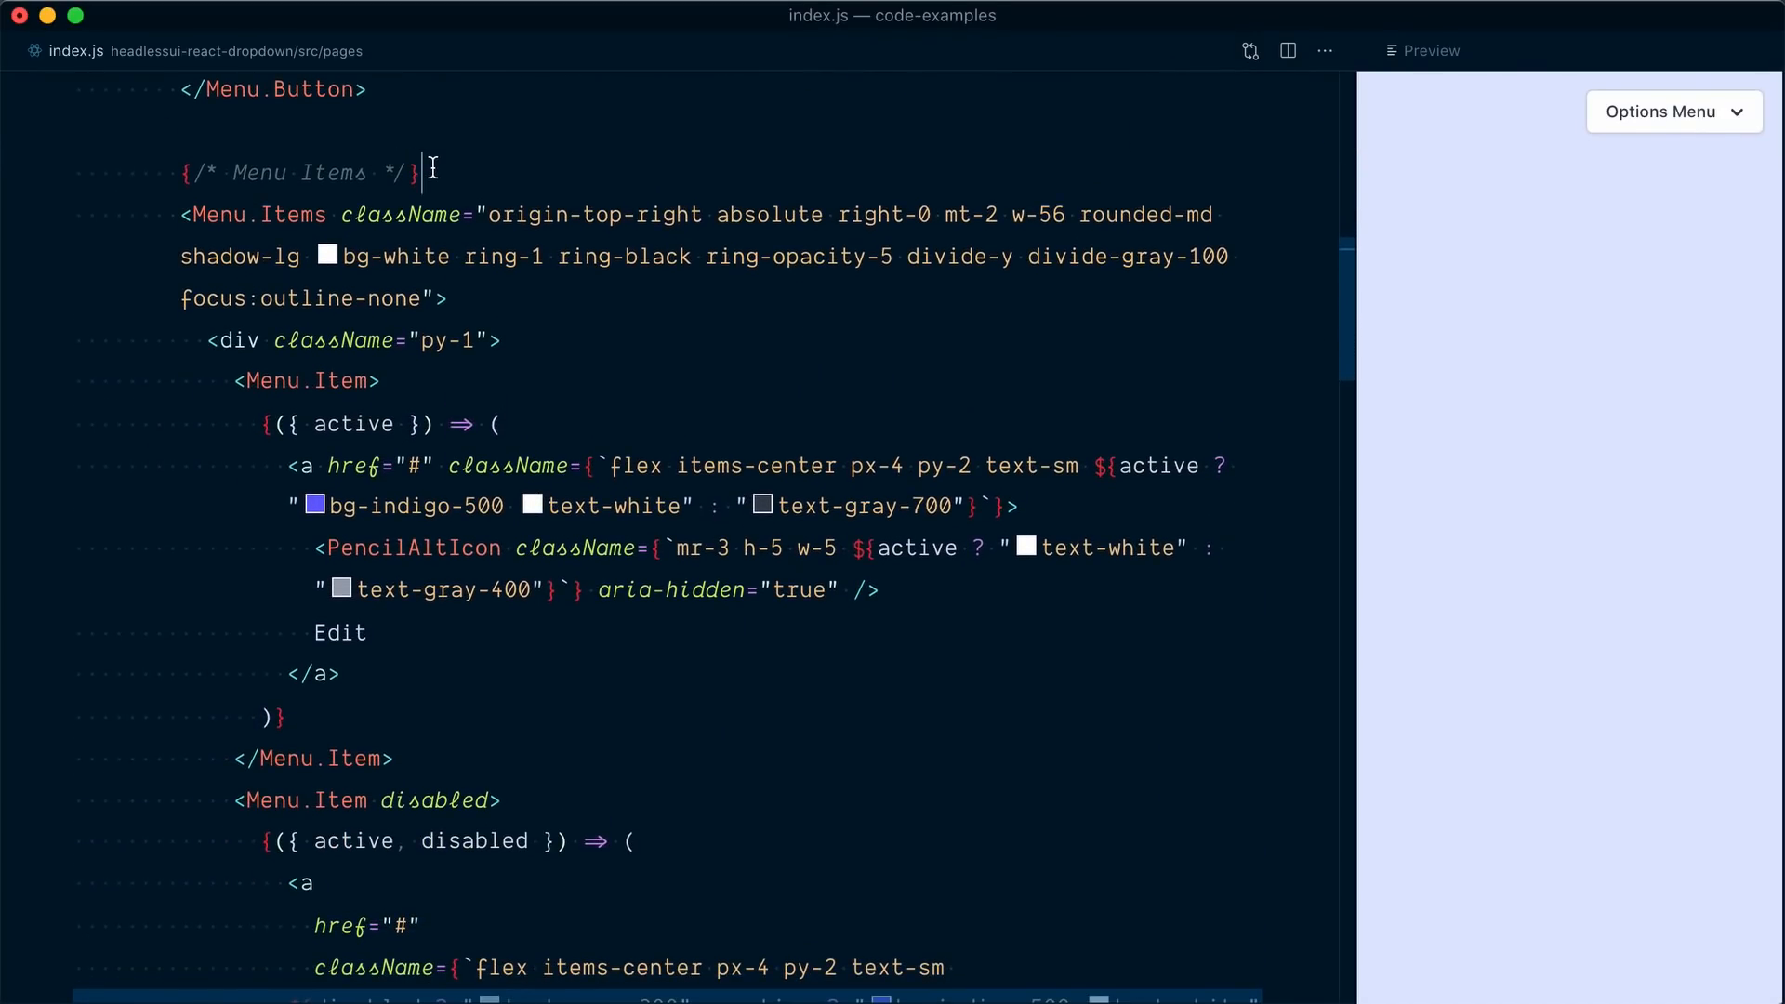
text(<Transition></Transition>)
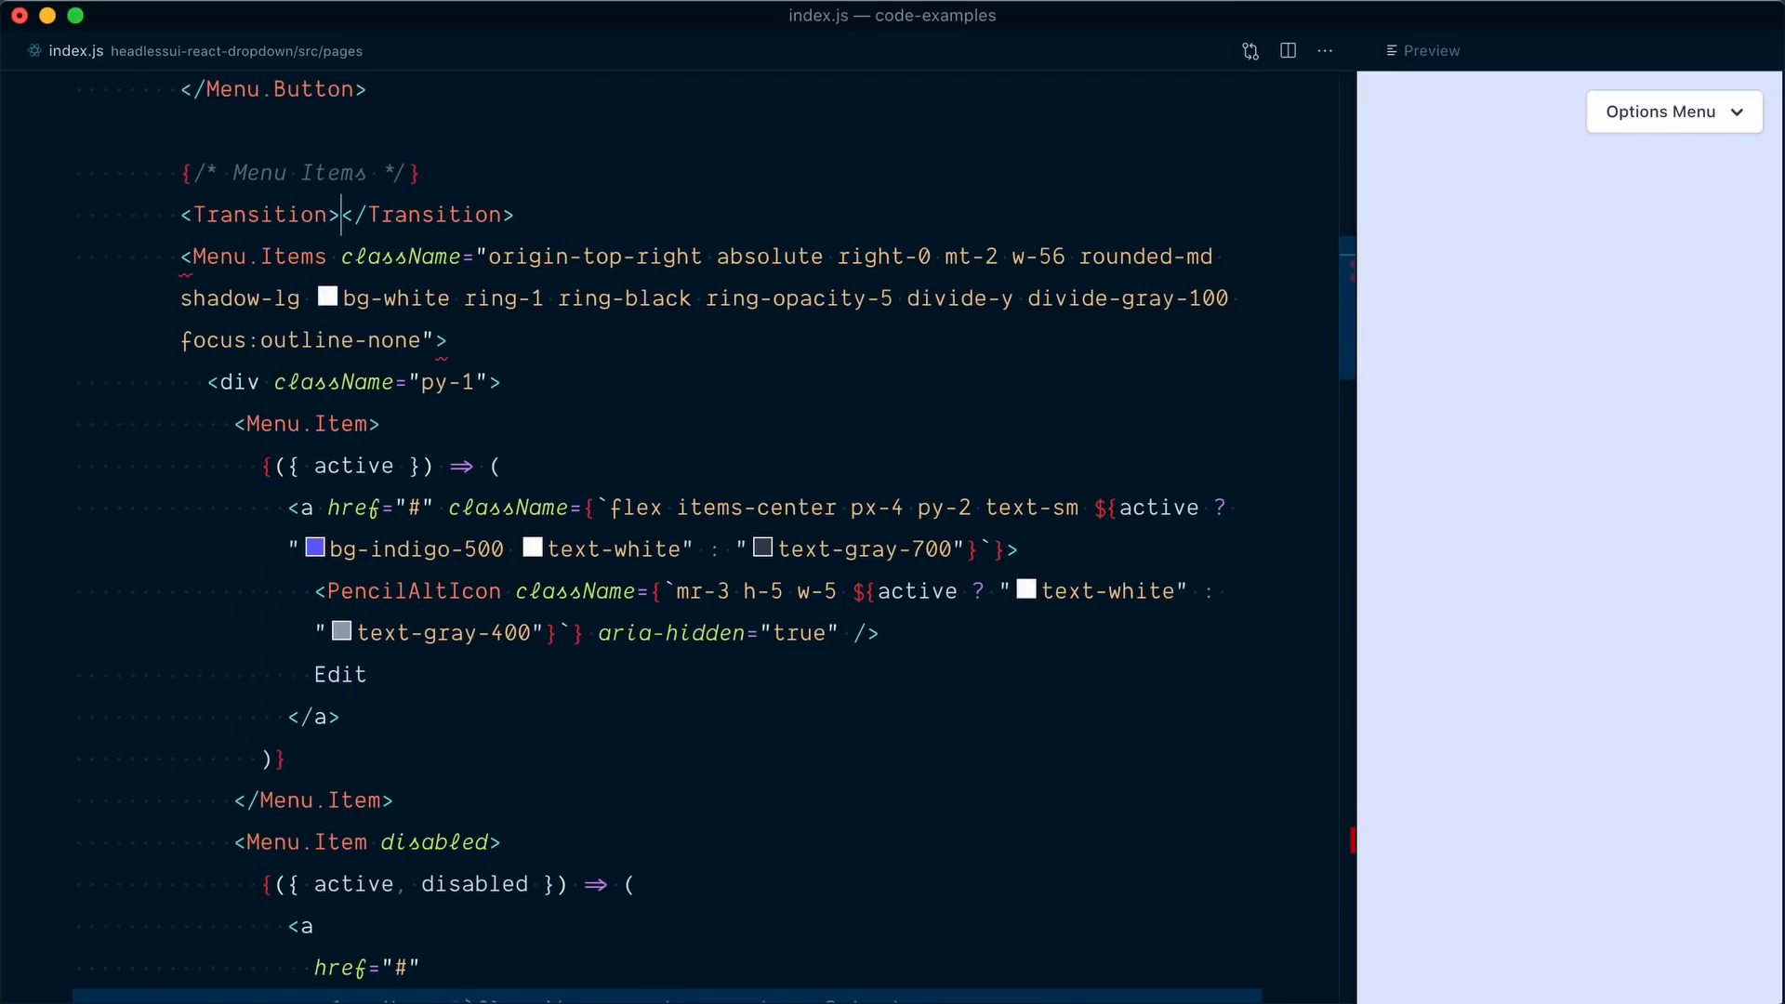
scroll(down, 3)
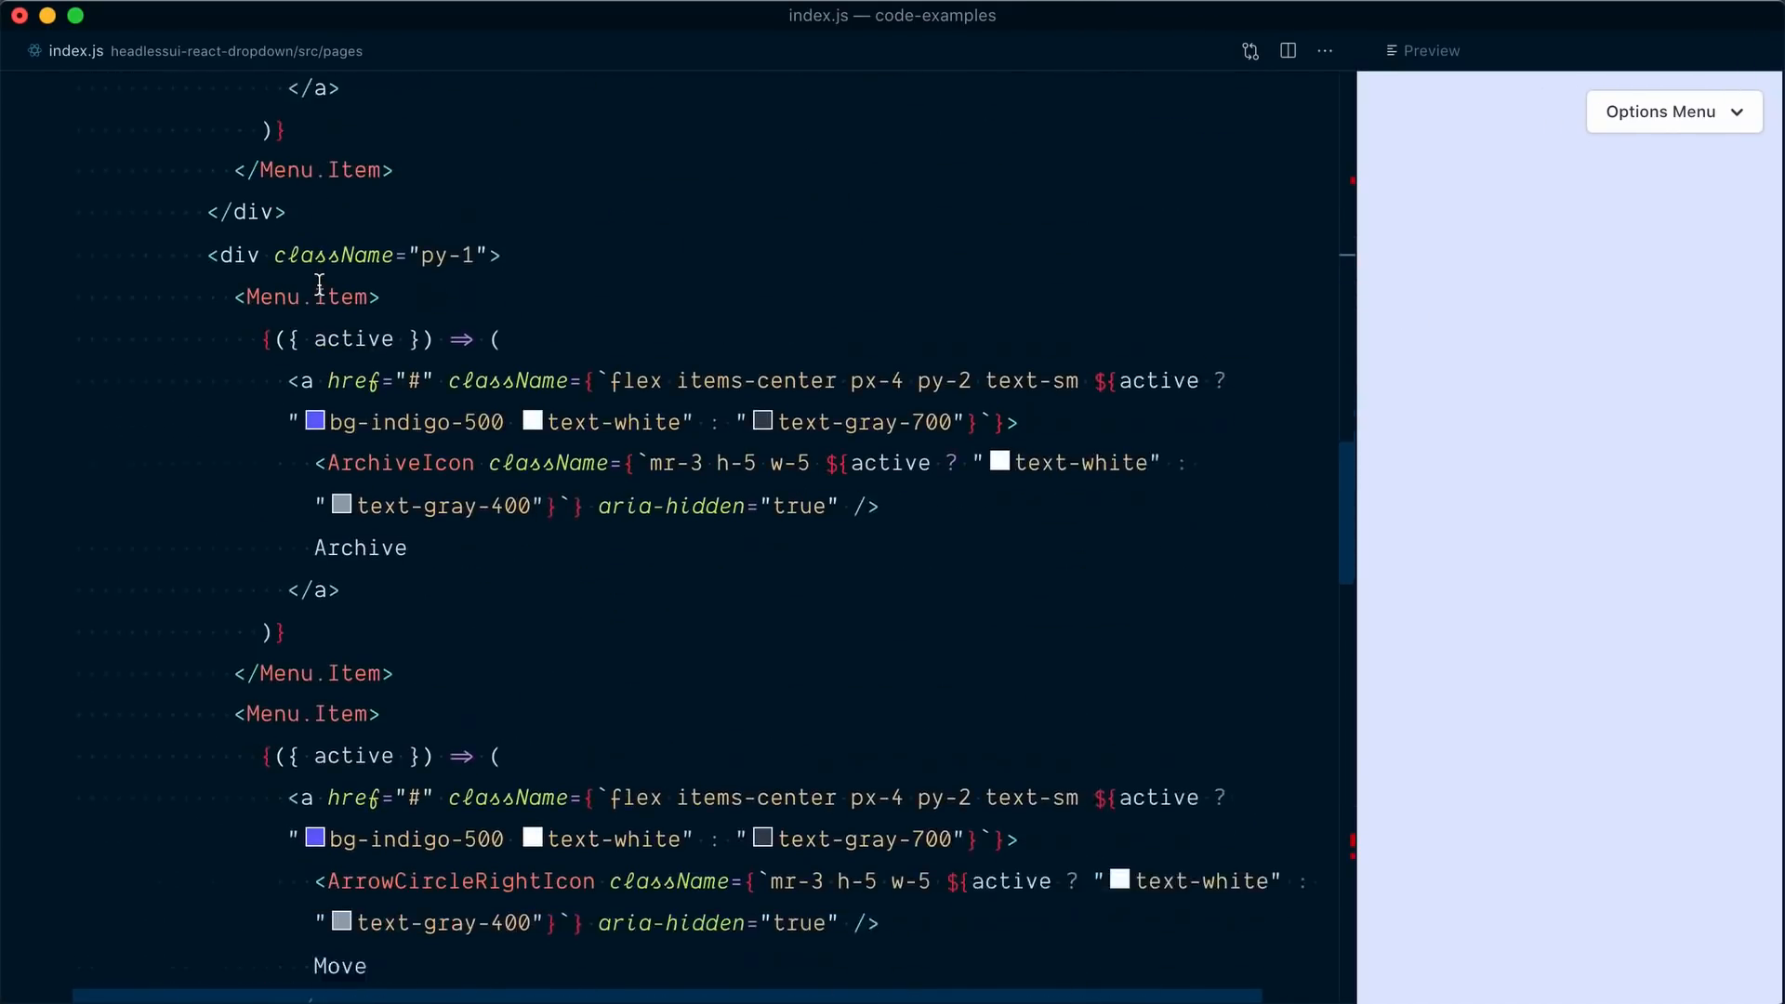
scroll(down, 3)
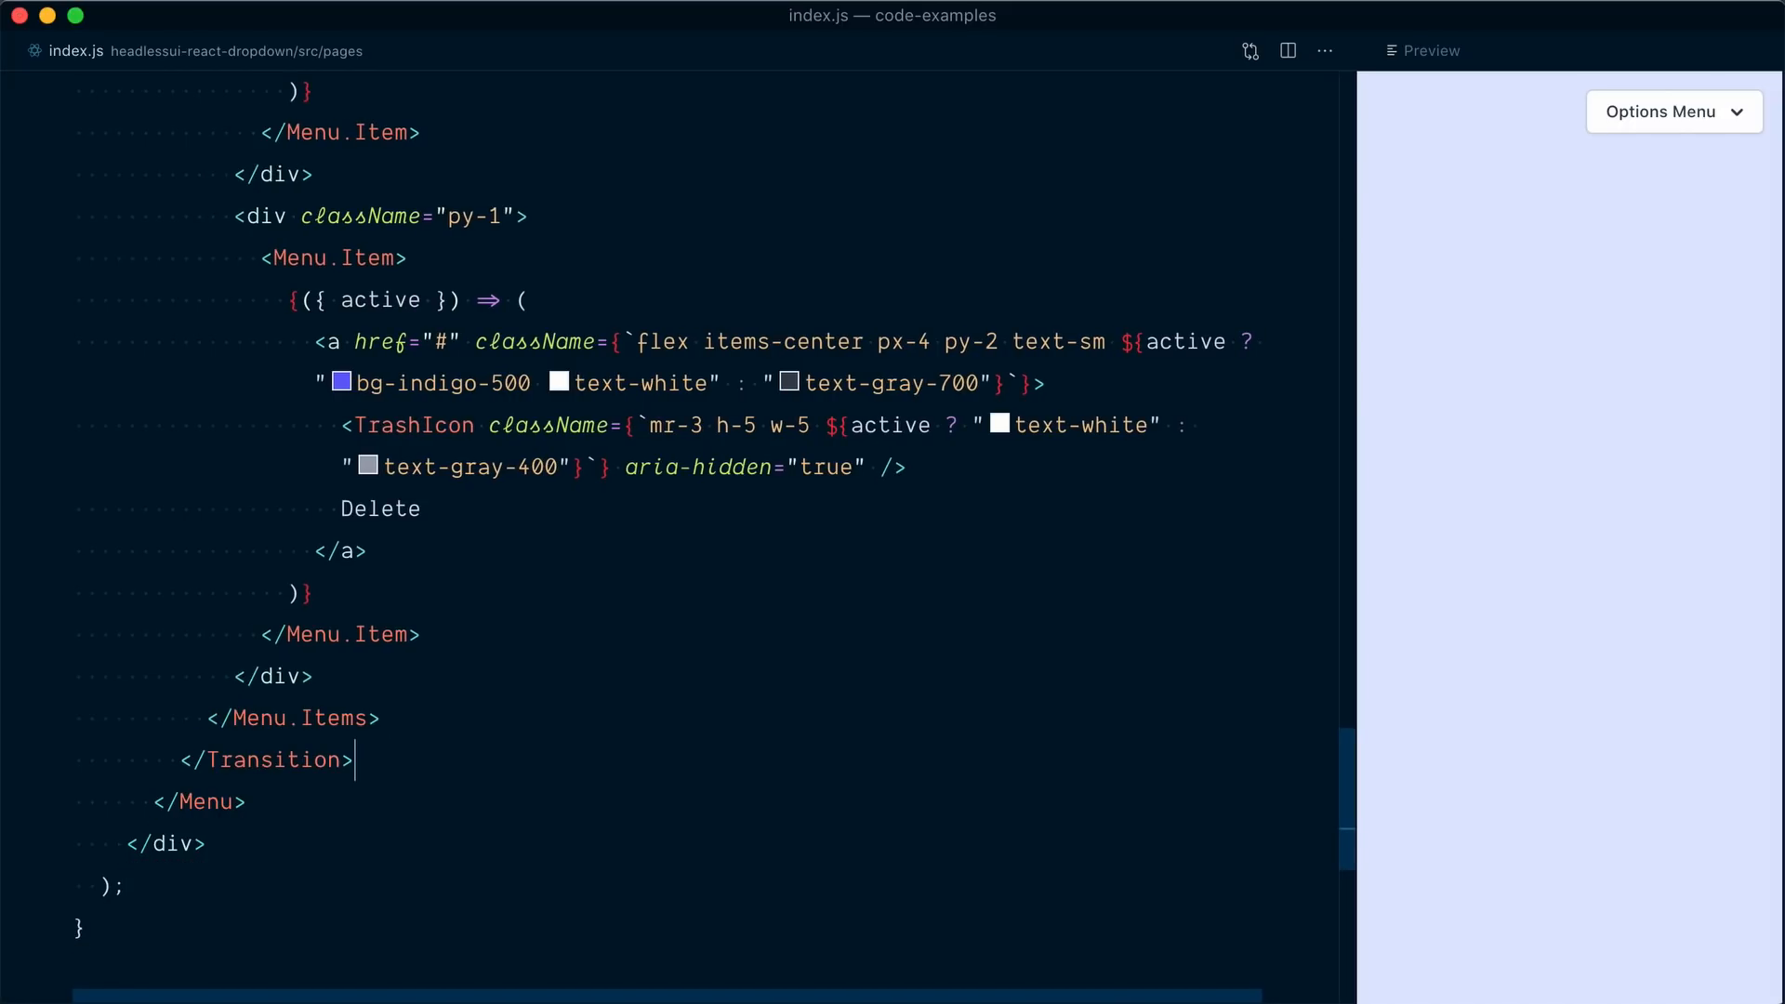
Add show={true} to the Transition wrapper, clearing the missing-show runtime error.
click(1673, 112)
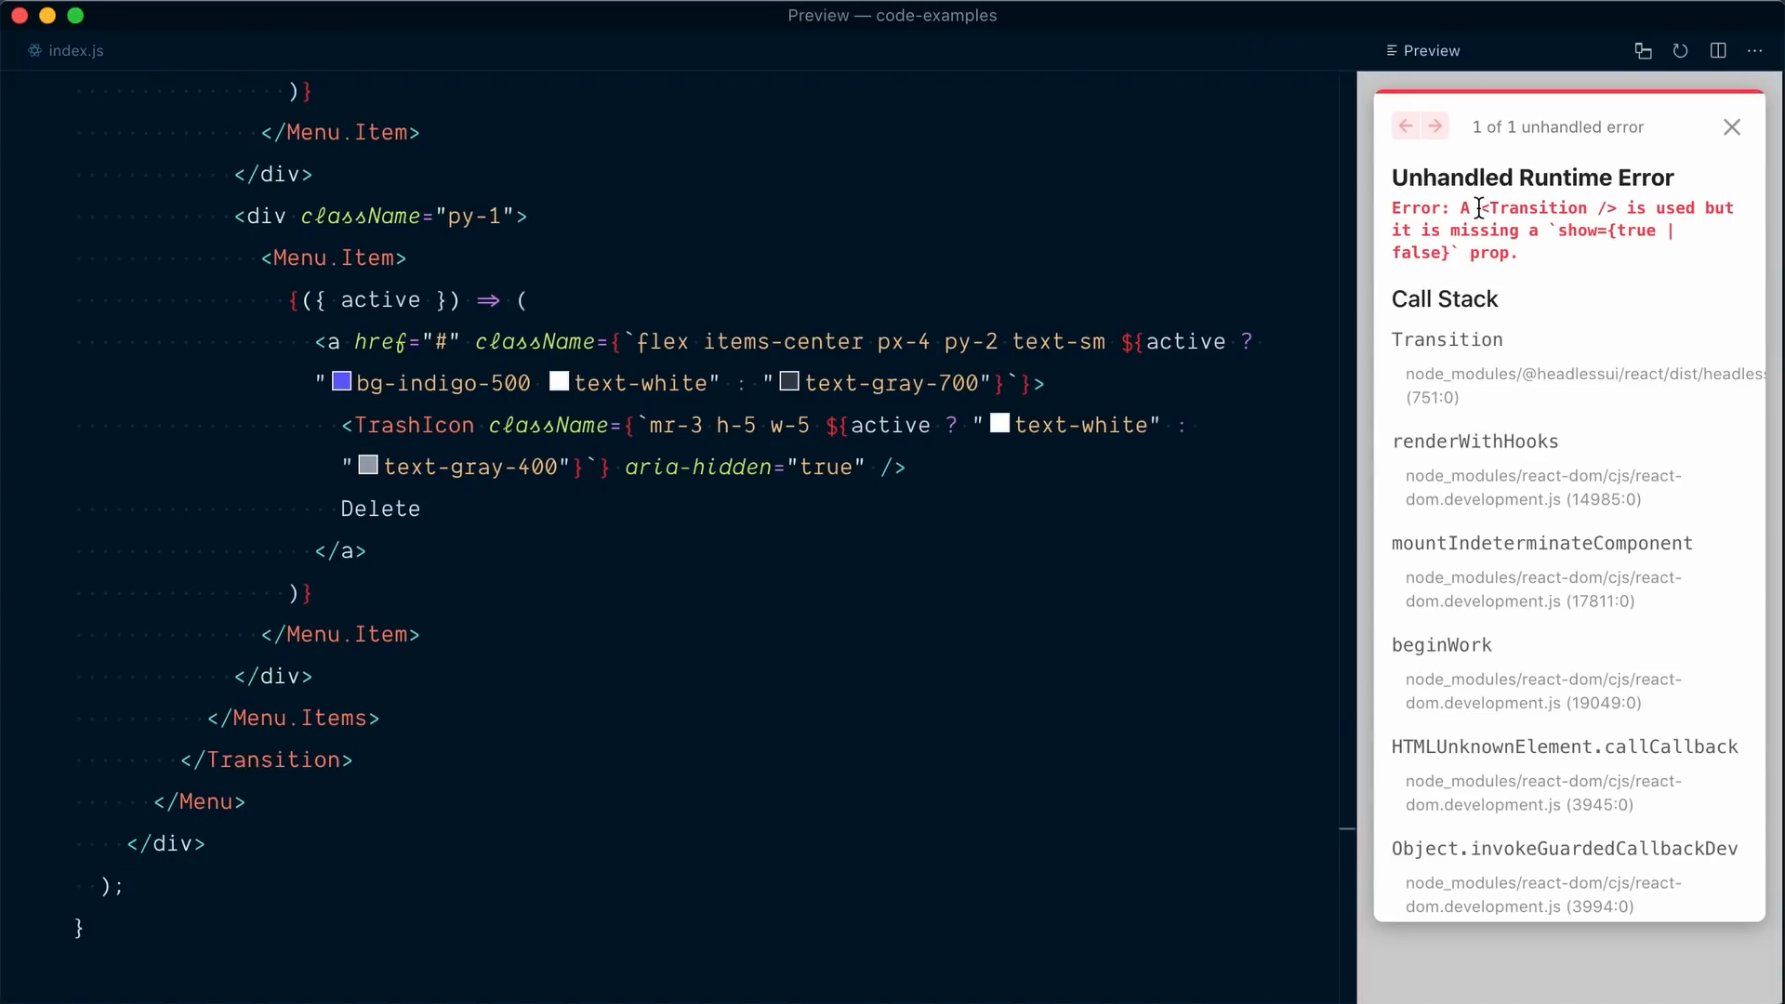
double_click(1534, 206)
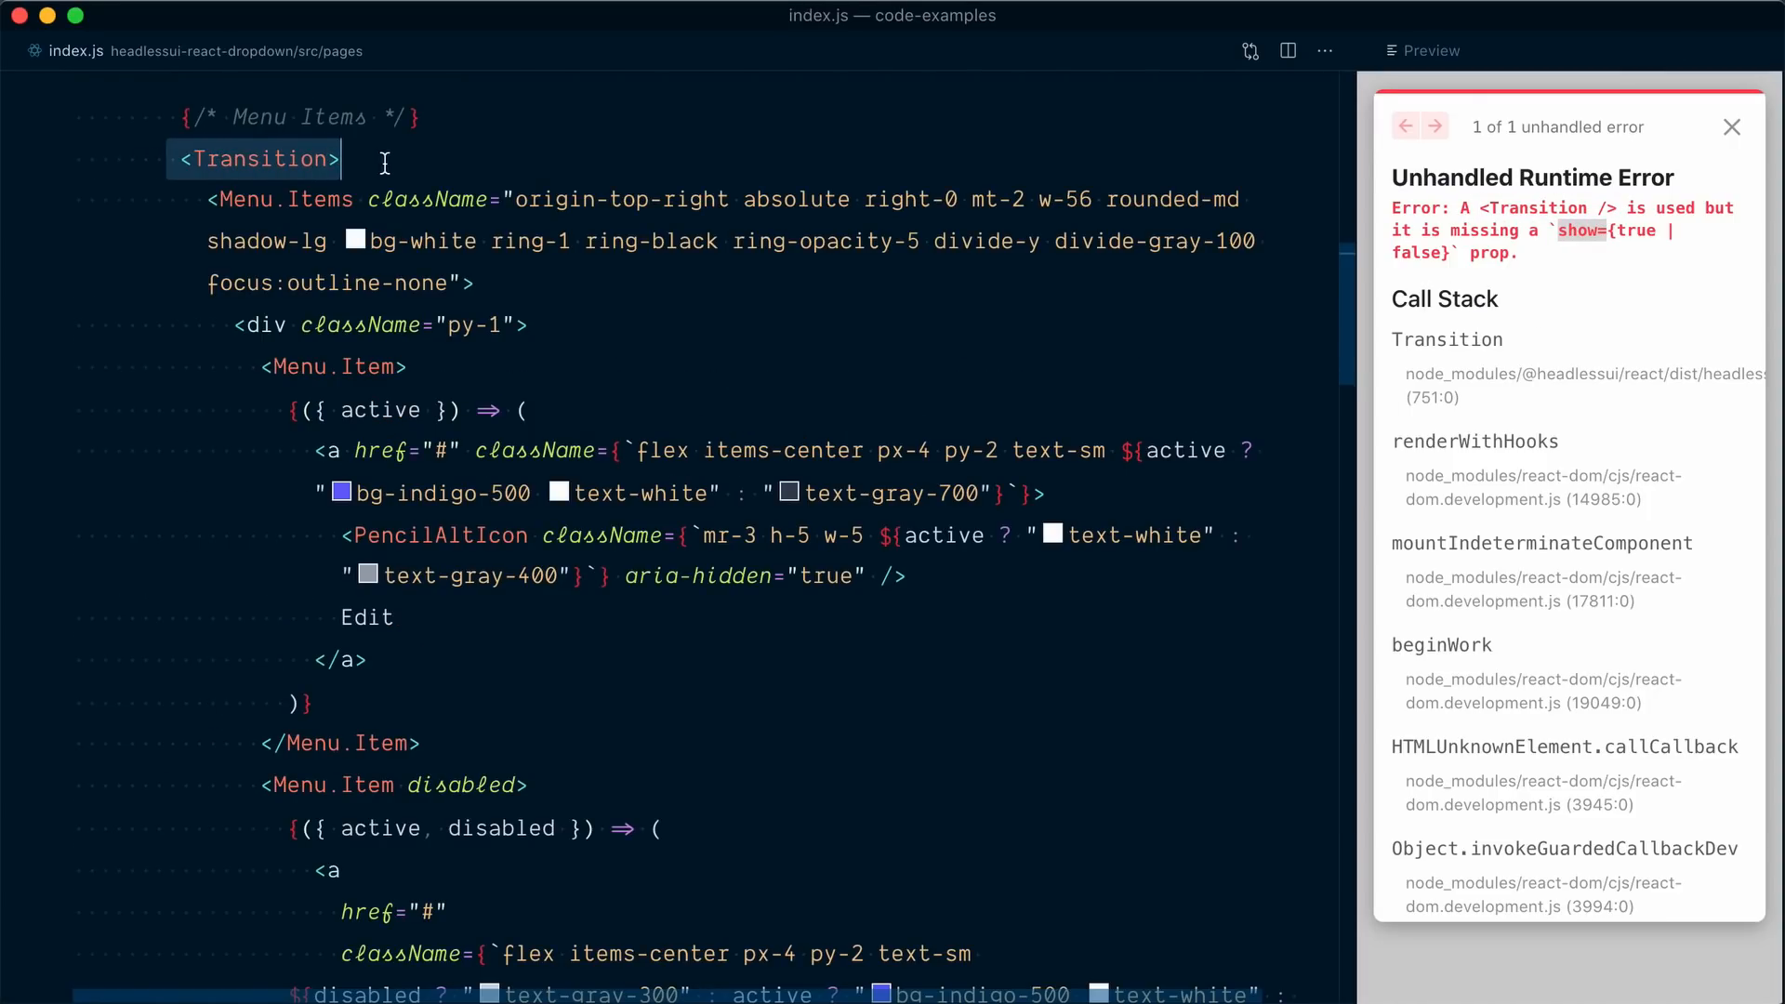
text(show)
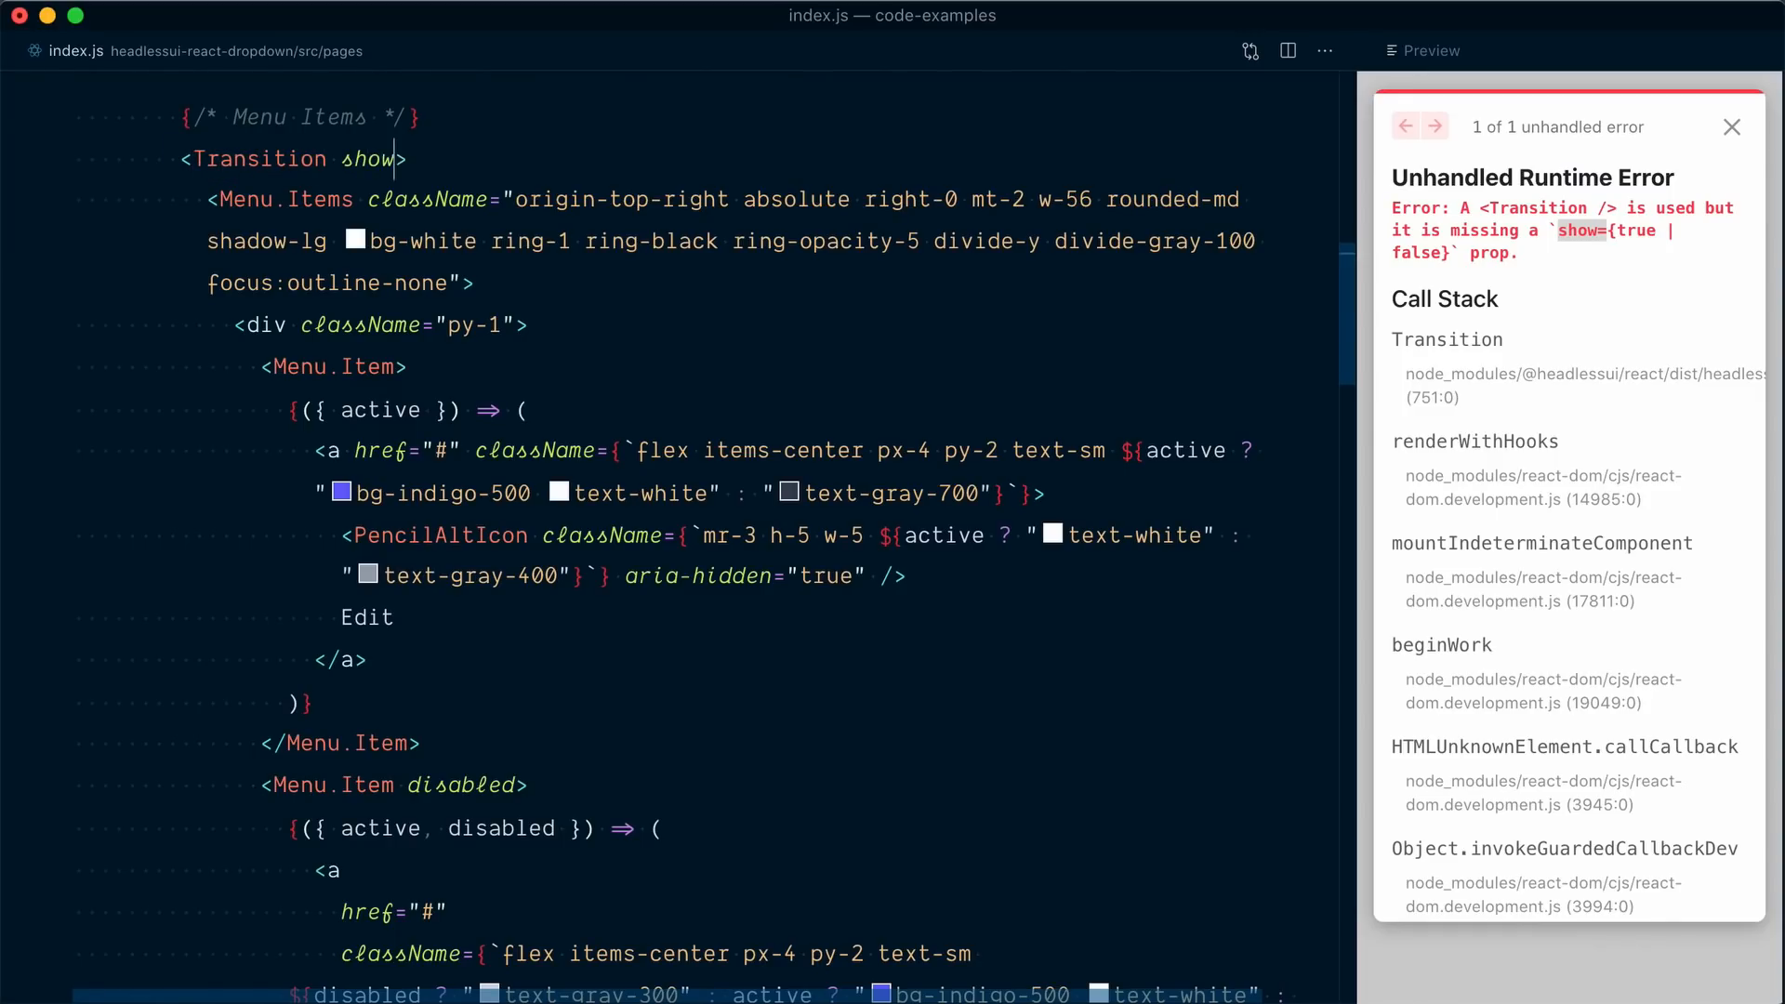
text(={true})
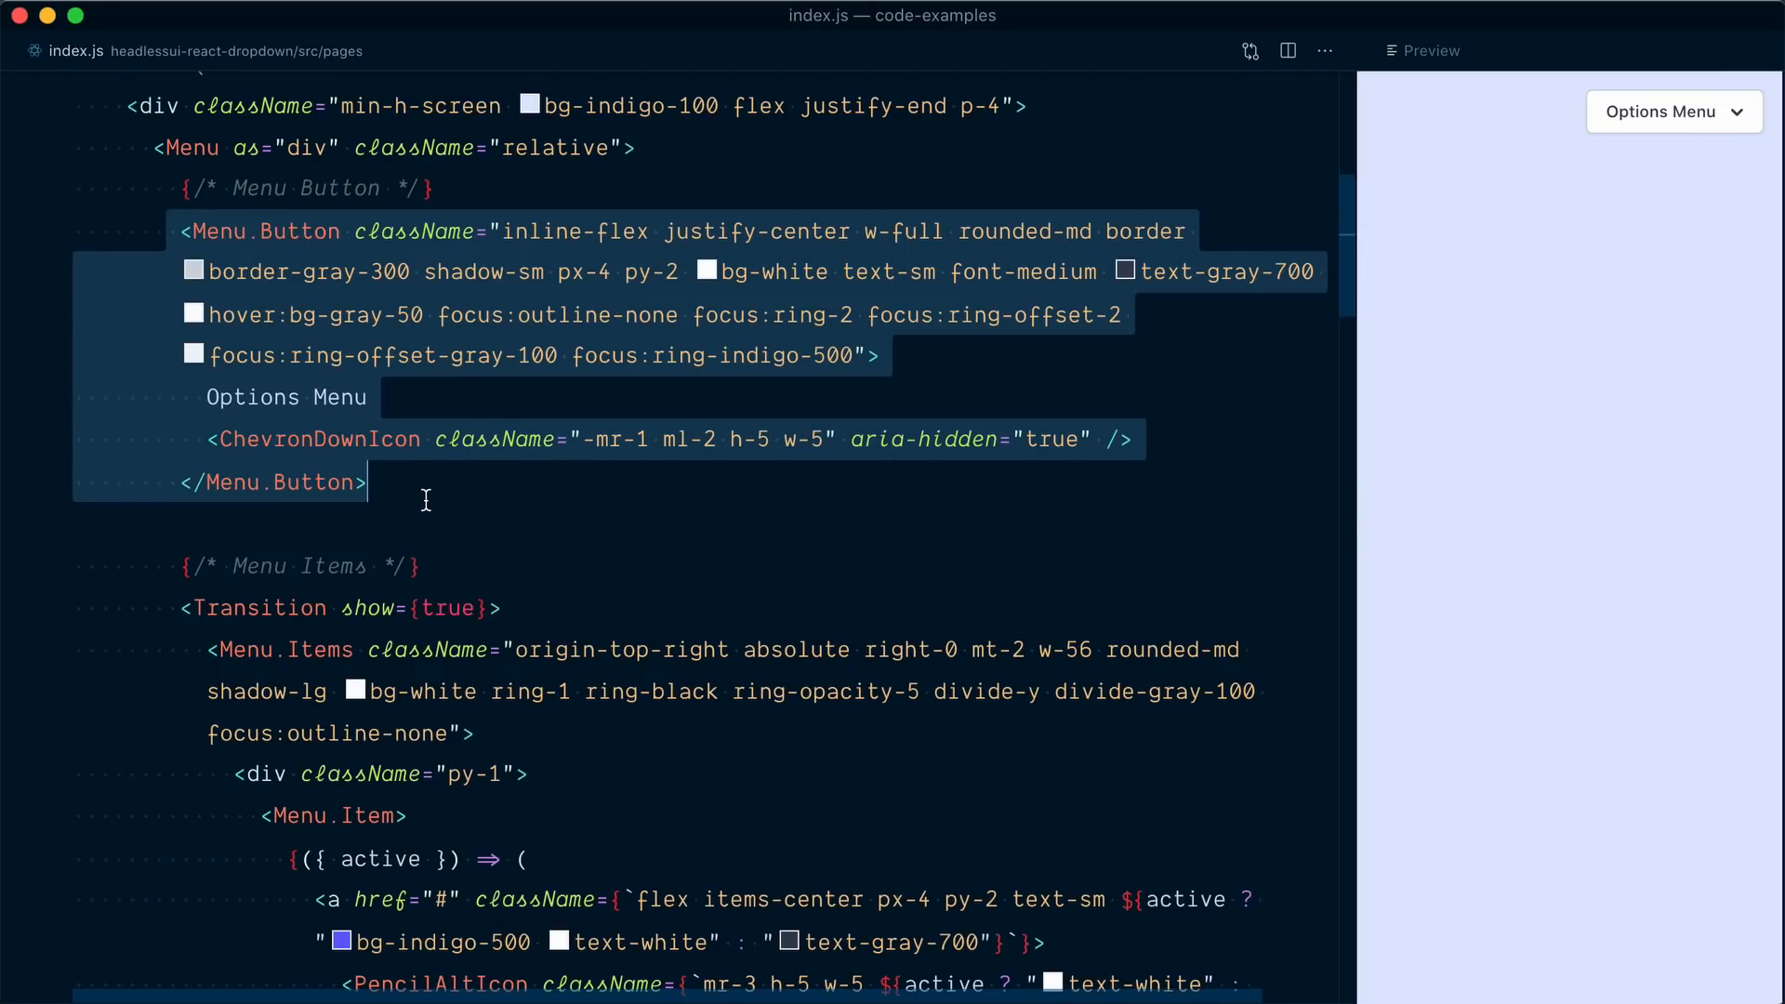
Set the Transition's show to false and mark Menu.Items as static so the dropdown stays closed.
click(1672, 110)
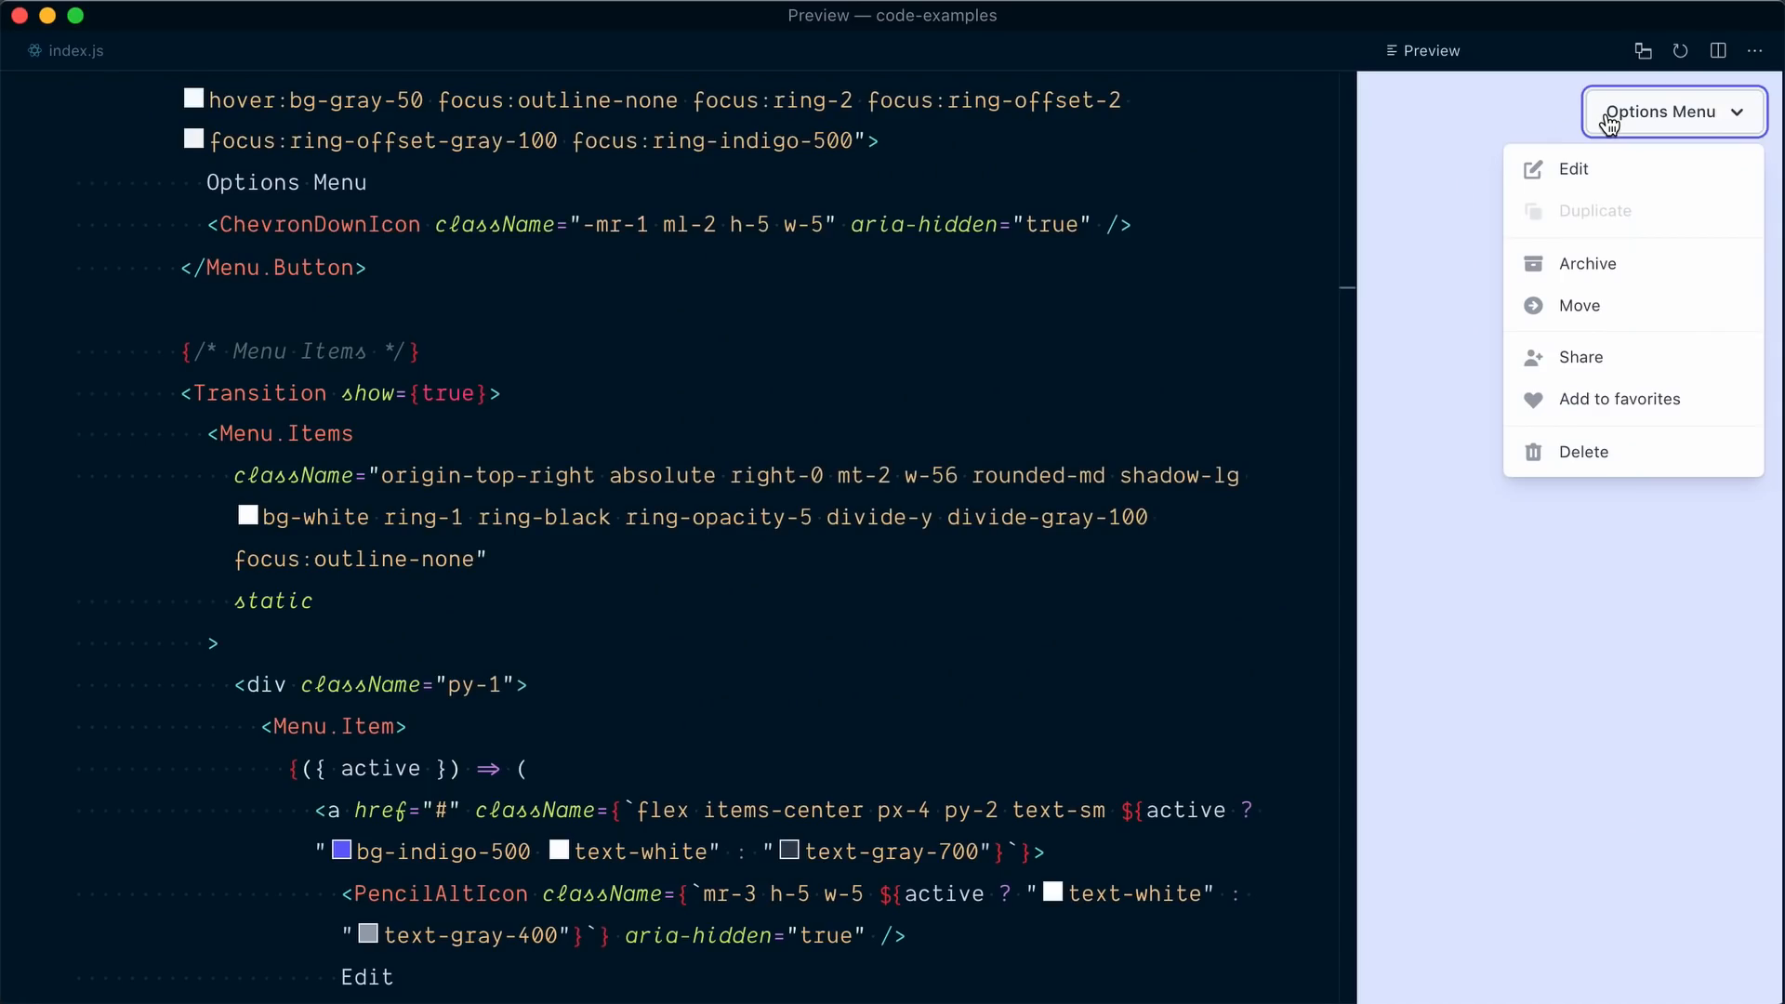
mouse_move(1573, 169)
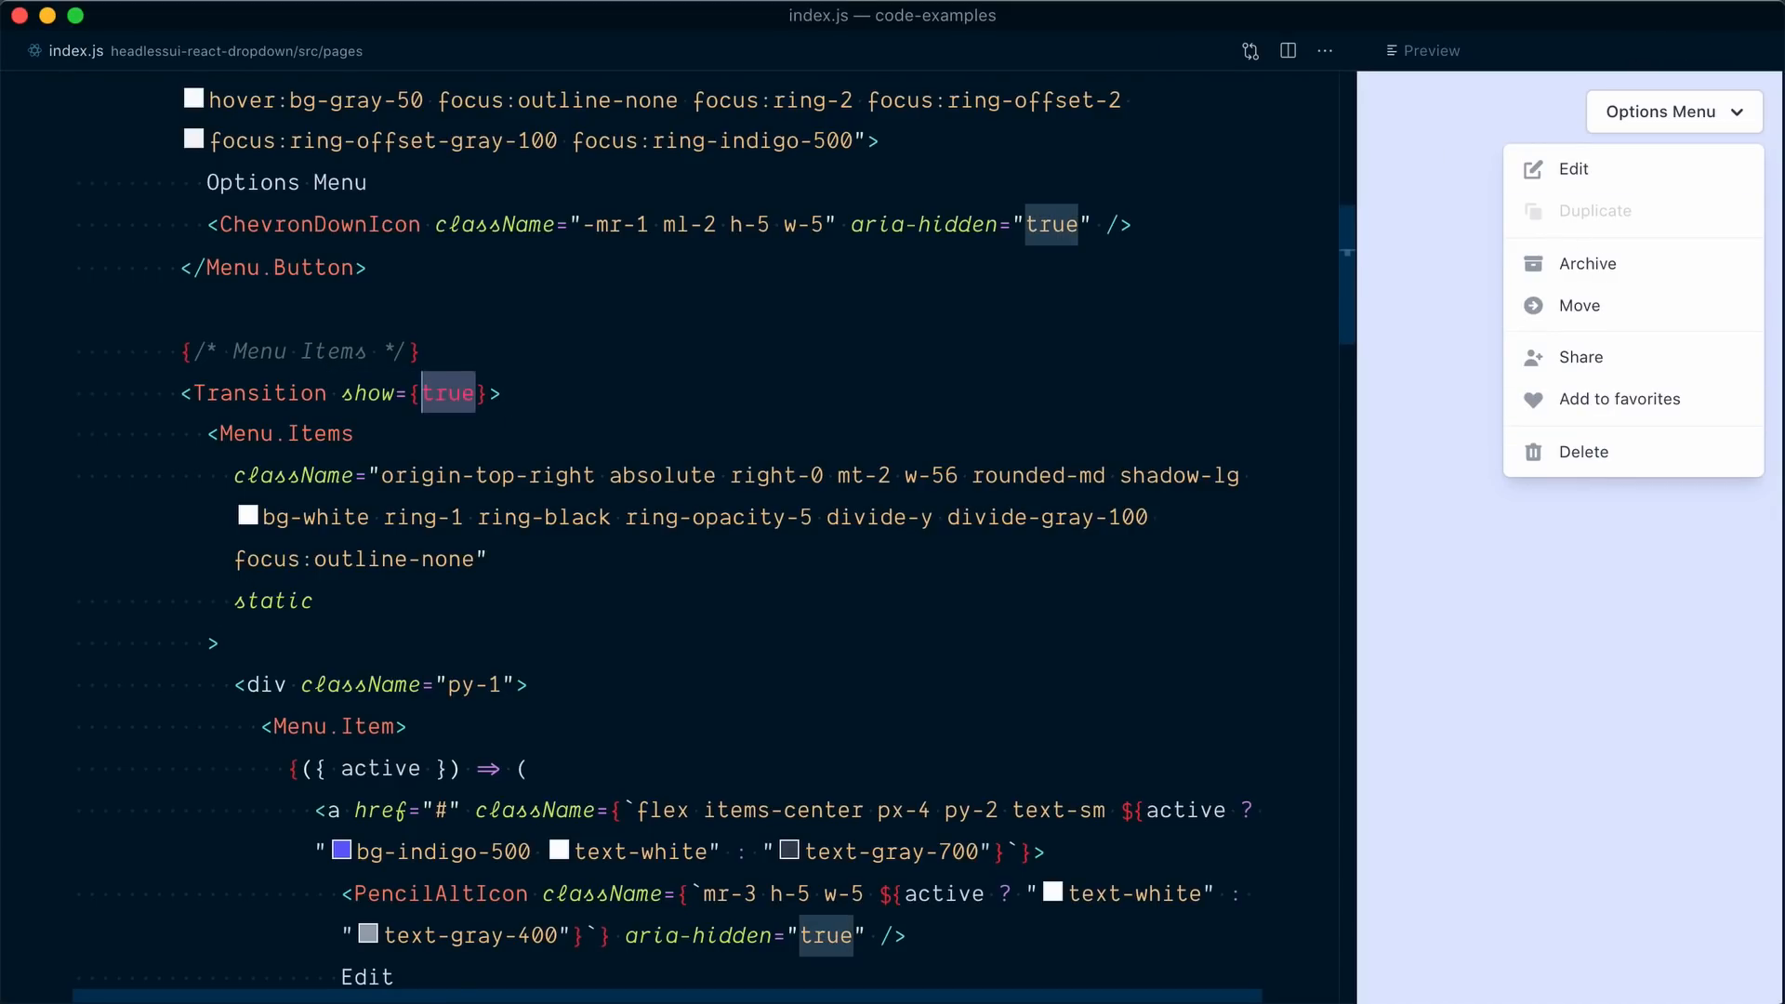
text(false)
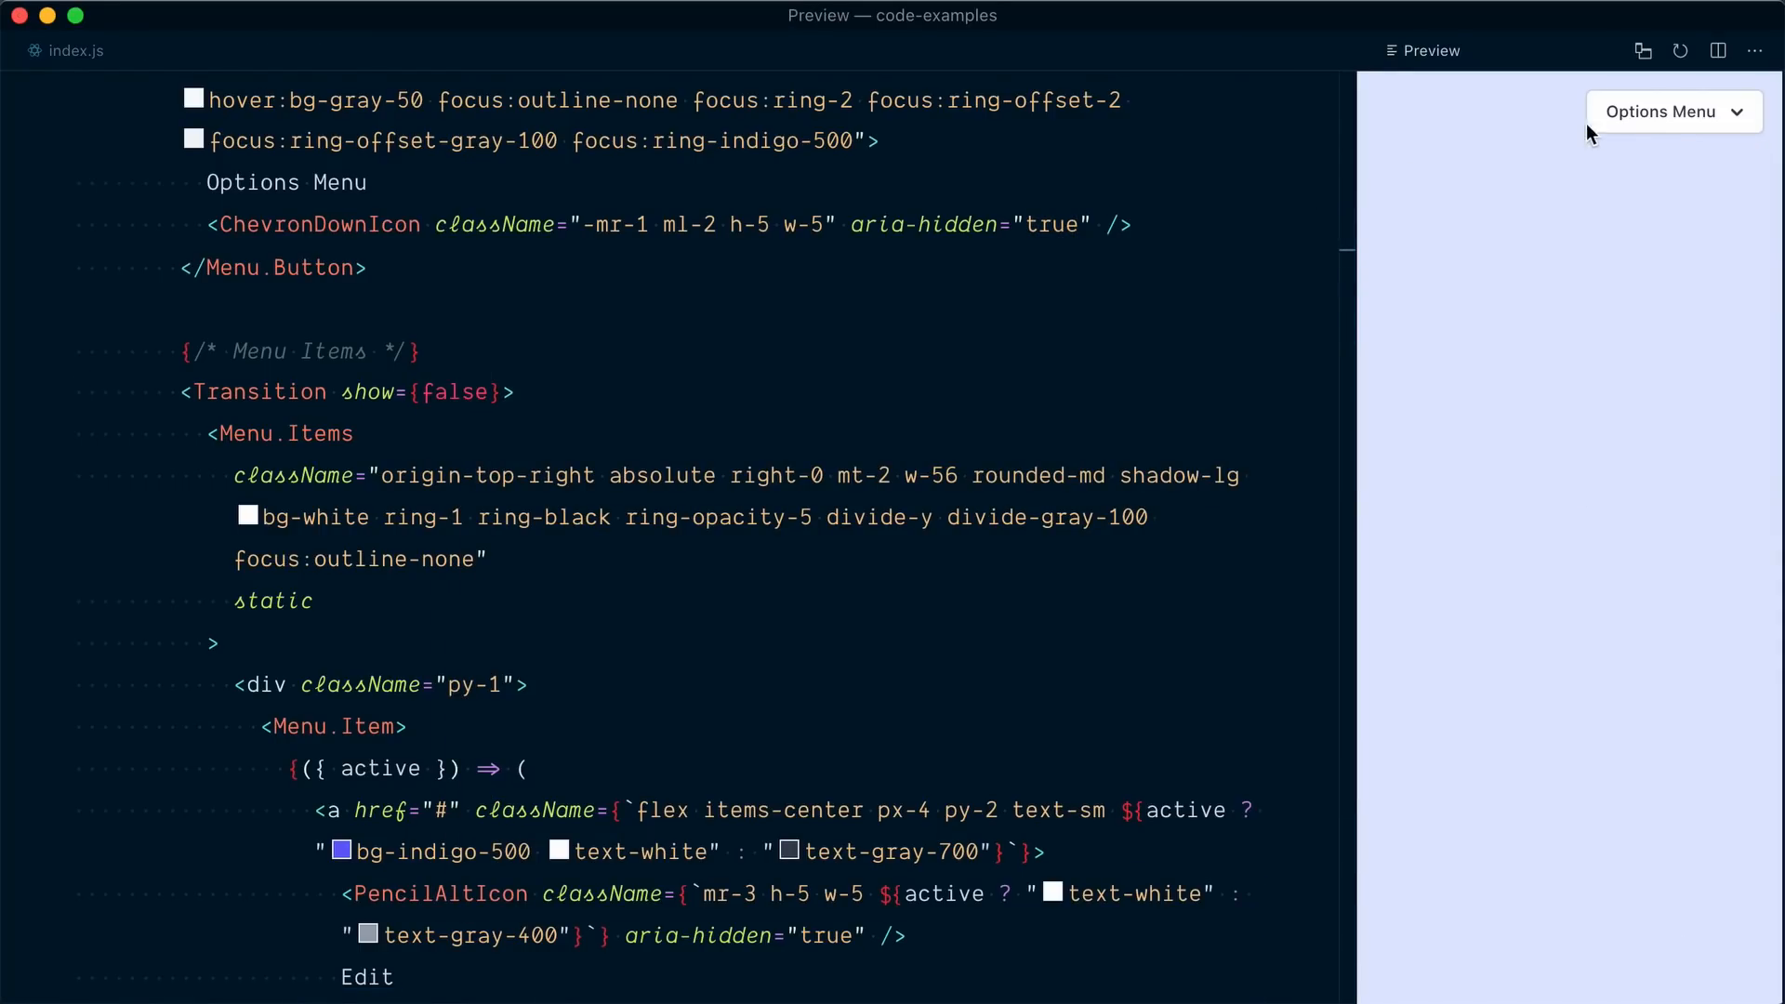
double_click(322, 433)
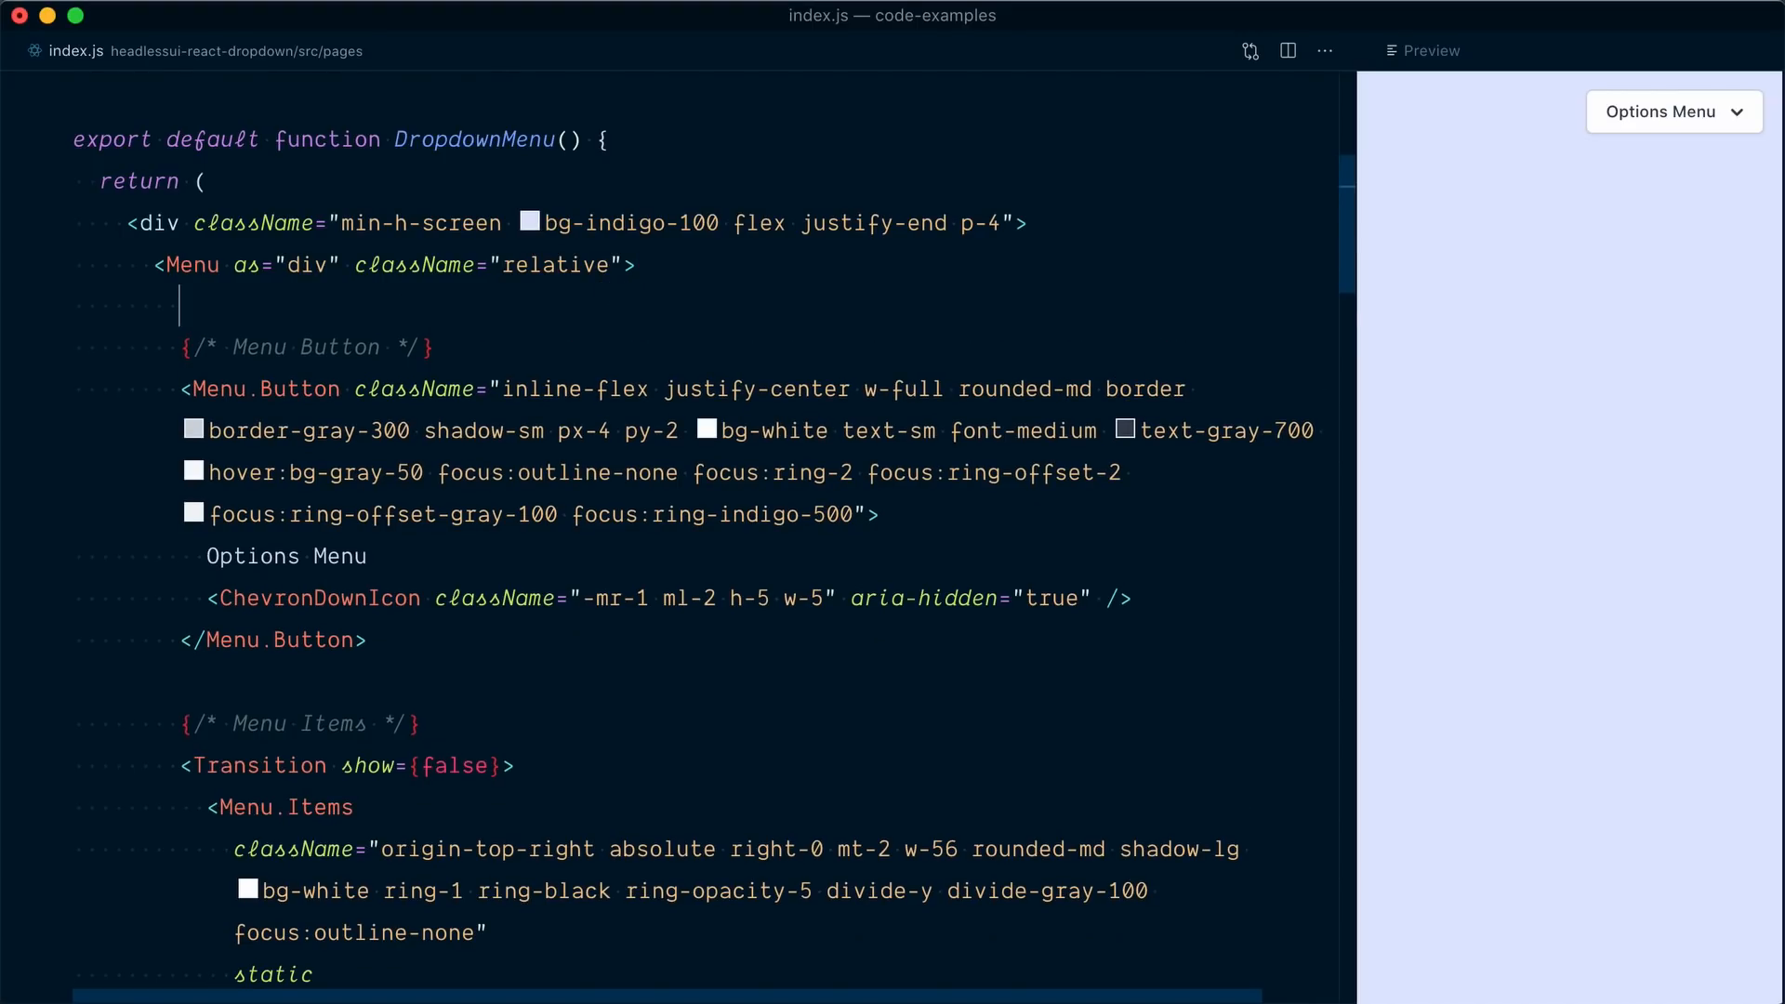
Render the menu from an ({ open }) function inside a Fragment and bind Transition's show to open, testing in the preview.
scroll(down, 3)
text({() => ()
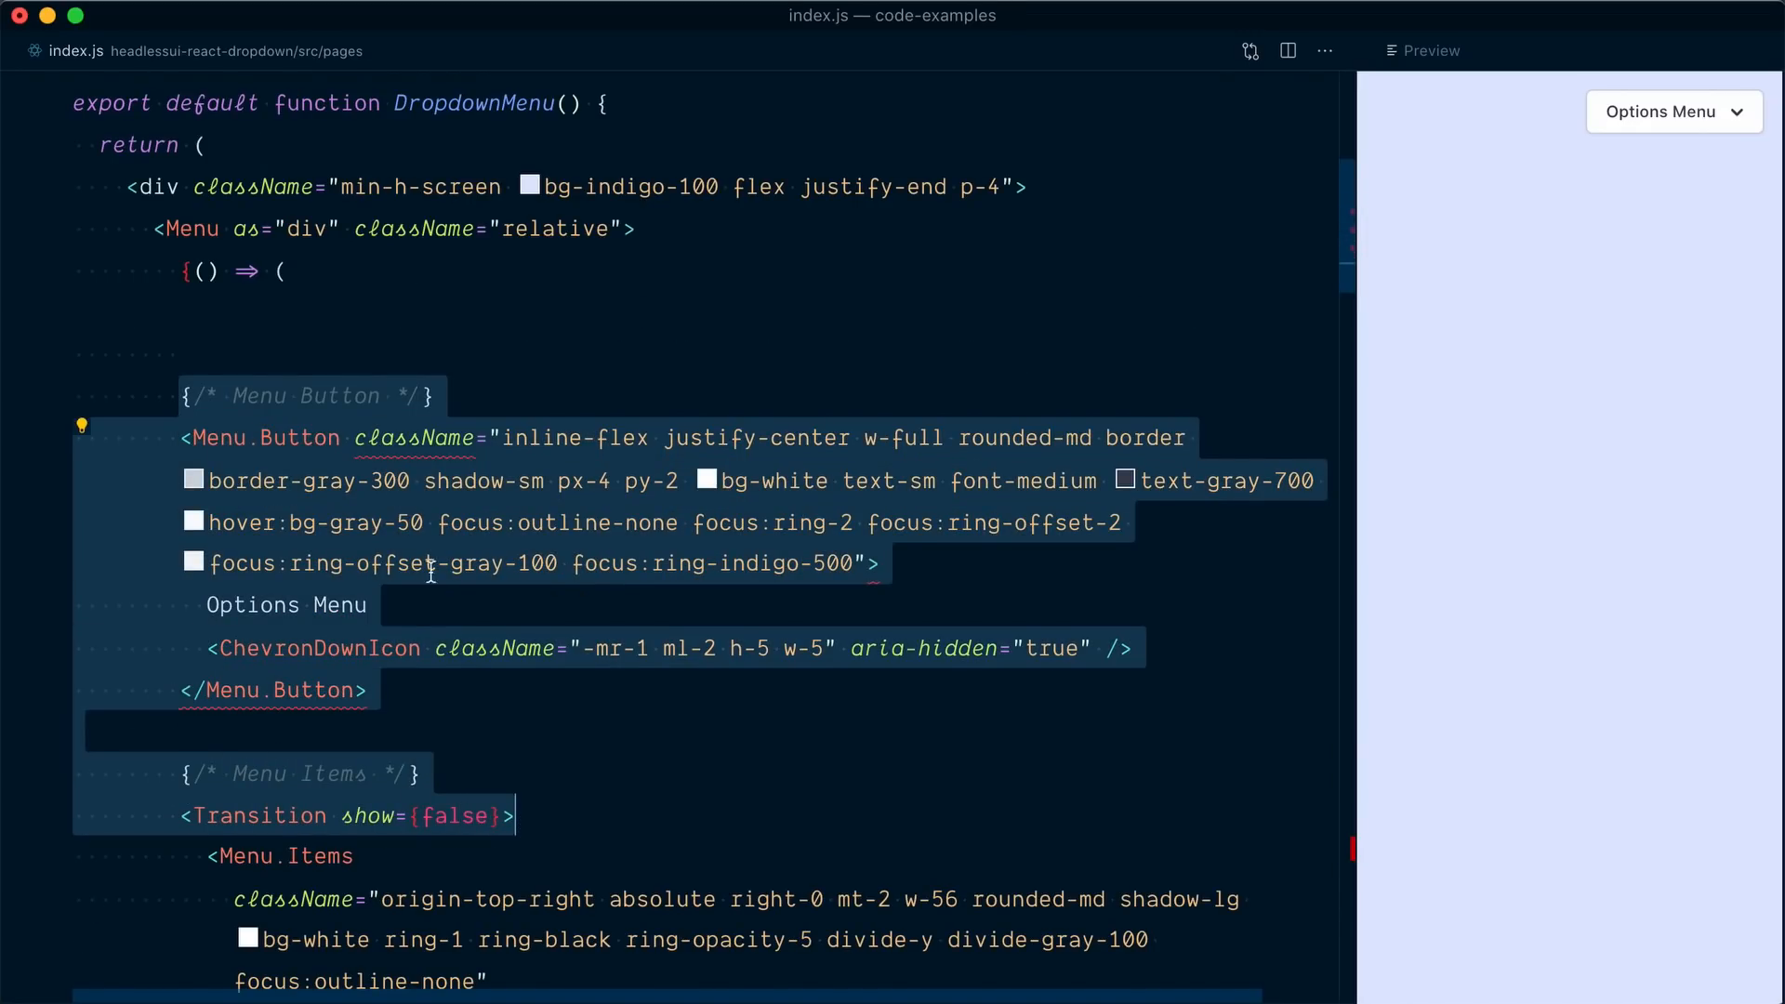
text(<Fragment>)
text(open)
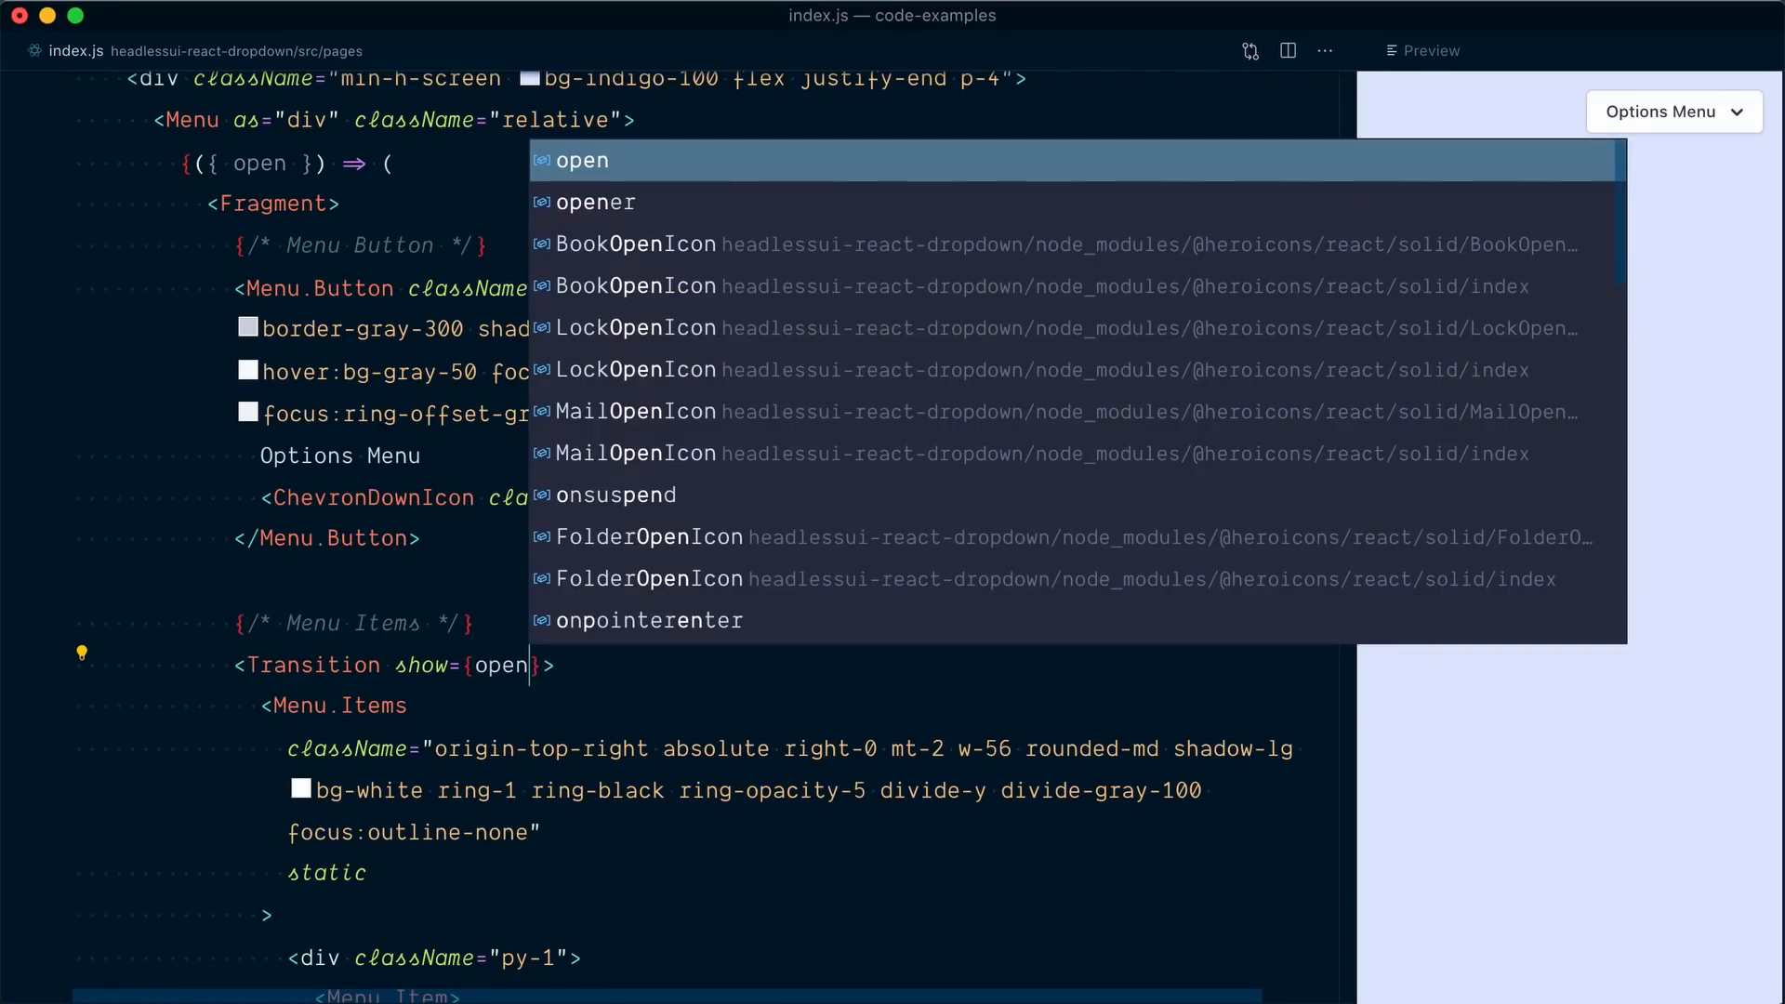
key(Escape)
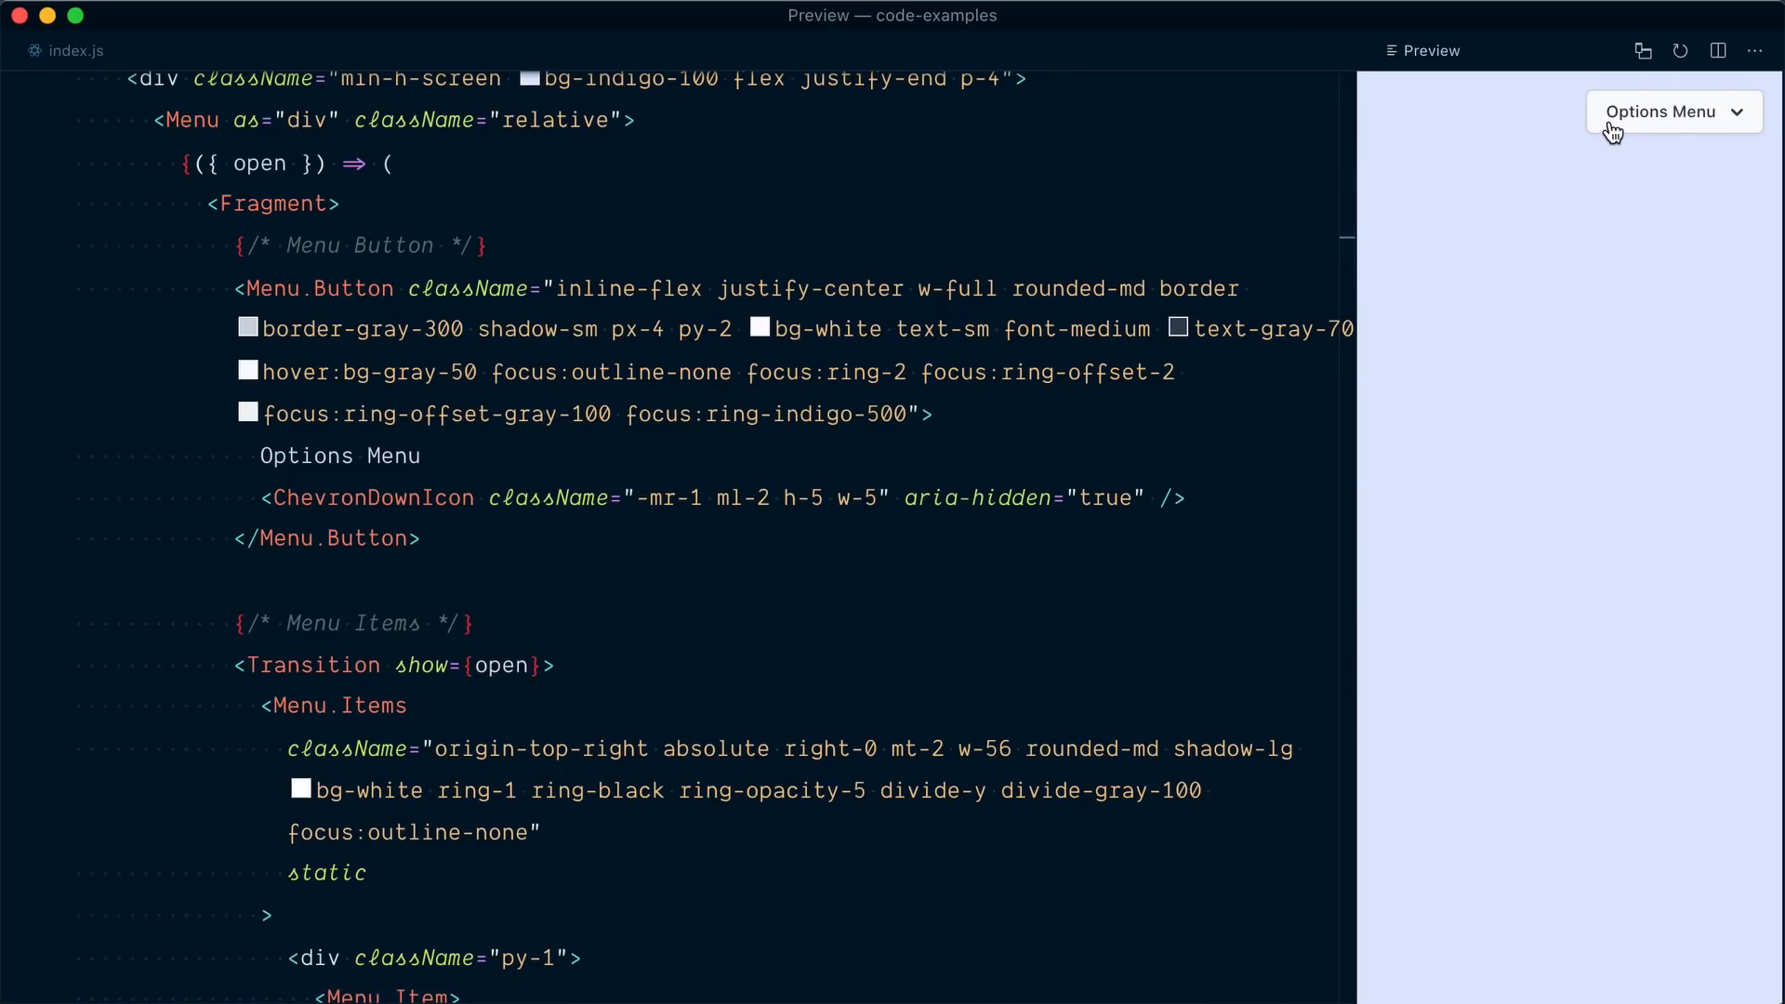
click(1673, 112)
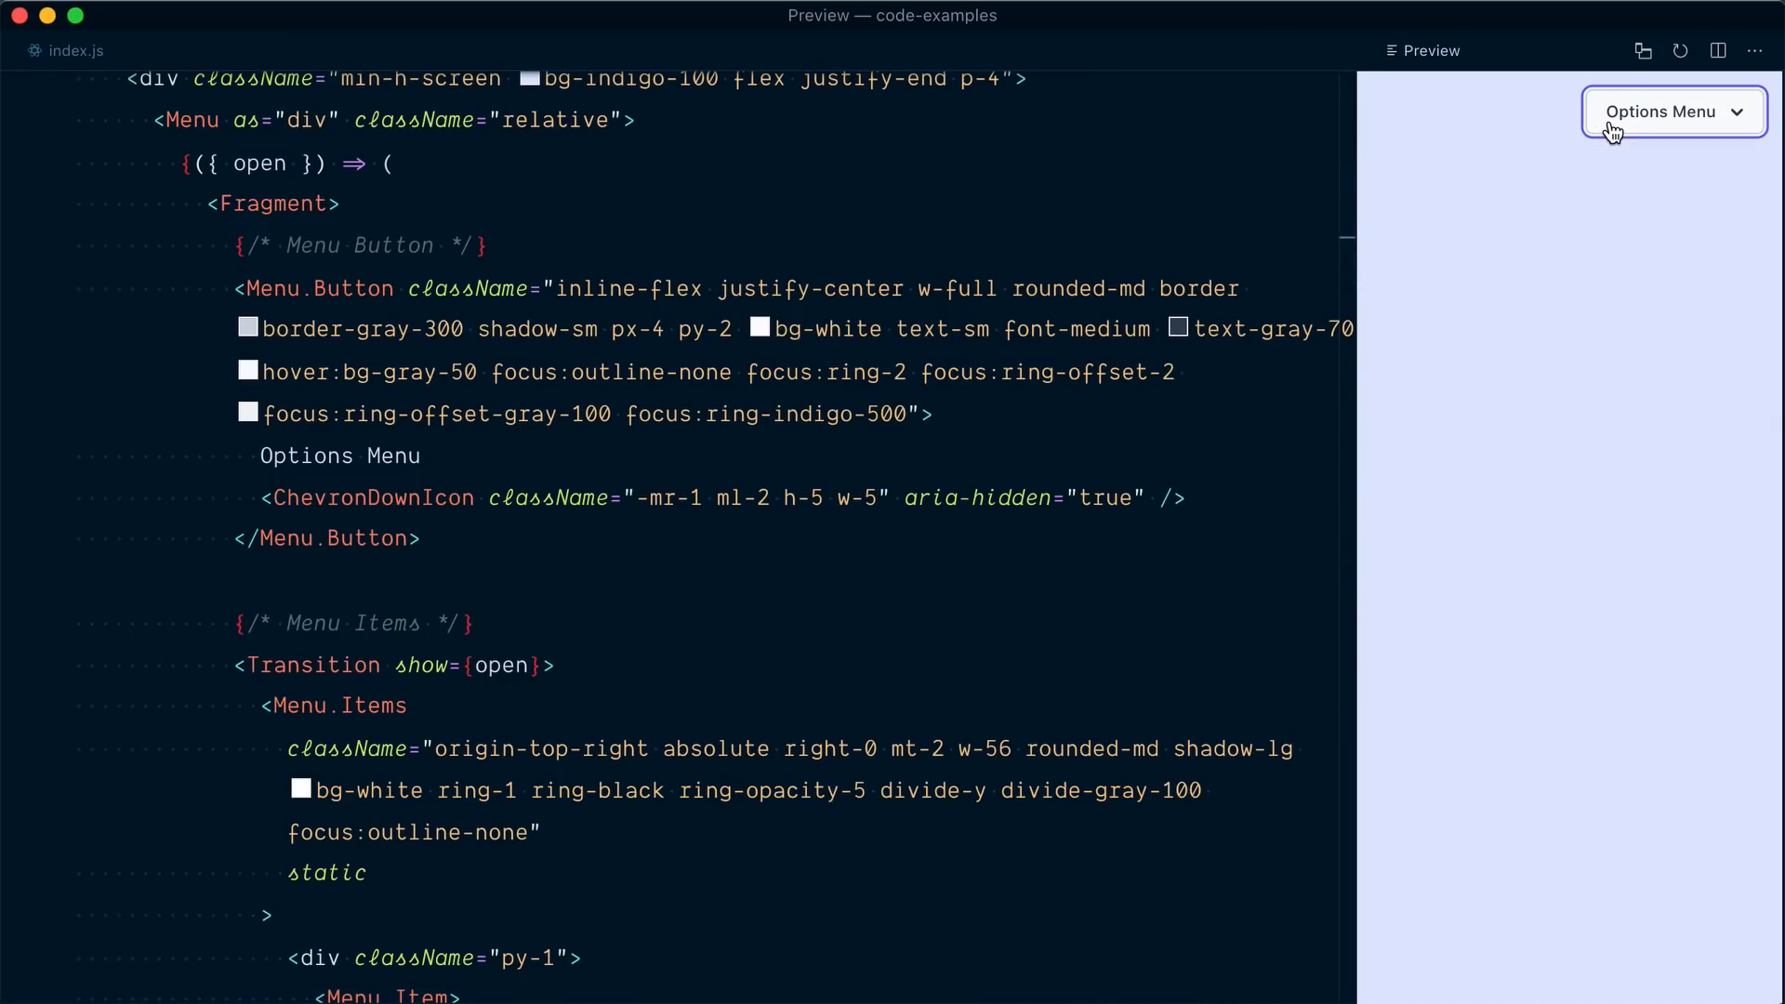
click(1671, 112)
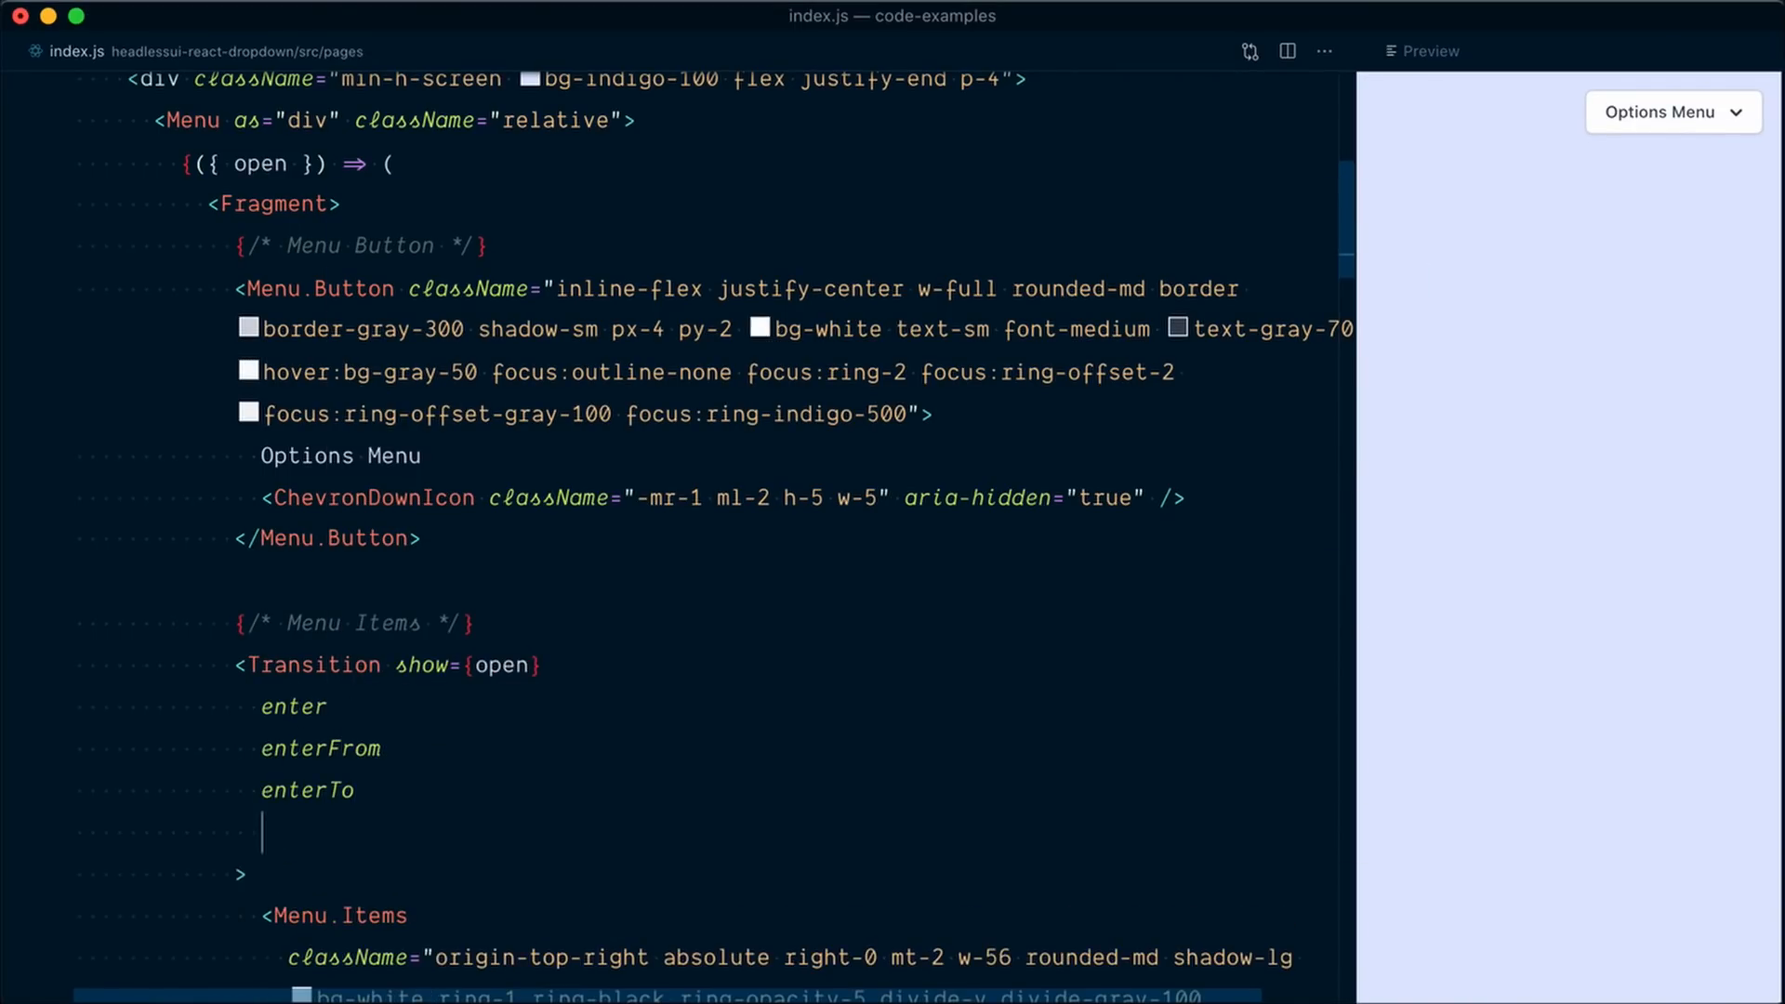
Add enter/enterFrom/enterTo and leave/leaveFrom/leaveTo opacity-scale classes and test the animated dropdown.
click(1672, 112)
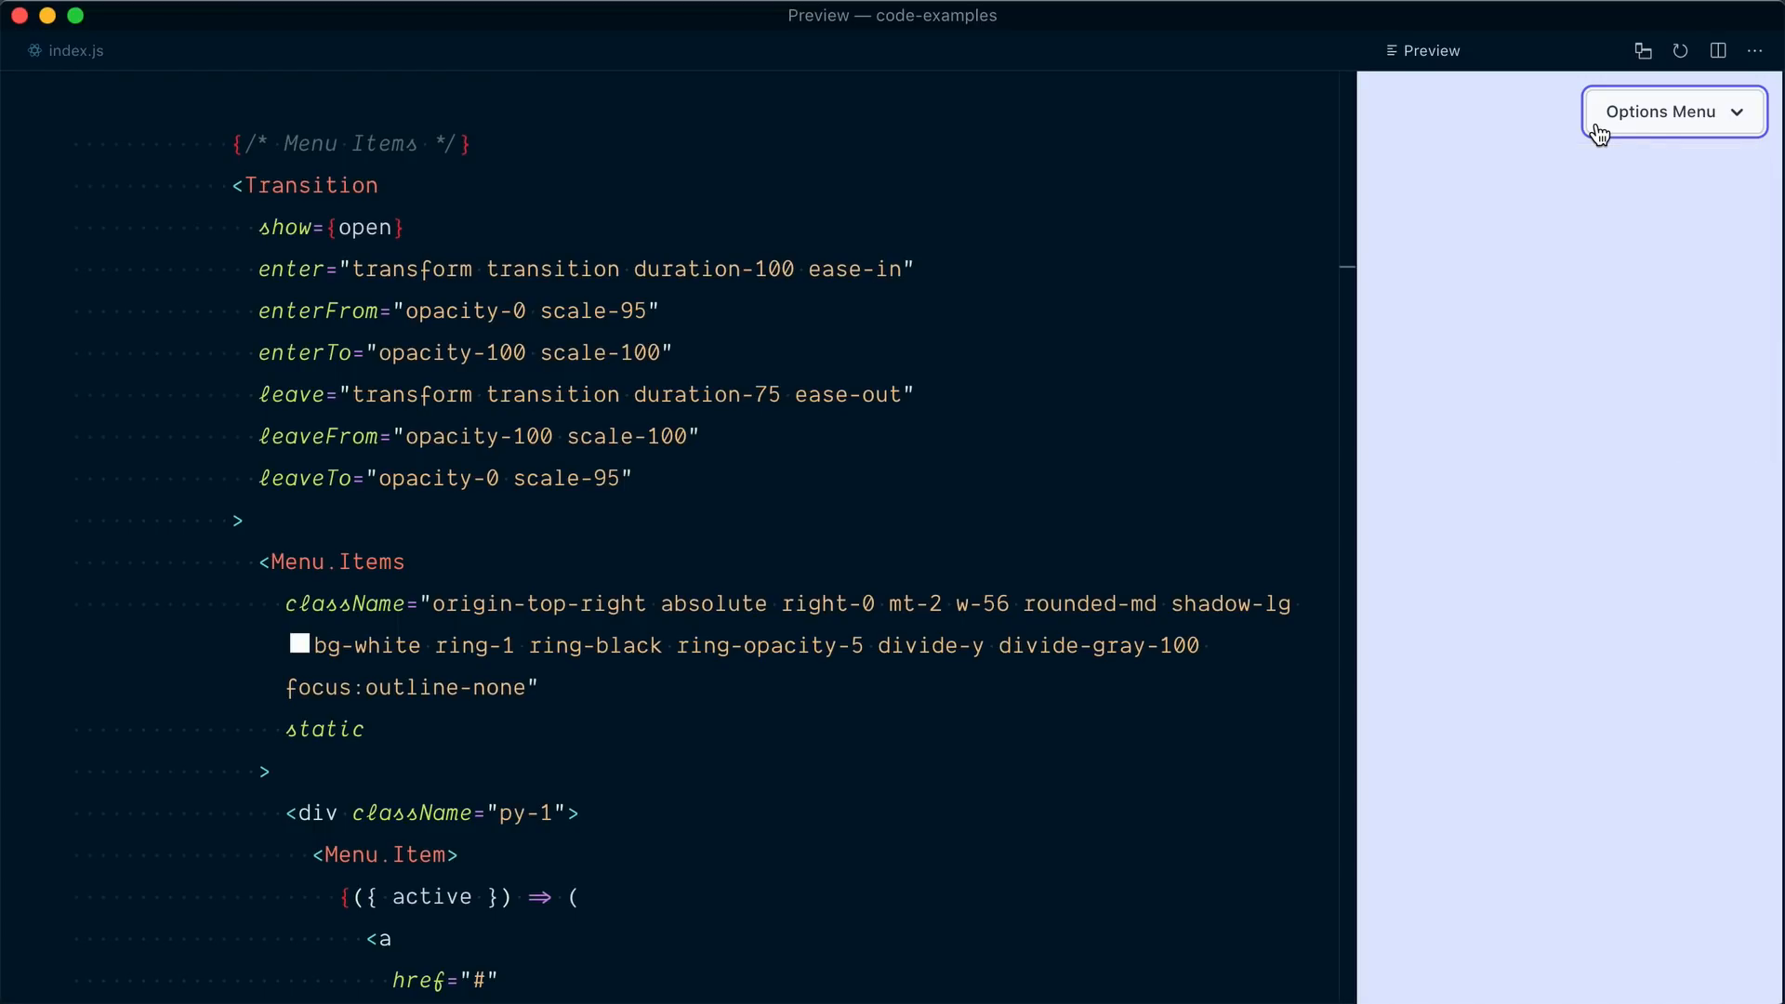
click(1672, 112)
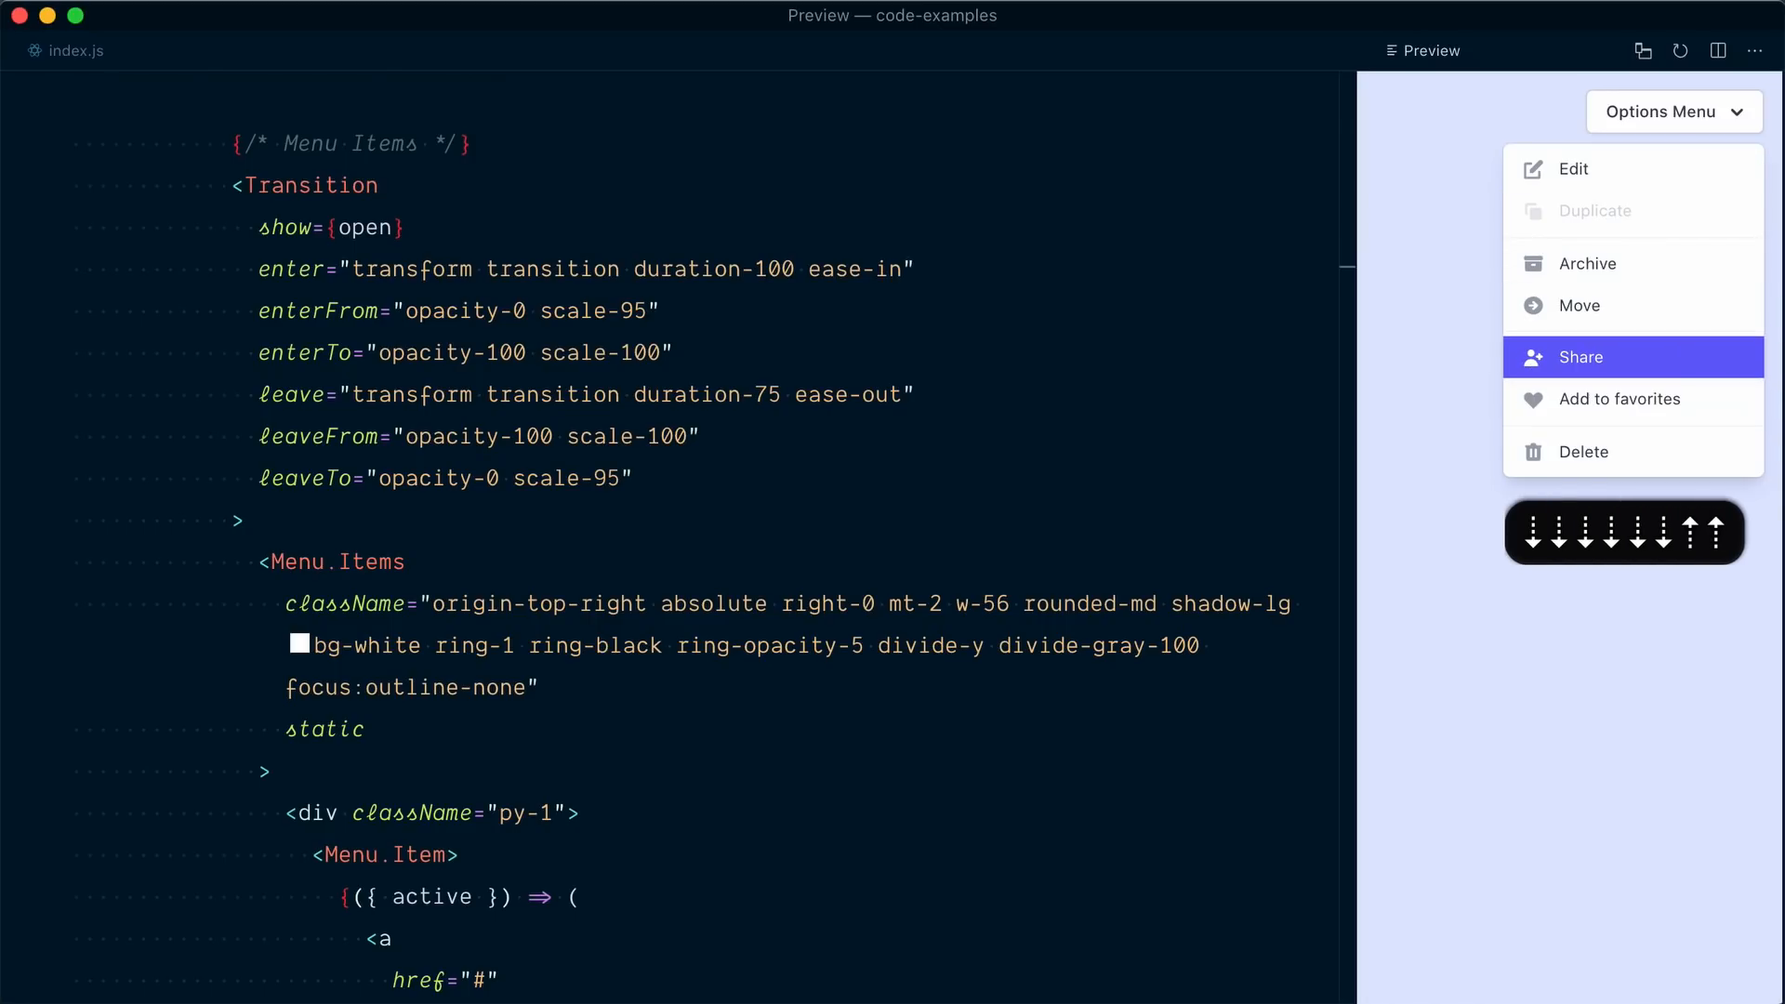
mouse_move(1588, 262)
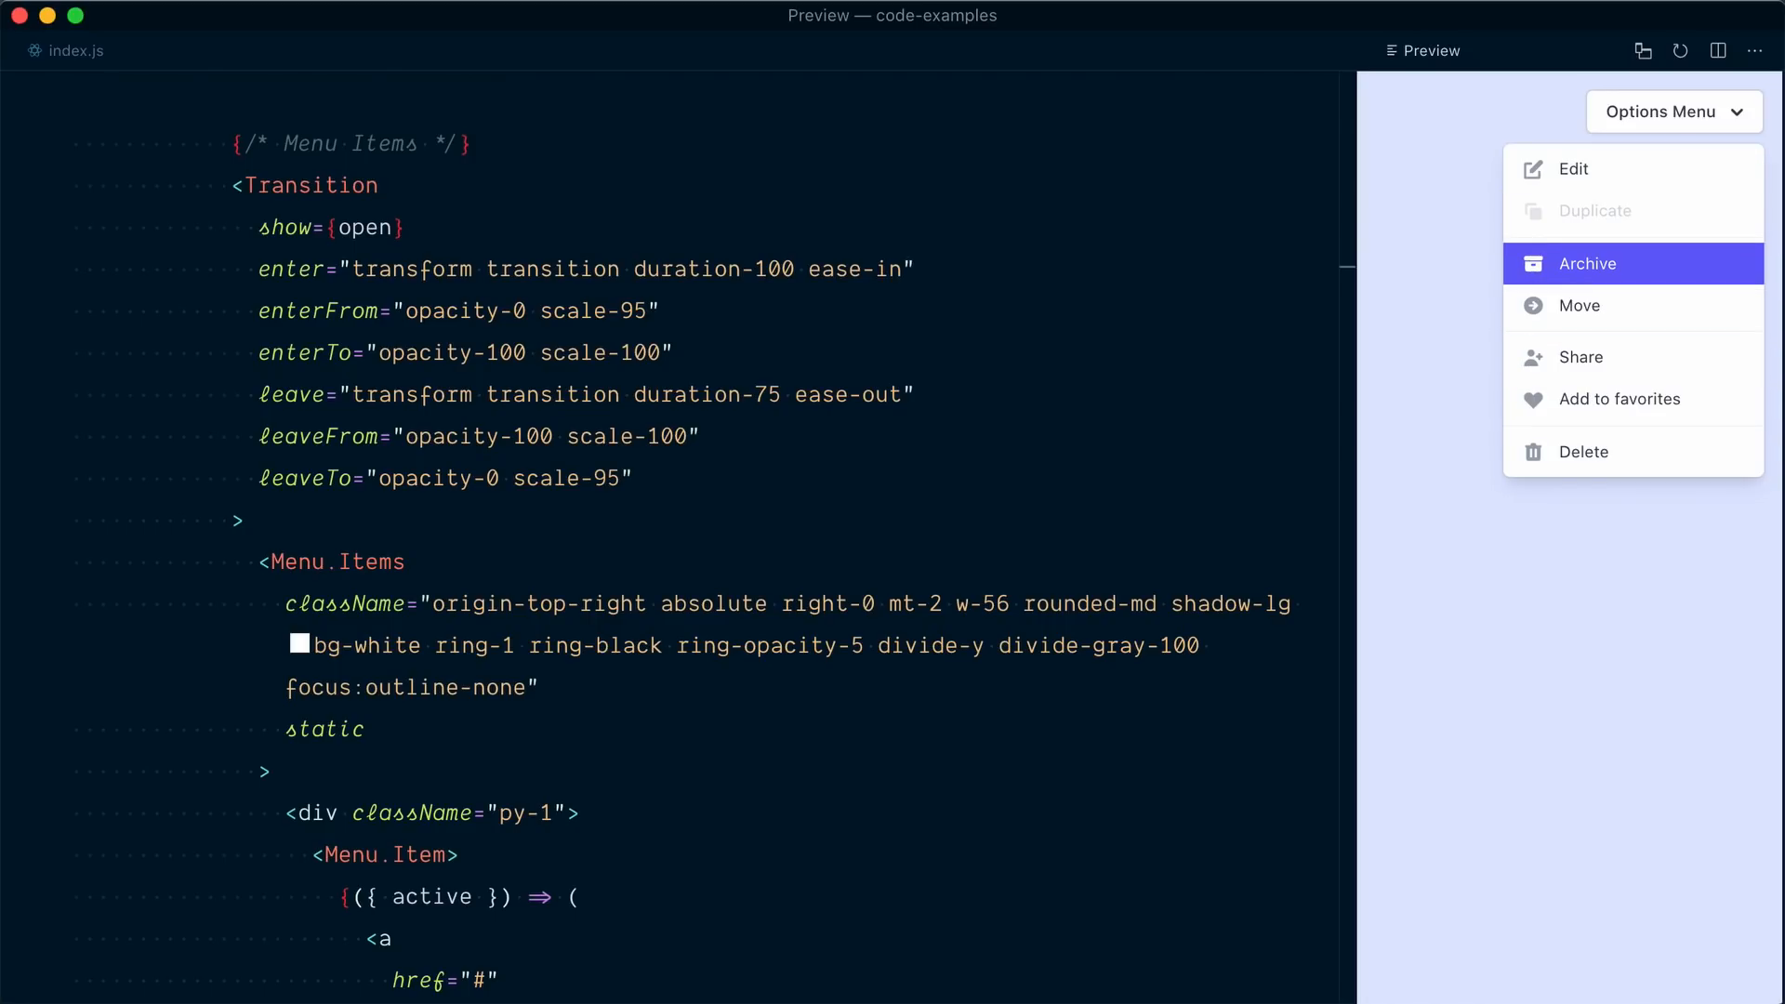